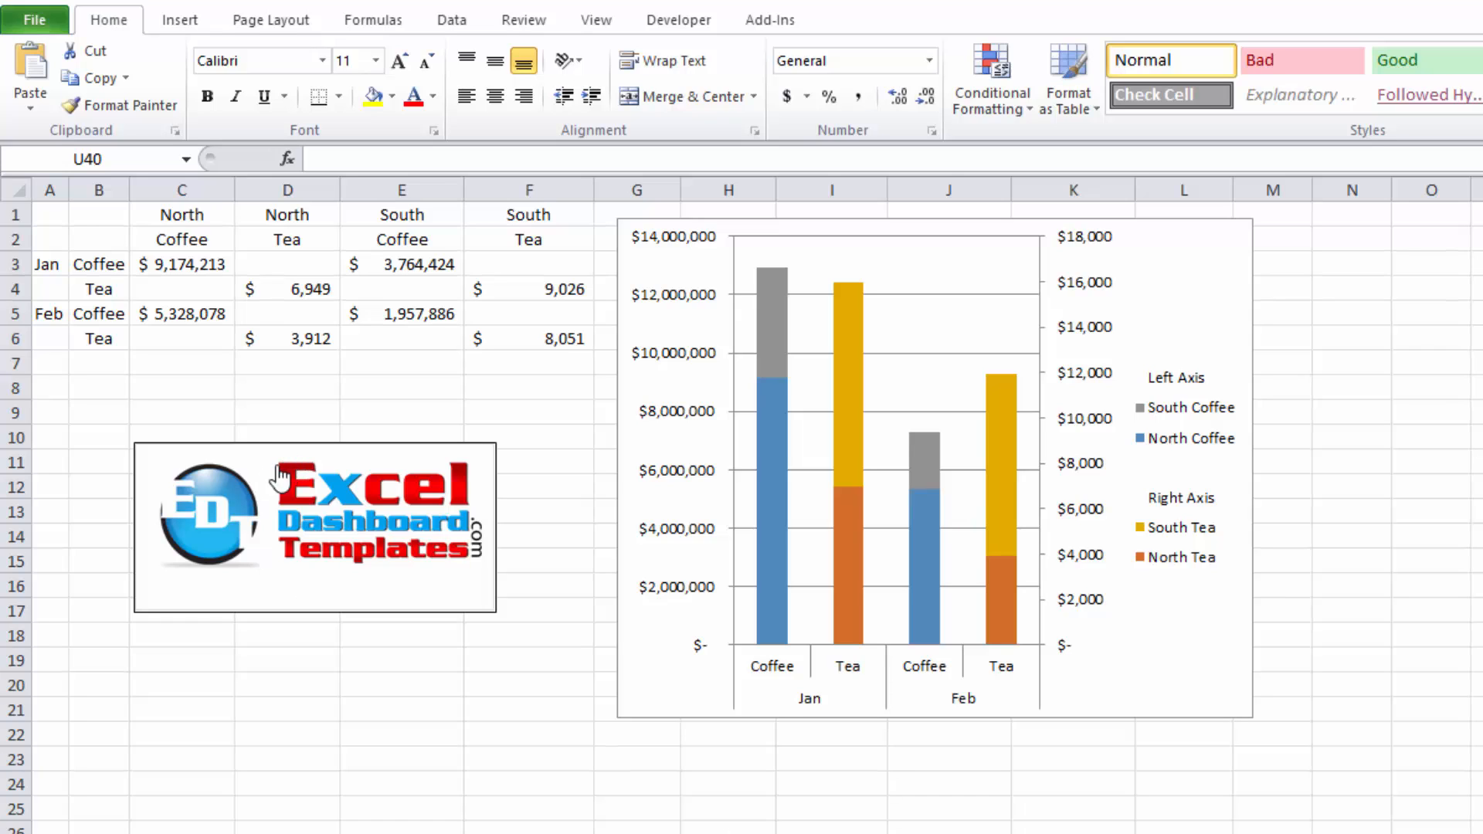
{"action": "mouse_move", "coordinate": [351, 583]}
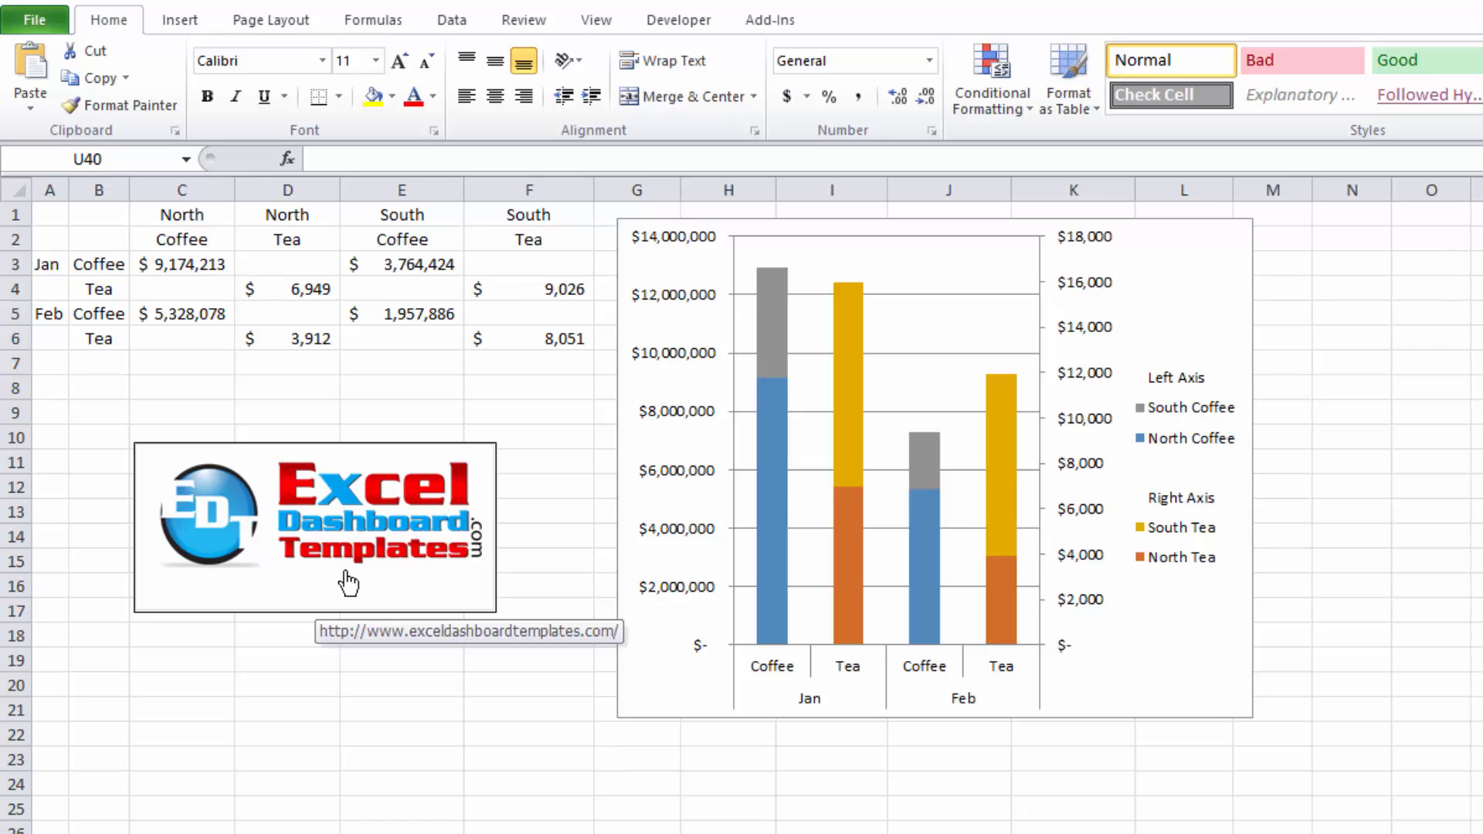
{"action": "mouse_move", "coordinate": [348, 501]}
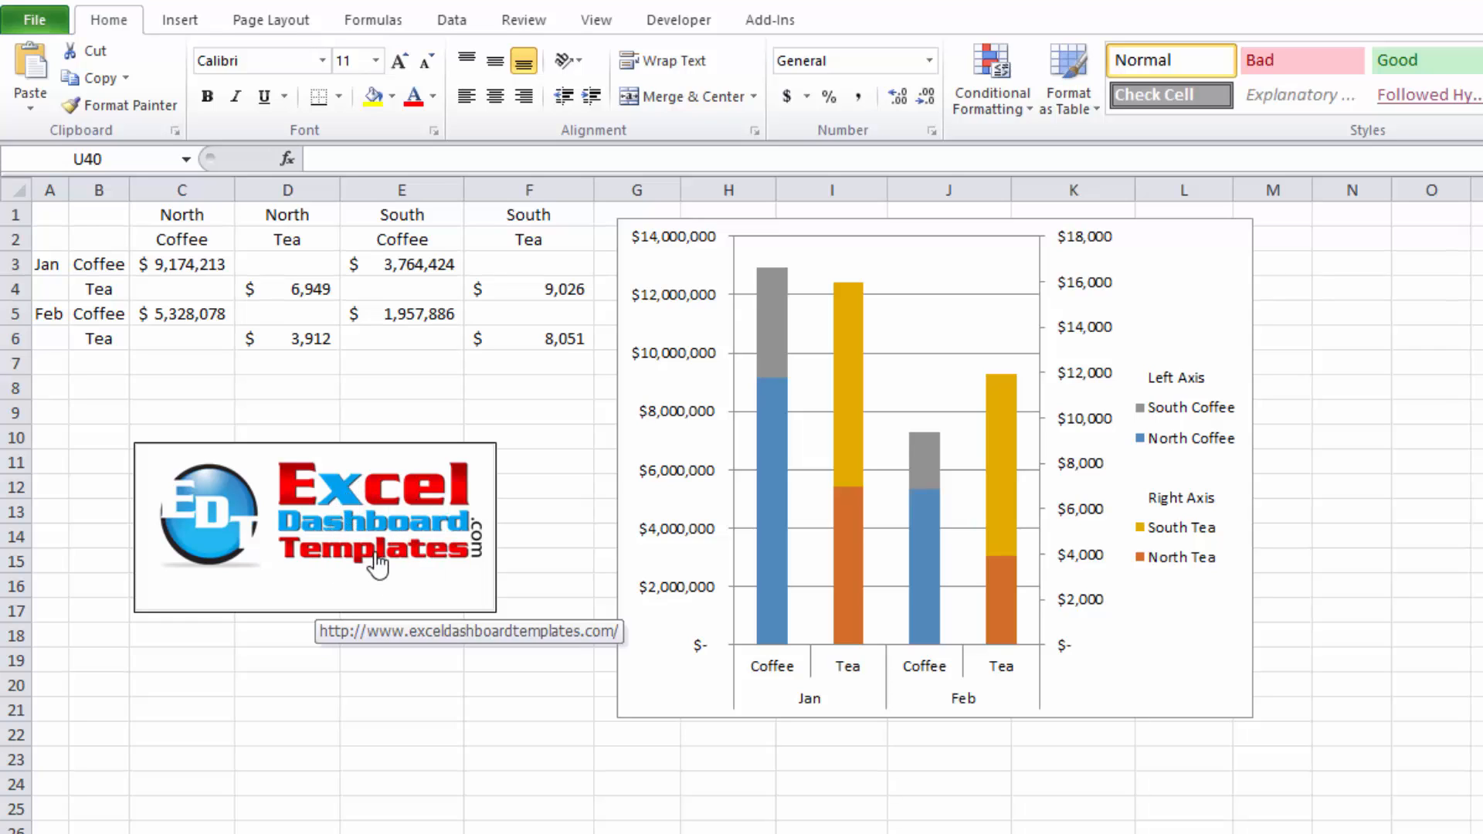
{"action": "mouse_move", "coordinate": [491, 593]}
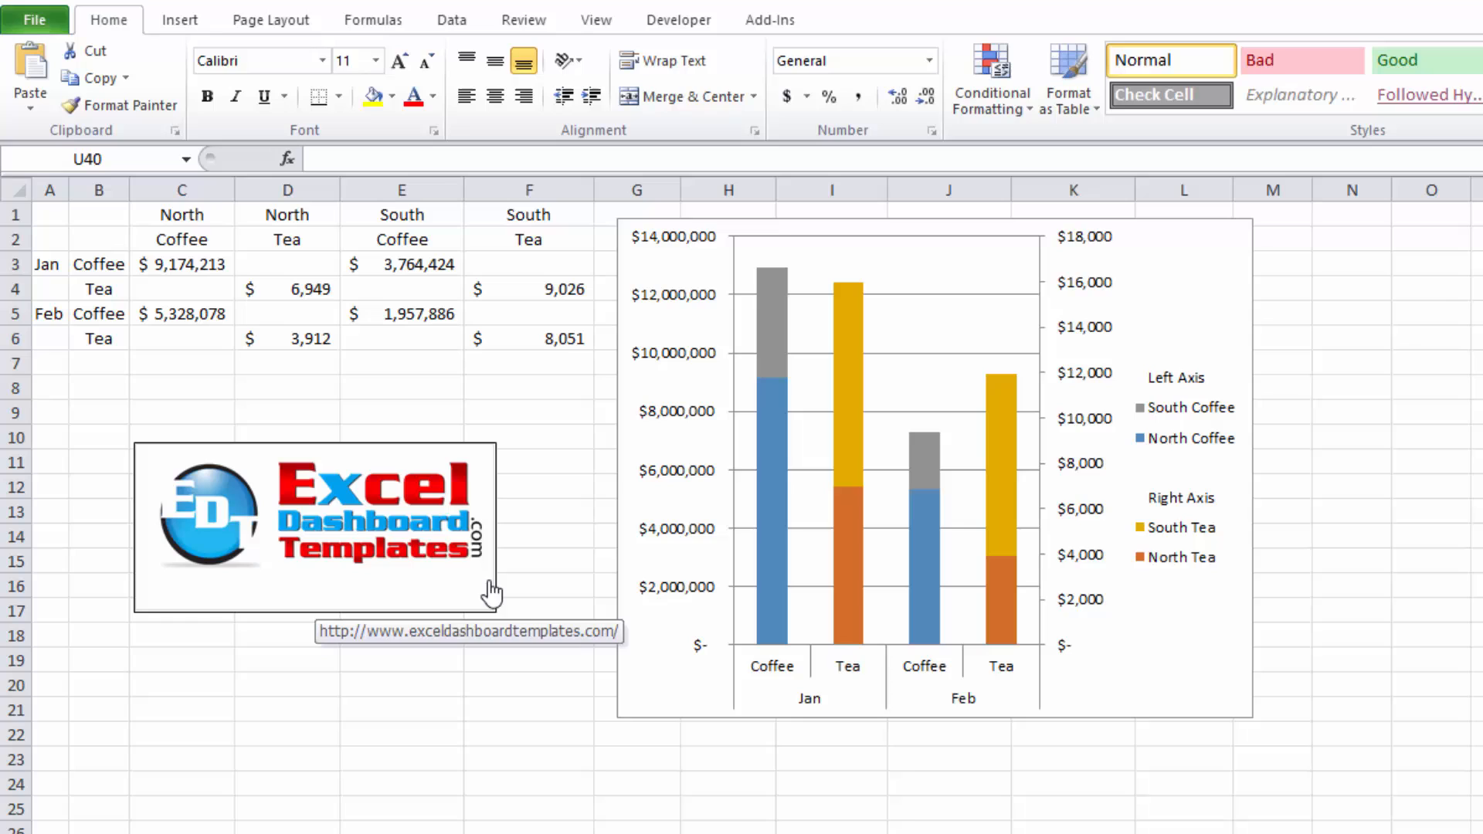
{"action": "mouse_move", "coordinate": [421, 582]}
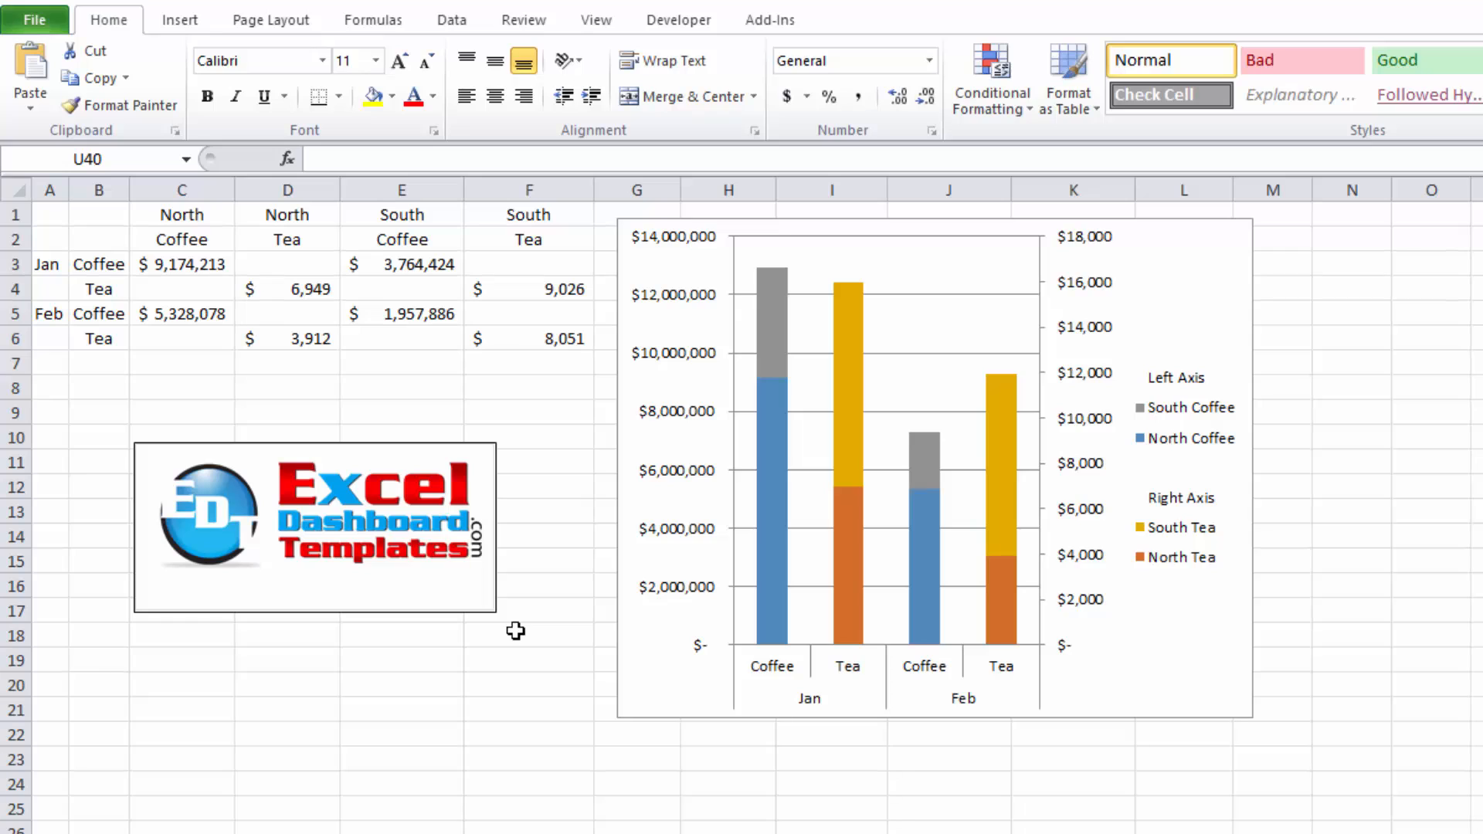
Inspect the North Tea series on the stacked chart and January's North Tea amount in the source table.
{"action": "left_click", "coordinate": [526, 634]}
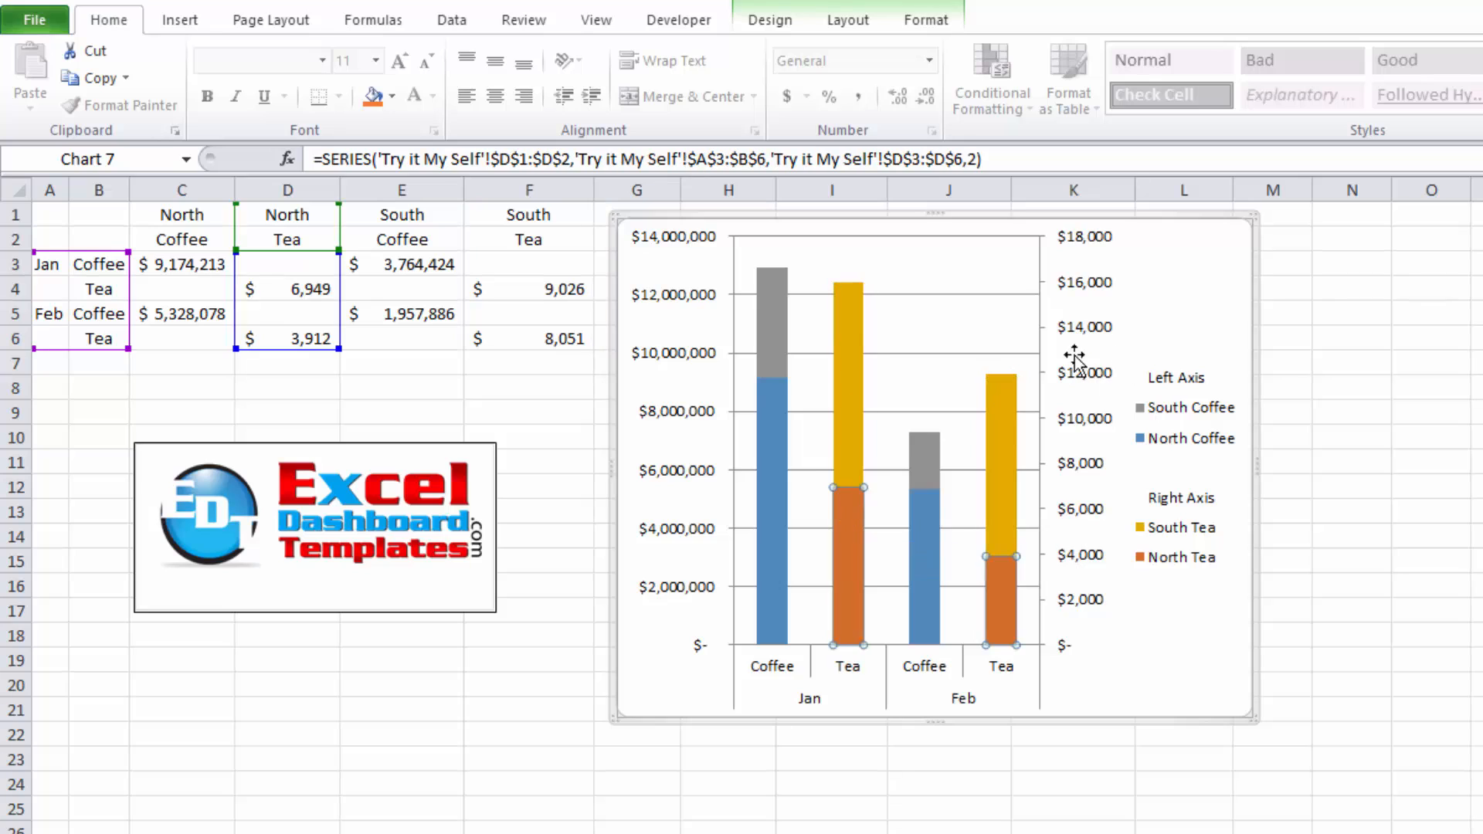
{"action": "mouse_move", "coordinate": [754, 330]}
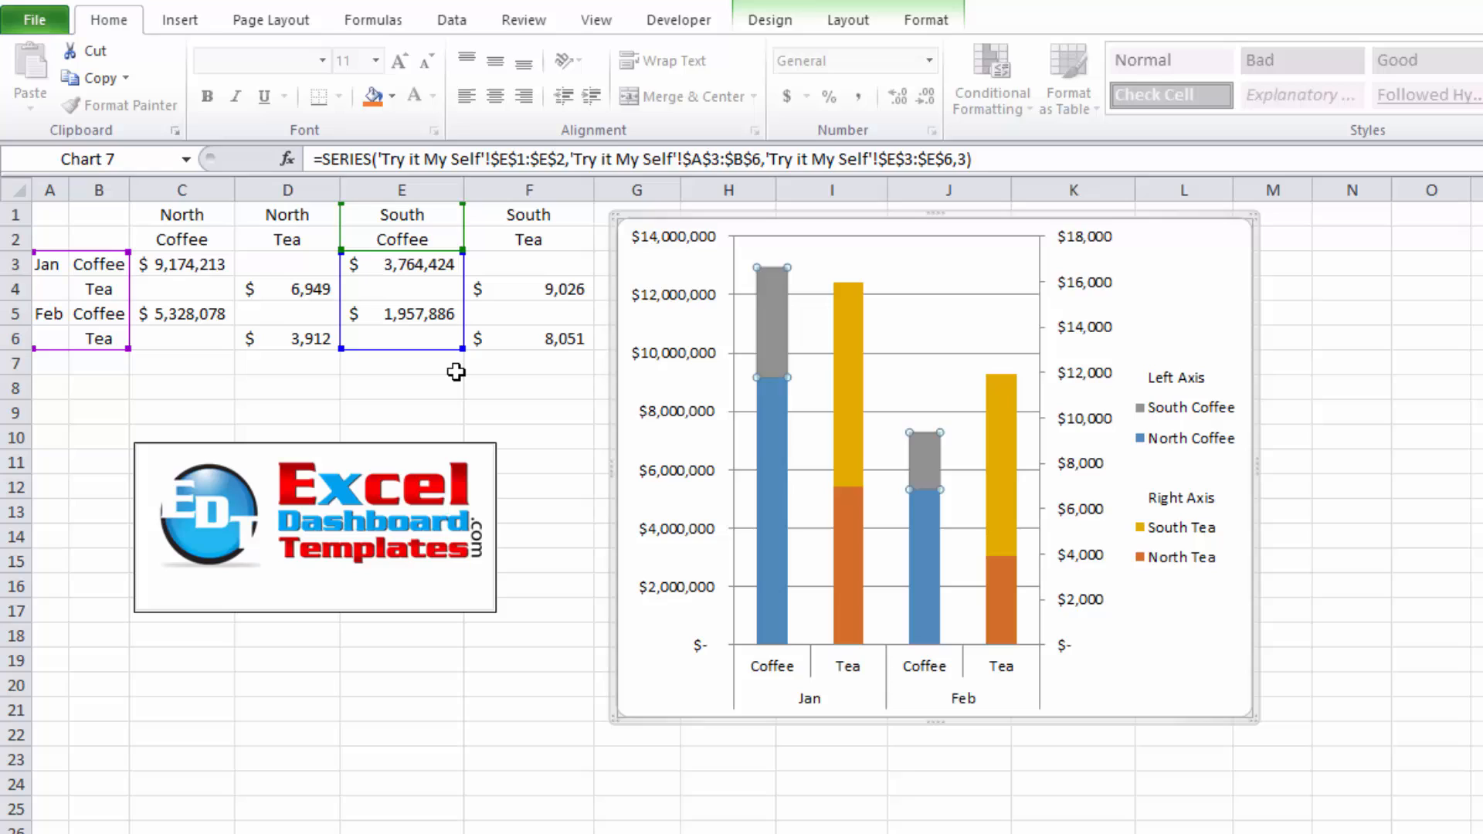
{"action": "left_click", "coordinate": [402, 388]}
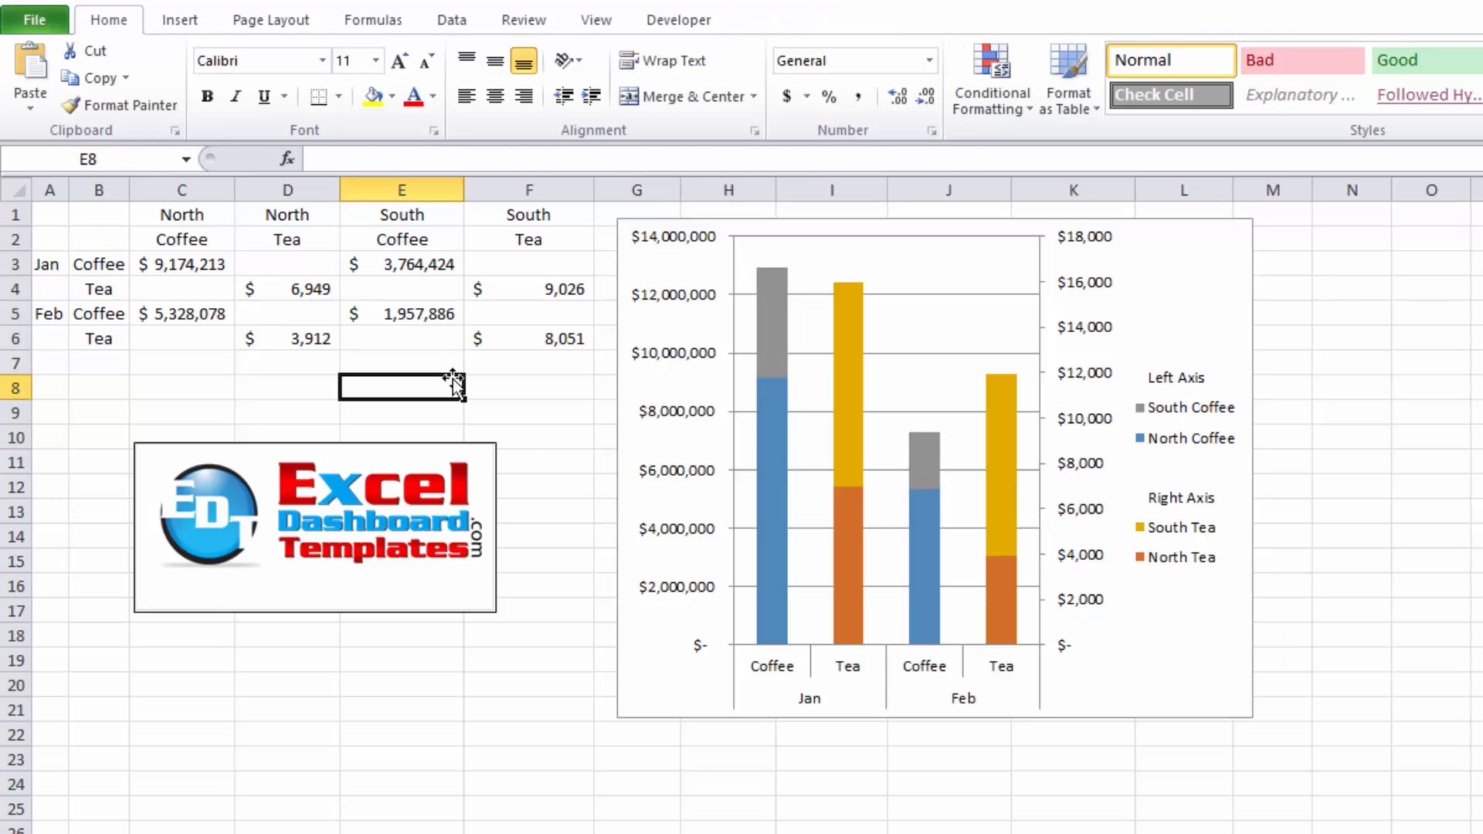
{"action": "mouse_move", "coordinate": [477, 478]}
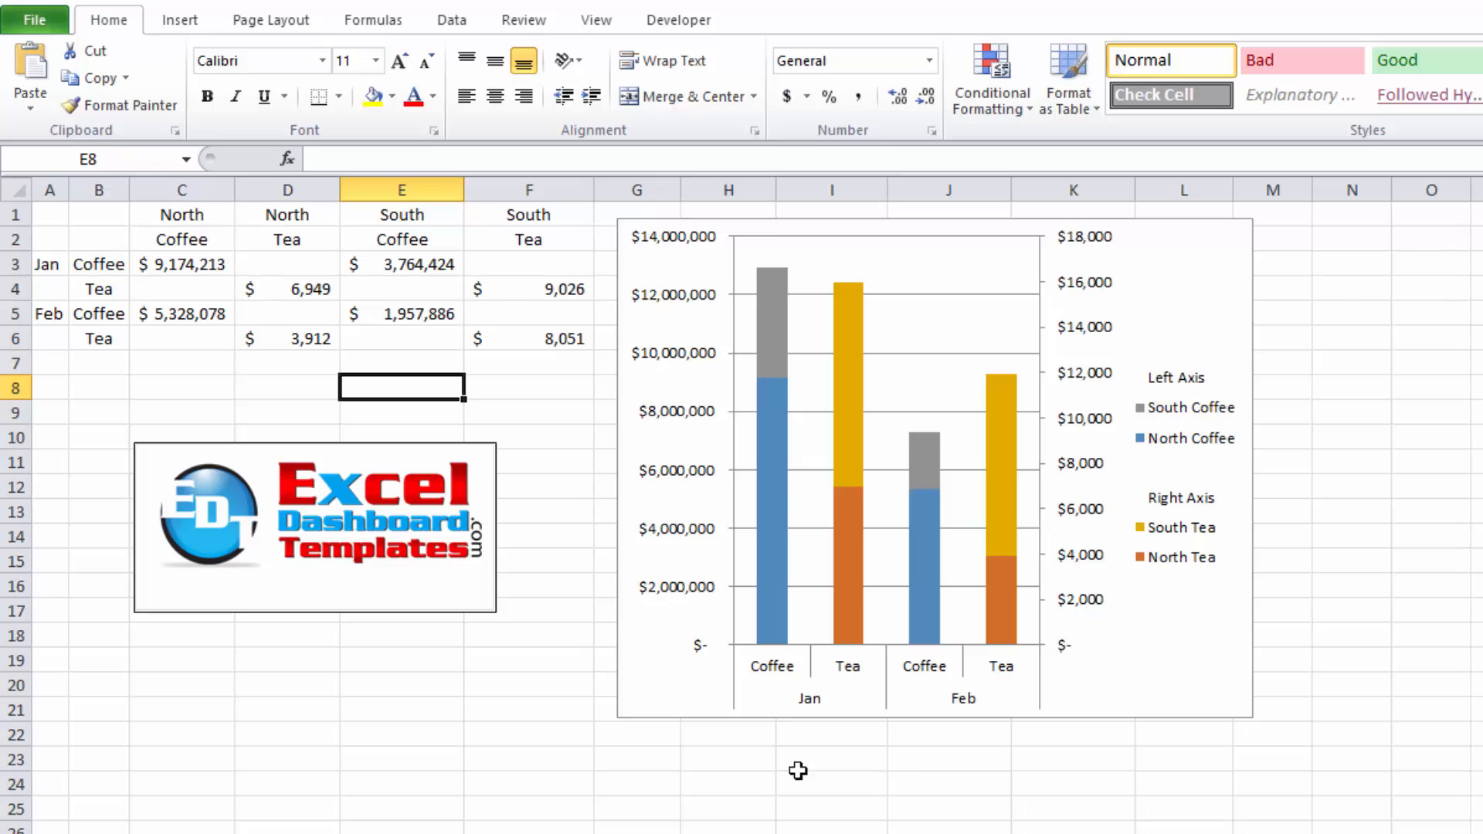
{"action": "mouse_move", "coordinate": [189, 258]}
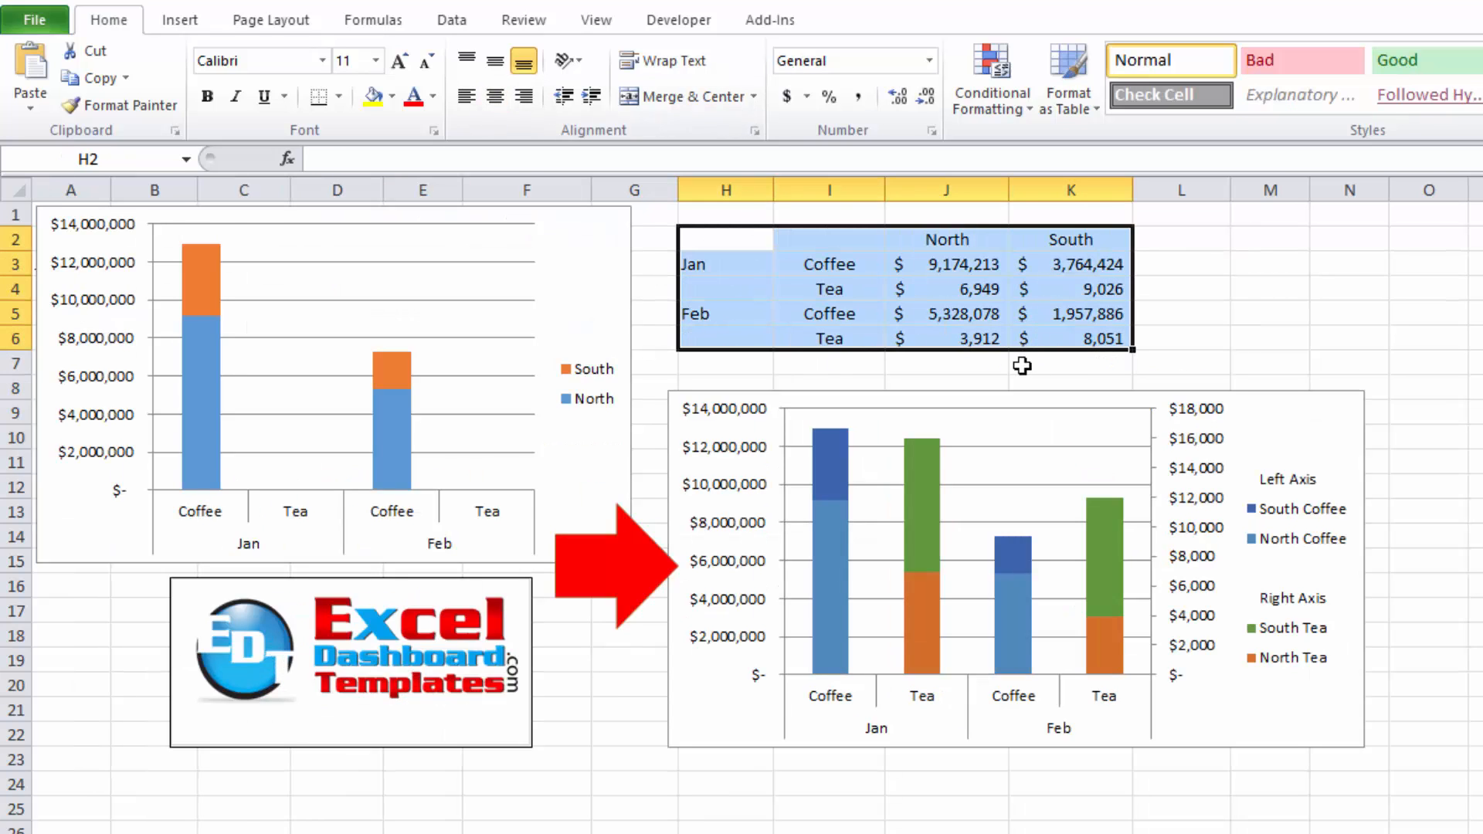
{"action": "mouse_move", "coordinate": [318, 388]}
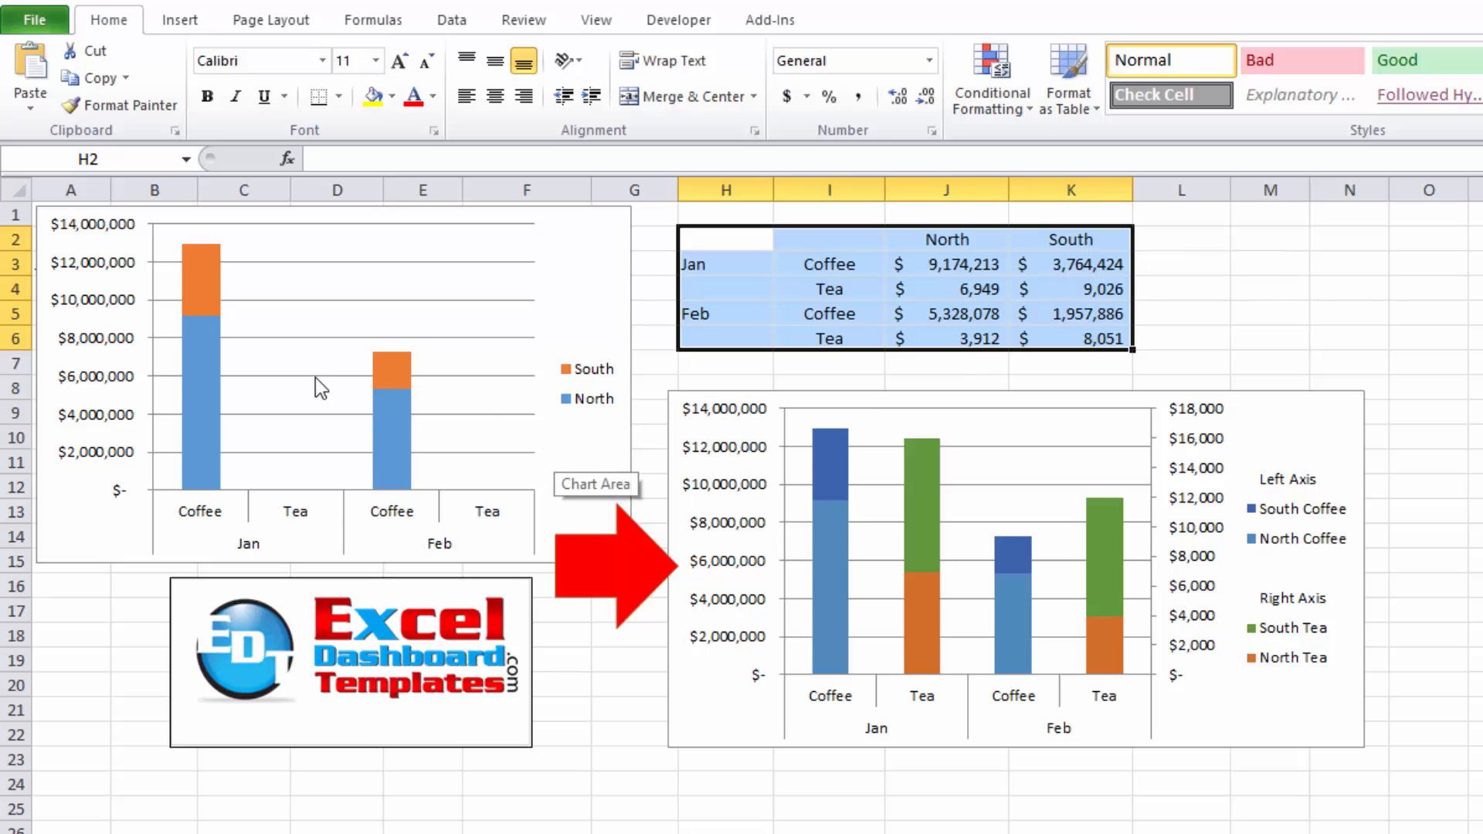
{"action": "mouse_move", "coordinate": [304, 490]}
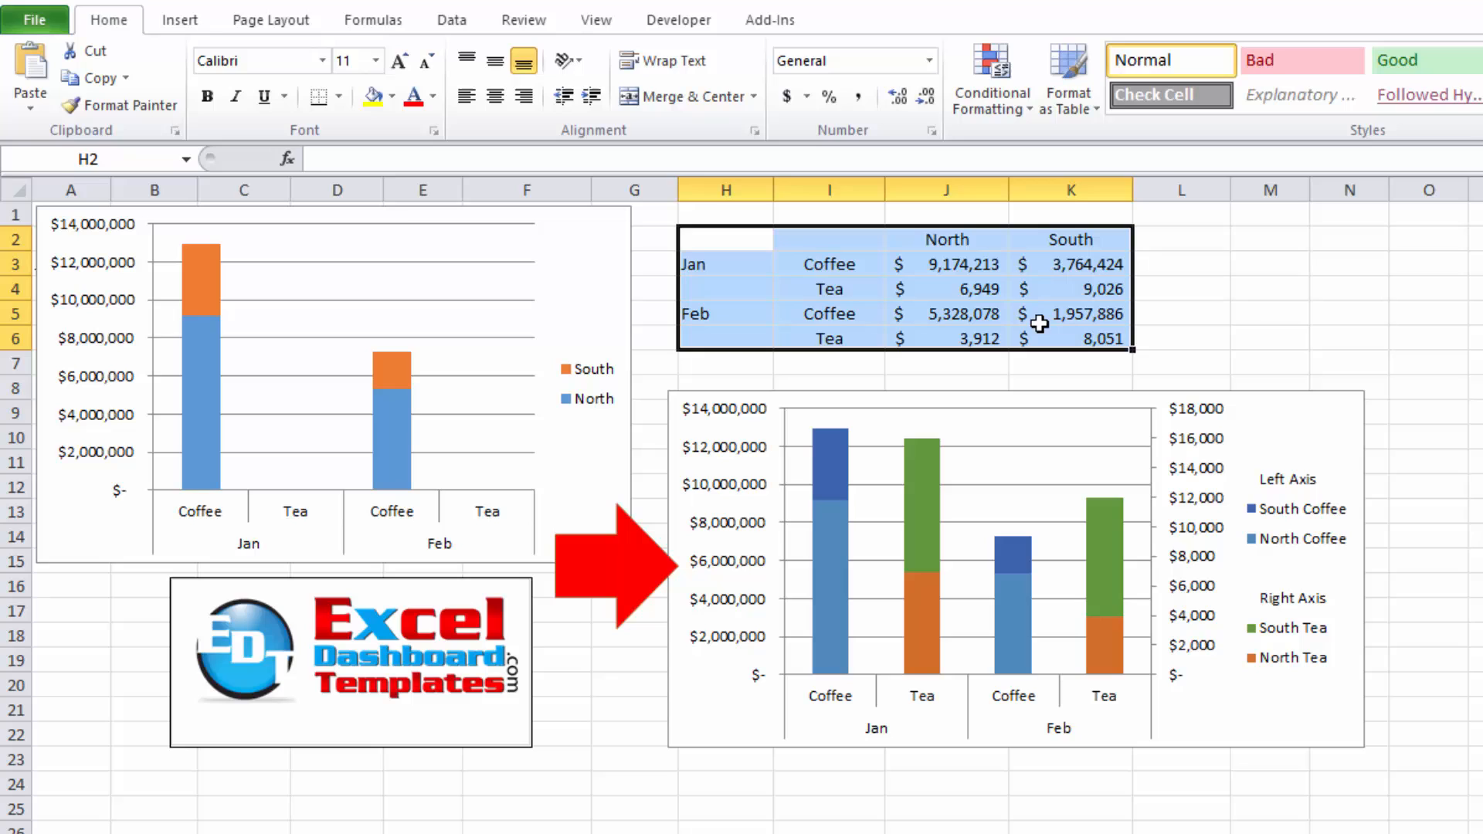
{"action": "left_click", "coordinate": [945, 289]}
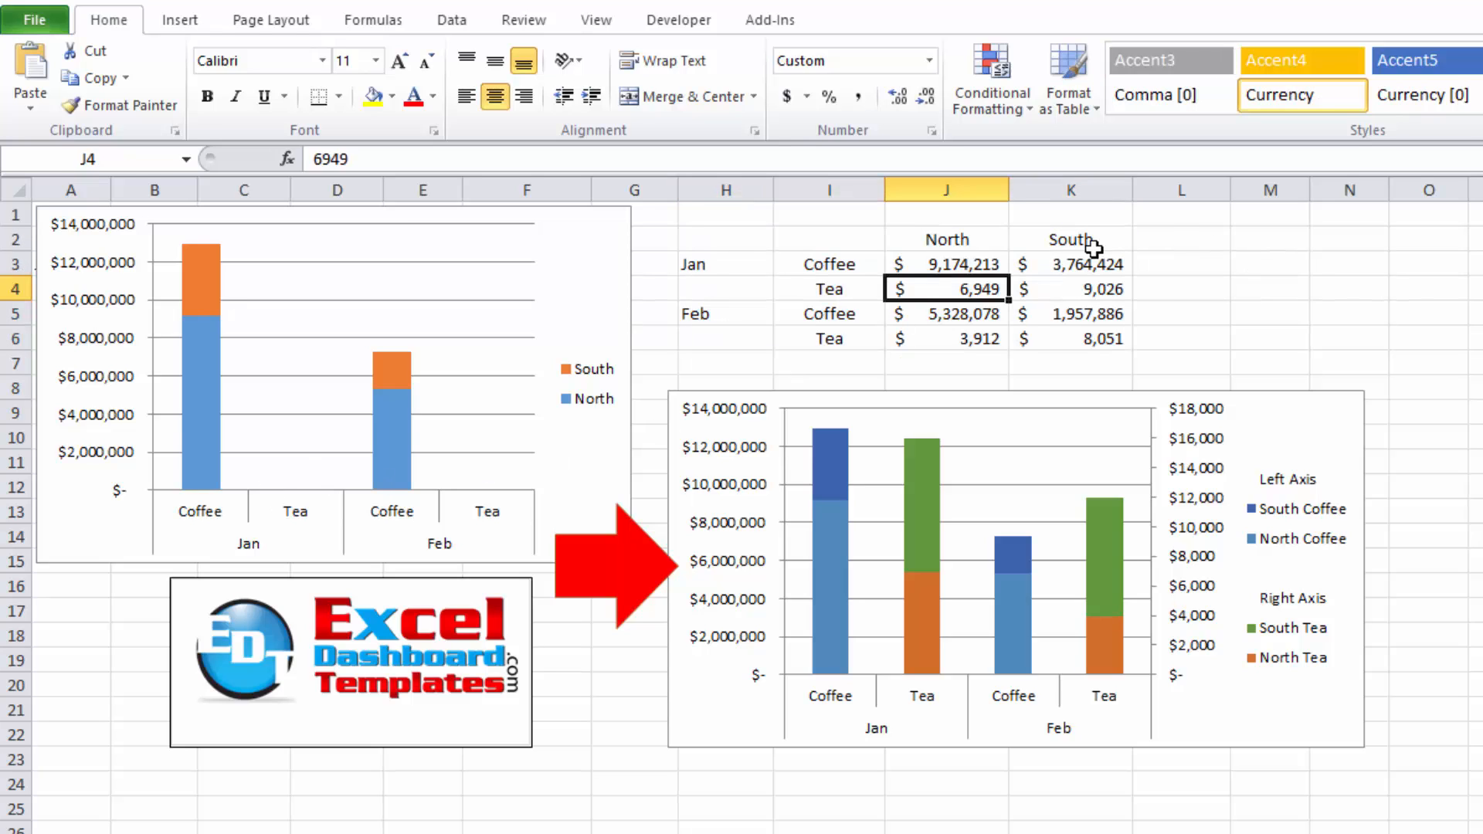
{"action": "left_click", "coordinate": [284, 360]}
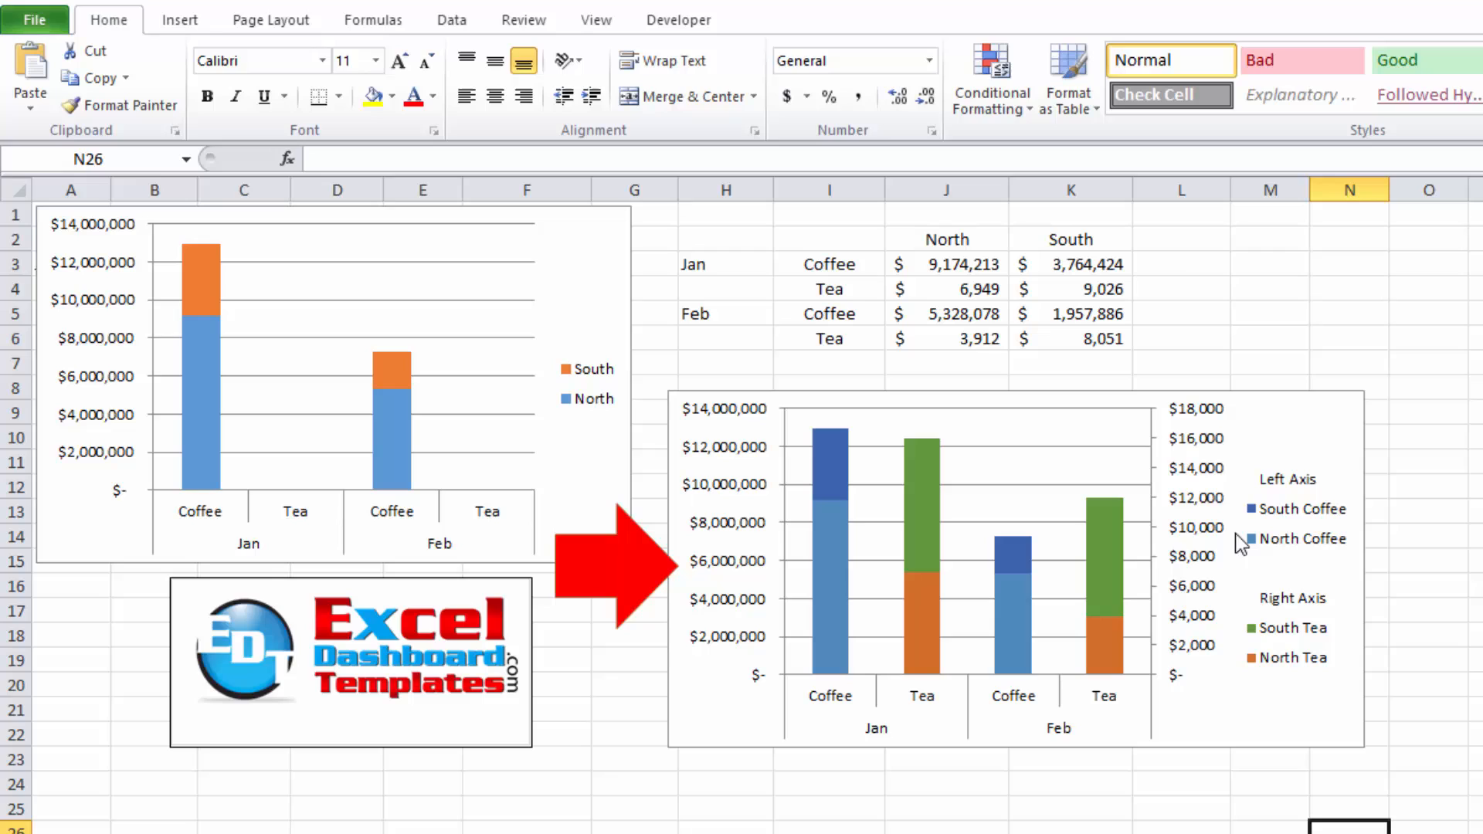
{"action": "mouse_move", "coordinate": [946, 549]}
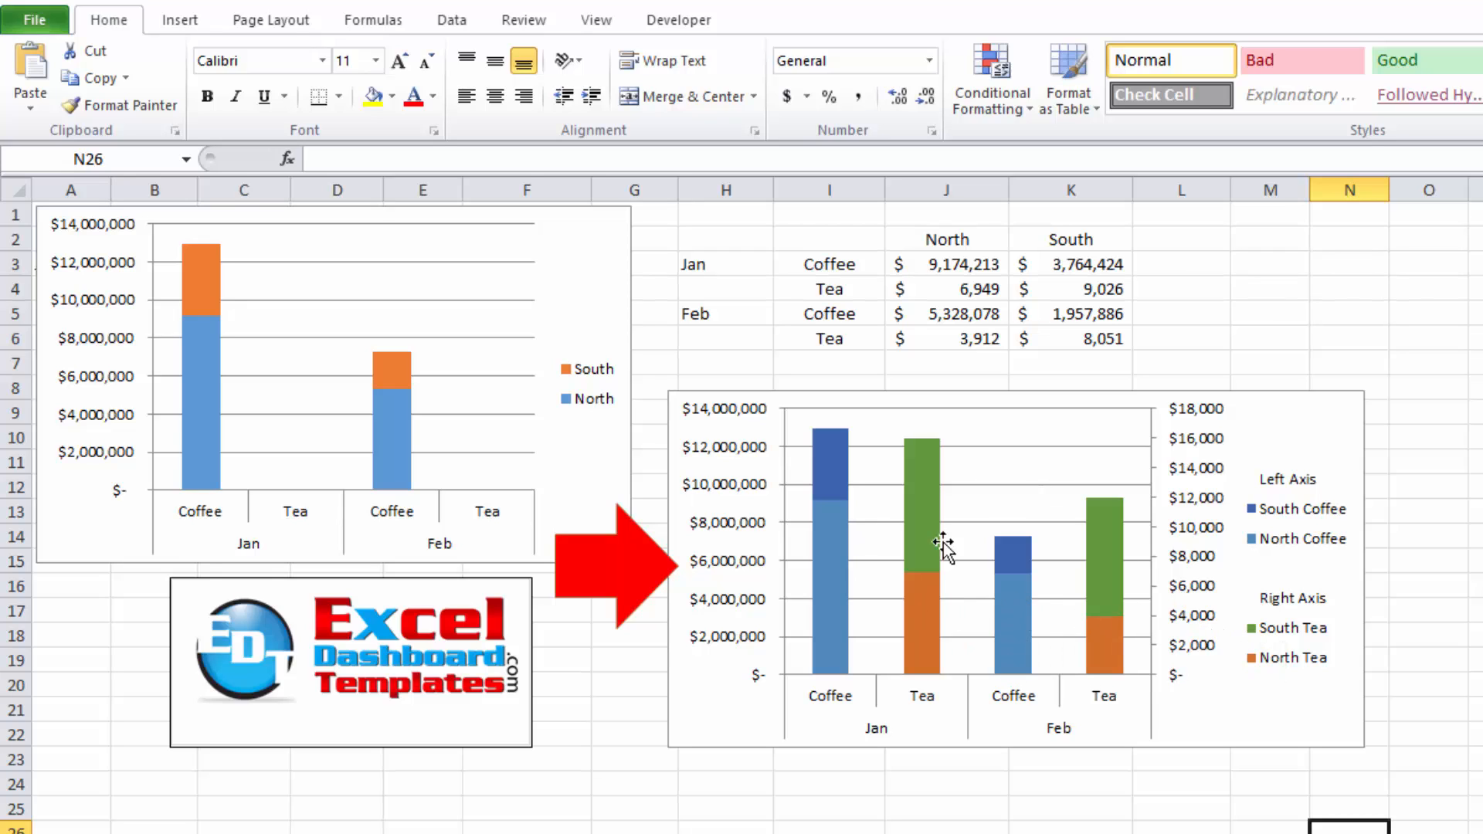
{"action": "mouse_move", "coordinate": [919, 604]}
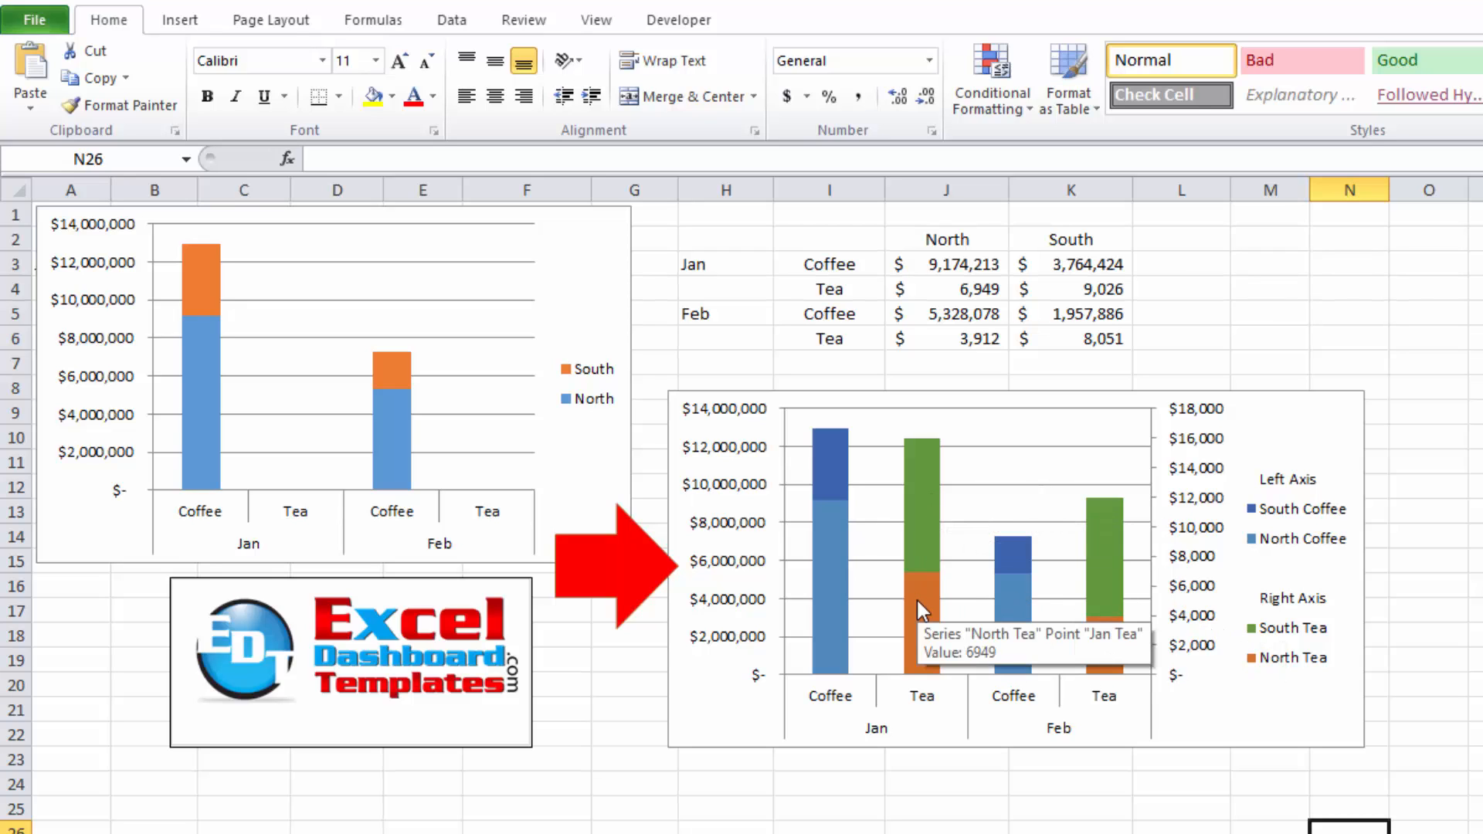
{"action": "mouse_move", "coordinate": [1068, 682]}
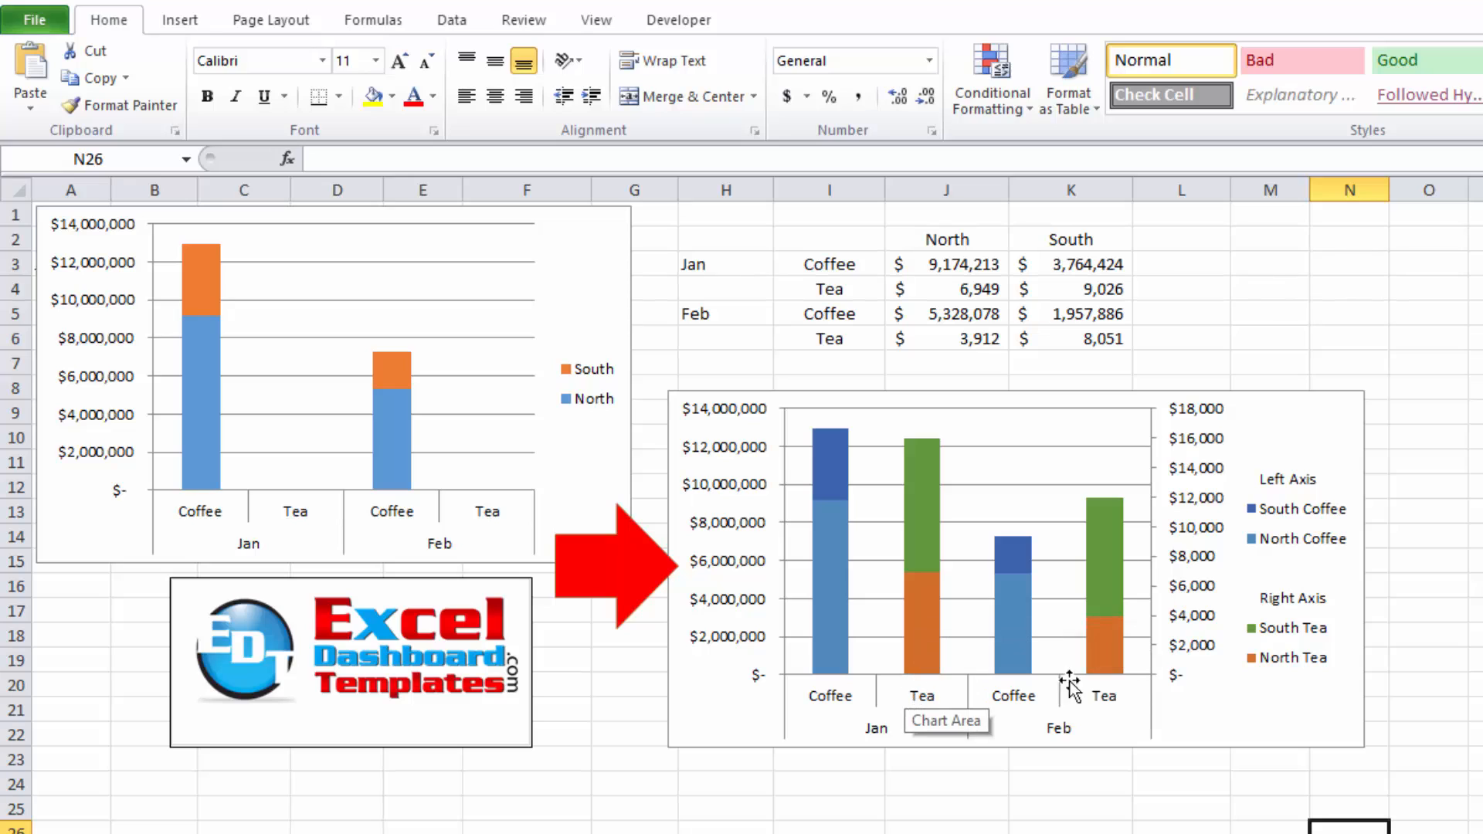
{"action": "mouse_move", "coordinate": [1292, 565]}
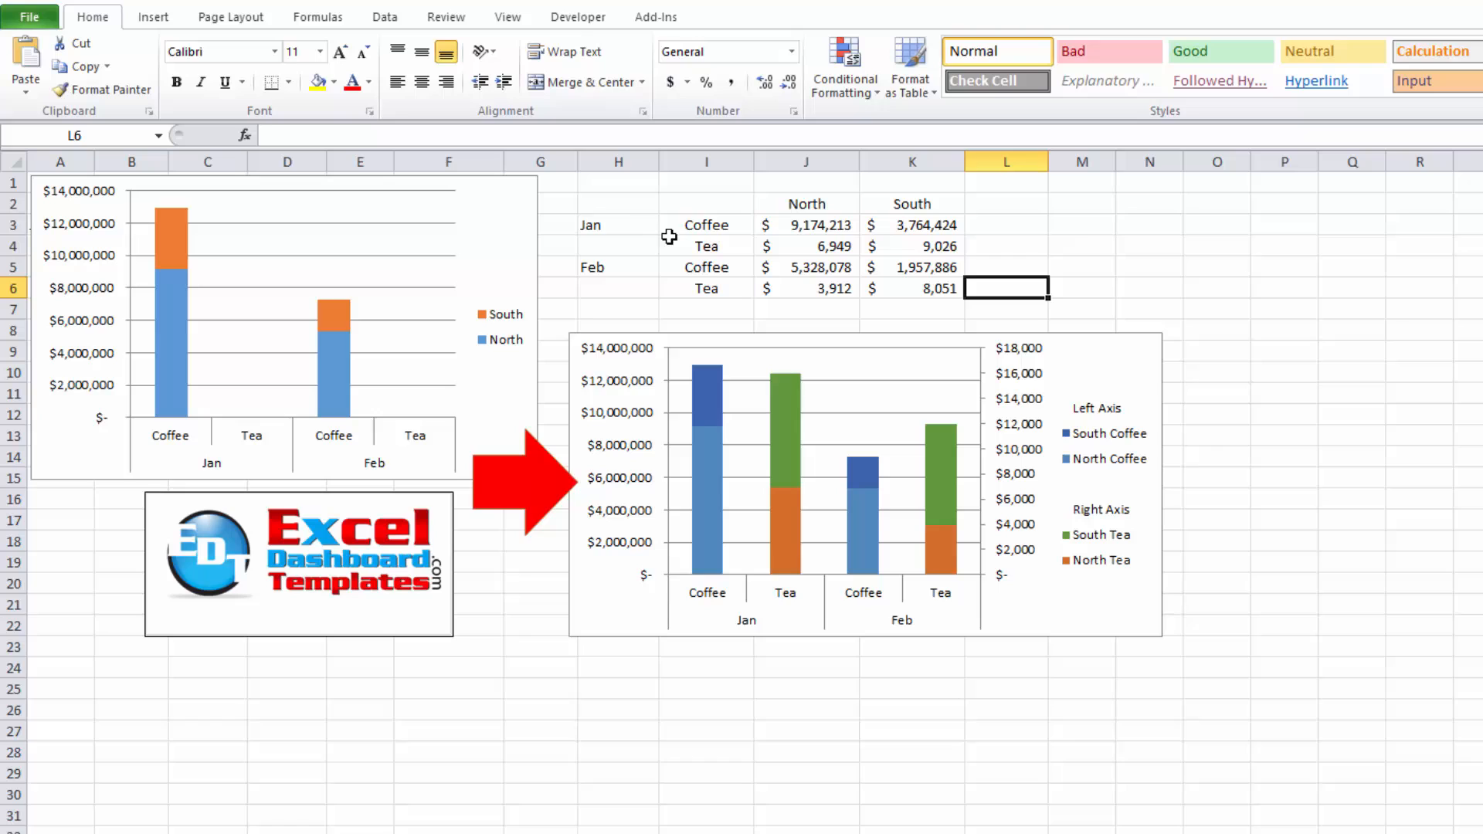
{"action": "left_click", "coordinate": [807, 203]}
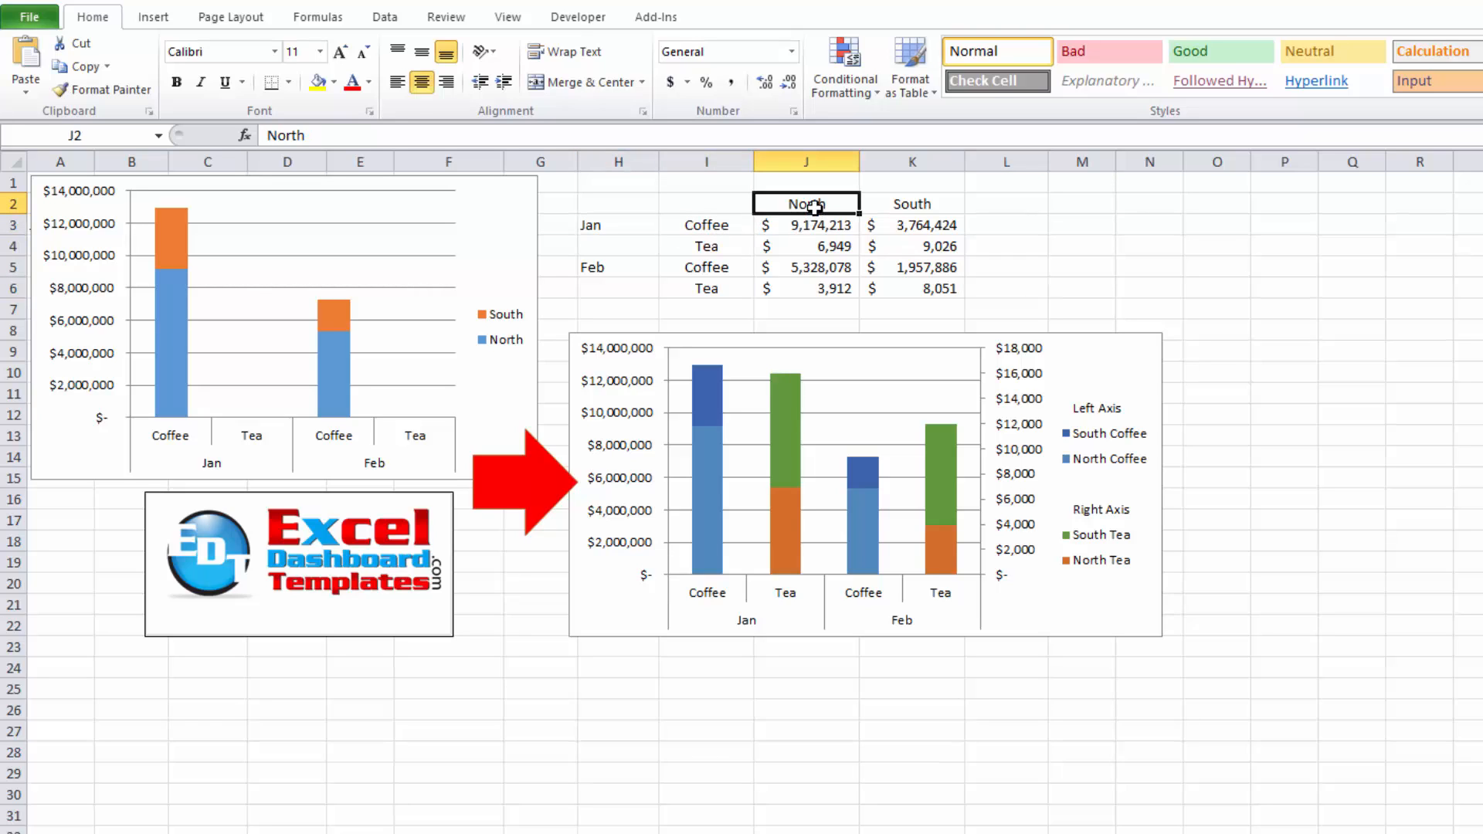
{"action": "left_click", "coordinate": [911, 202]}
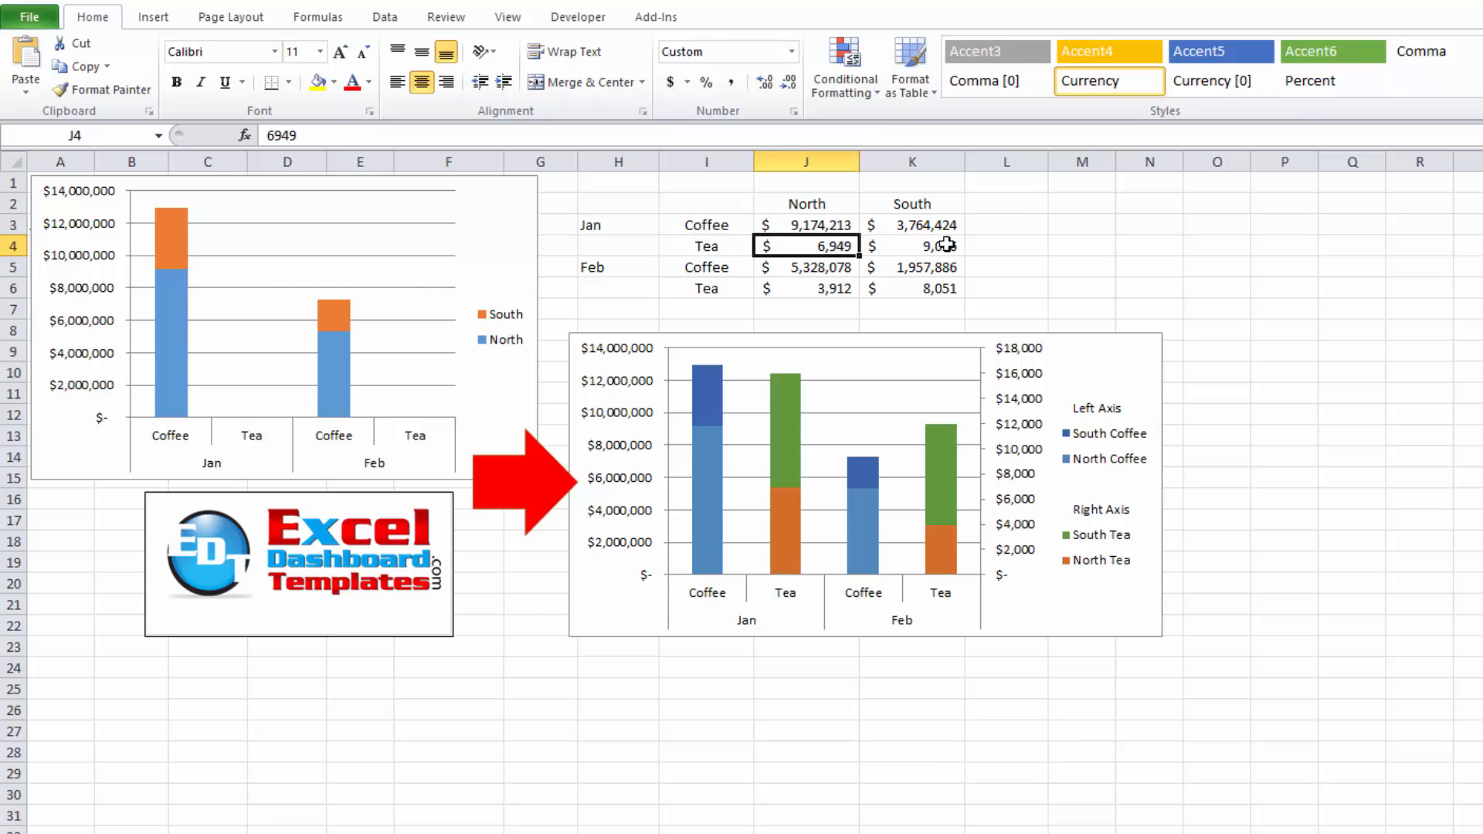
{"action": "left_click", "coordinate": [806, 204]}
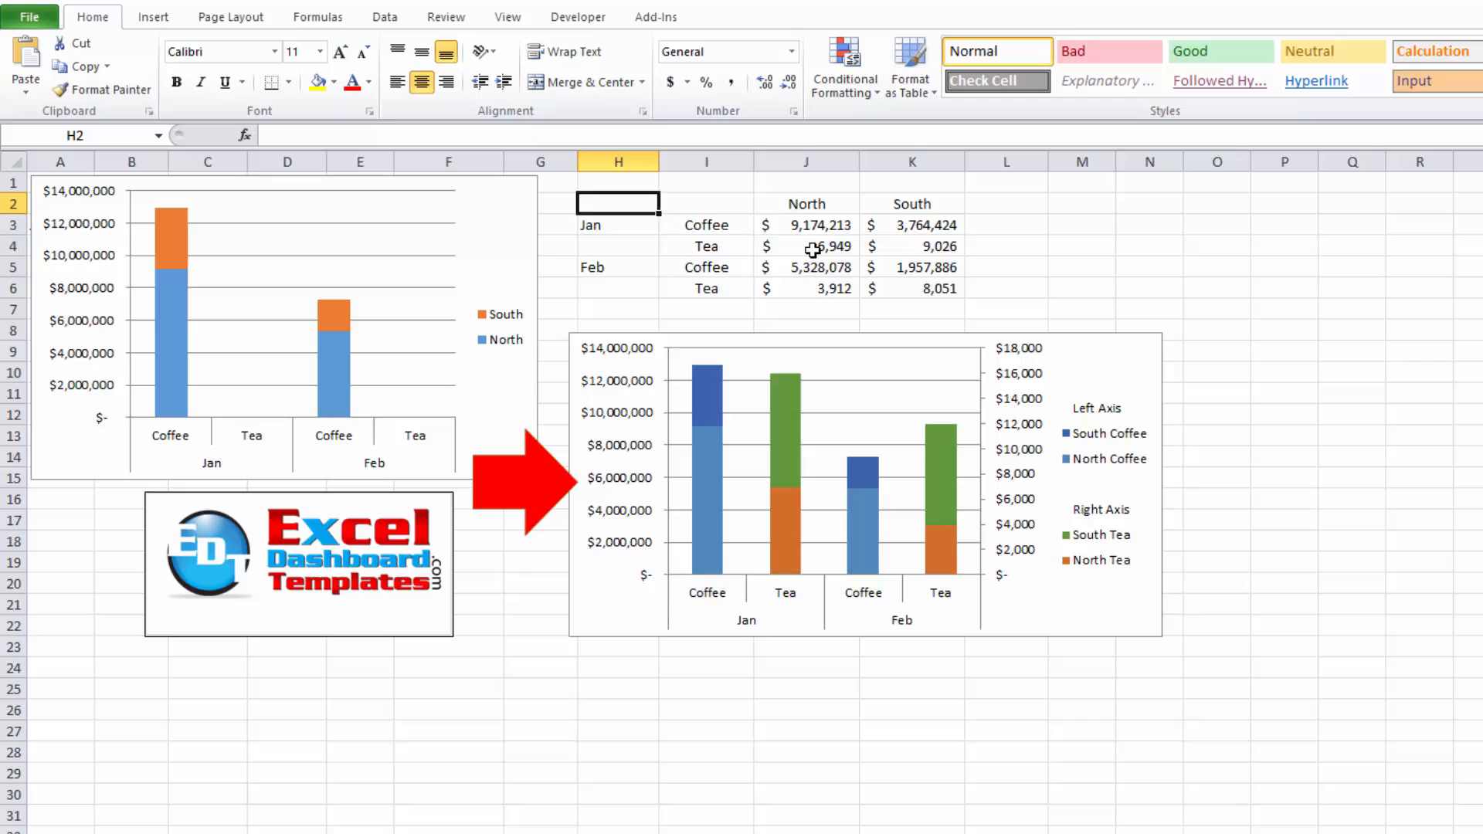
{"action": "left_click_drag", "start_coordinate": [618, 204], "coordinate": [954, 289]}
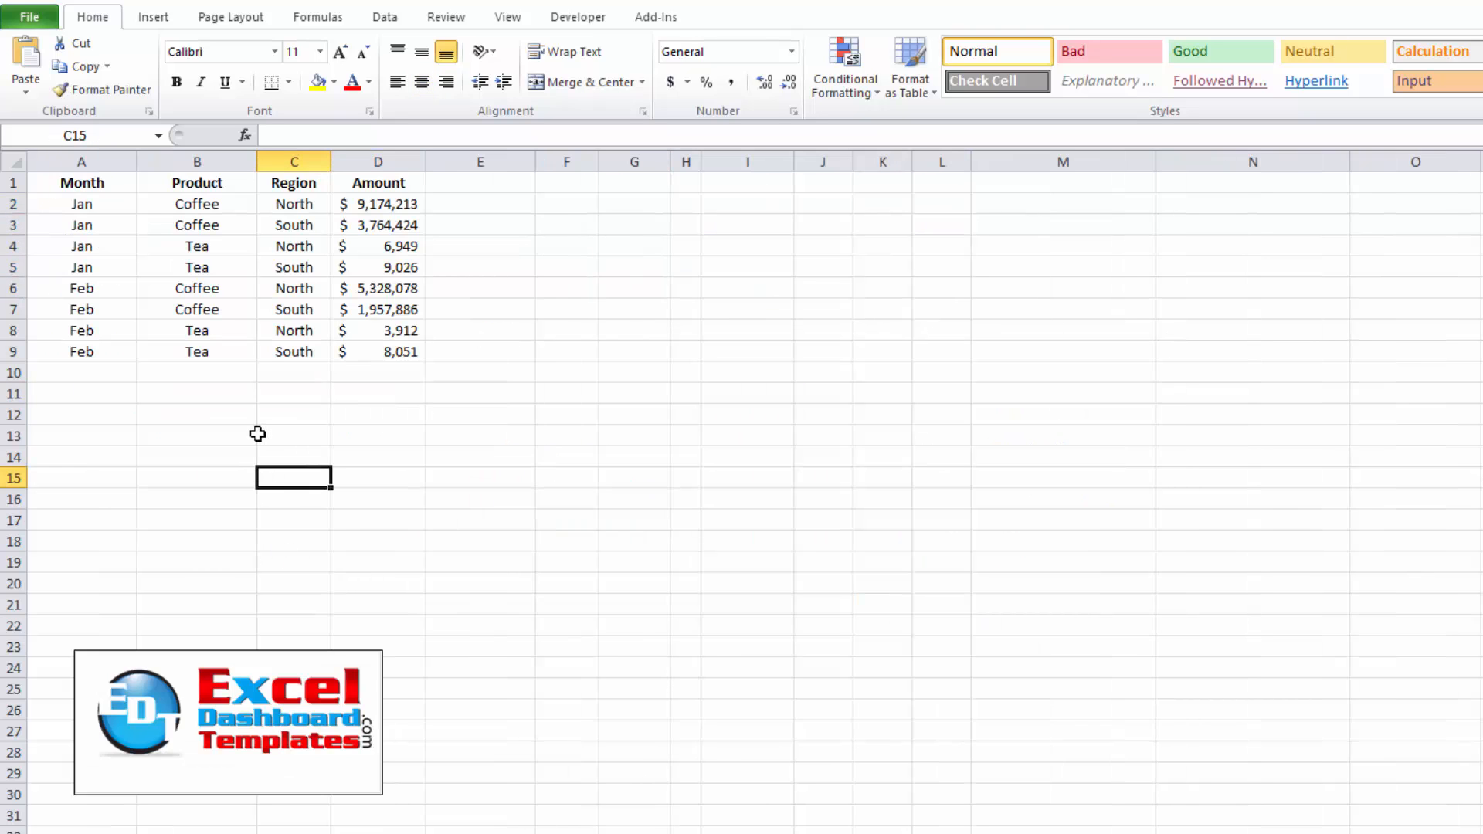
Review the eight-row Month, Product, Region, Amount list, including the Coffee entries and the Amount column.
{"action": "left_click_drag", "start_coordinate": [82, 204], "coordinate": [82, 226]}
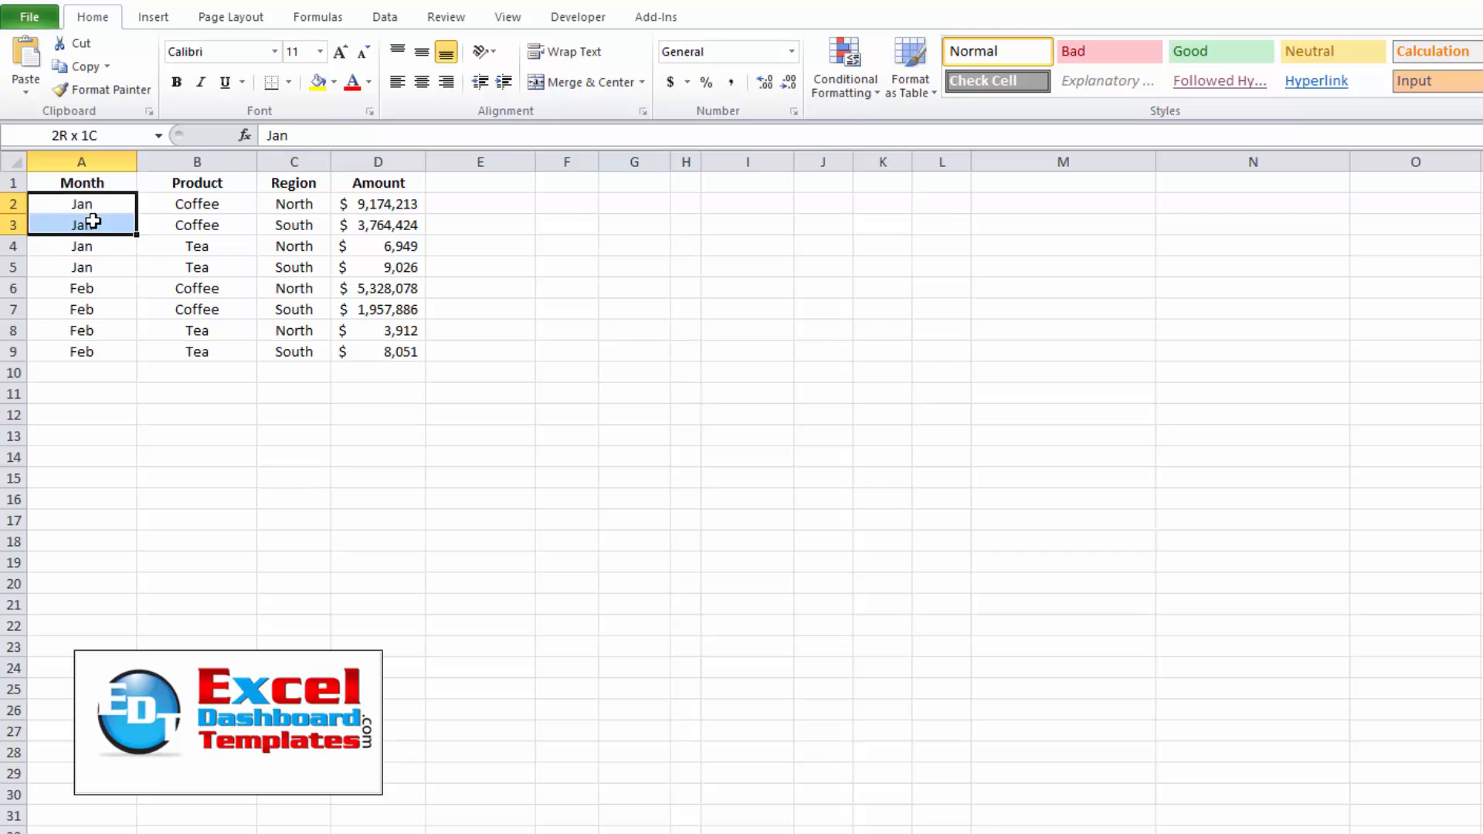
{"action": "left_click", "coordinate": [196, 204]}
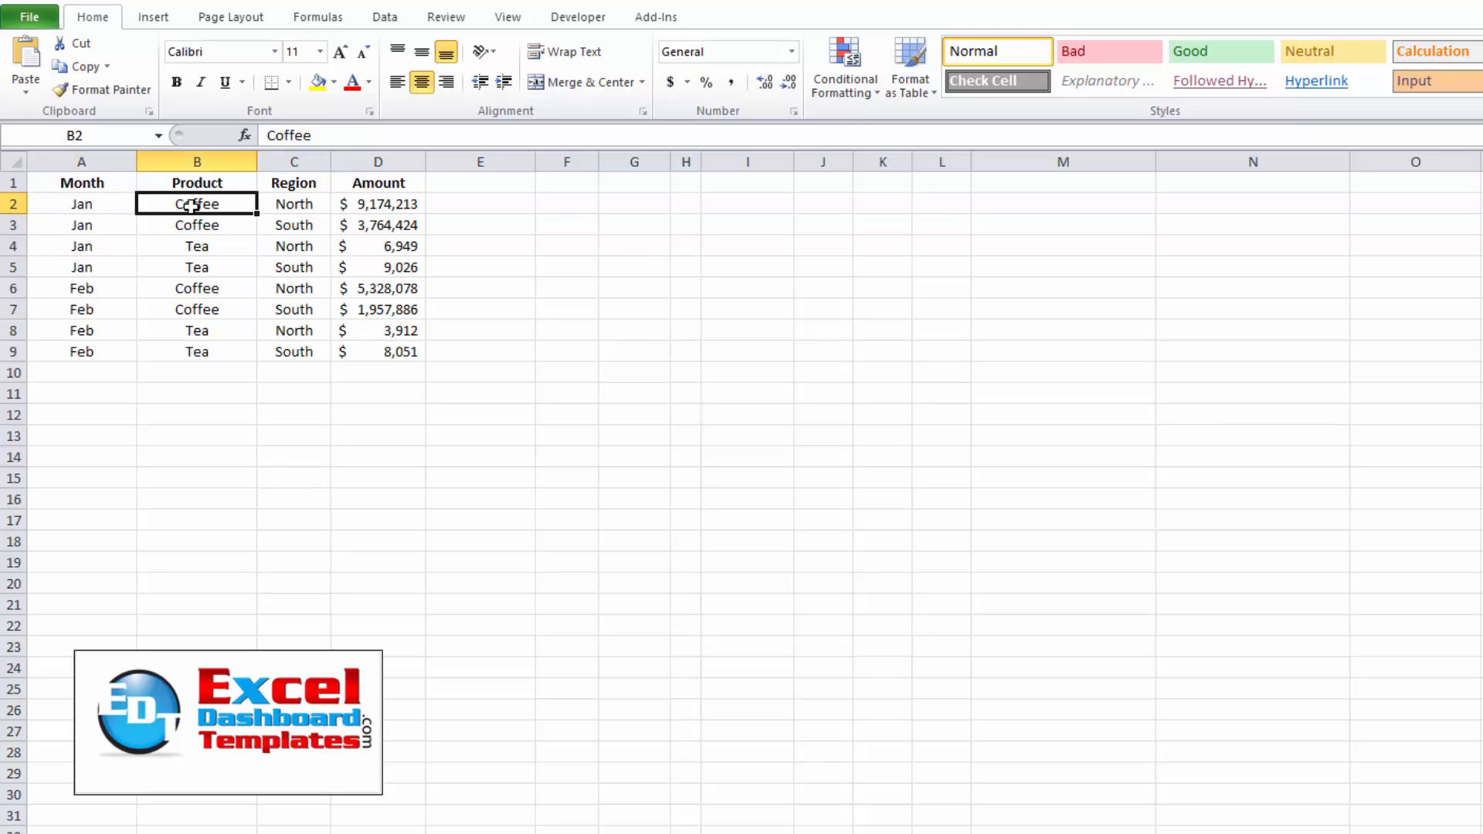
{"action": "left_click", "coordinate": [293, 226]}
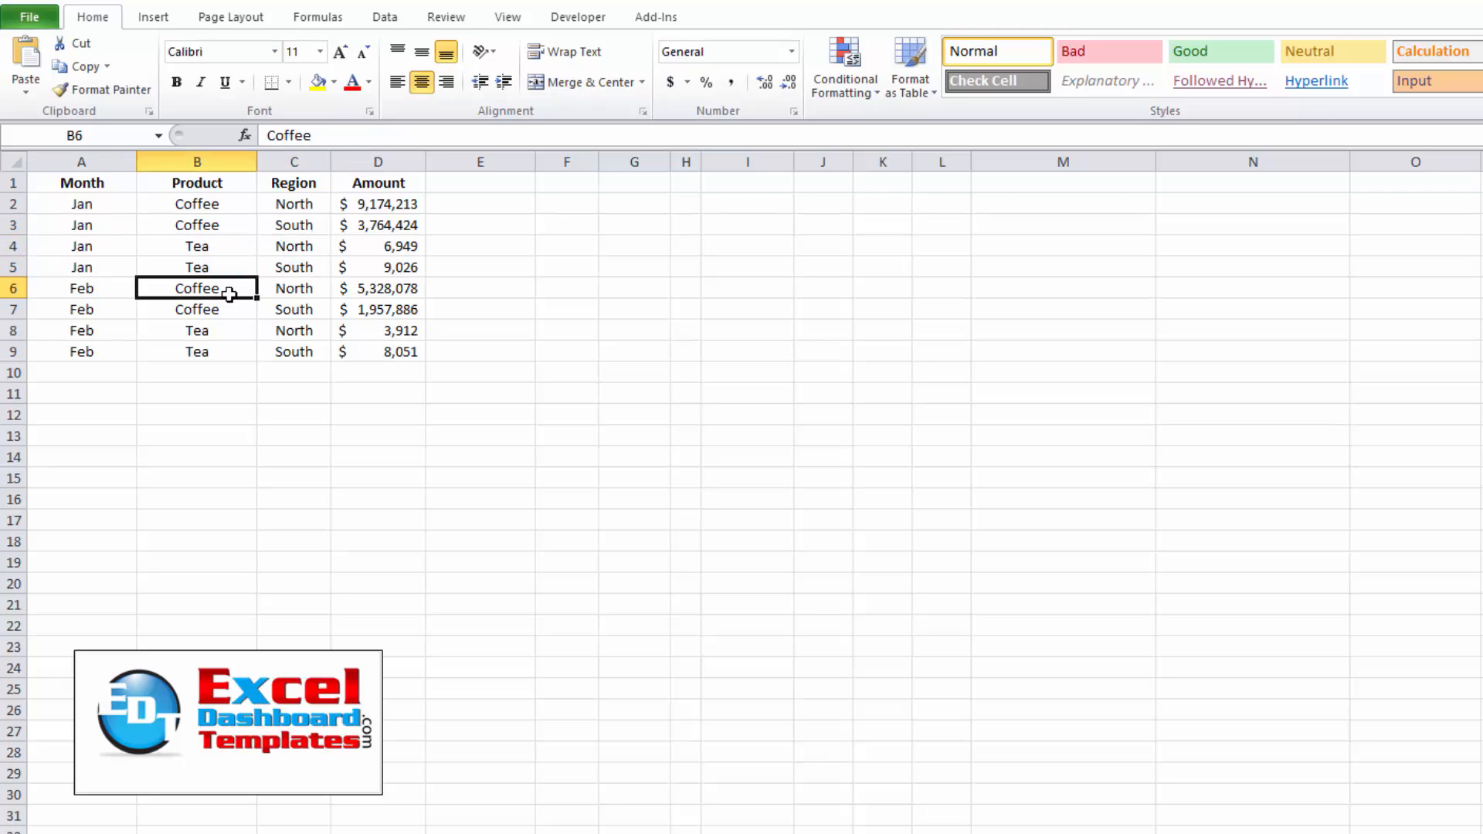
{"action": "left_click_drag", "start_coordinate": [196, 289], "coordinate": [294, 309]}
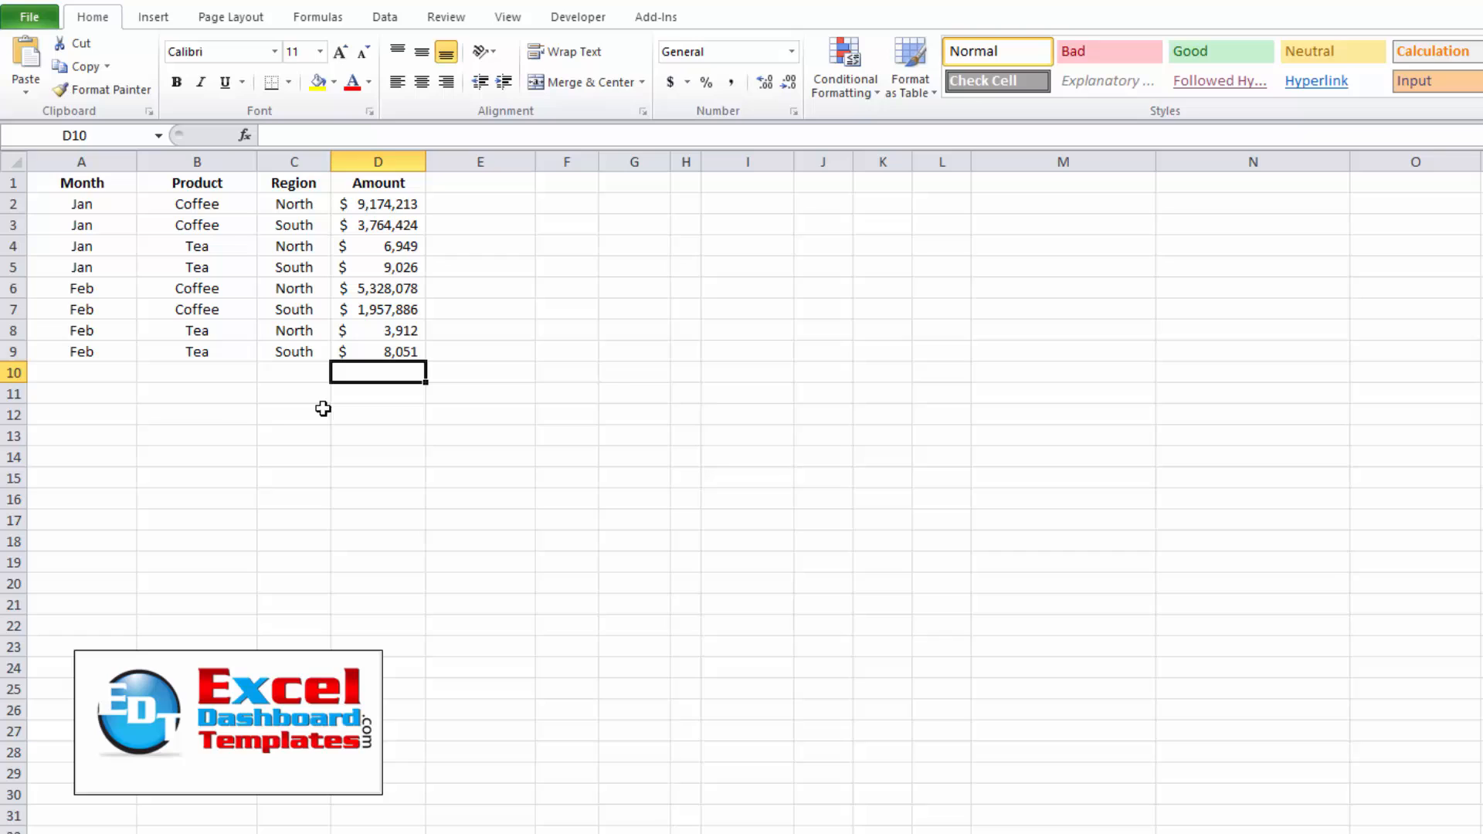
{"action": "left_click", "coordinate": [82, 182]}
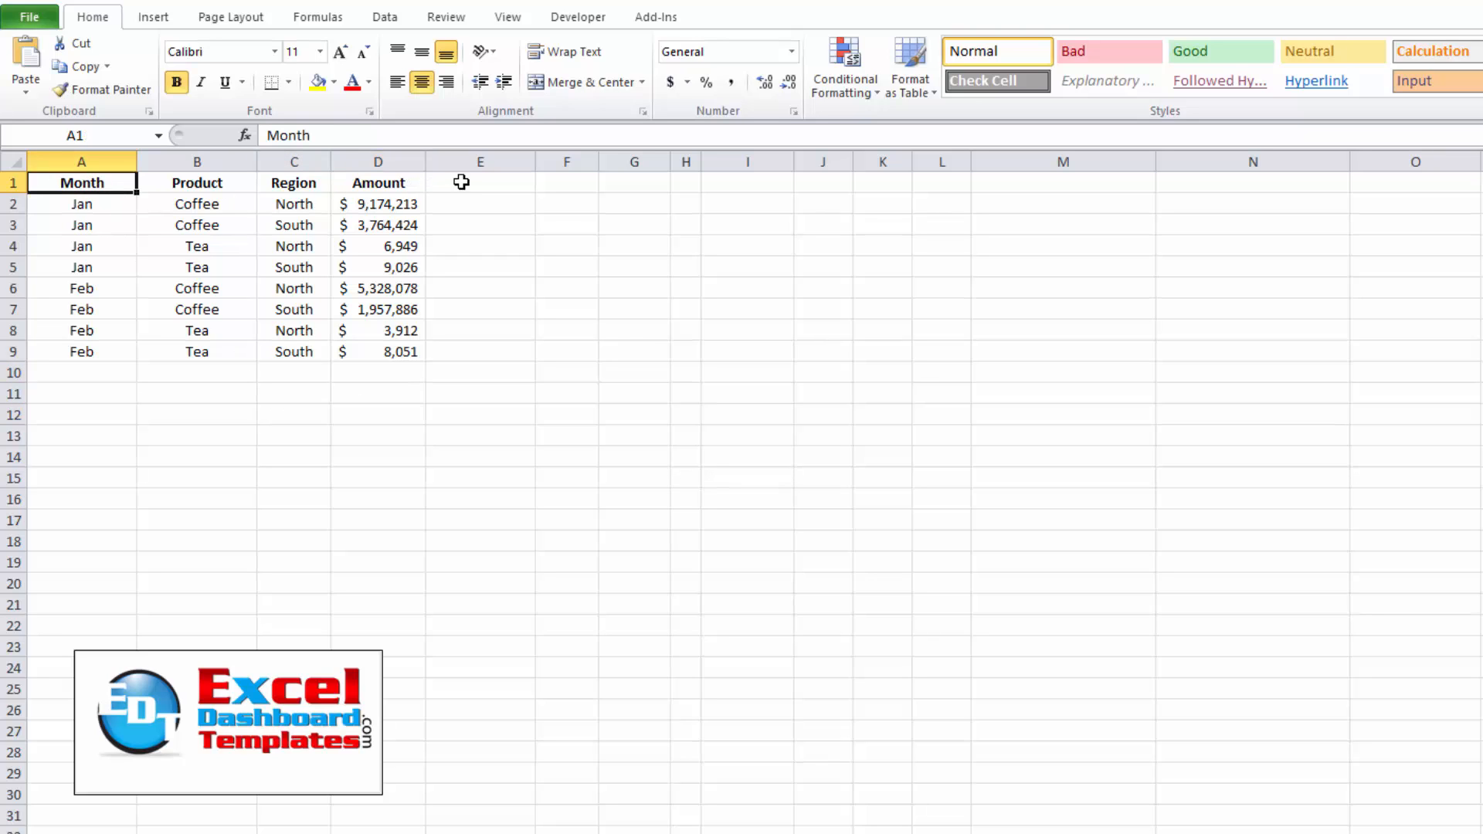
{"action": "left_click", "coordinate": [377, 182]}
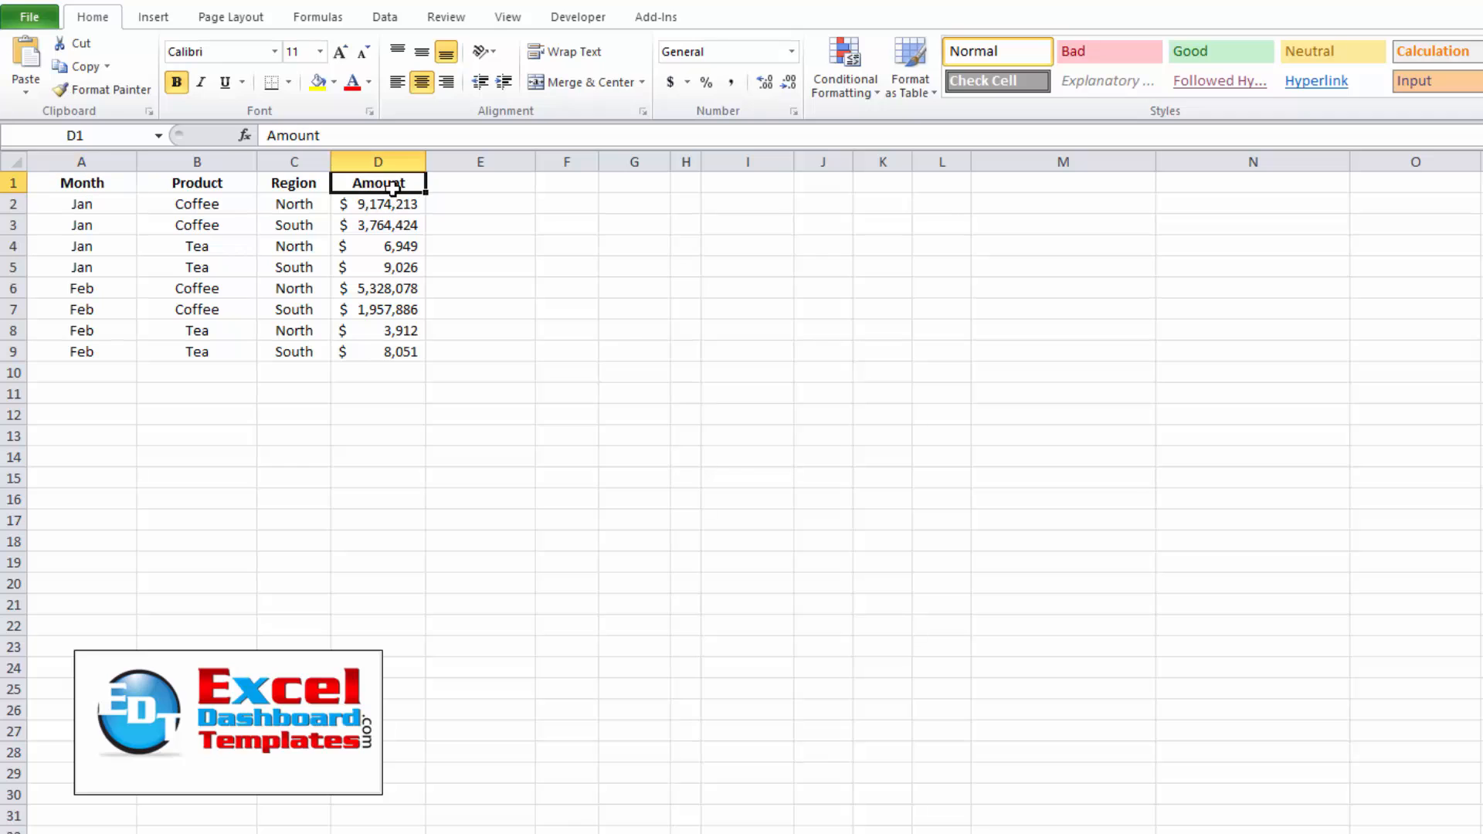
{"action": "left_click_drag", "start_coordinate": [377, 204], "coordinate": [377, 351]}
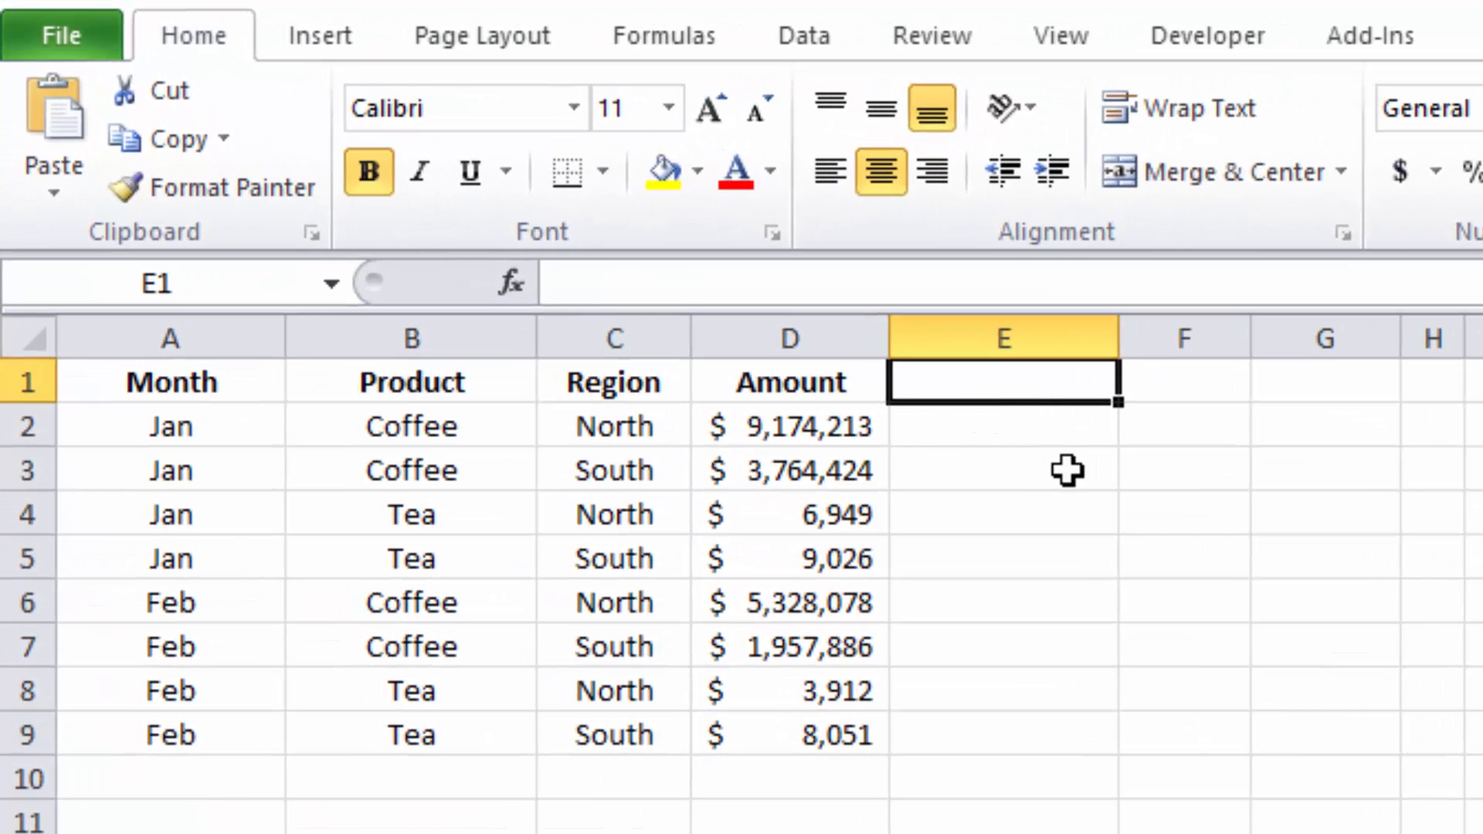
Add a Region-Product column using =C2&"-"&B2 in E2 and fill it down to E9.
{"action": "type", "text": "Region-Product"}
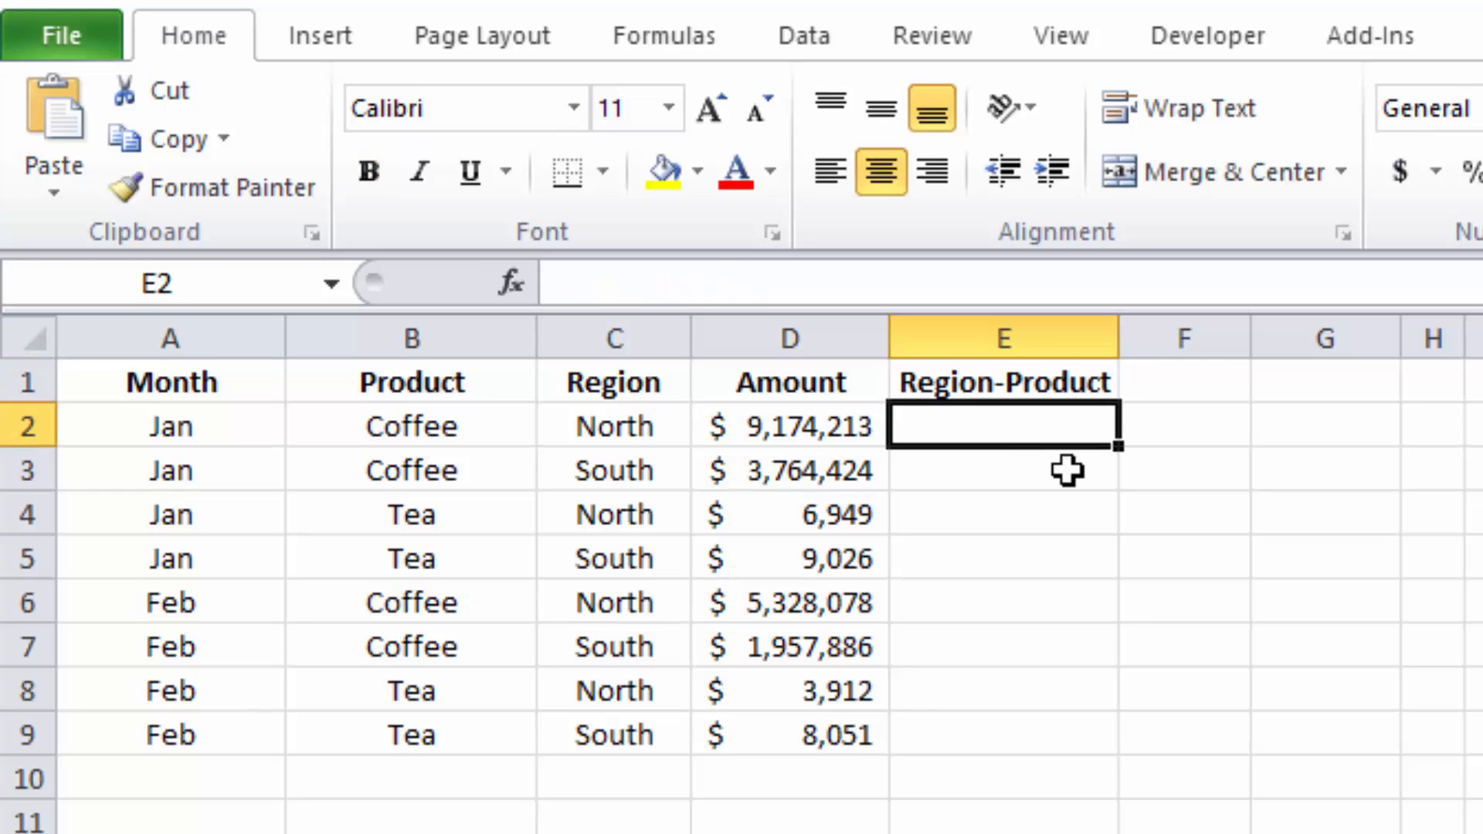
{"action": "mouse_move", "coordinate": [1030, 468]}
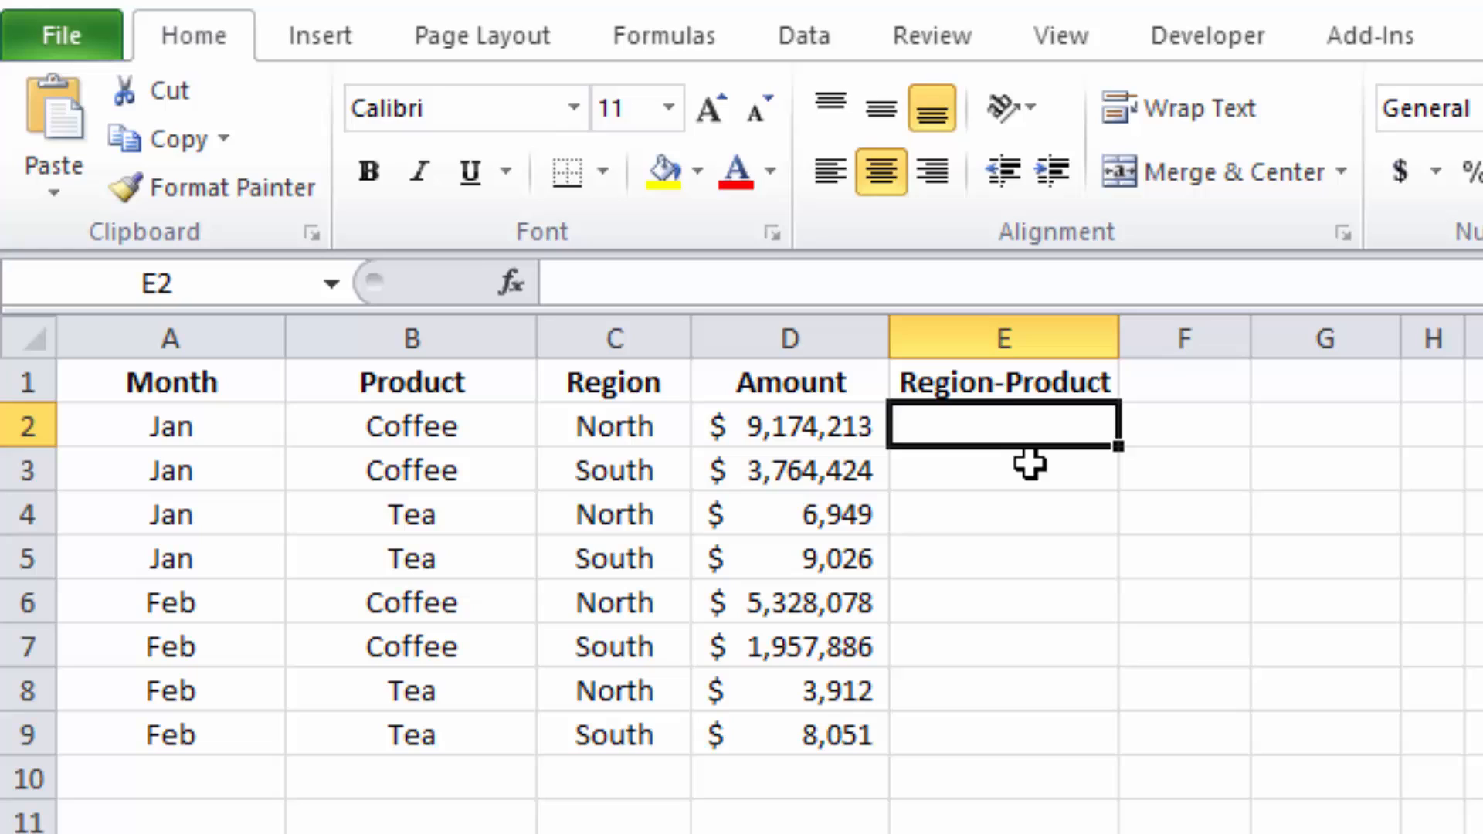
{"action": "type", "text": "=C2&"}
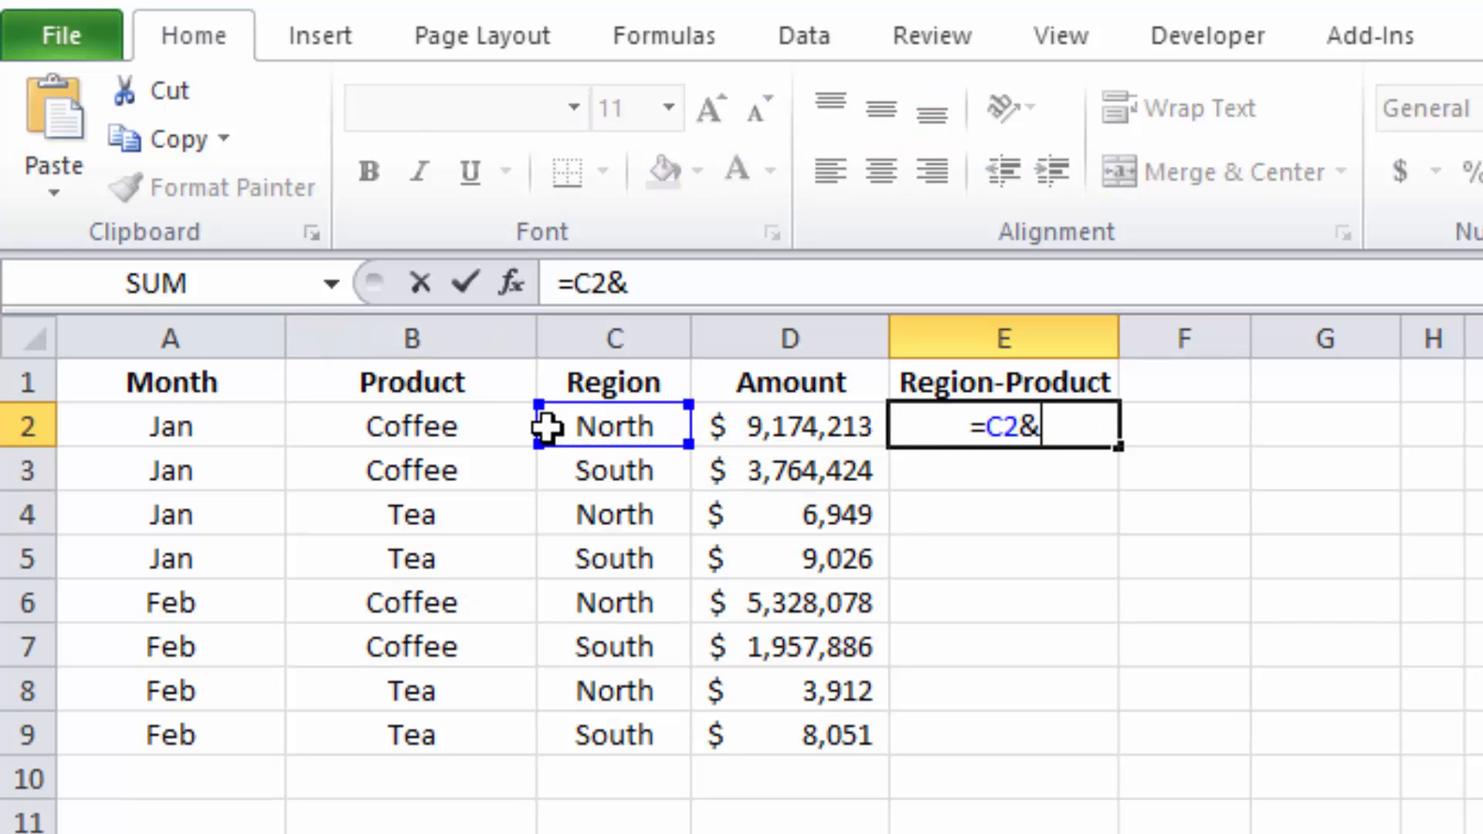
{"action": "type", "text": "\"-\""}
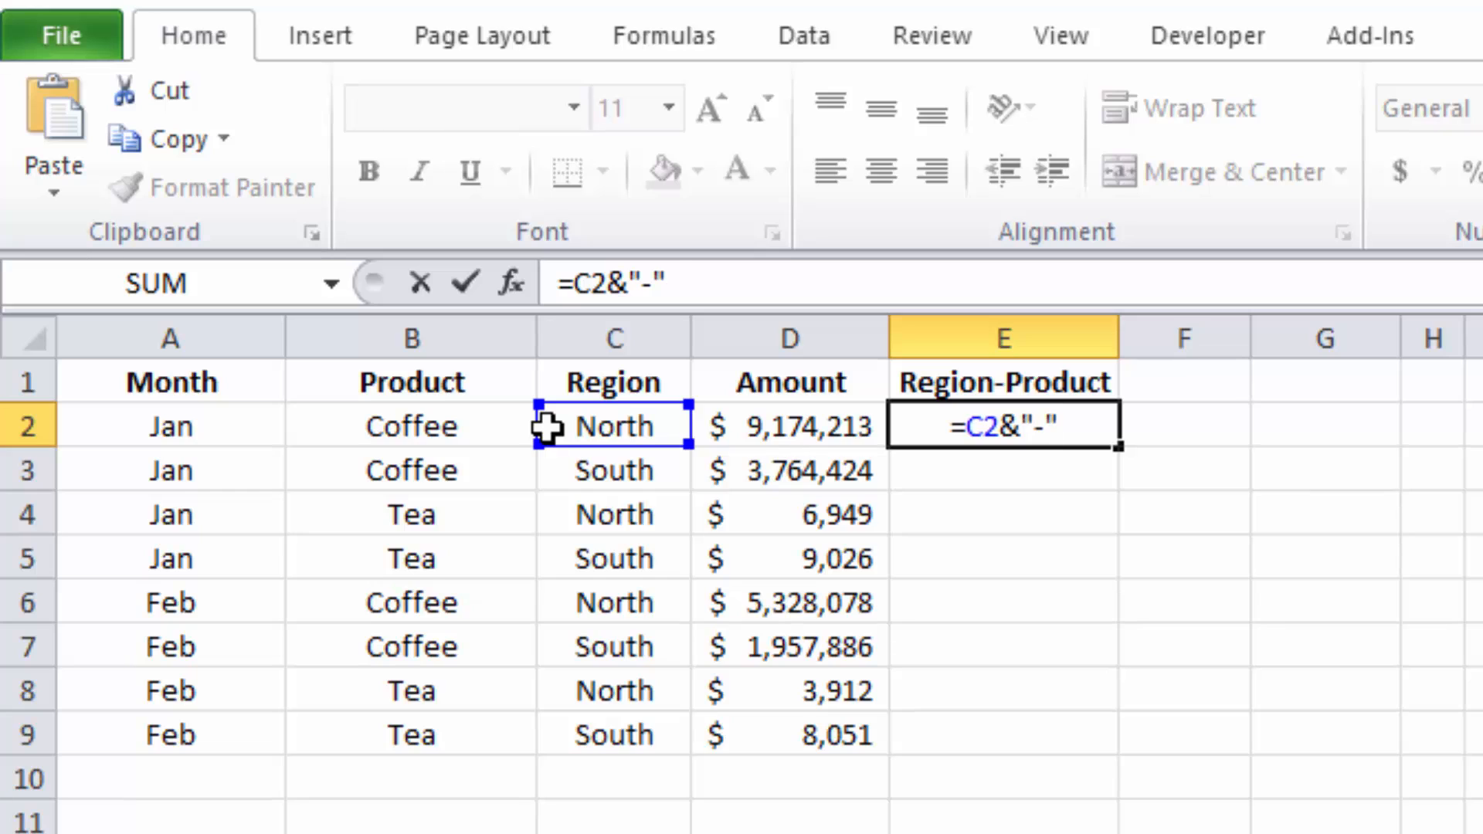
{"action": "left_click", "coordinate": [411, 427]}
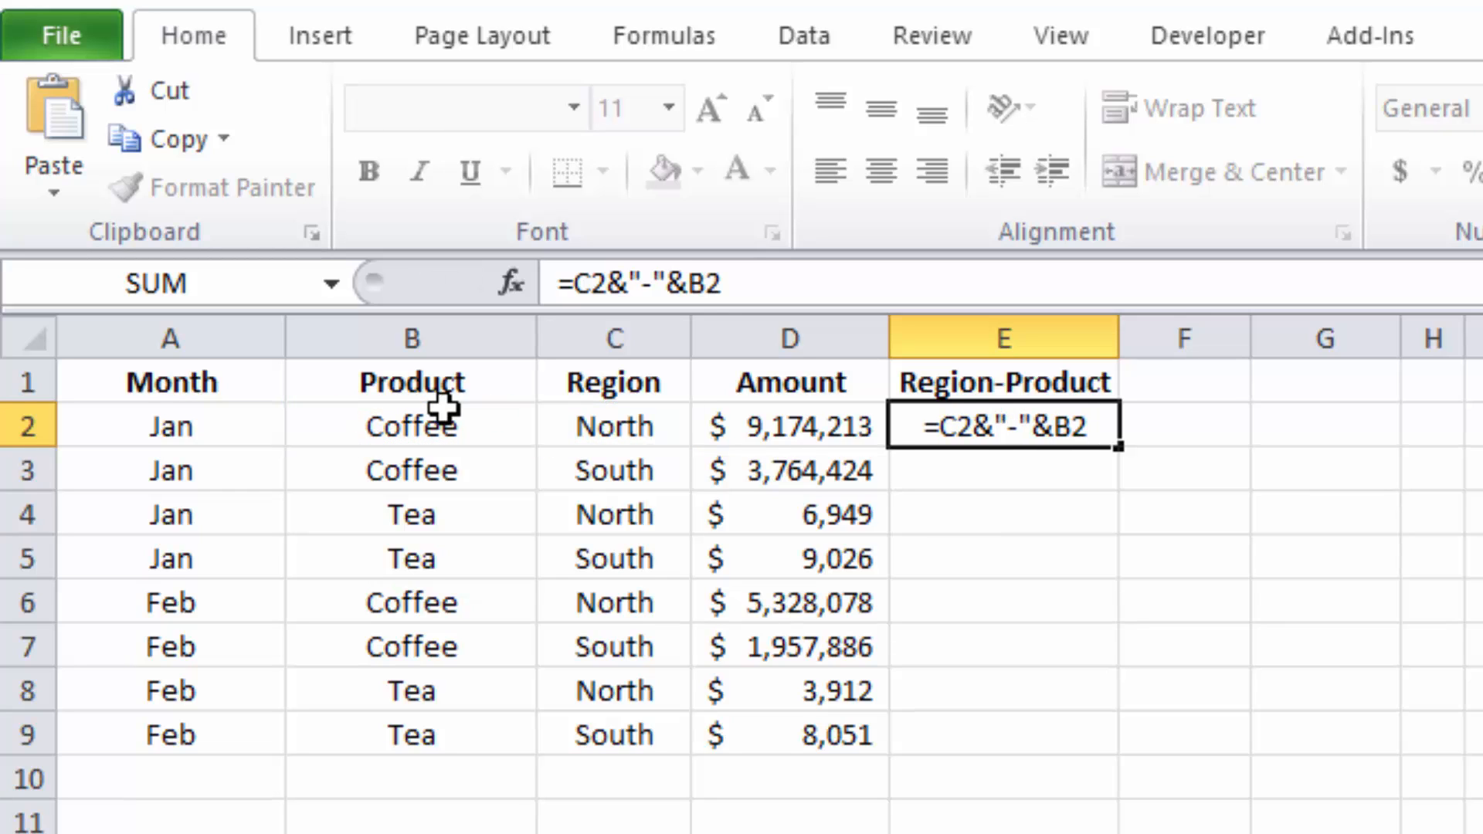
{"action": "key", "text": "Enter"}
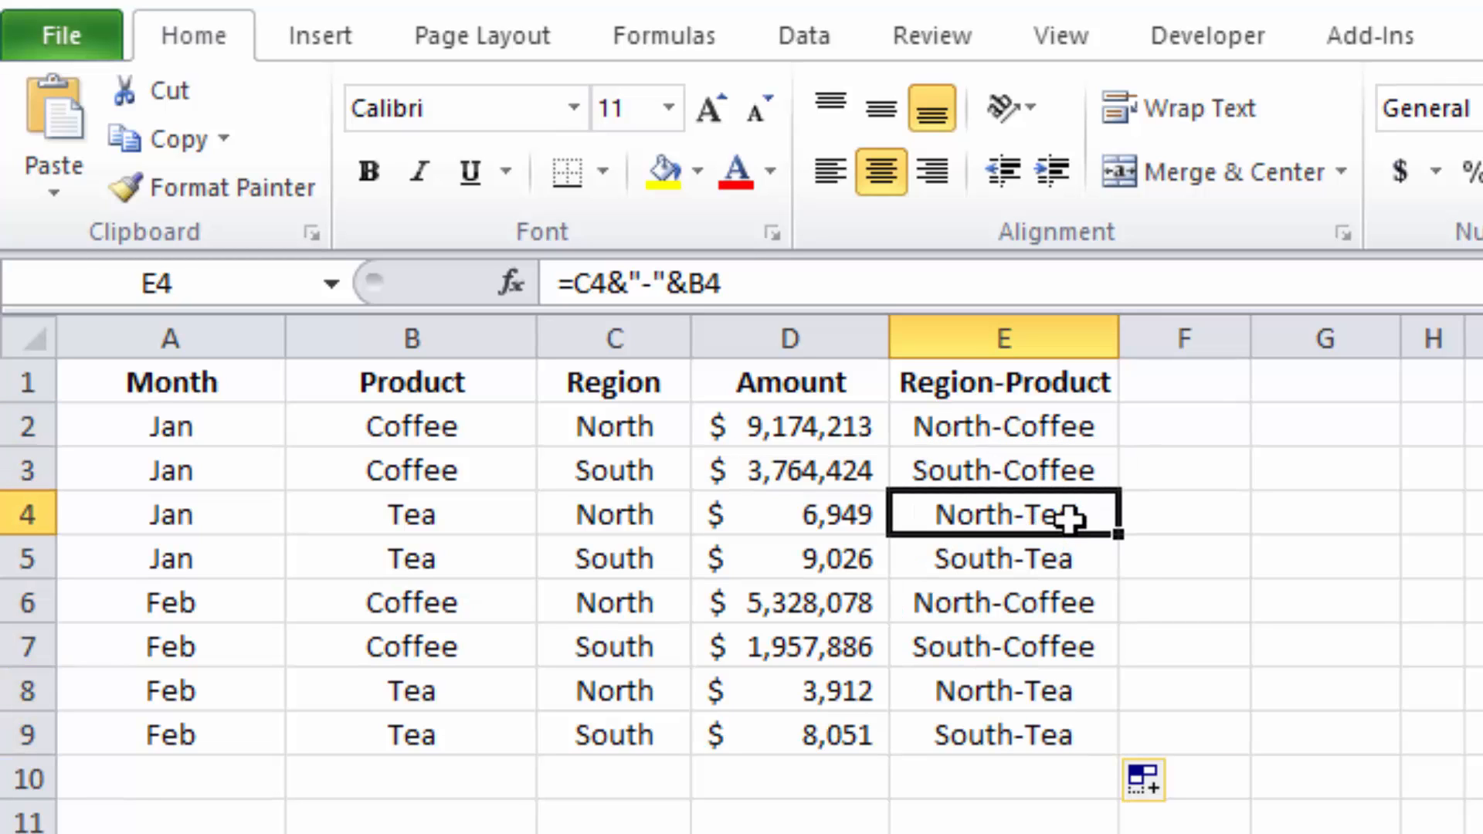
{"action": "left_click", "coordinate": [1323, 601]}
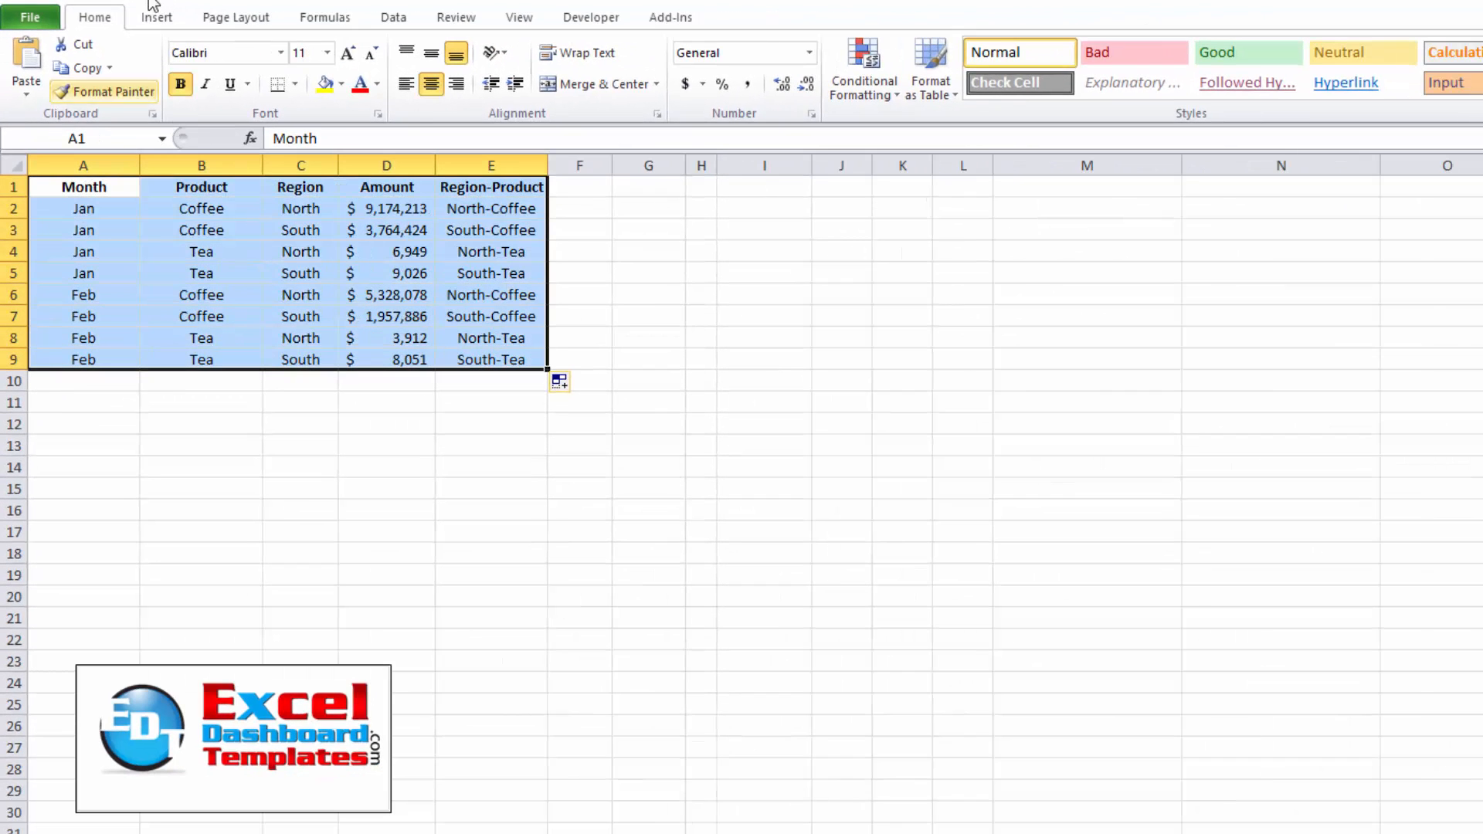
Insert a PivotTable from A1:E9 on the existing worksheet at cell A11.
{"action": "left_click", "coordinate": [156, 17]}
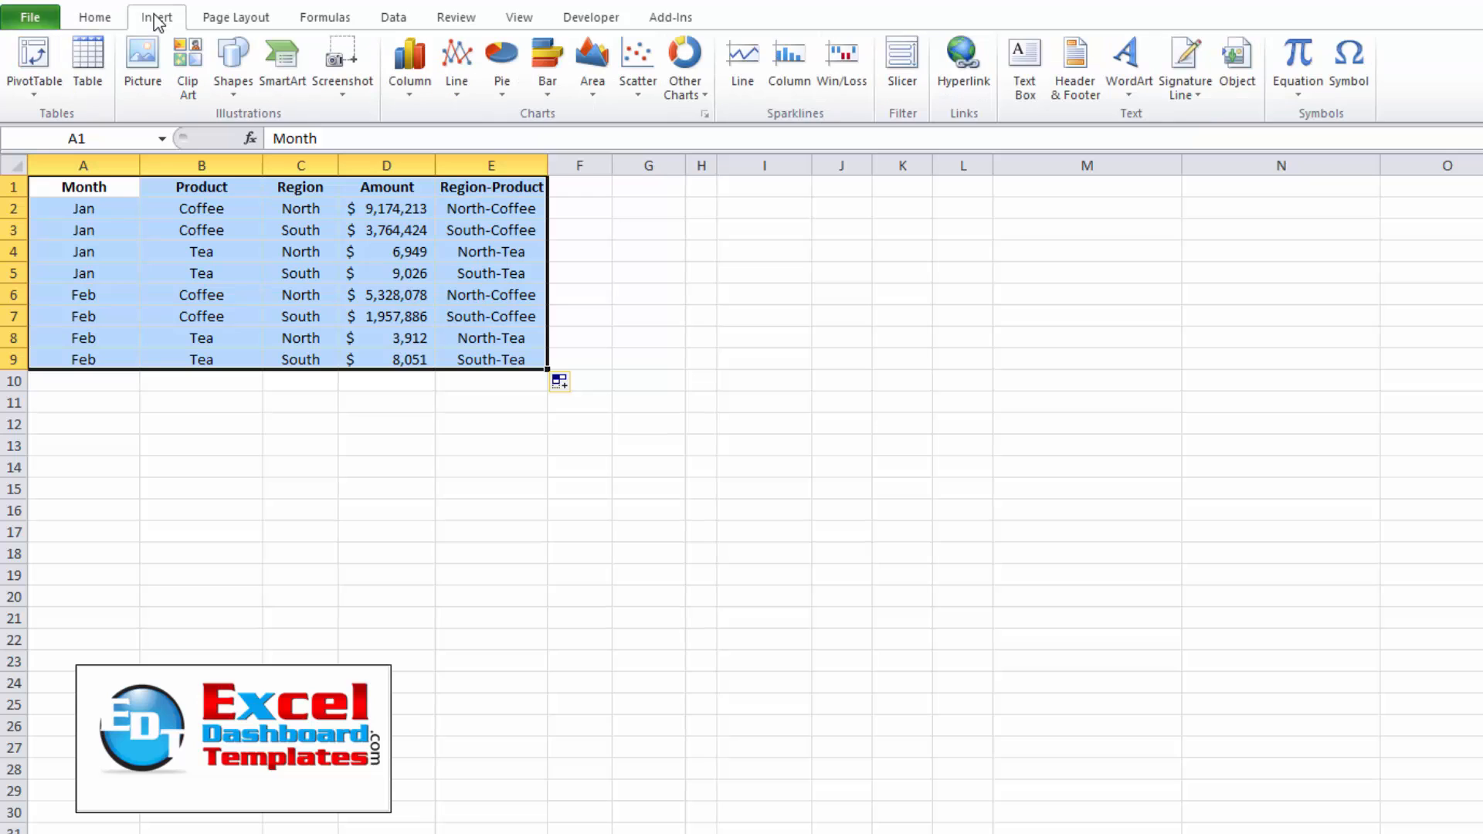
{"action": "left_click", "coordinate": [33, 62]}
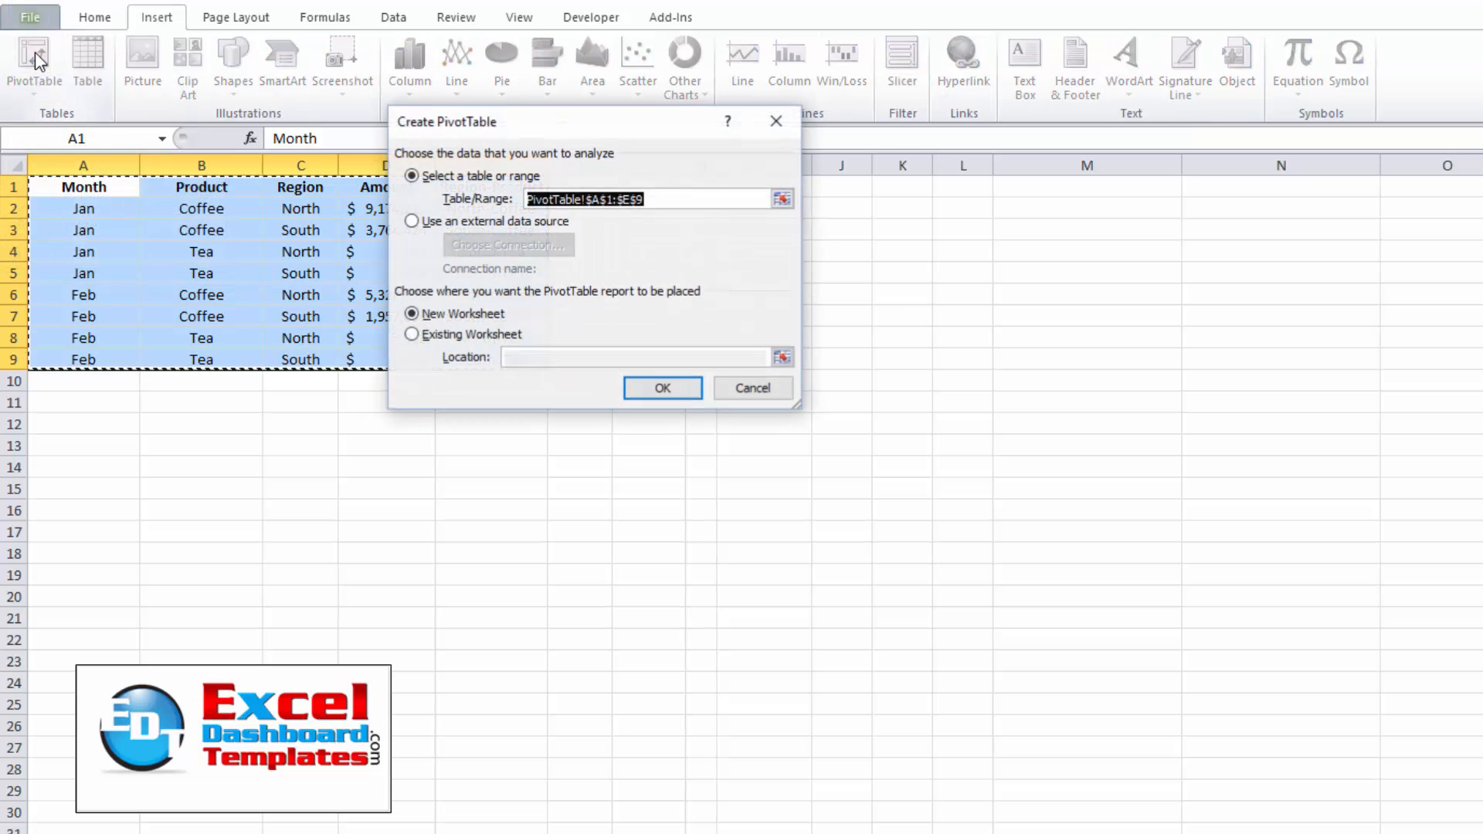
{"action": "left_click", "coordinate": [411, 334]}
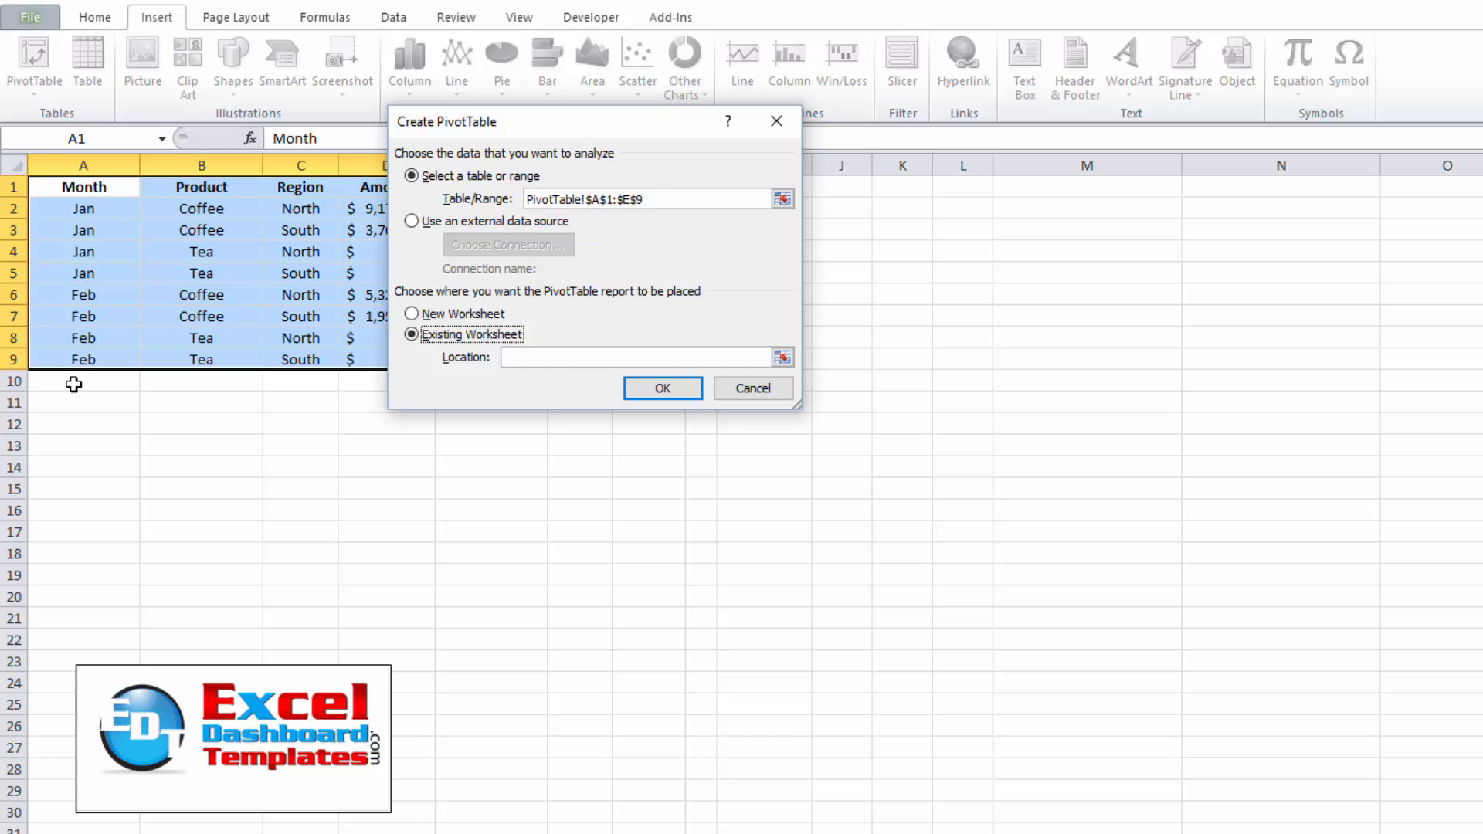
{"action": "left_click", "coordinate": [83, 383]}
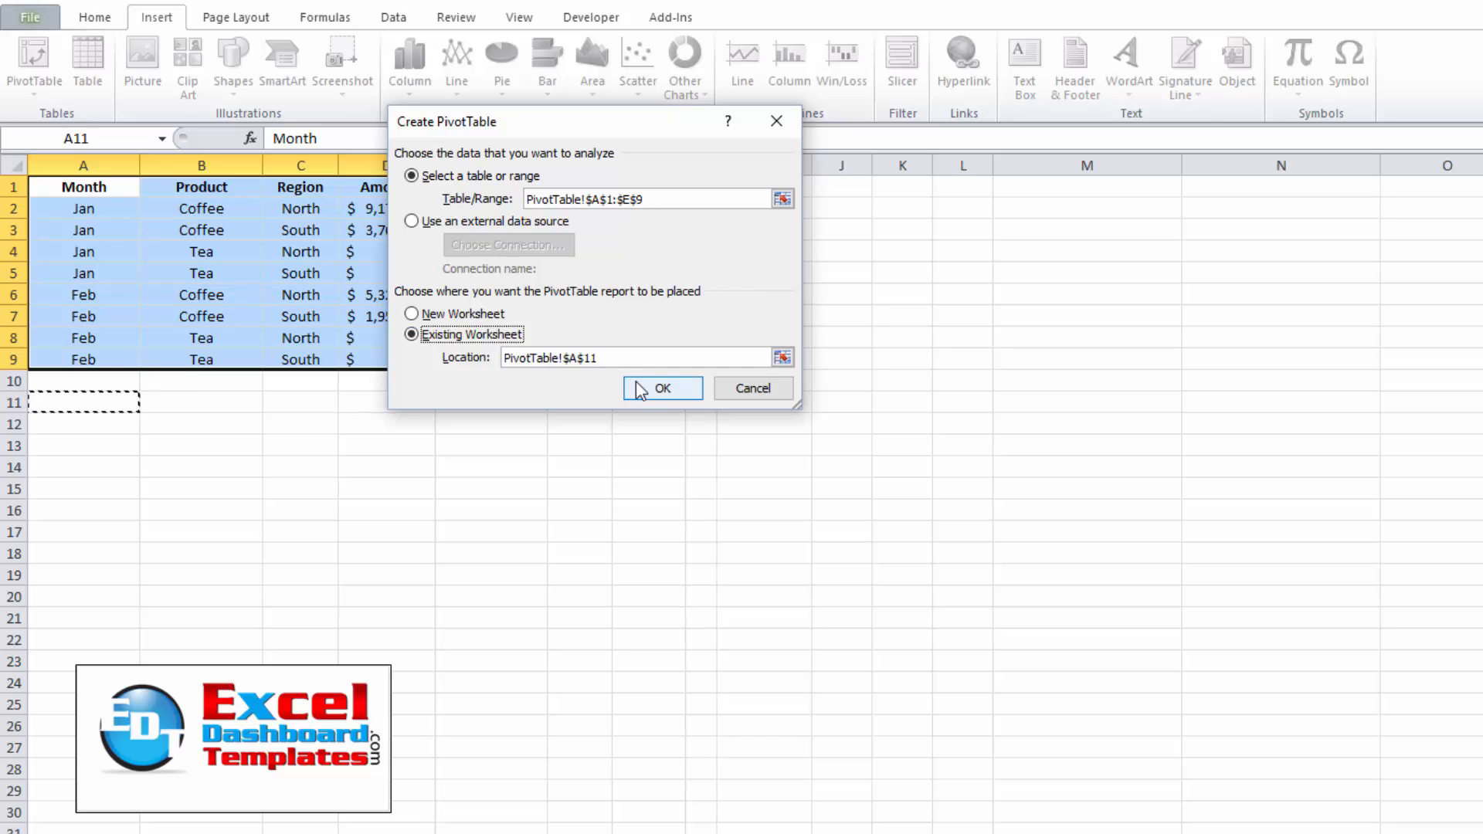
{"action": "left_click", "coordinate": [663, 388]}
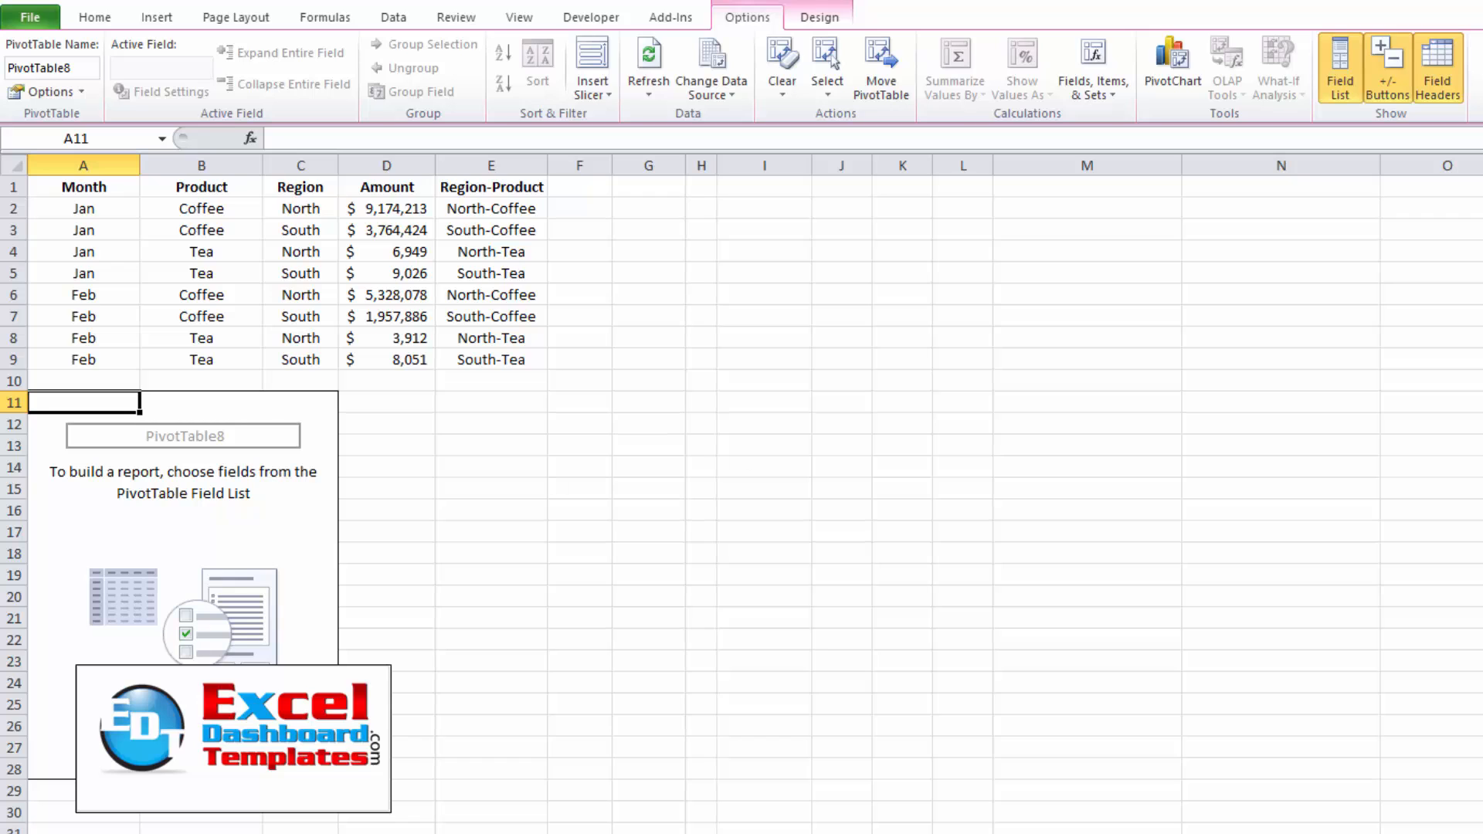
Place Month and Product in rows, Sum of Amount in values and Region-Product in columns.
{"action": "left_click", "coordinate": [1339, 68]}
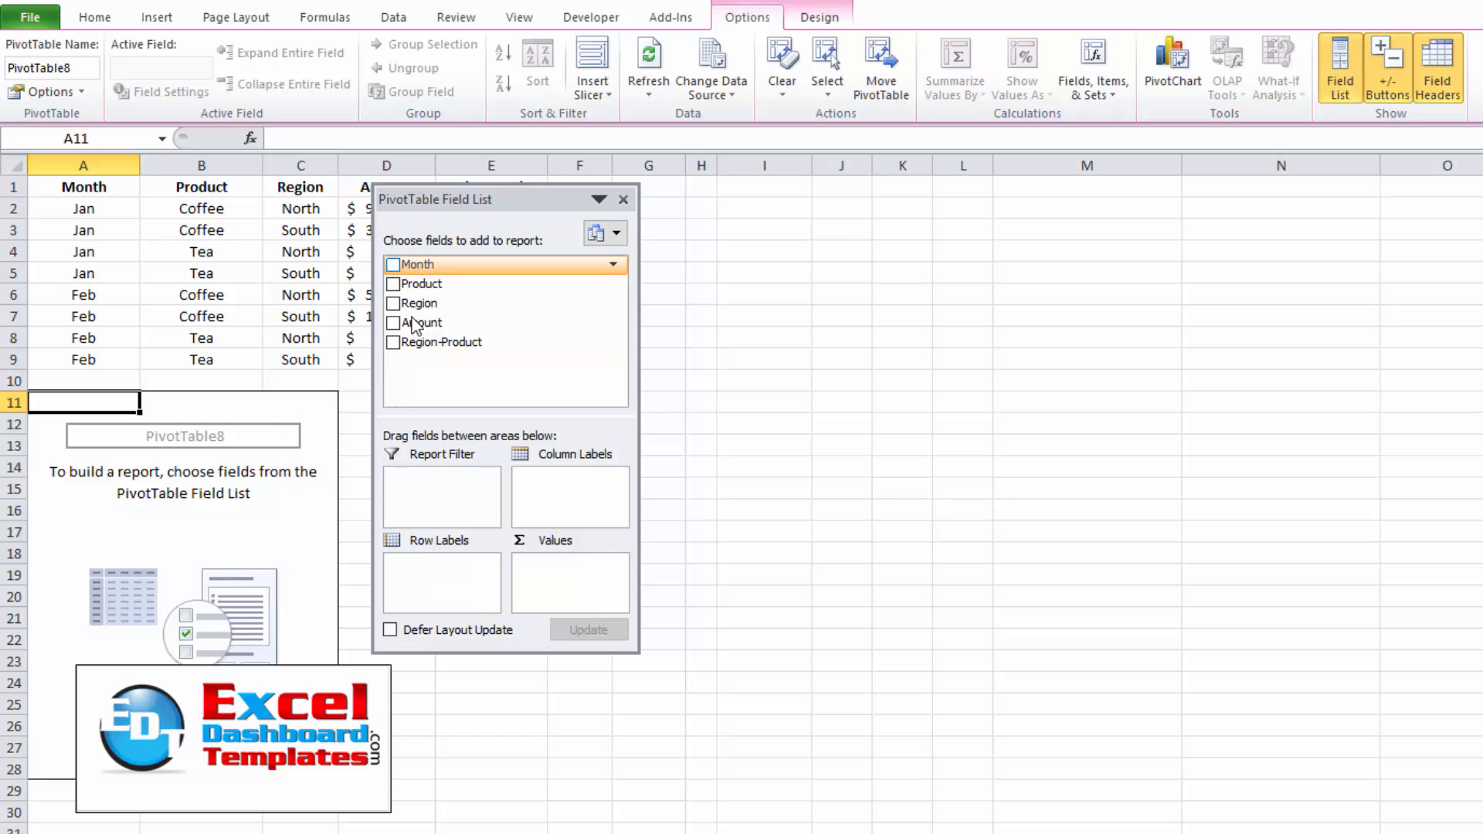
{"action": "left_click", "coordinate": [393, 264]}
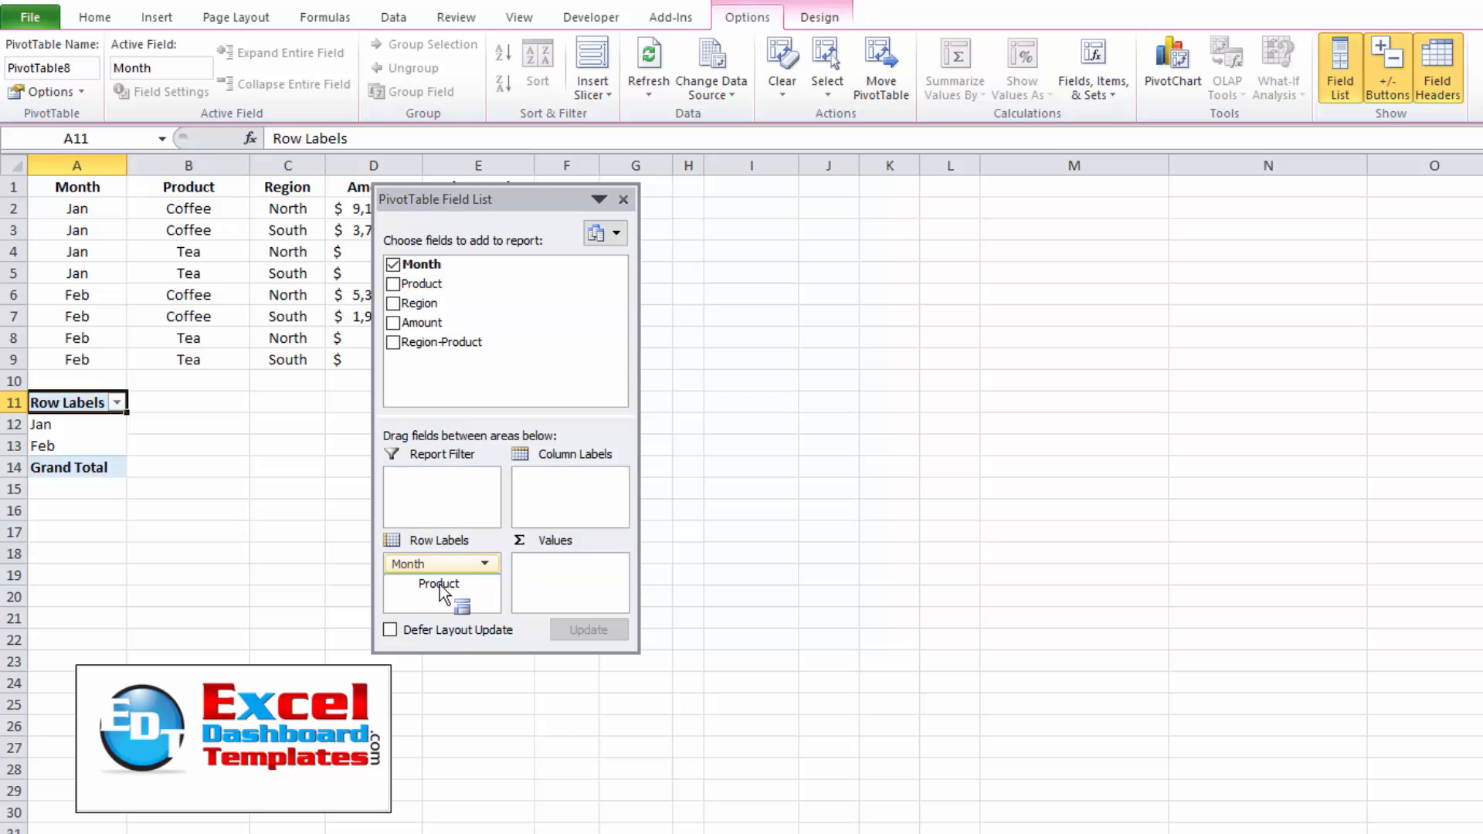
{"action": "left_click", "coordinate": [393, 282]}
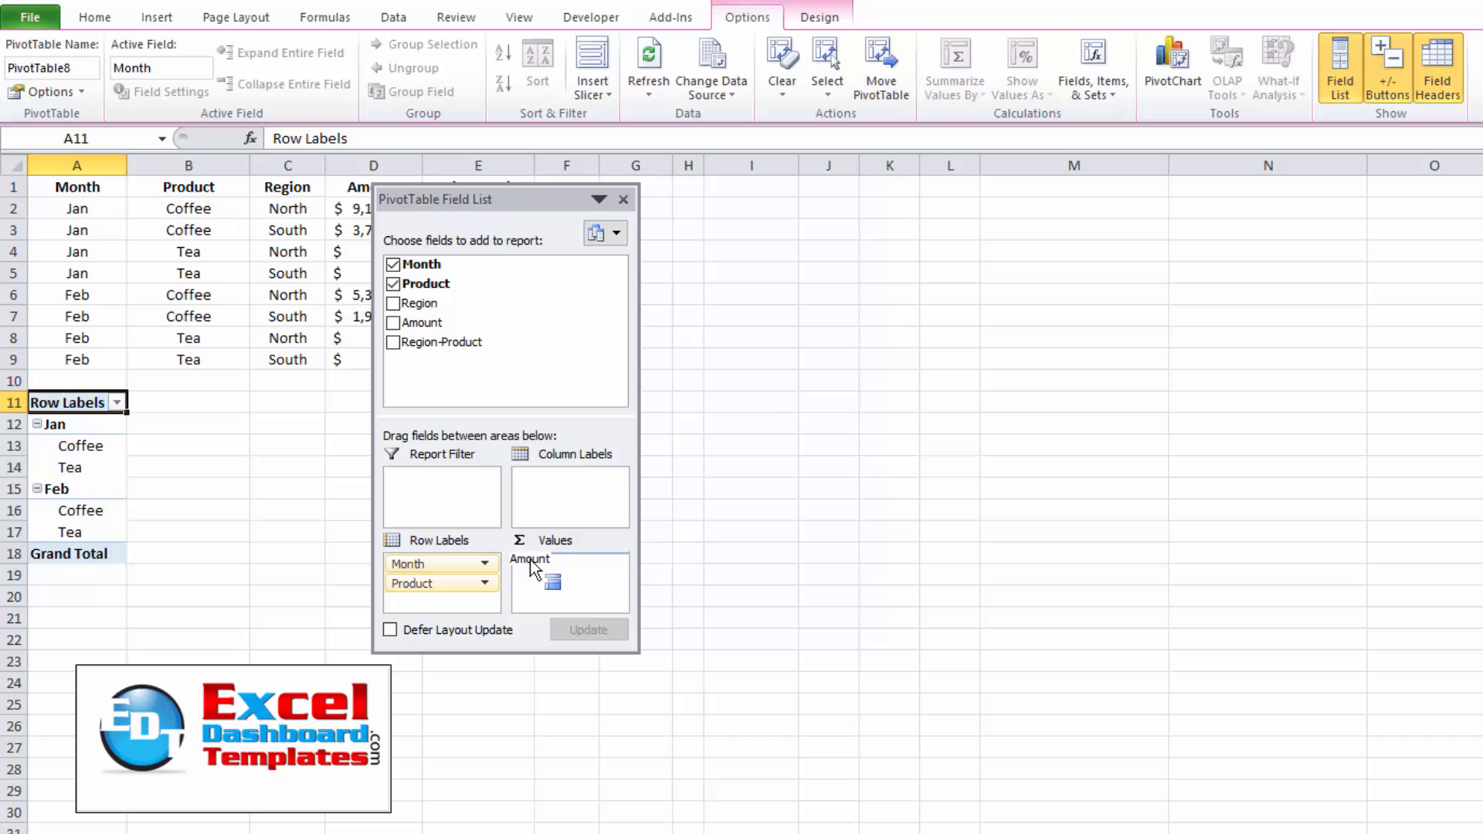
{"action": "left_click", "coordinate": [393, 323]}
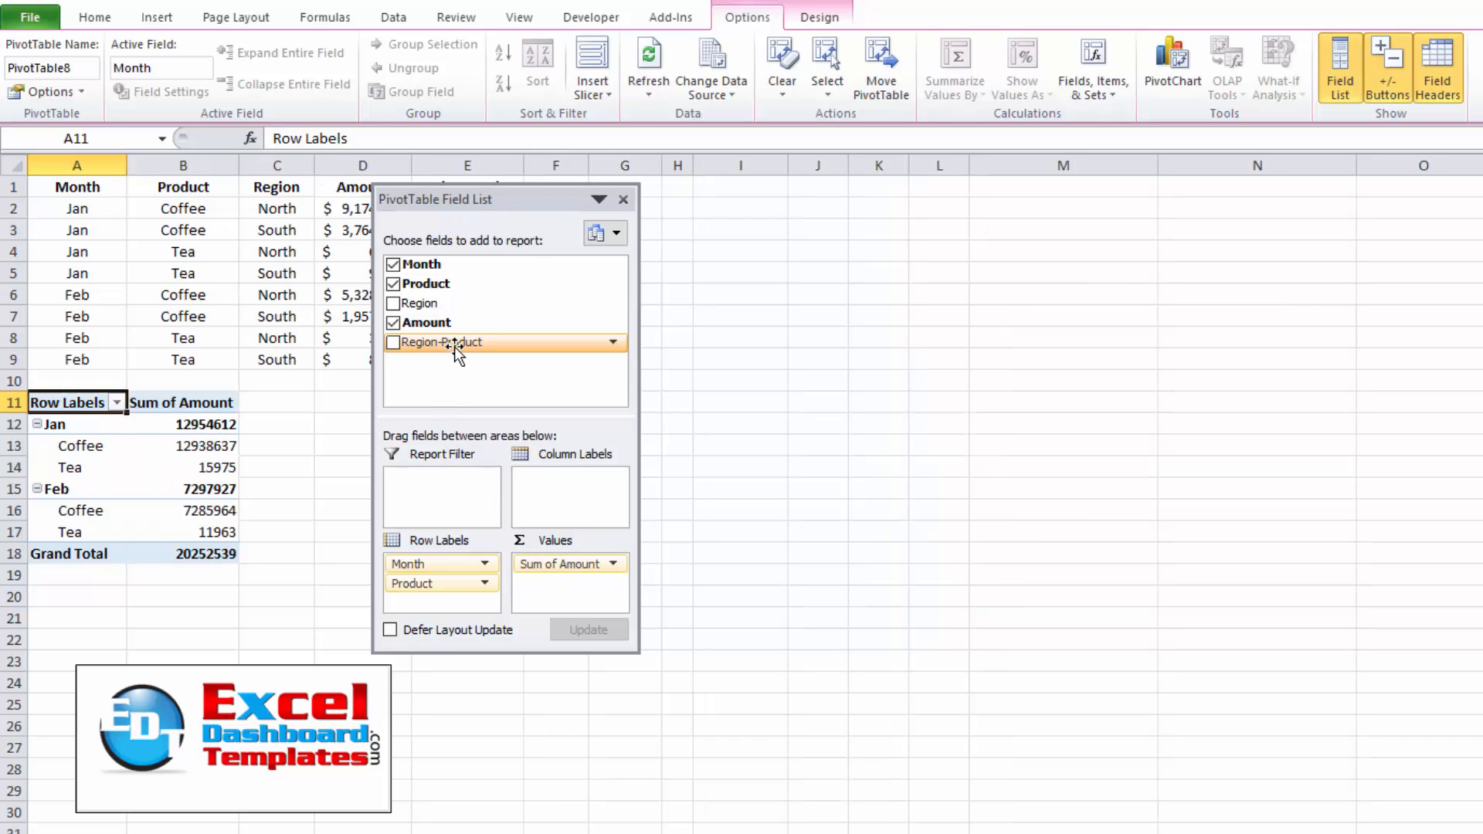
{"action": "left_click", "coordinate": [391, 343]}
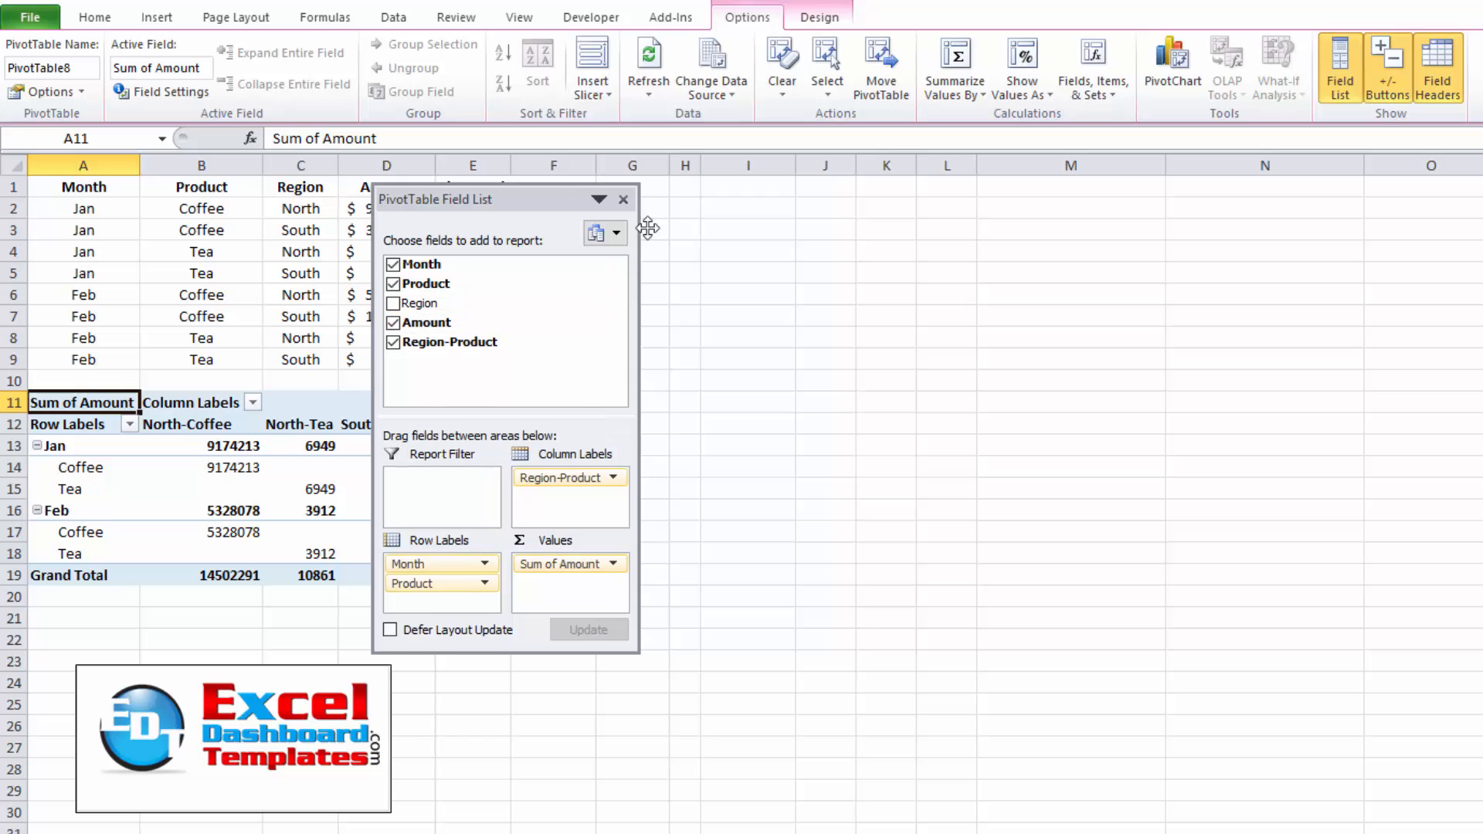
{"action": "left_click", "coordinate": [623, 200]}
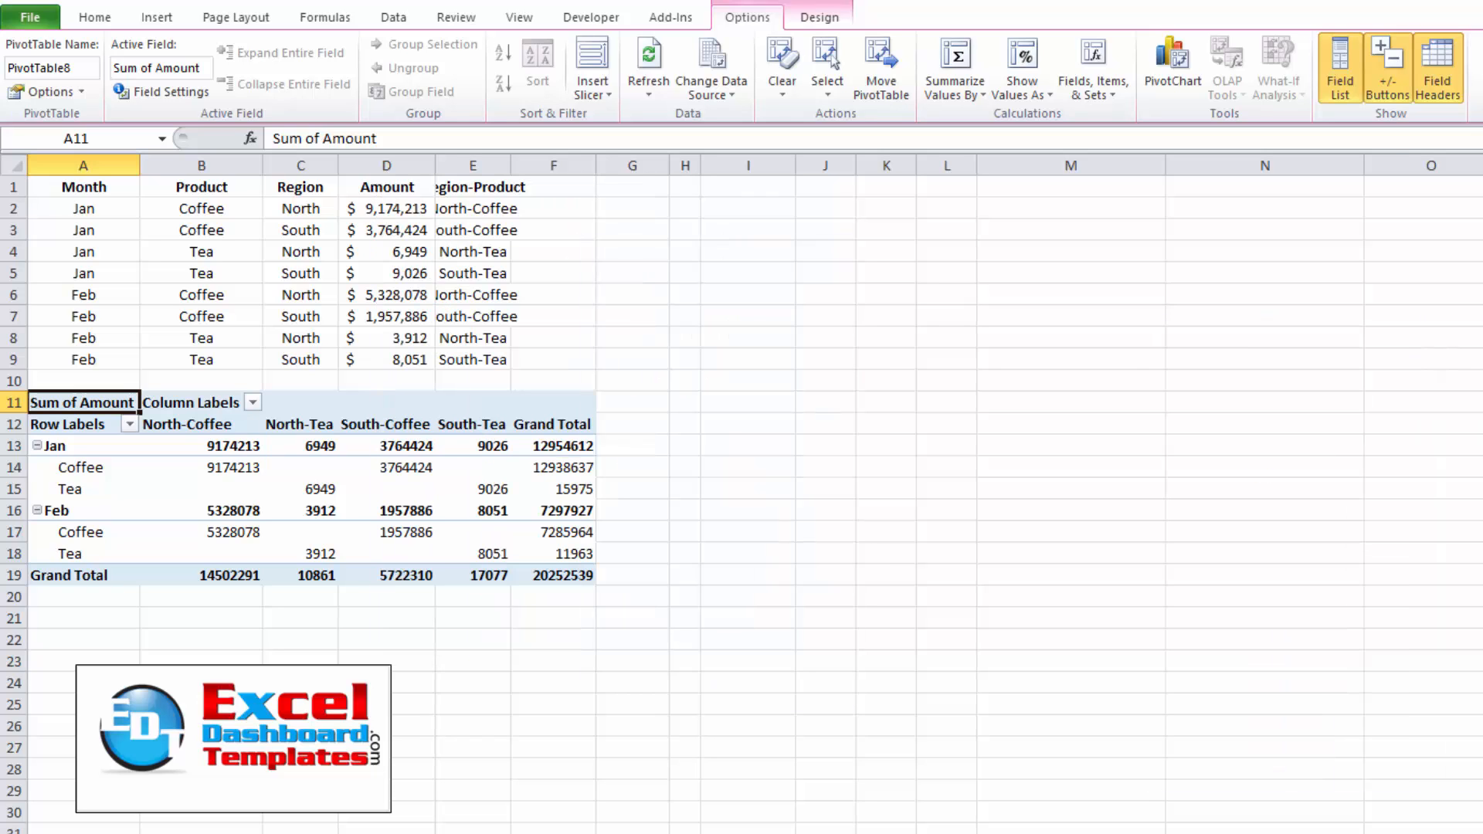
{"action": "left_click", "coordinate": [386, 532]}
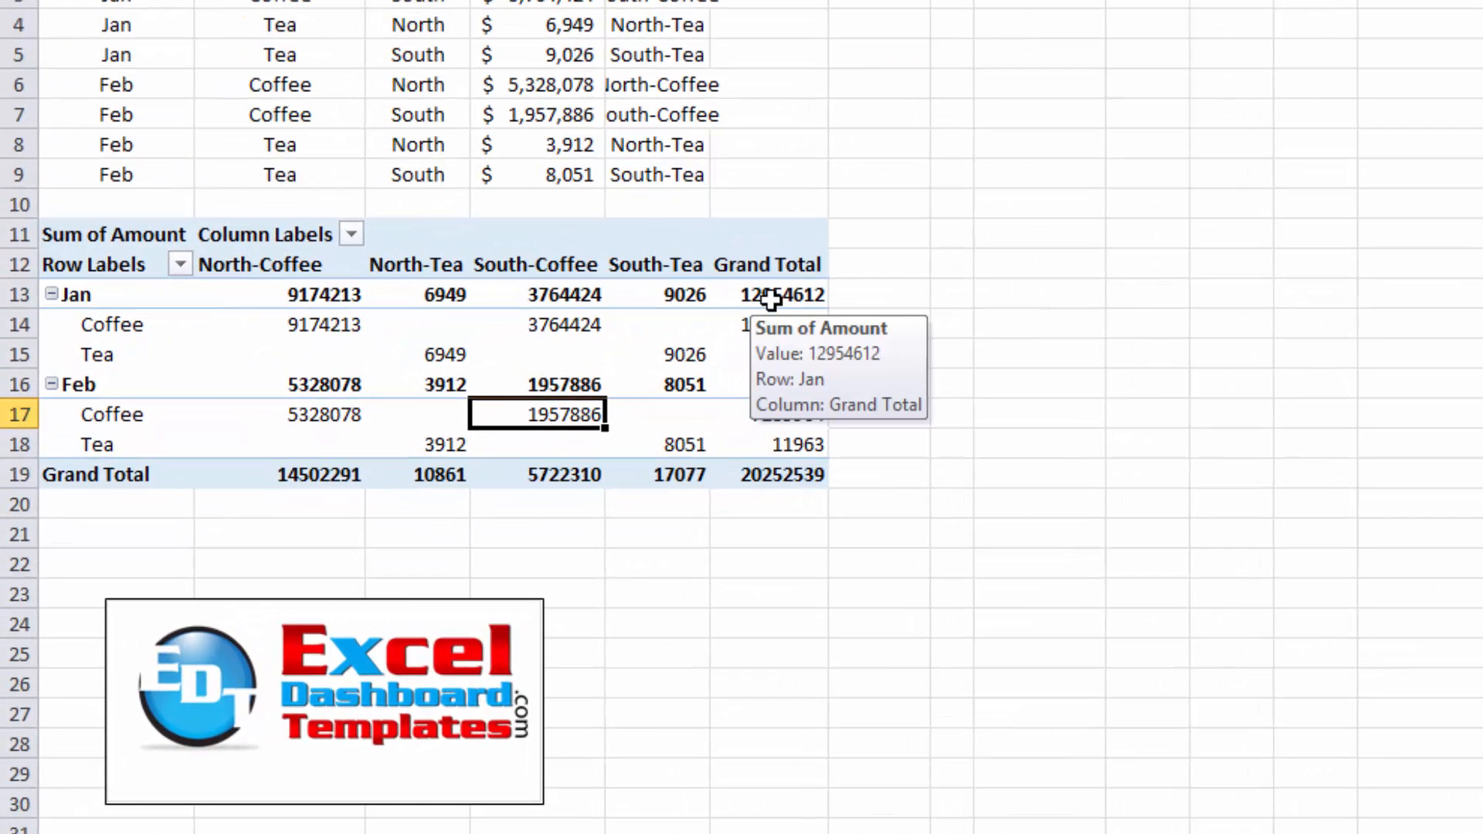
{"action": "left_click", "coordinate": [768, 294]}
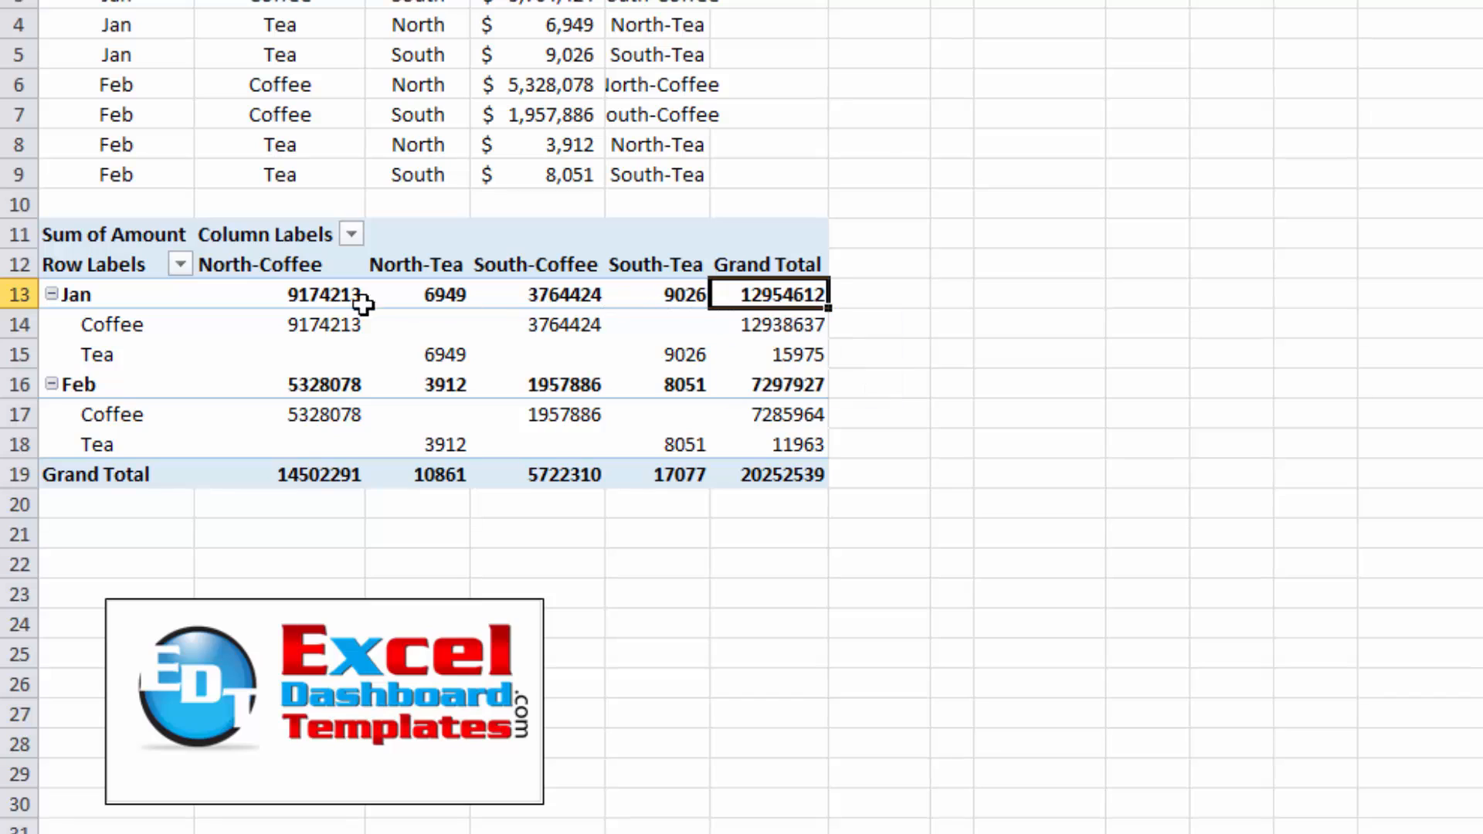
{"action": "left_click", "coordinate": [279, 293]}
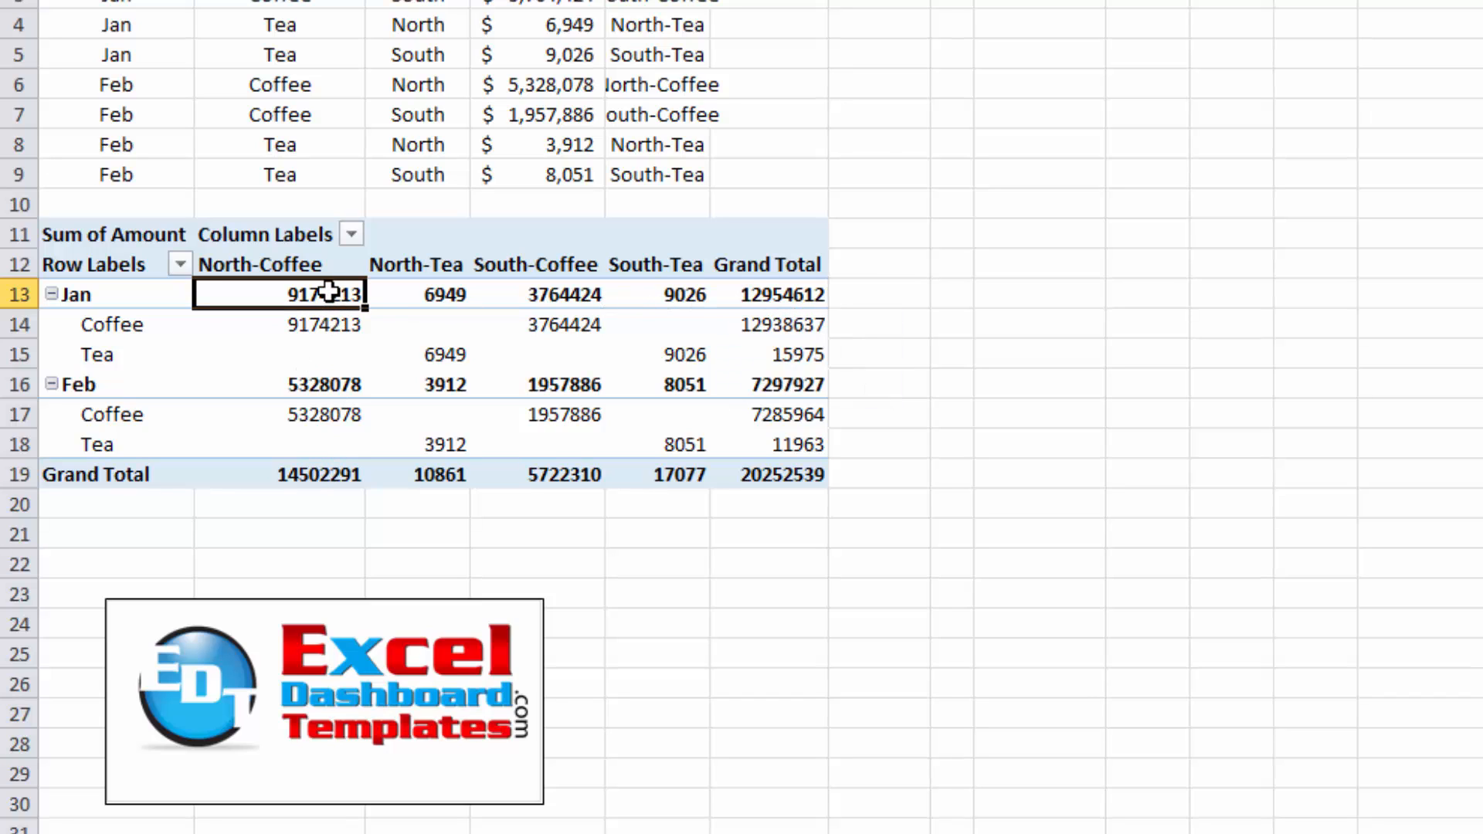
{"action": "mouse_move", "coordinate": [732, 294]}
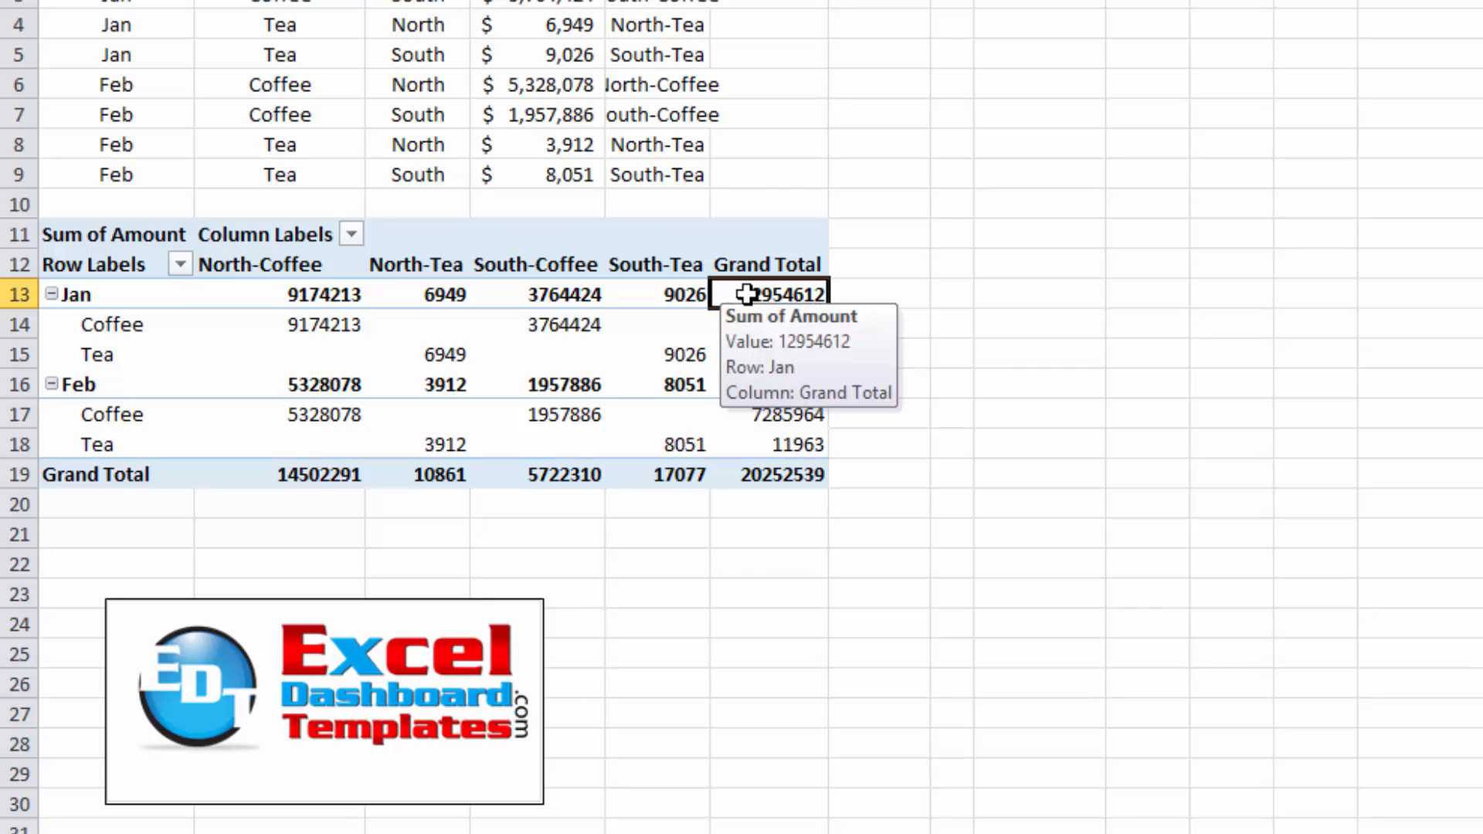
Format Sum of Amount as Currency with 0 decimals via Value Field Settings.
{"action": "right_click", "coordinate": [777, 293]}
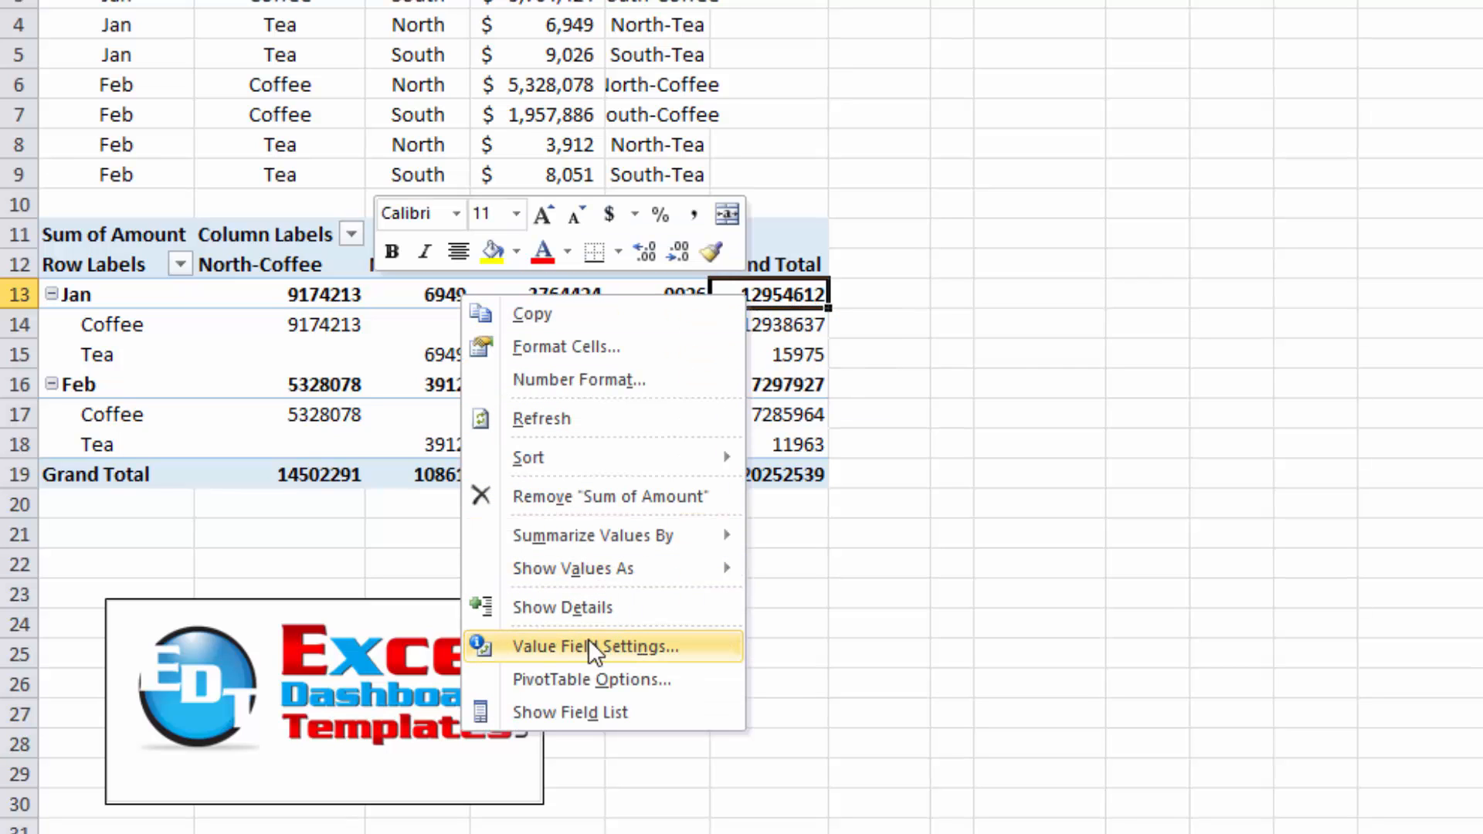
{"action": "left_click", "coordinate": [593, 646]}
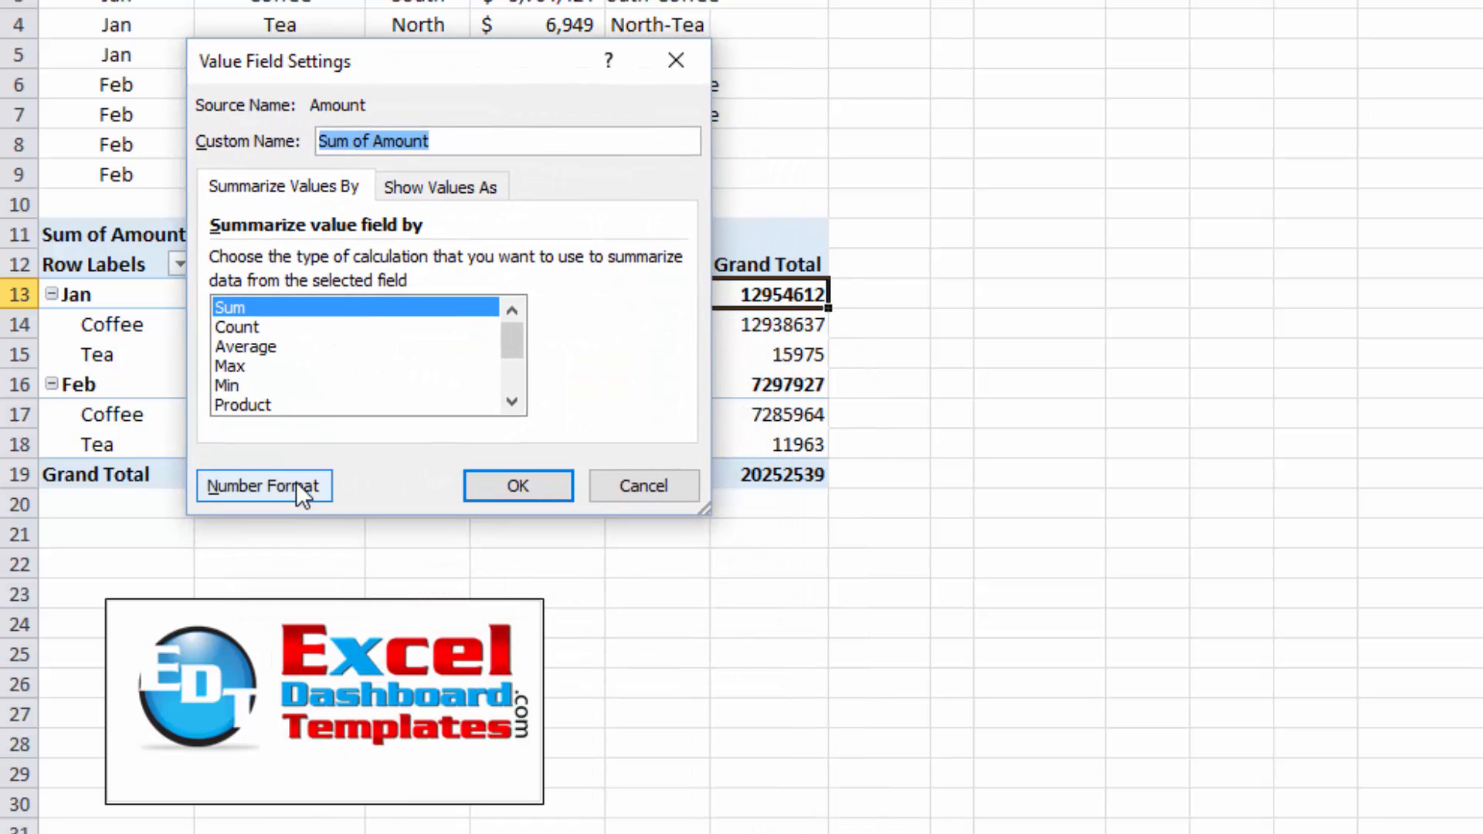
{"action": "left_click", "coordinate": [262, 487]}
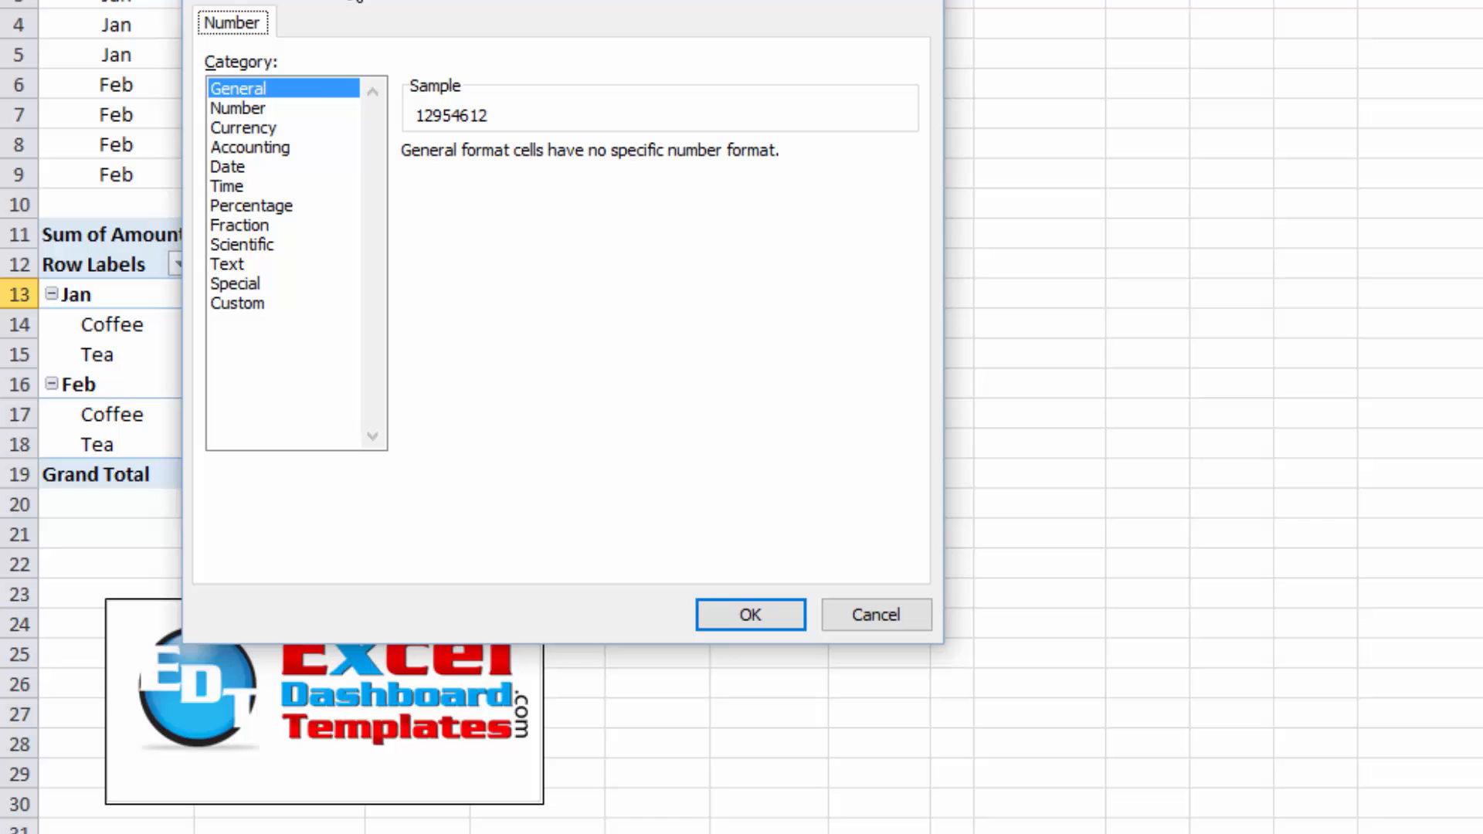
{"action": "left_click", "coordinate": [242, 127]}
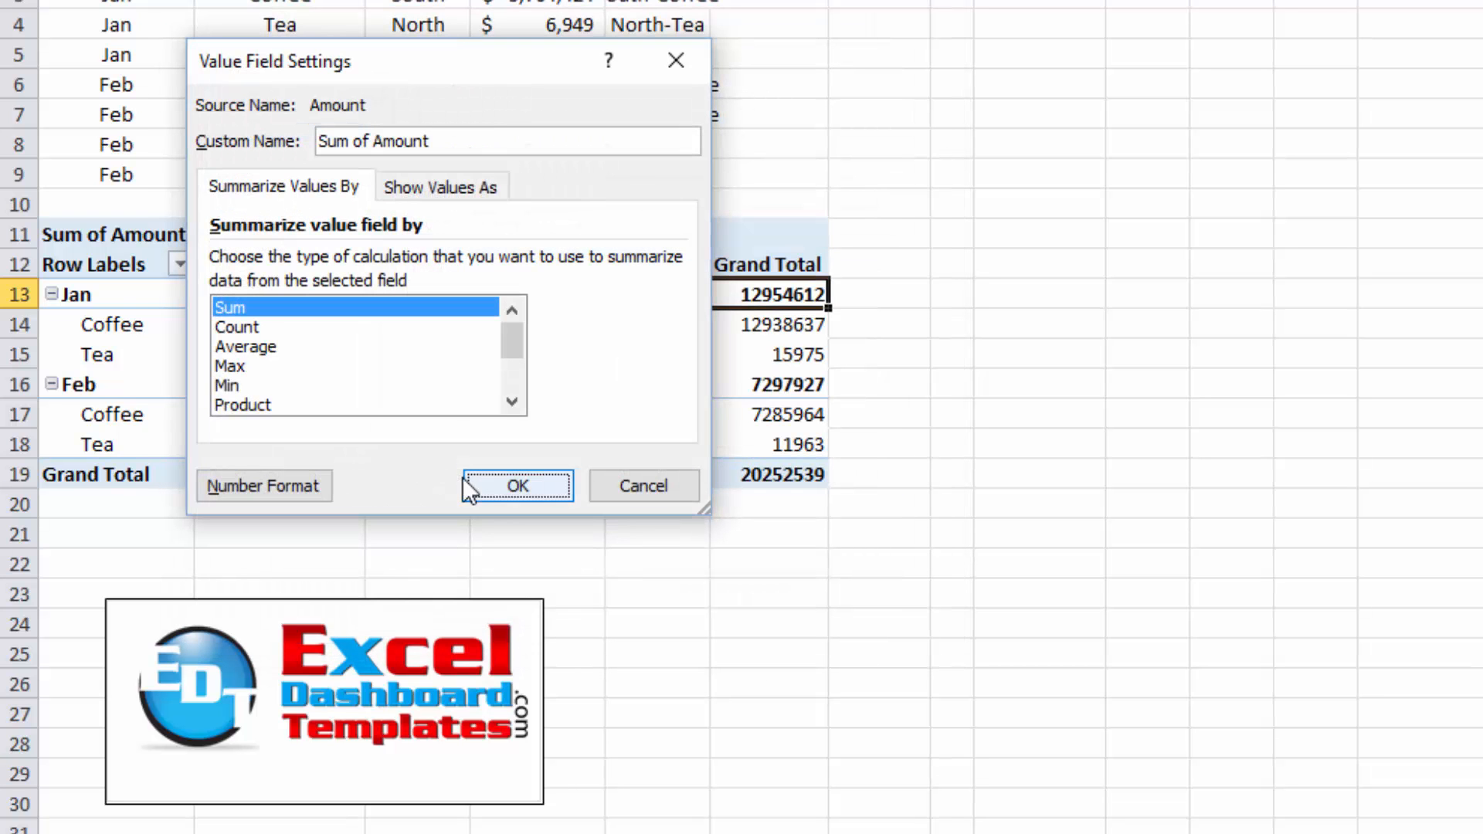
{"action": "left_click", "coordinate": [516, 485]}
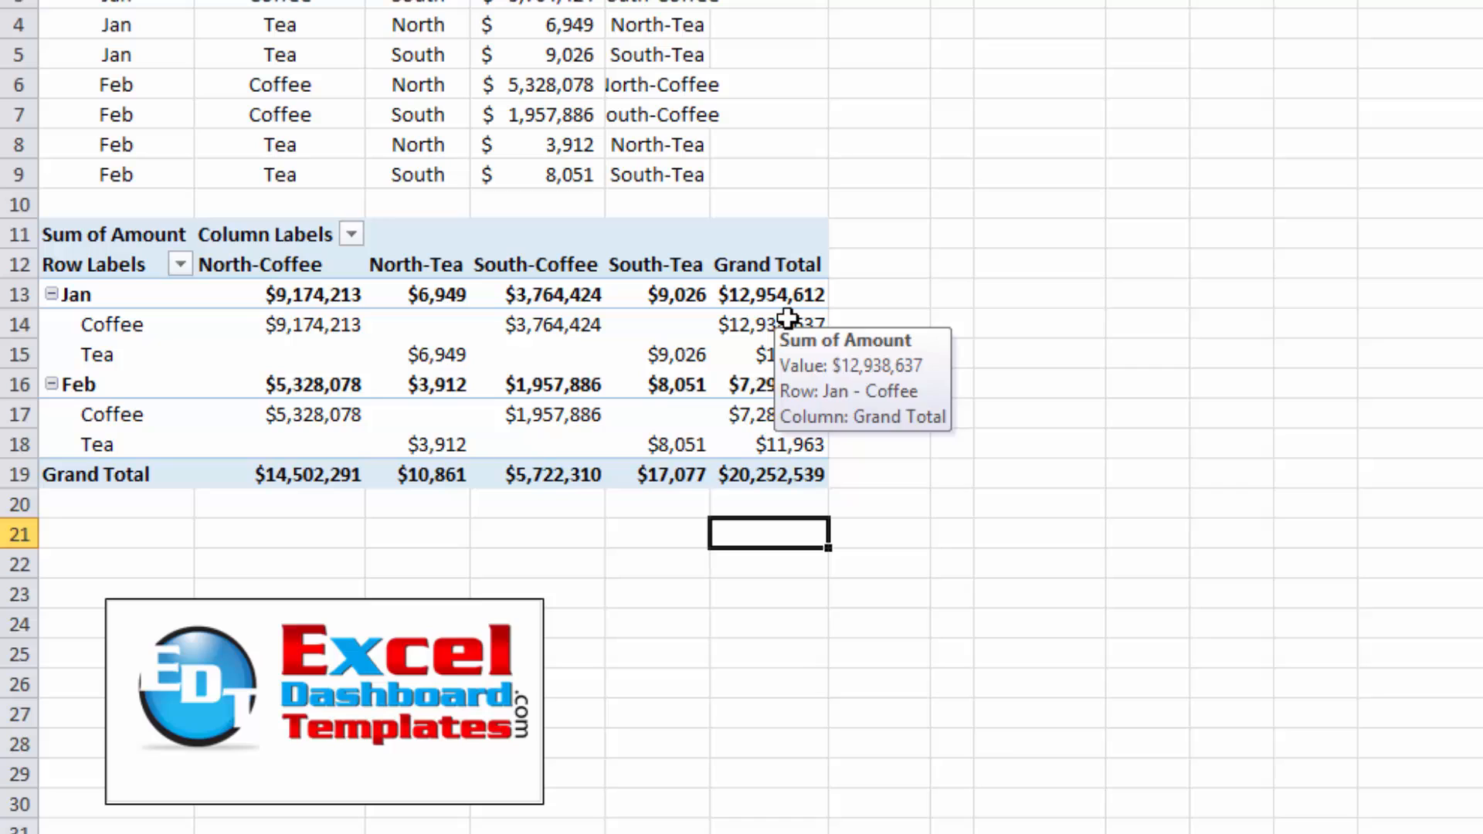
{"action": "mouse_move", "coordinate": [808, 339]}
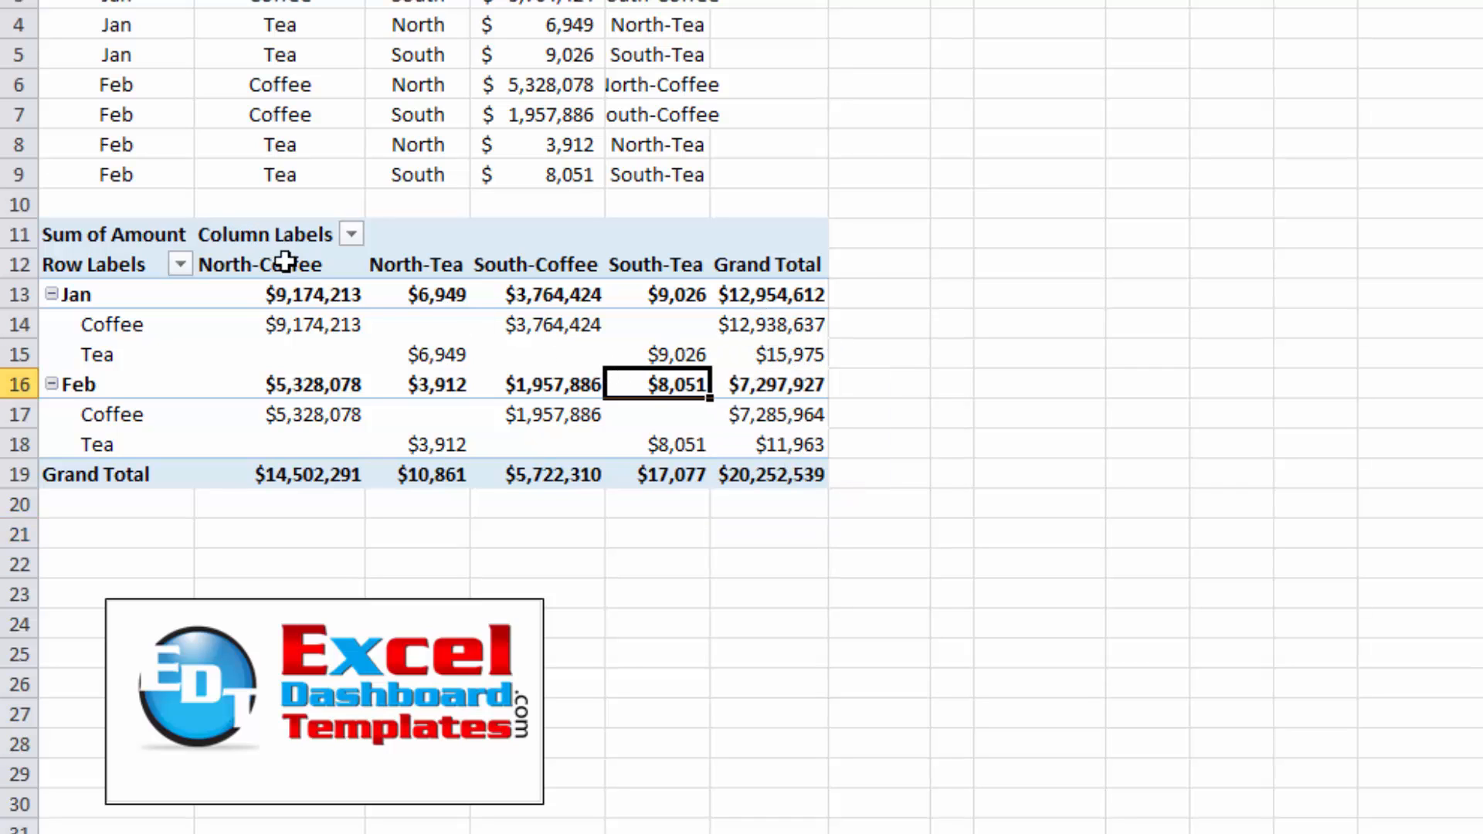
From the North-Coffee header, launch Insert Calculated Item for the Region-Product field.
{"action": "left_click", "coordinate": [536, 264]}
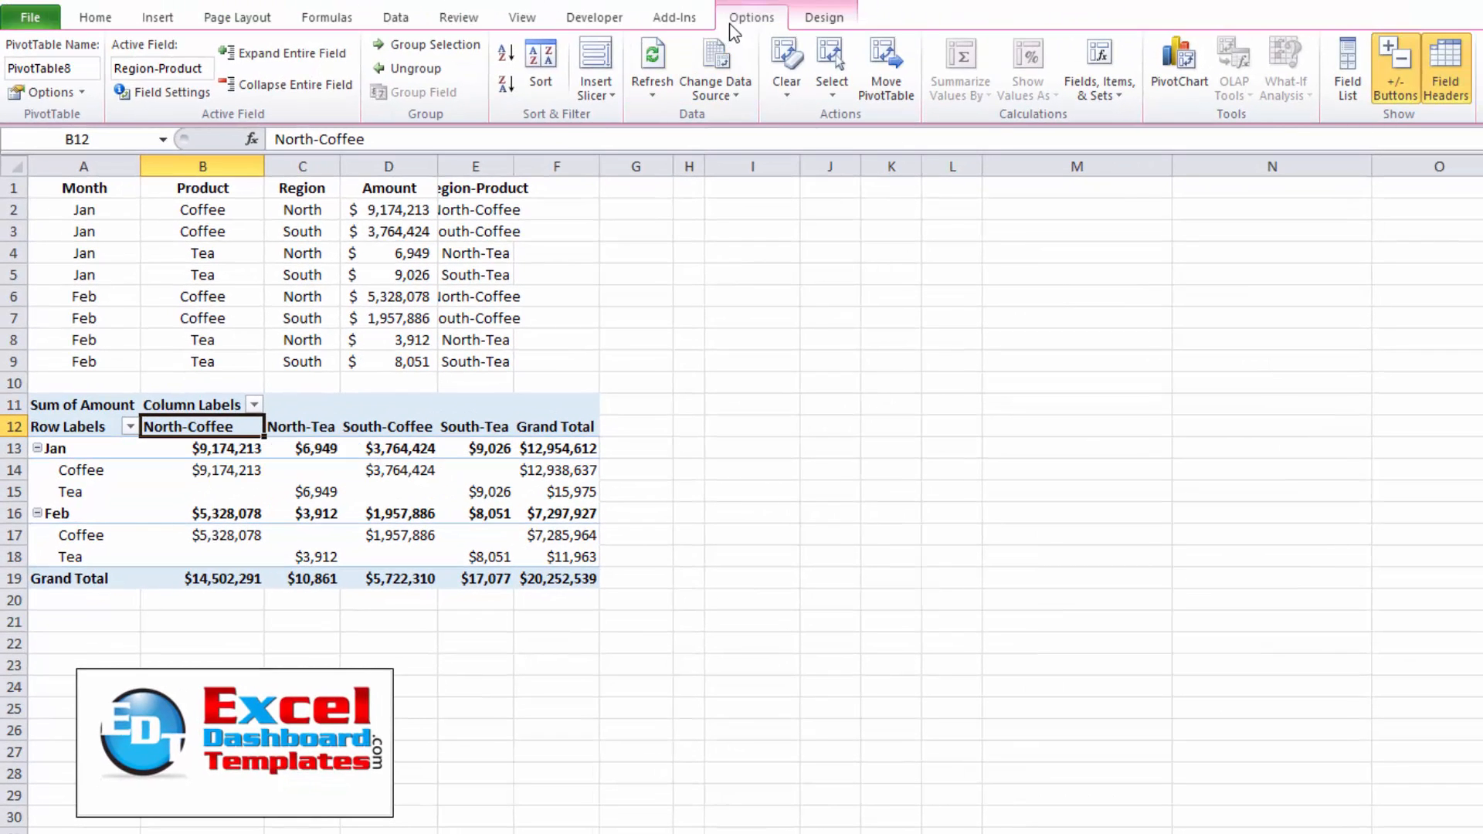
{"action": "mouse_move", "coordinate": [884, 68]}
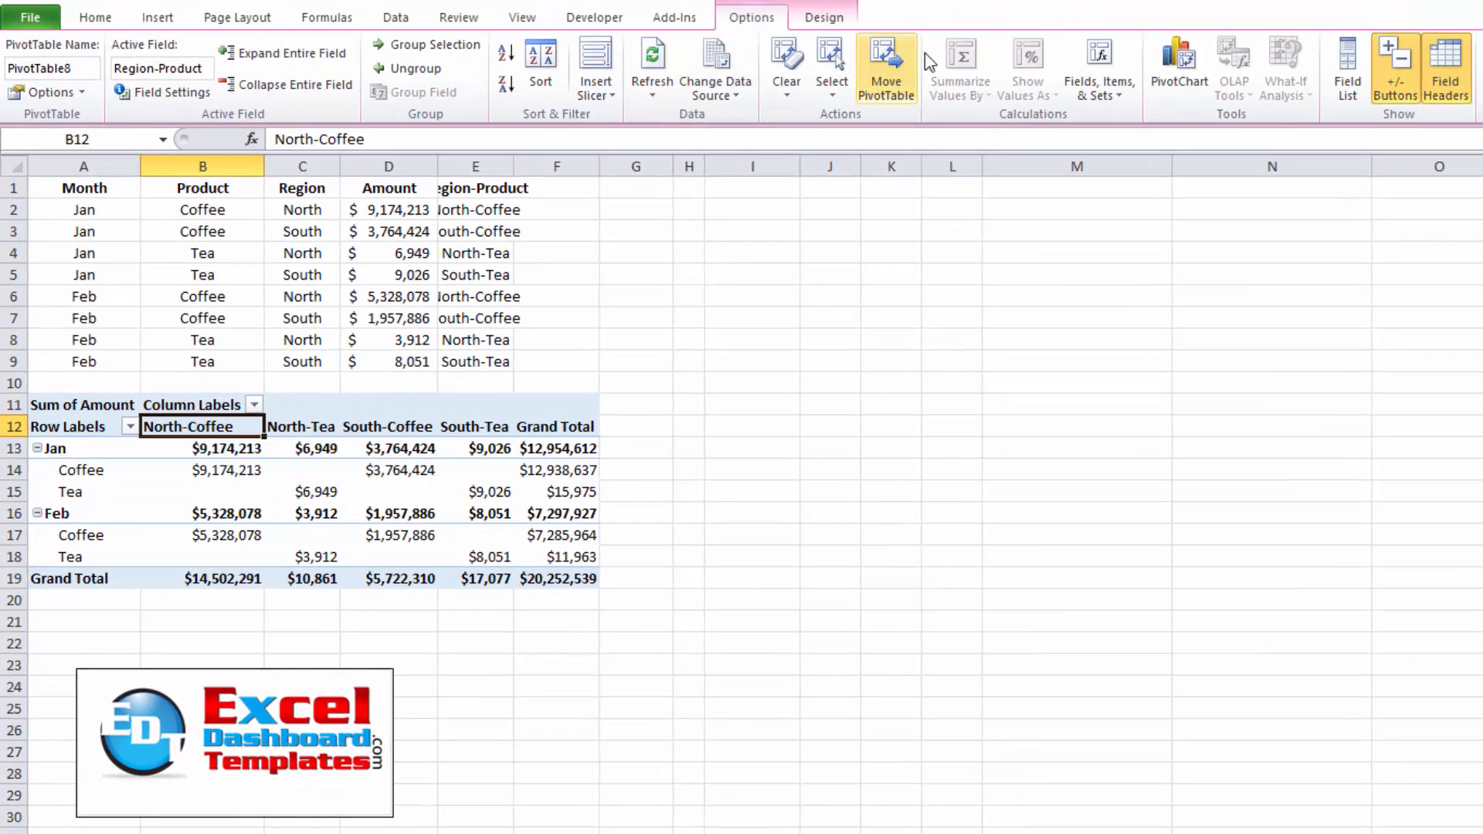
{"action": "mouse_move", "coordinate": [1099, 68]}
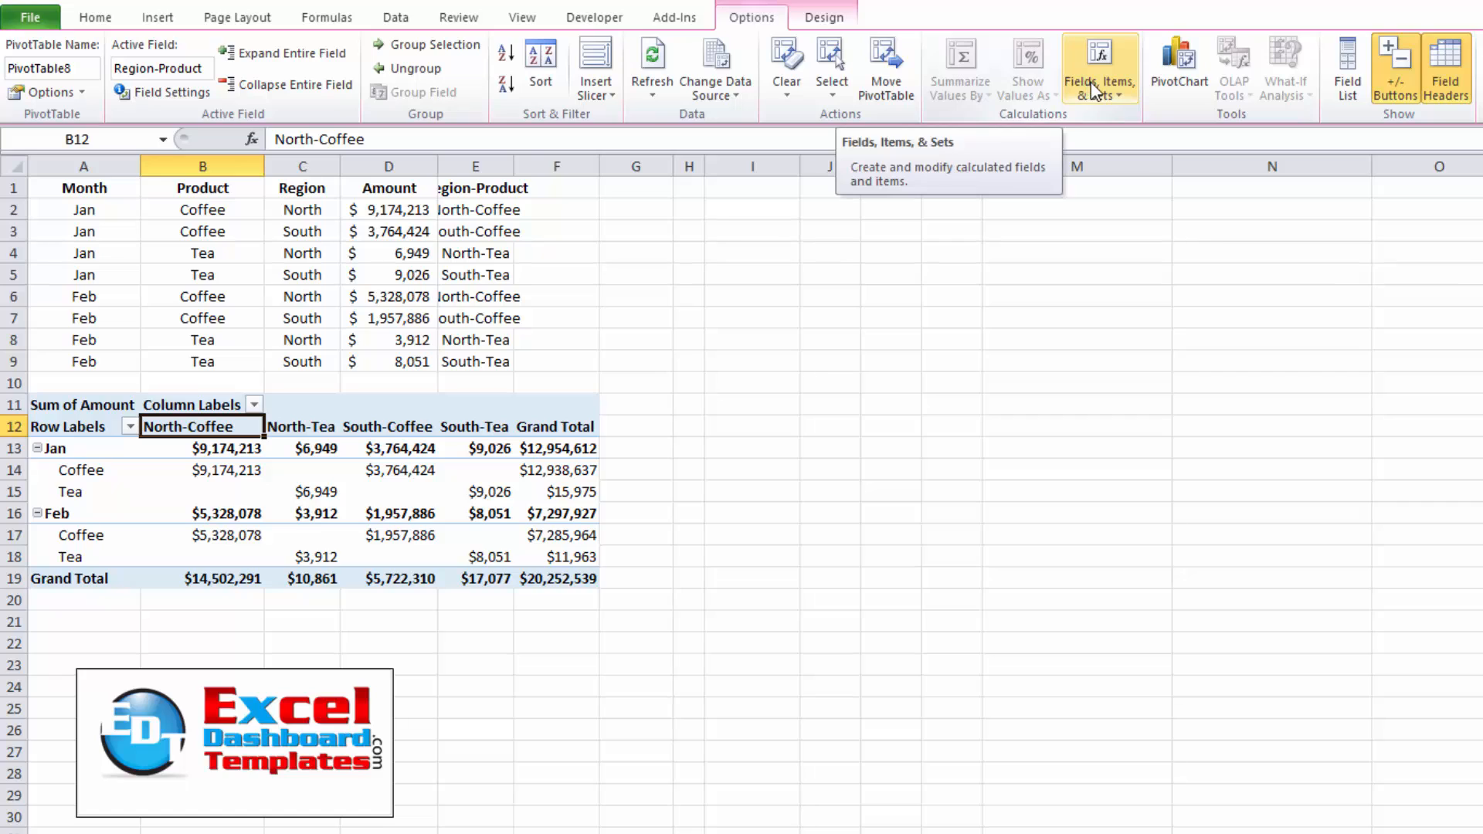
{"action": "mouse_move", "coordinate": [1126, 94]}
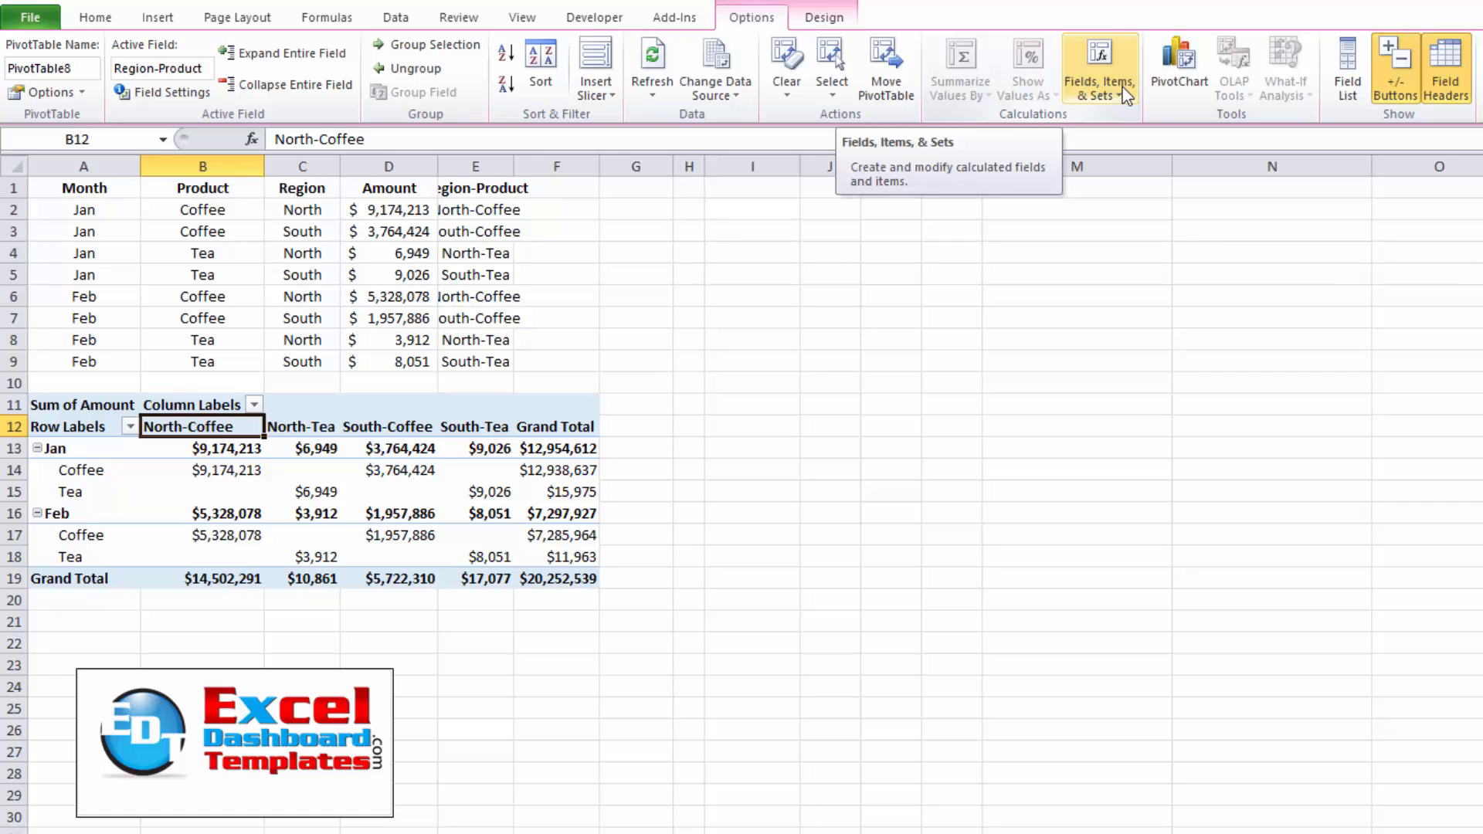
{"action": "left_click", "coordinate": [1097, 67]}
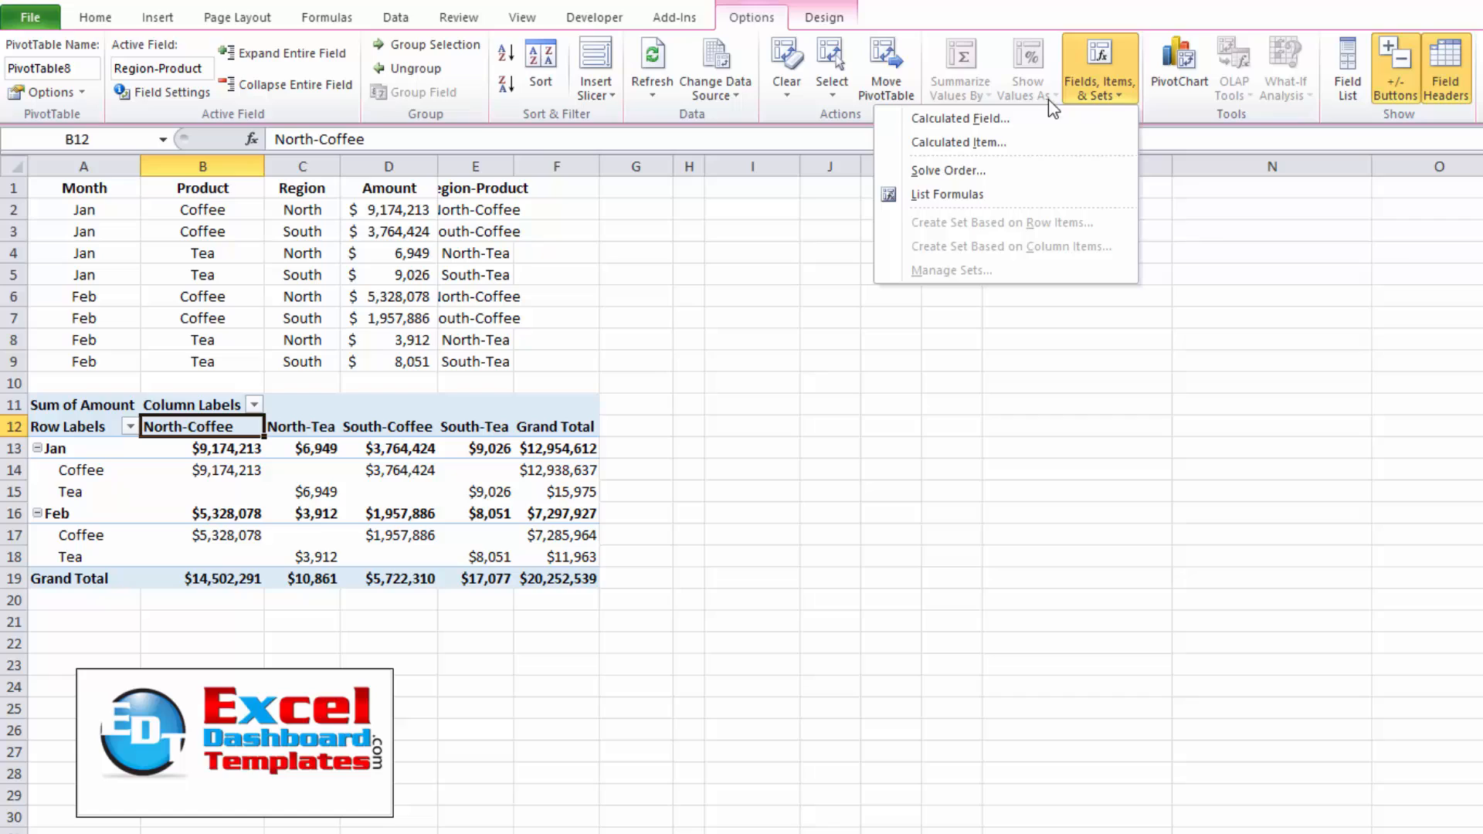
{"action": "mouse_move", "coordinate": [959, 142]}
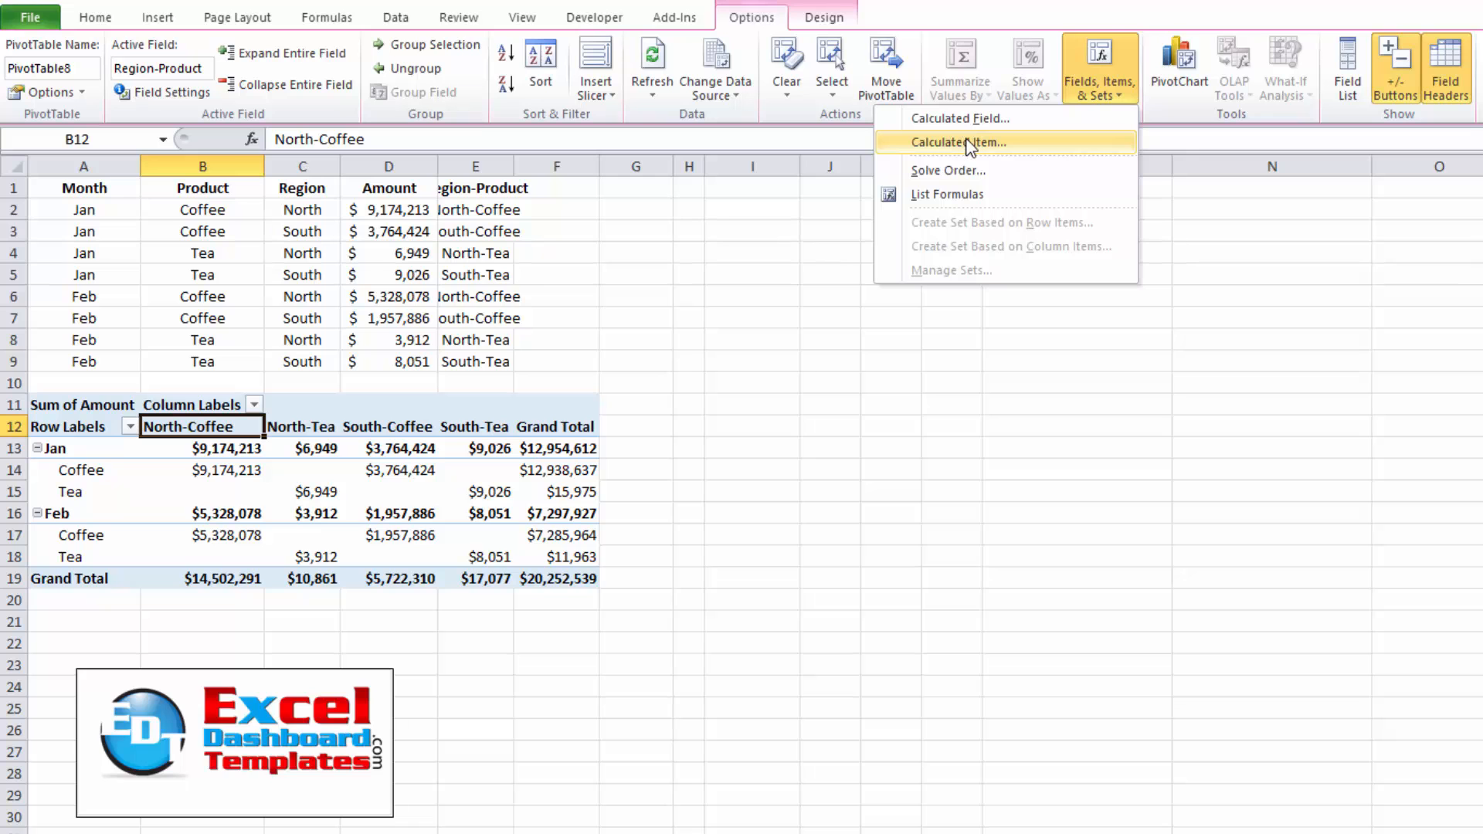
{"action": "left_click", "coordinate": [958, 142]}
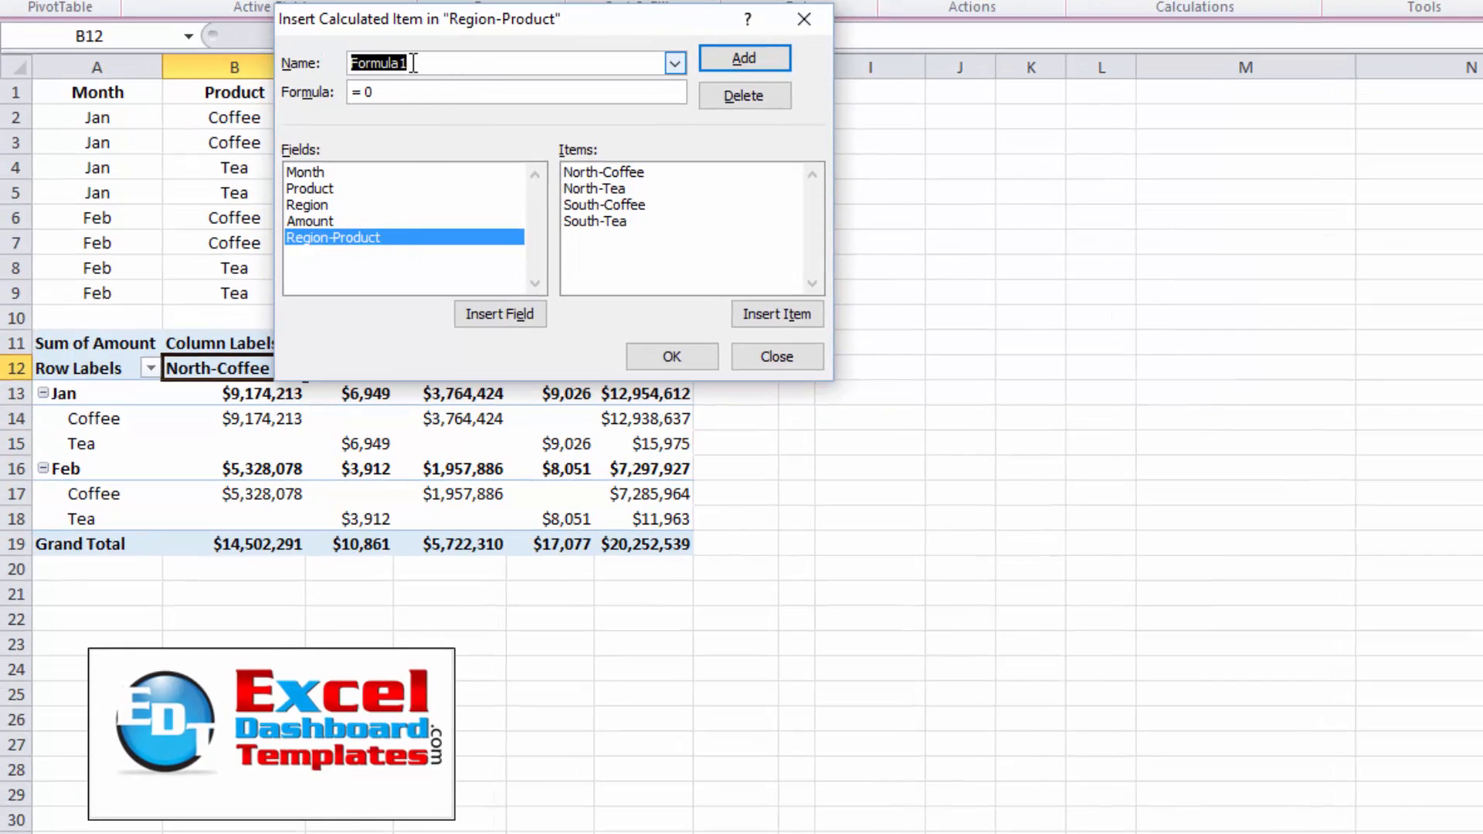
Add calculated items Left Axis and Right Axis, each with formula =0.
{"action": "type", "text": "Left Axis"}
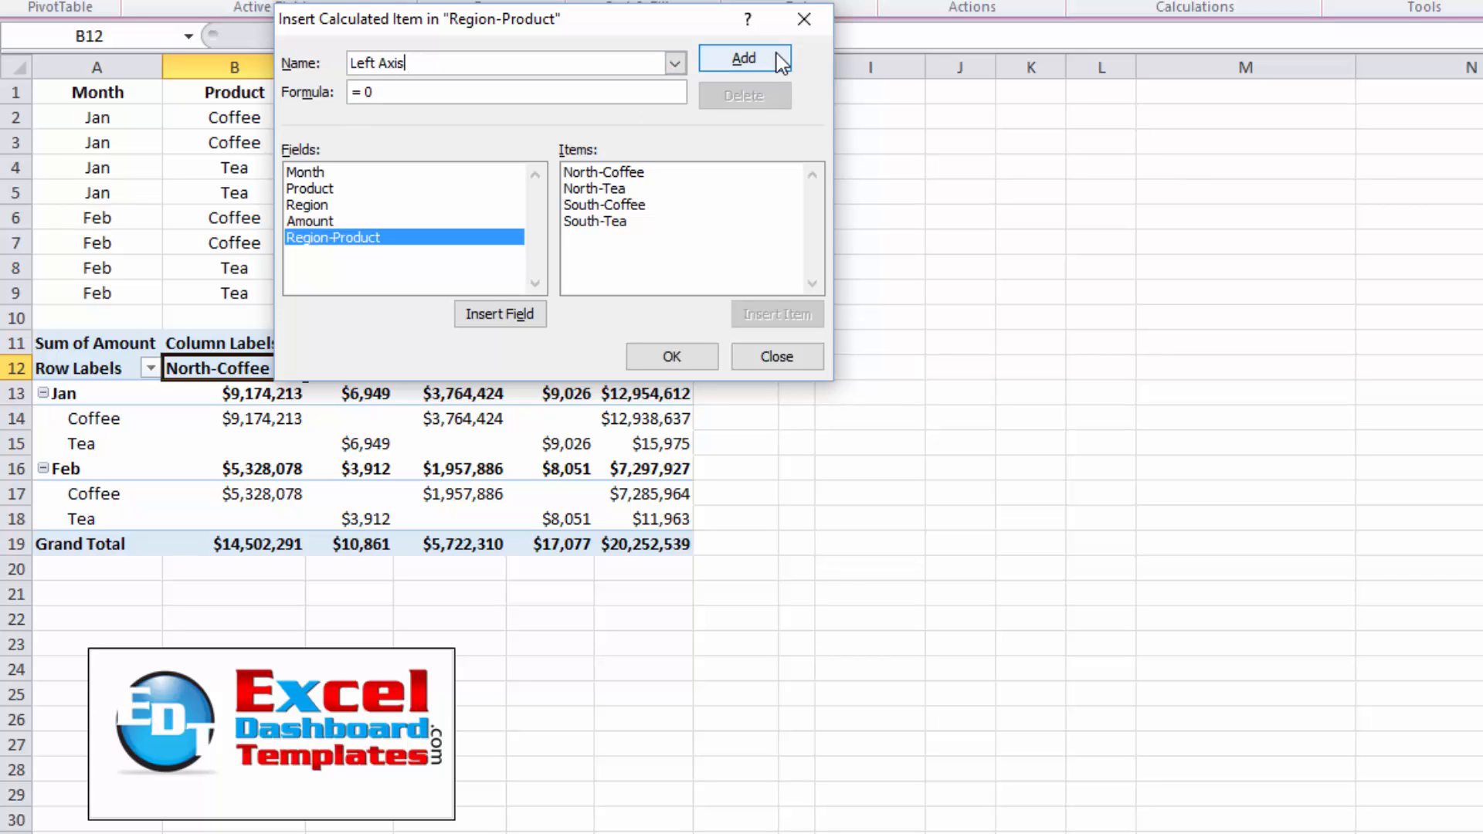
{"action": "left_click", "coordinate": [744, 57]}
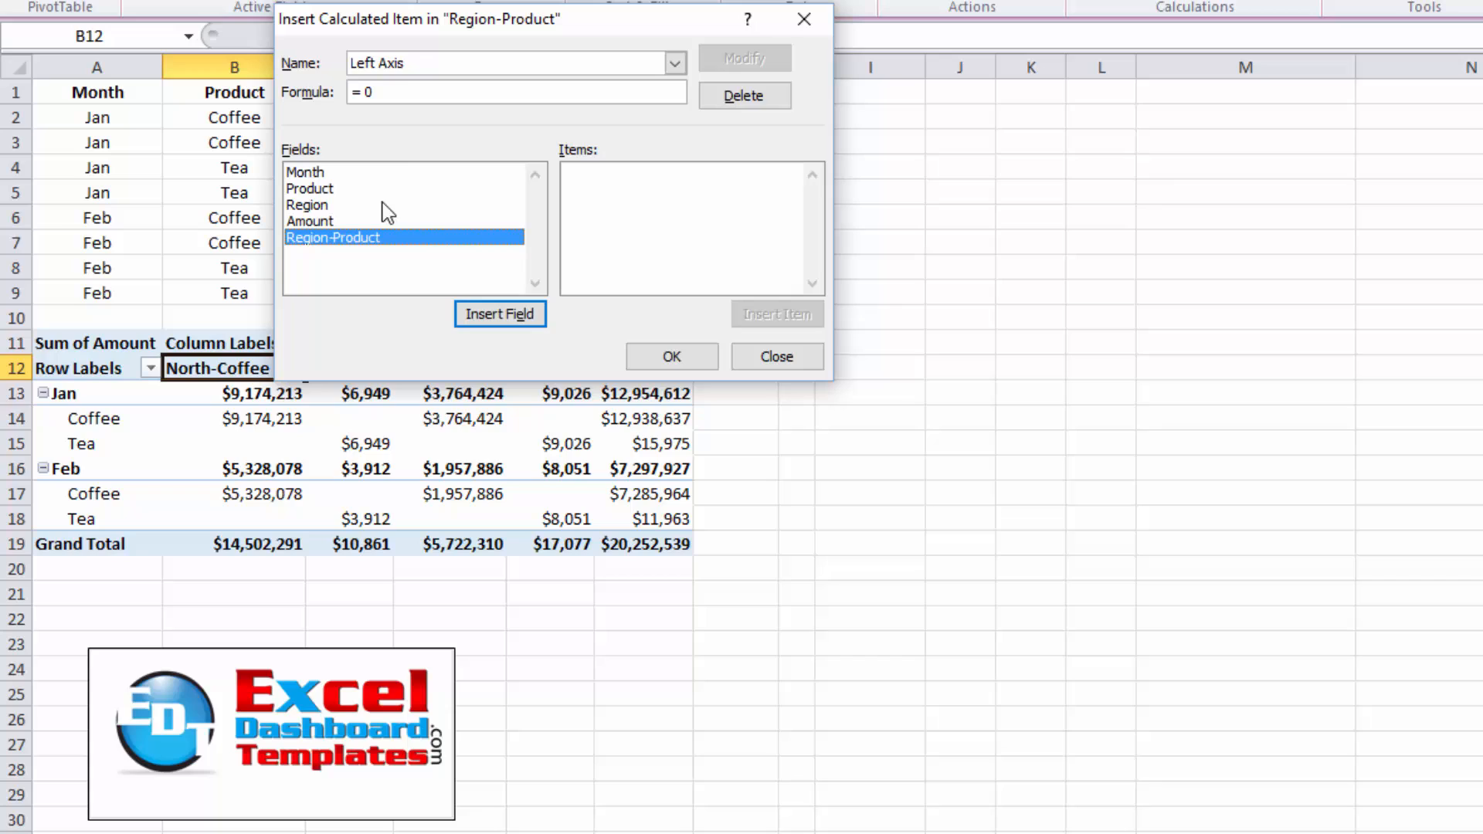
{"action": "left_click", "coordinate": [357, 64]}
{"action": "type", "text": "Righ"}
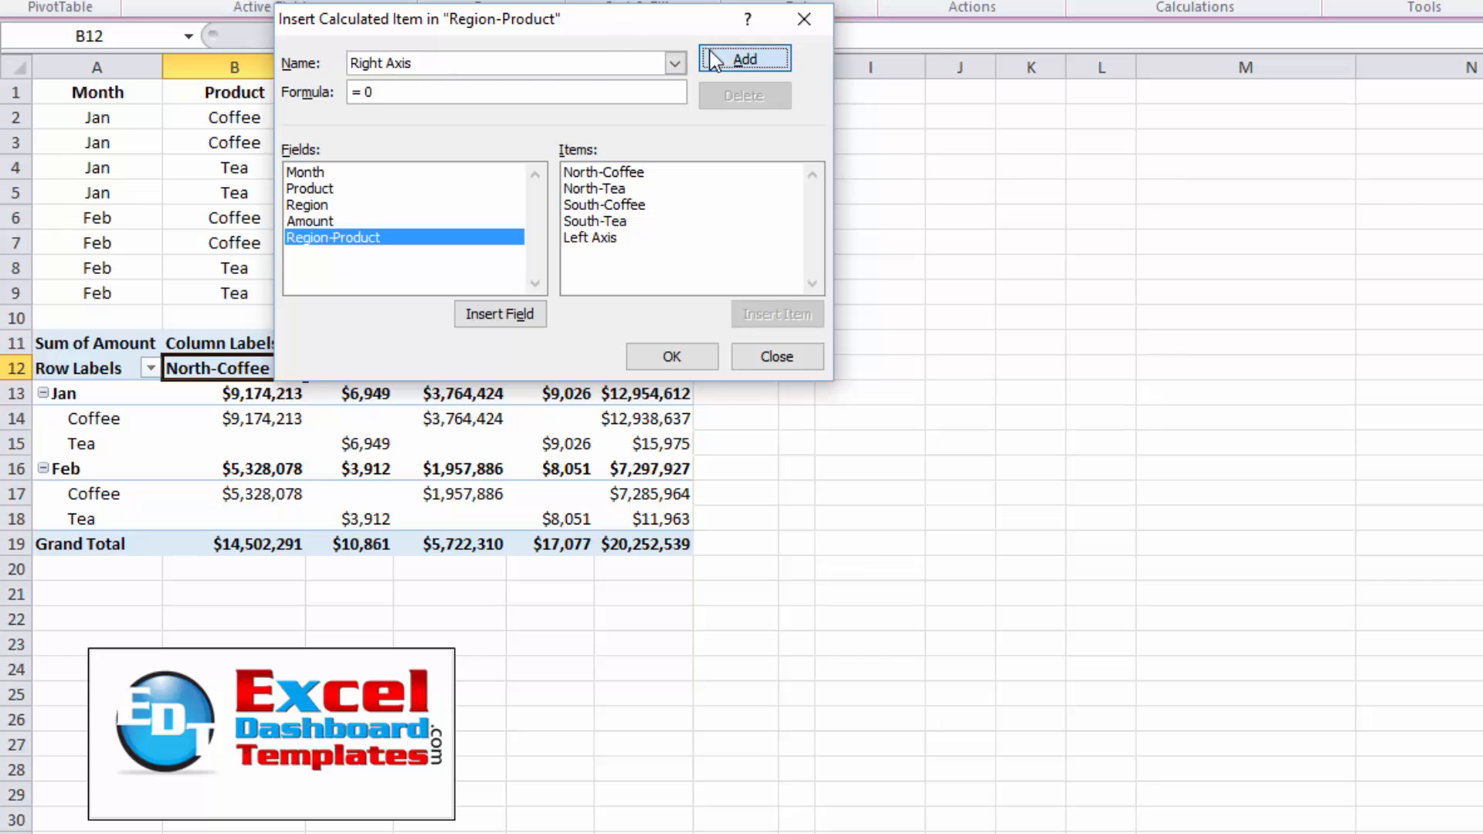
{"action": "left_click", "coordinate": [745, 59]}
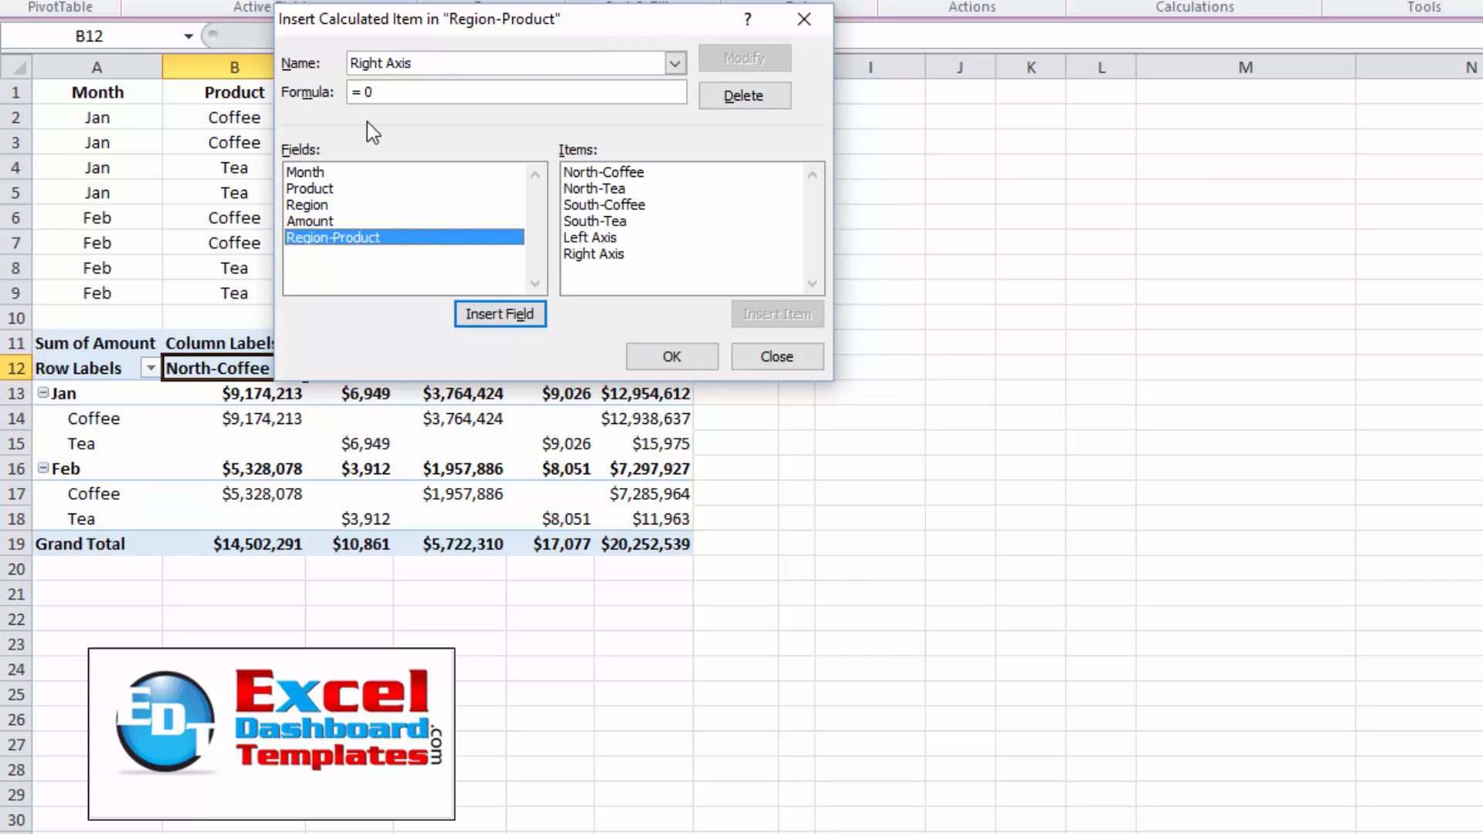
{"action": "left_click", "coordinate": [511, 61]}
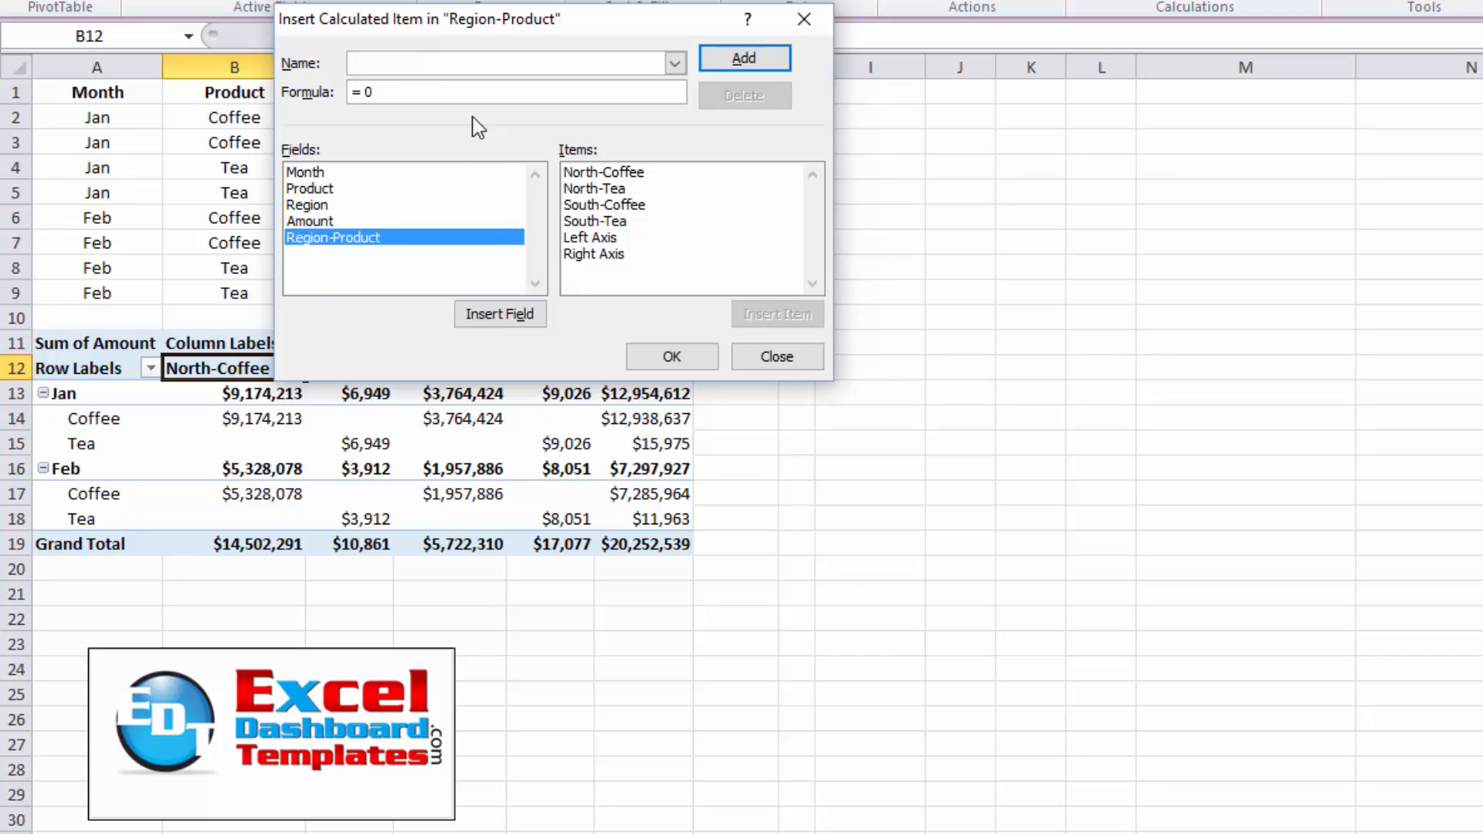
{"action": "mouse_move", "coordinate": [441, 121]}
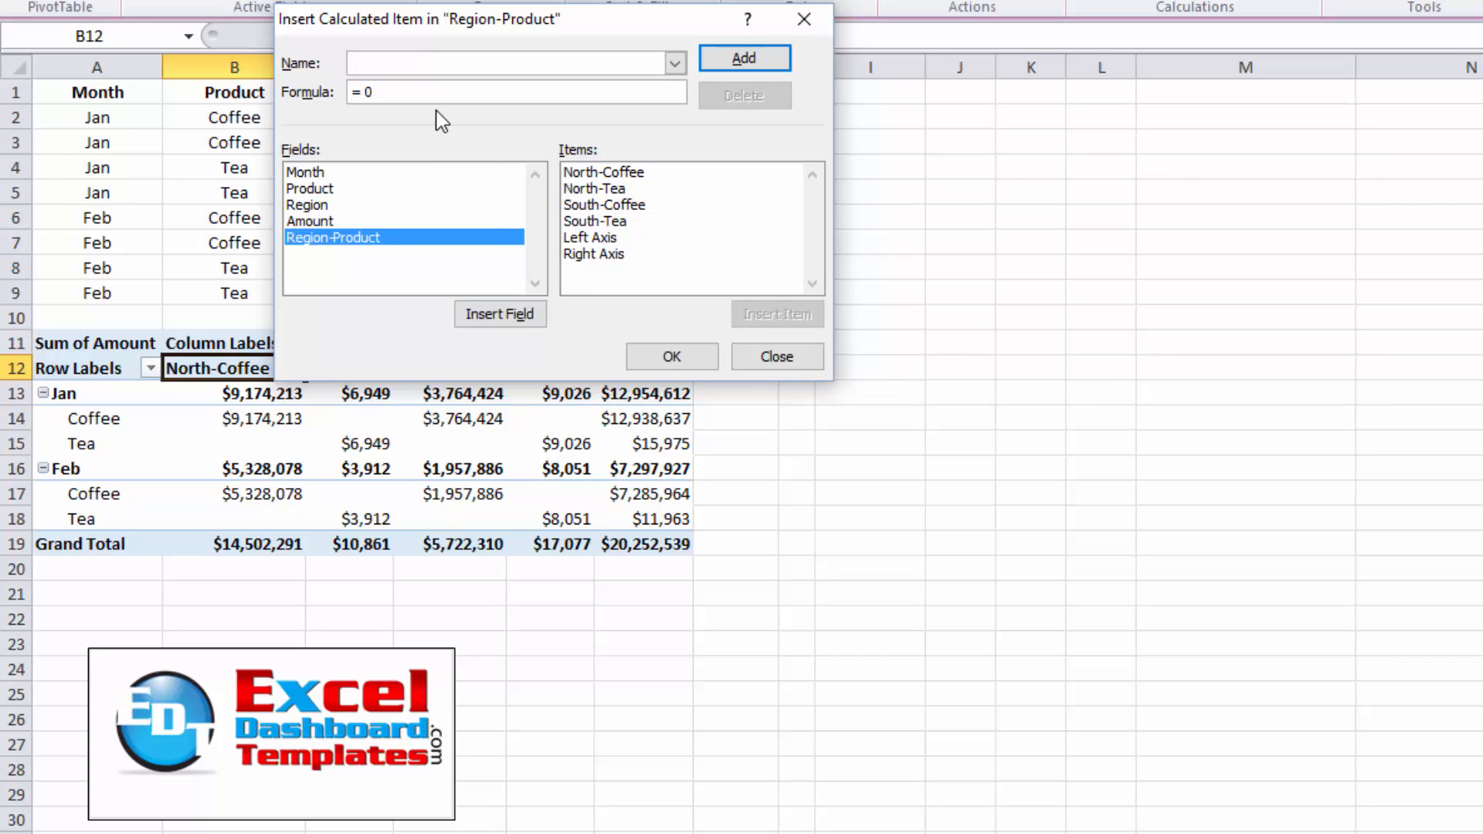
{"action": "mouse_move", "coordinate": [615, 246]}
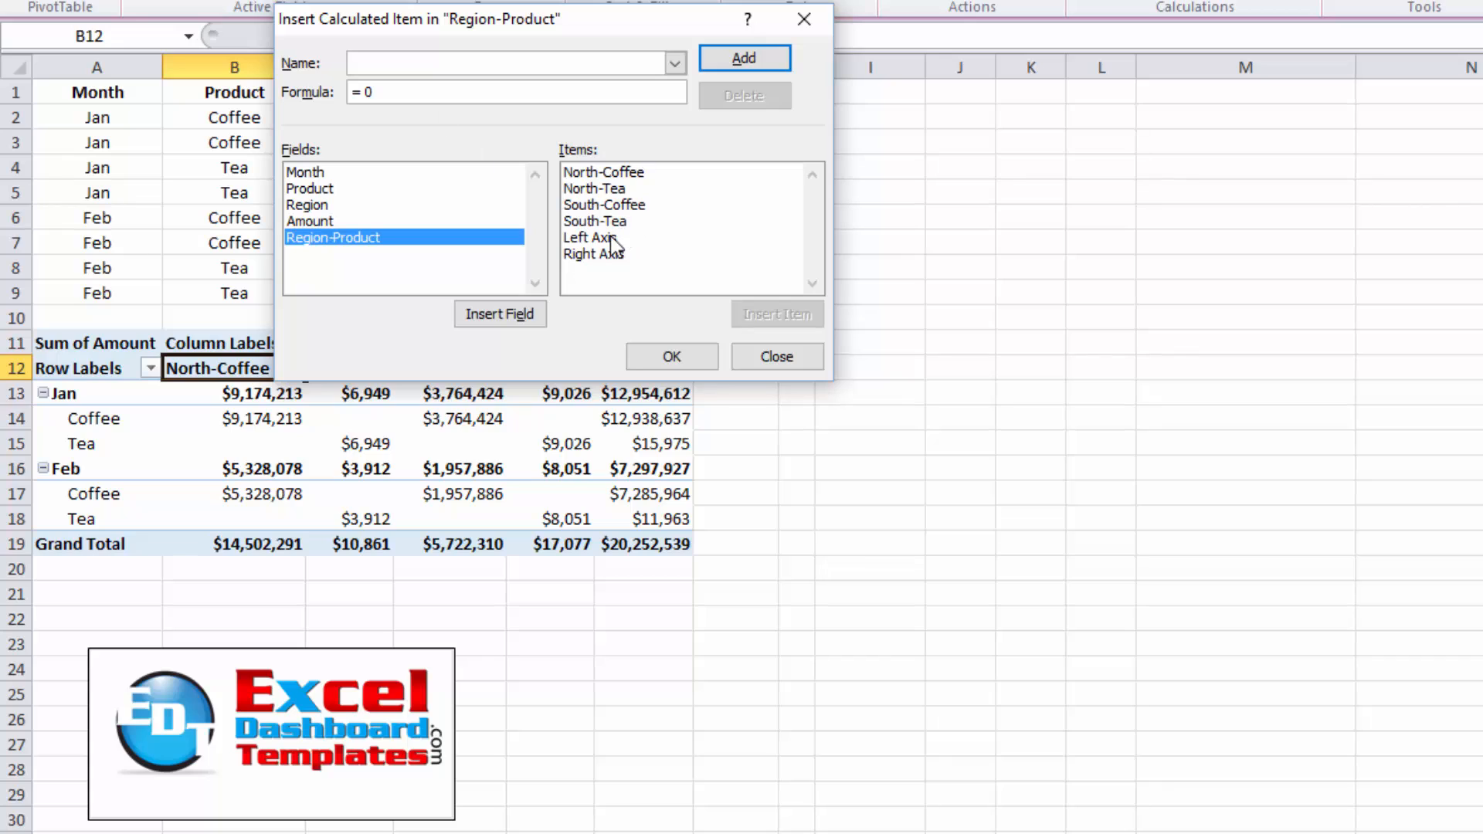
Add a blank-named calculated item and confirm, giving Left Axis, Right Axis and an unnamed $0 column.
{"action": "left_click", "coordinate": [511, 62]}
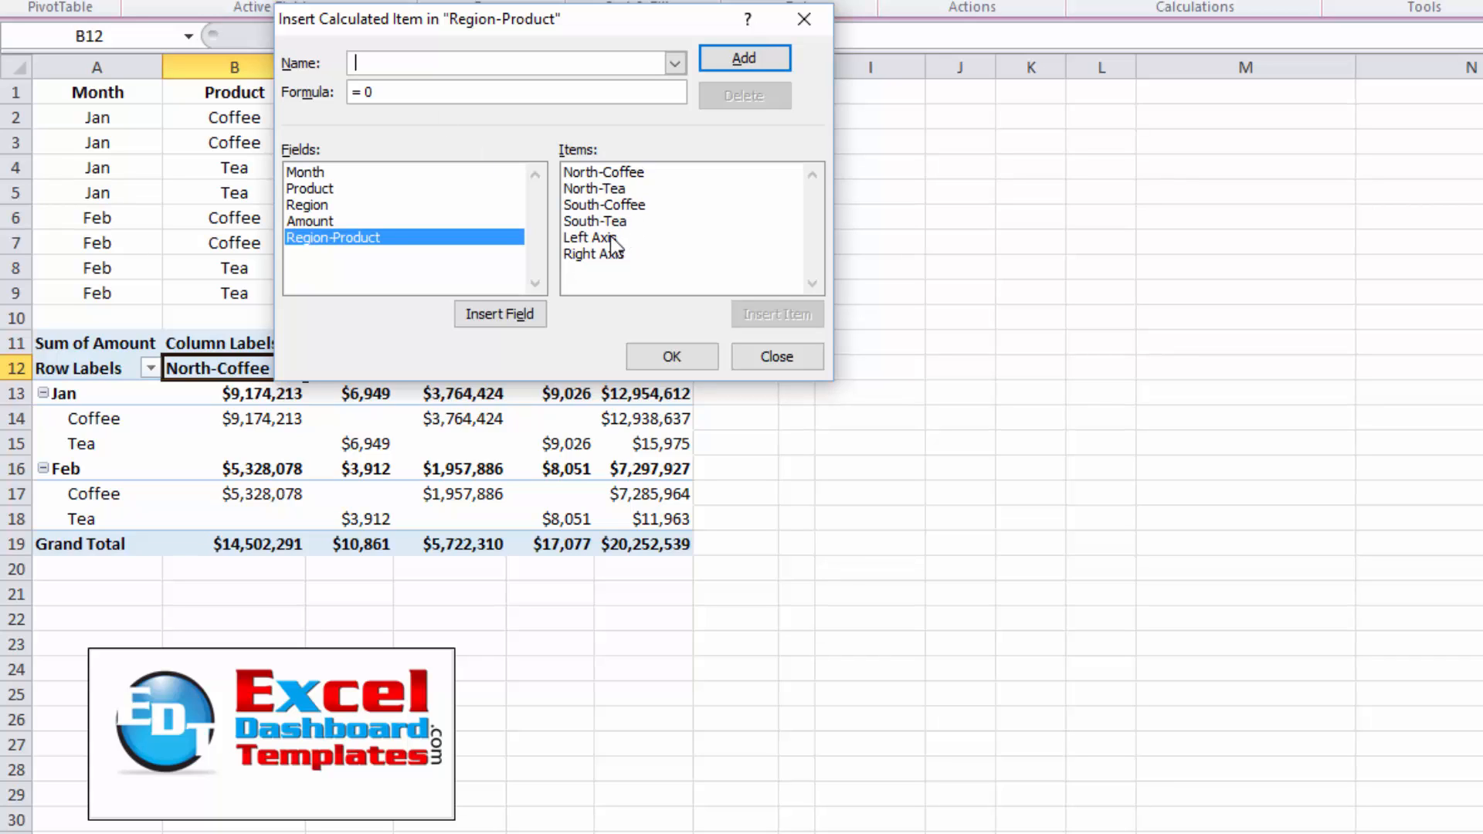
{"action": "mouse_move", "coordinate": [613, 263]}
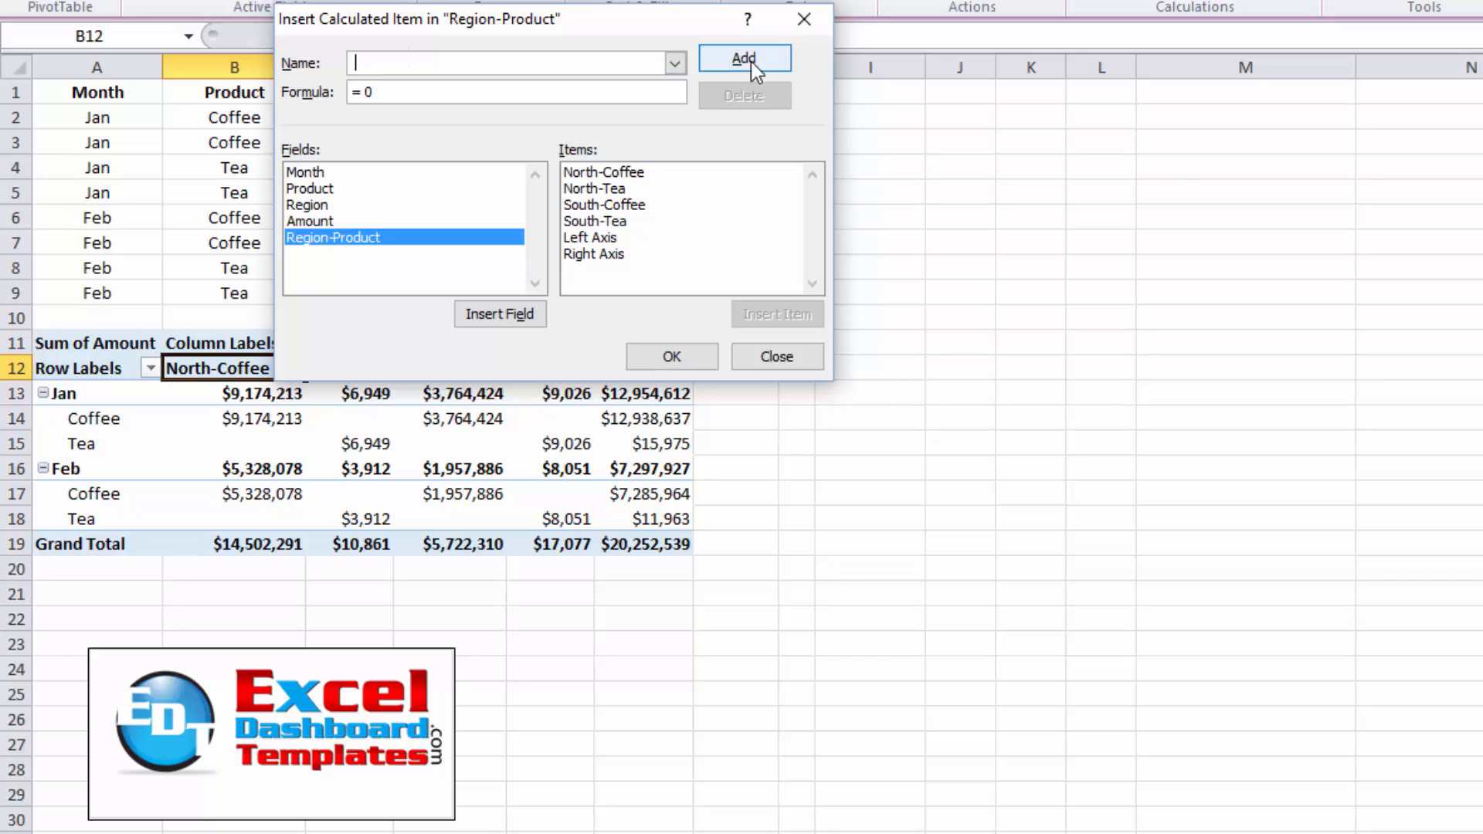
{"action": "left_click", "coordinate": [743, 57]}
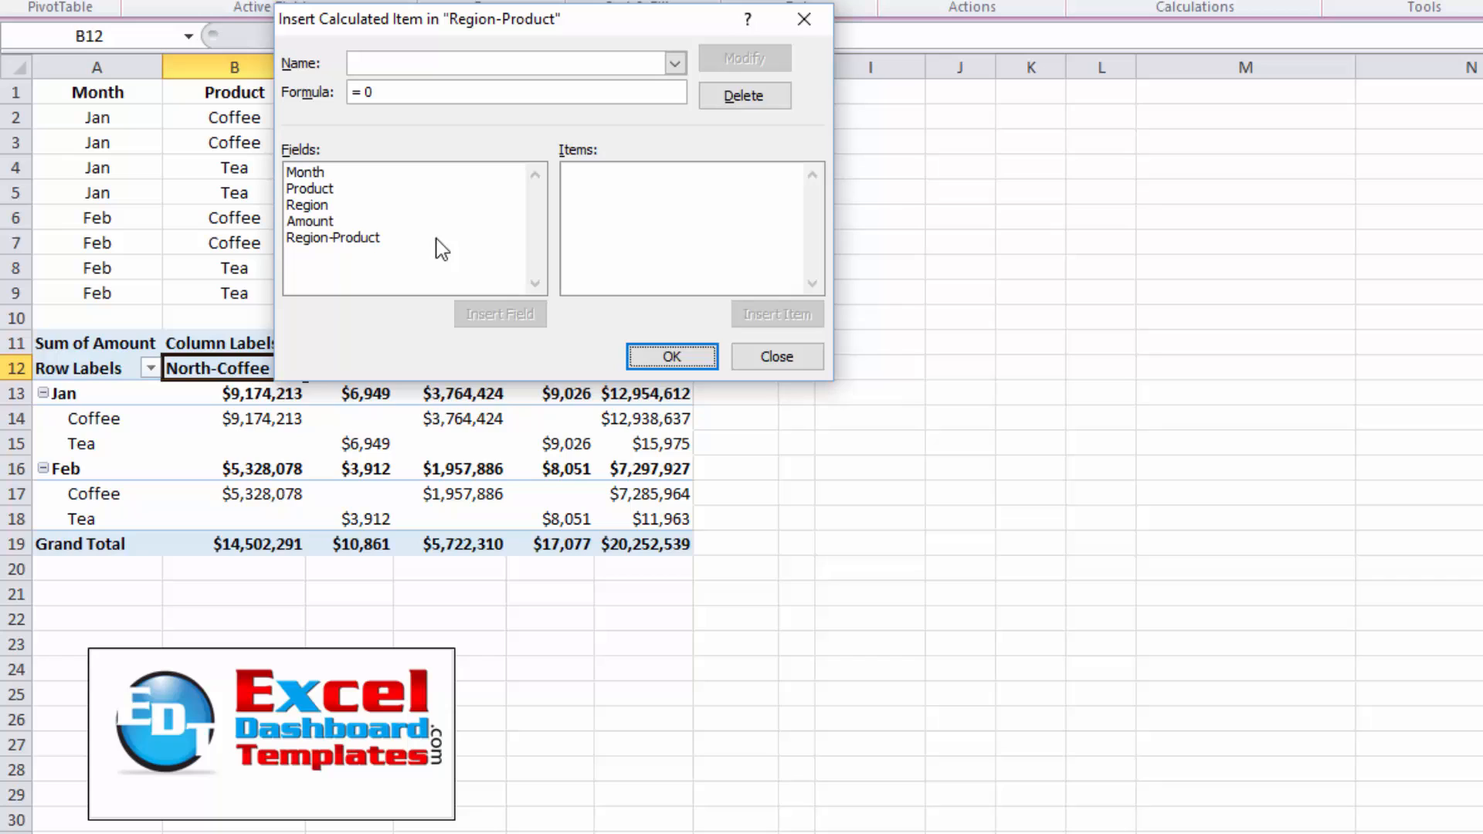
{"action": "left_click", "coordinate": [334, 238]}
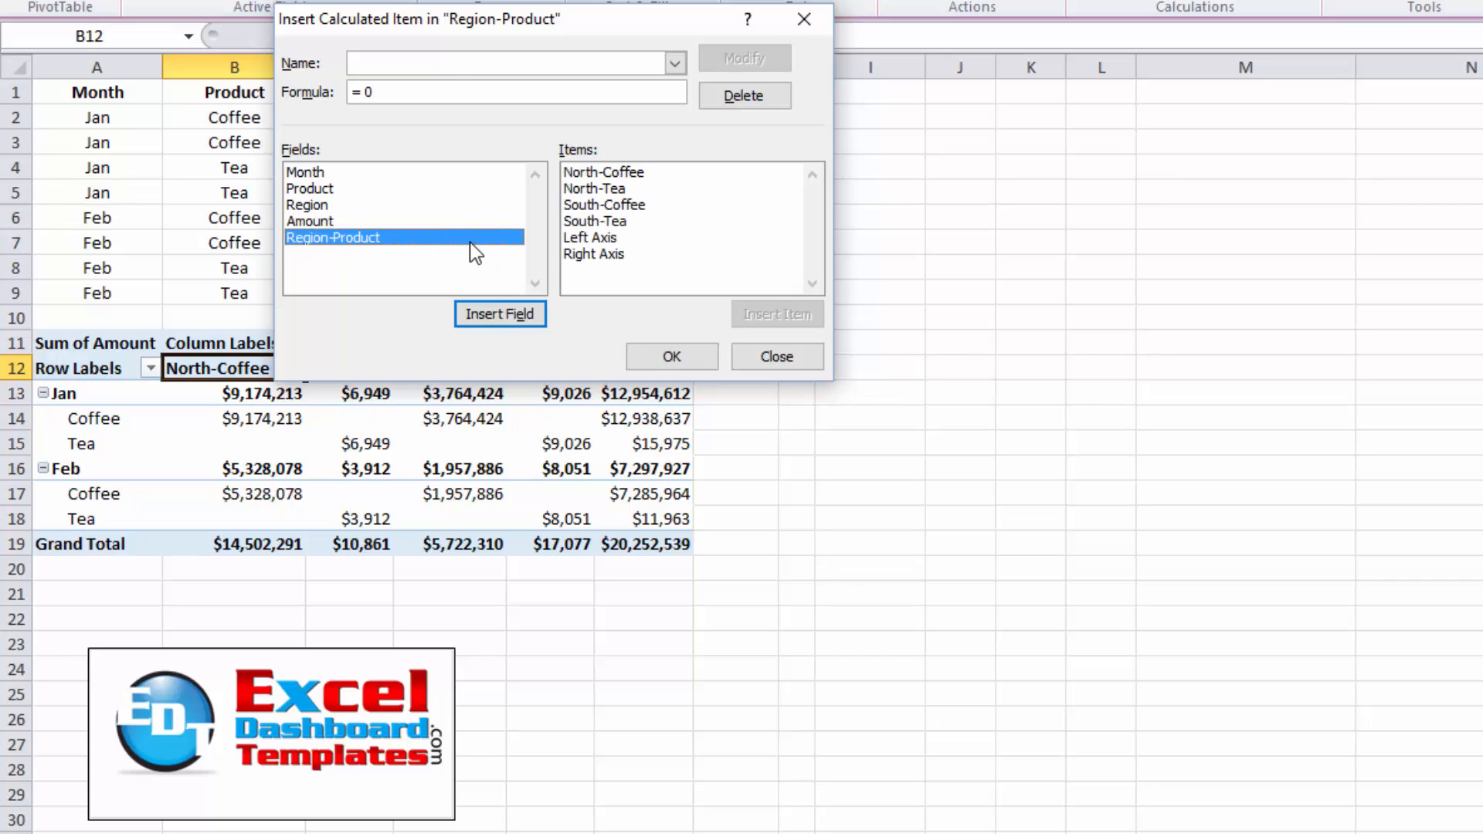
{"action": "left_click", "coordinate": [593, 253]}
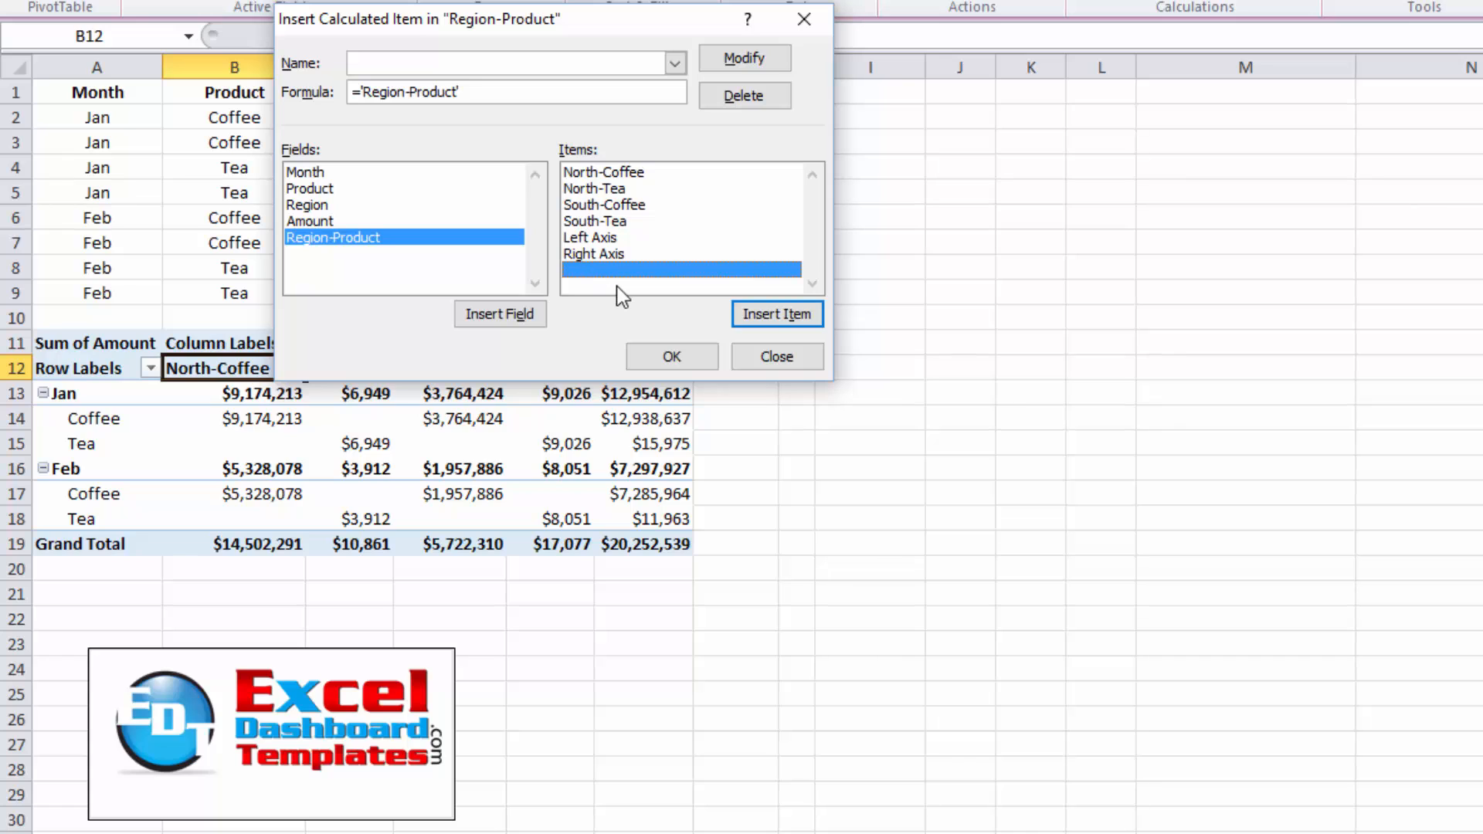
{"action": "left_click", "coordinate": [774, 357]}
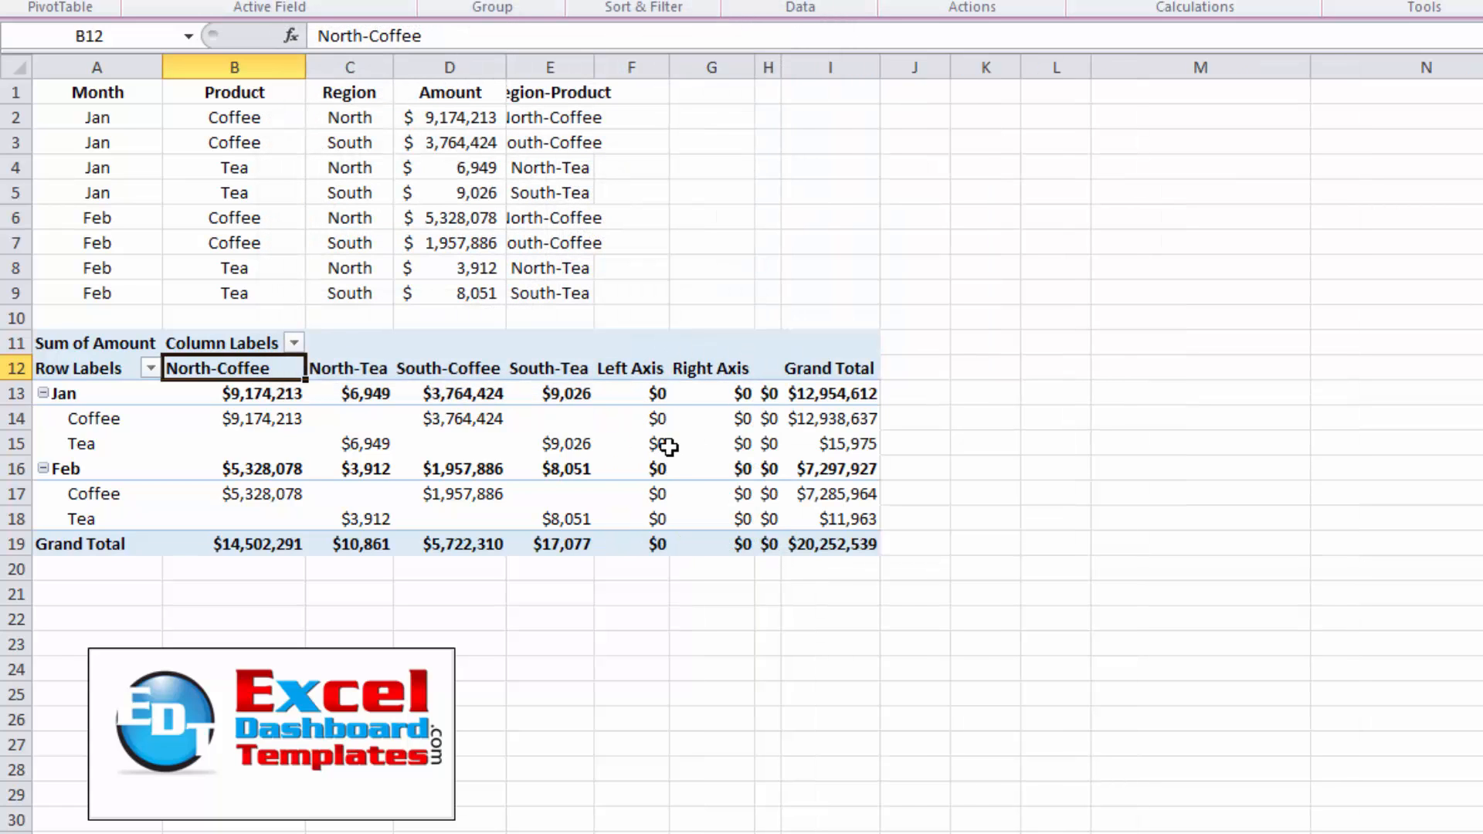
{"action": "mouse_move", "coordinate": [553, 387]}
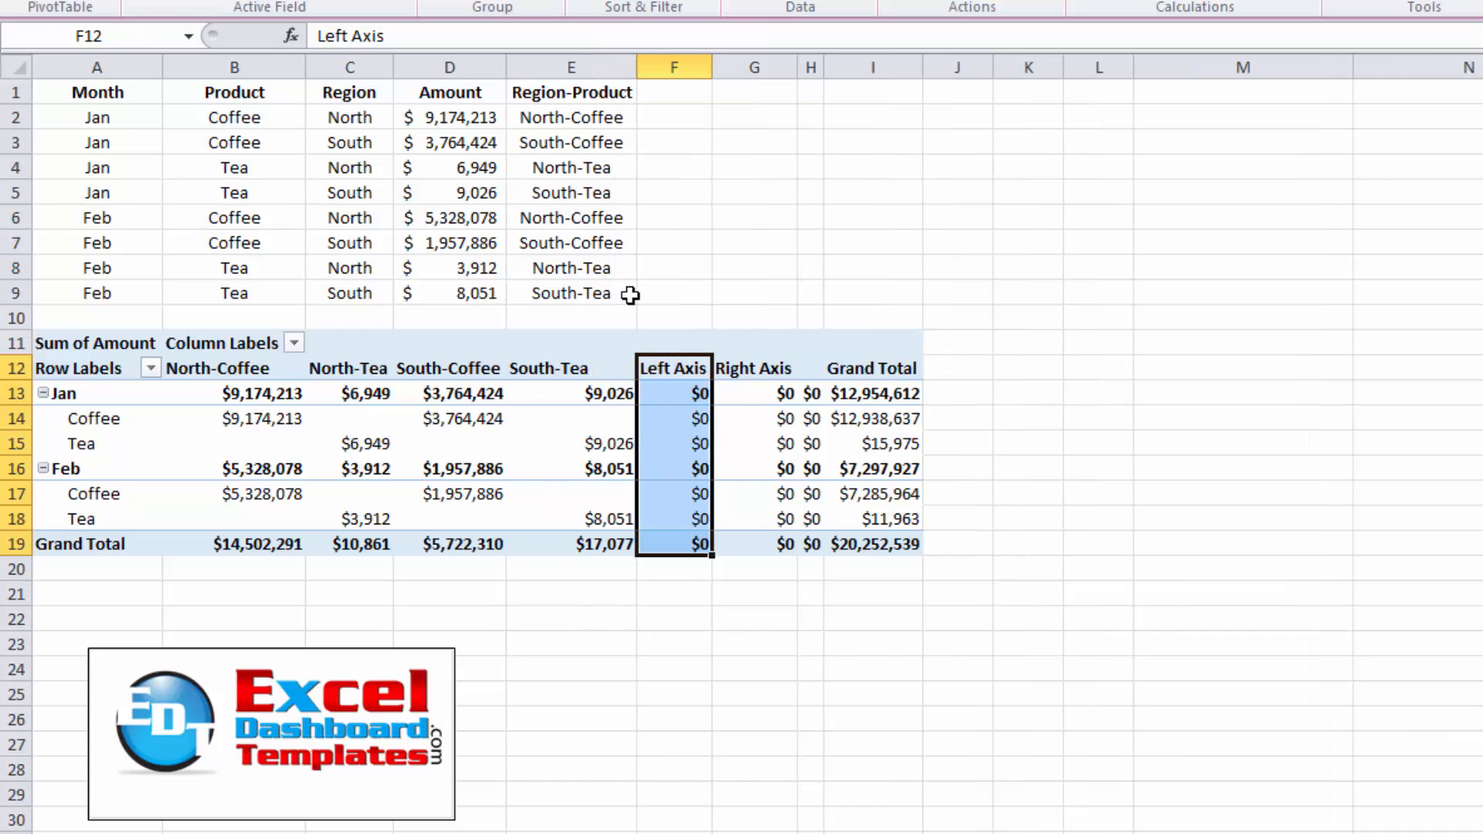
{"action": "left_click", "coordinate": [754, 368]}
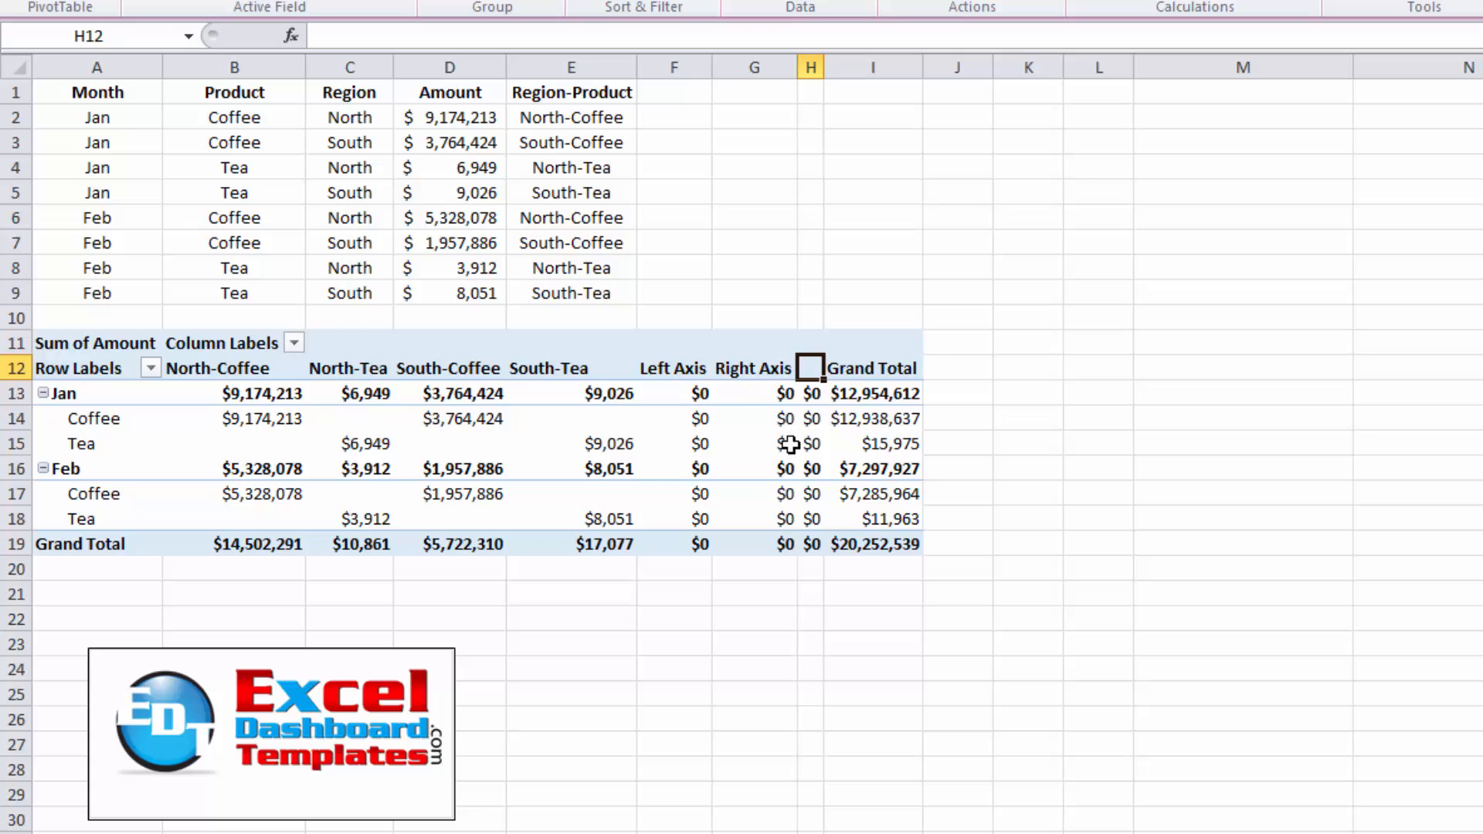
{"action": "left_click_drag", "start_coordinate": [673, 394], "coordinate": [810, 543]}
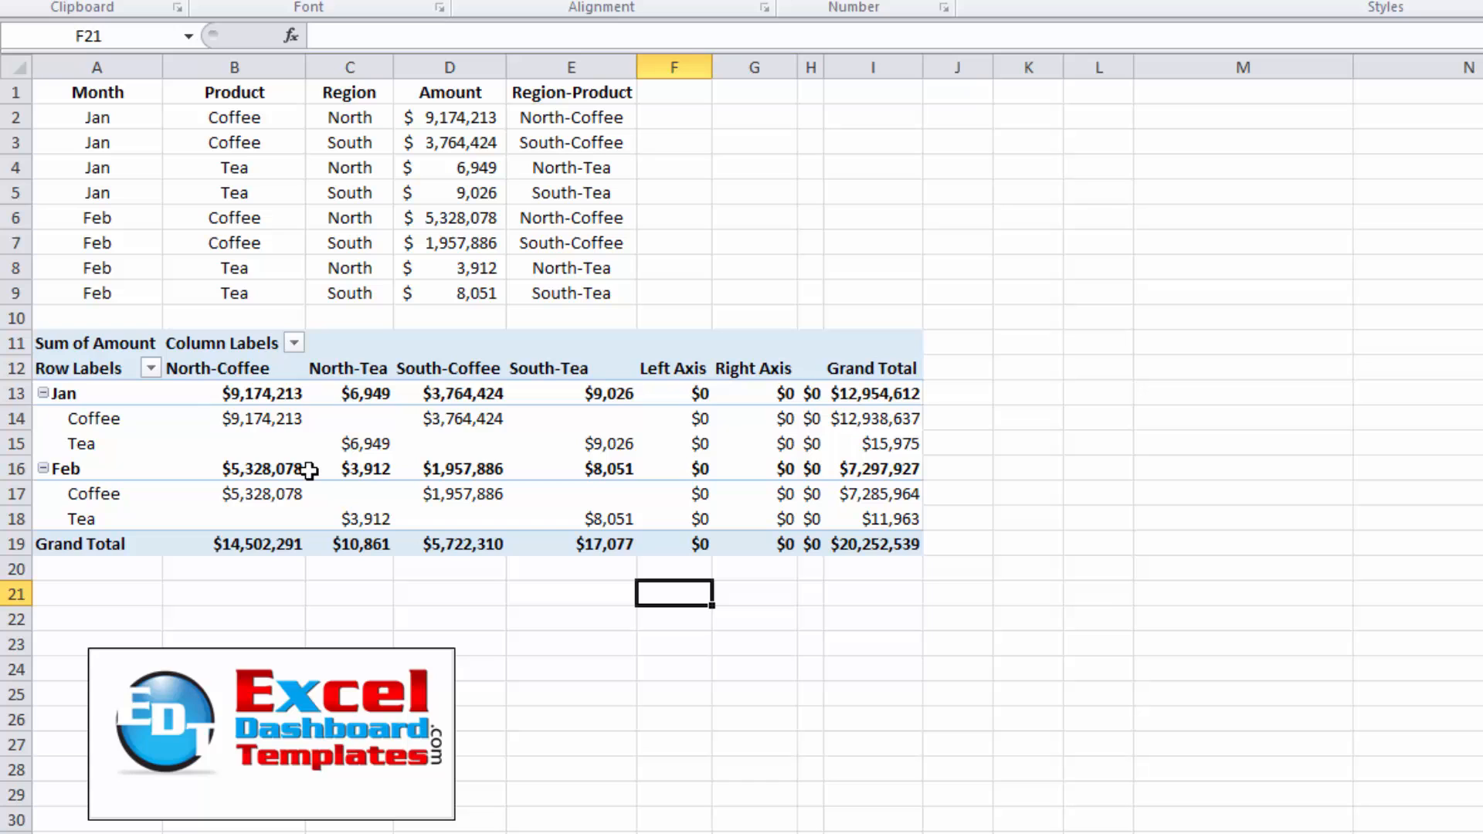
{"action": "mouse_move", "coordinate": [263, 418]}
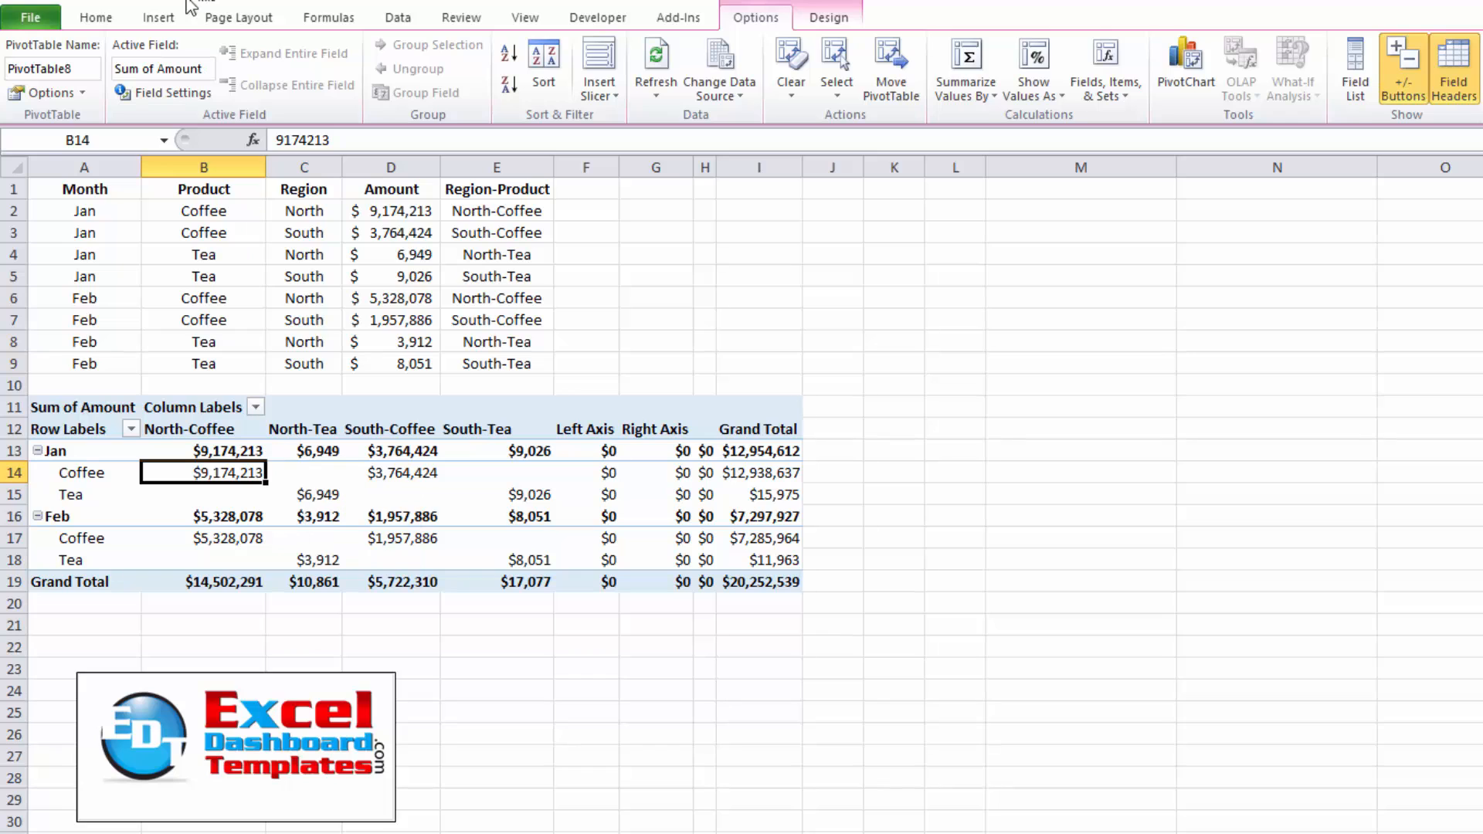
Insert a 2-D Stacked Column PivotChart and bring up the Sum of Amount field button options.
{"action": "left_click", "coordinate": [157, 17]}
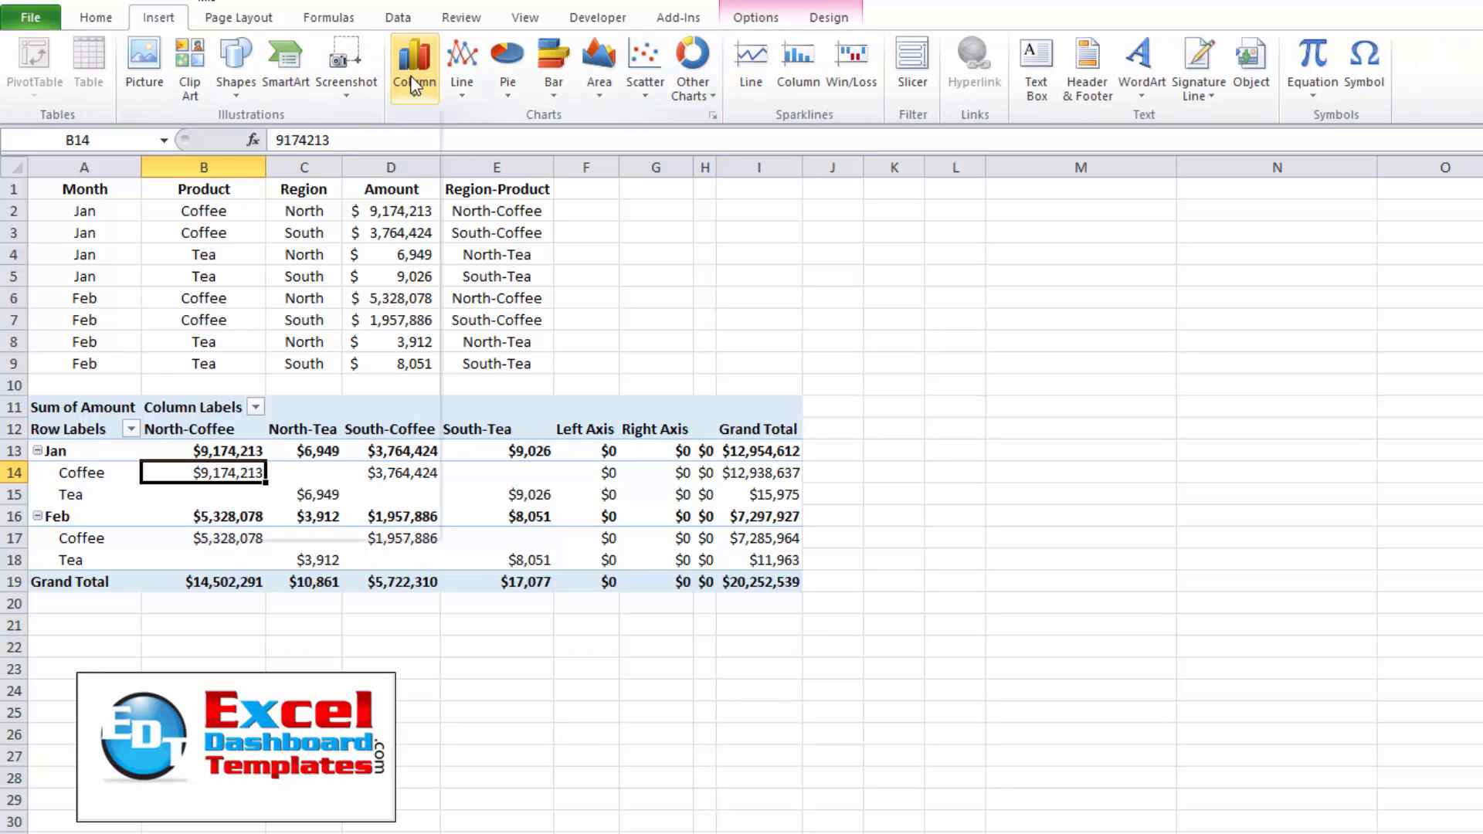
{"action": "left_click", "coordinate": [414, 67]}
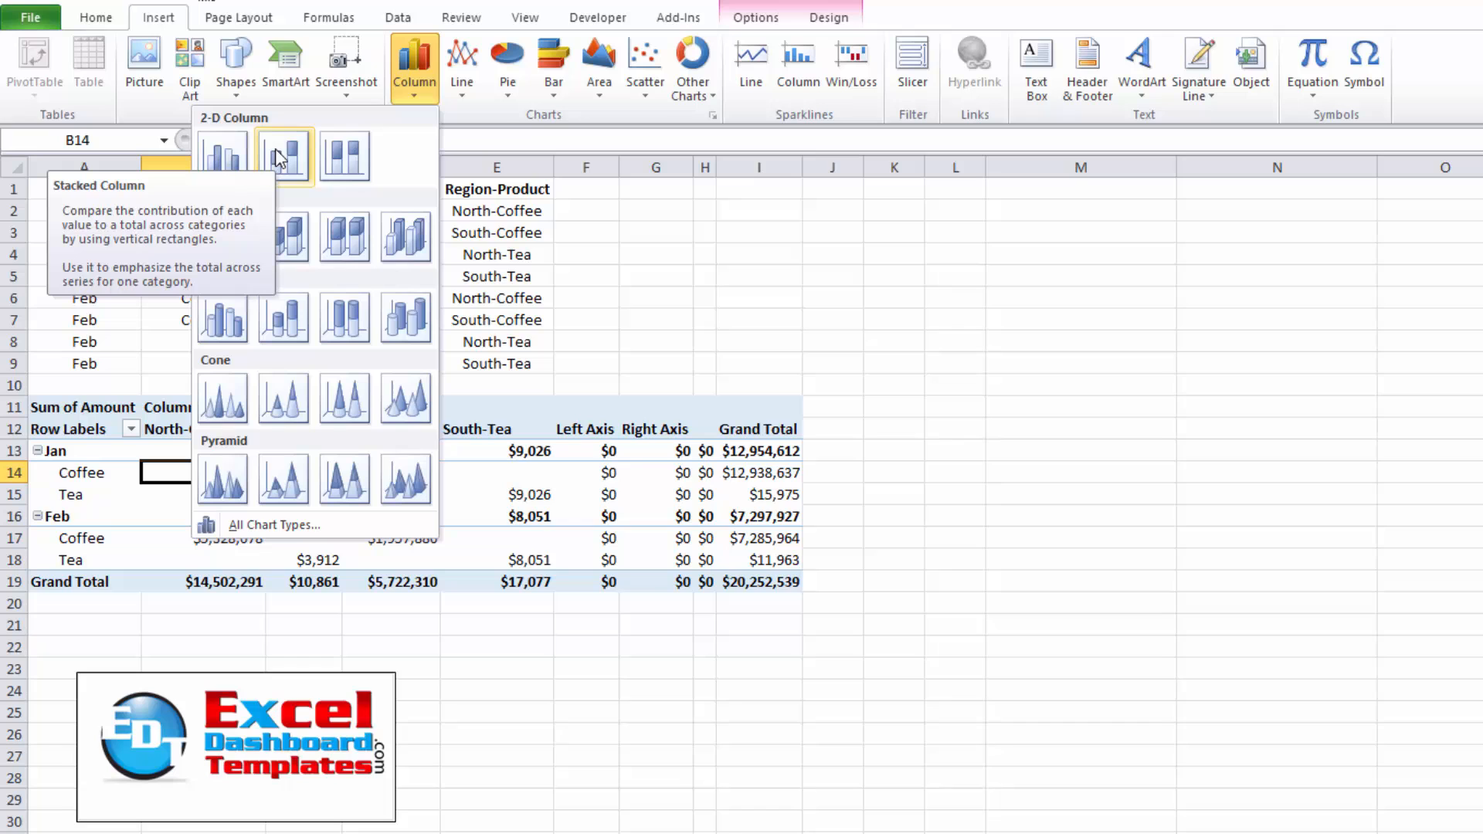
{"action": "left_click", "coordinate": [283, 156]}
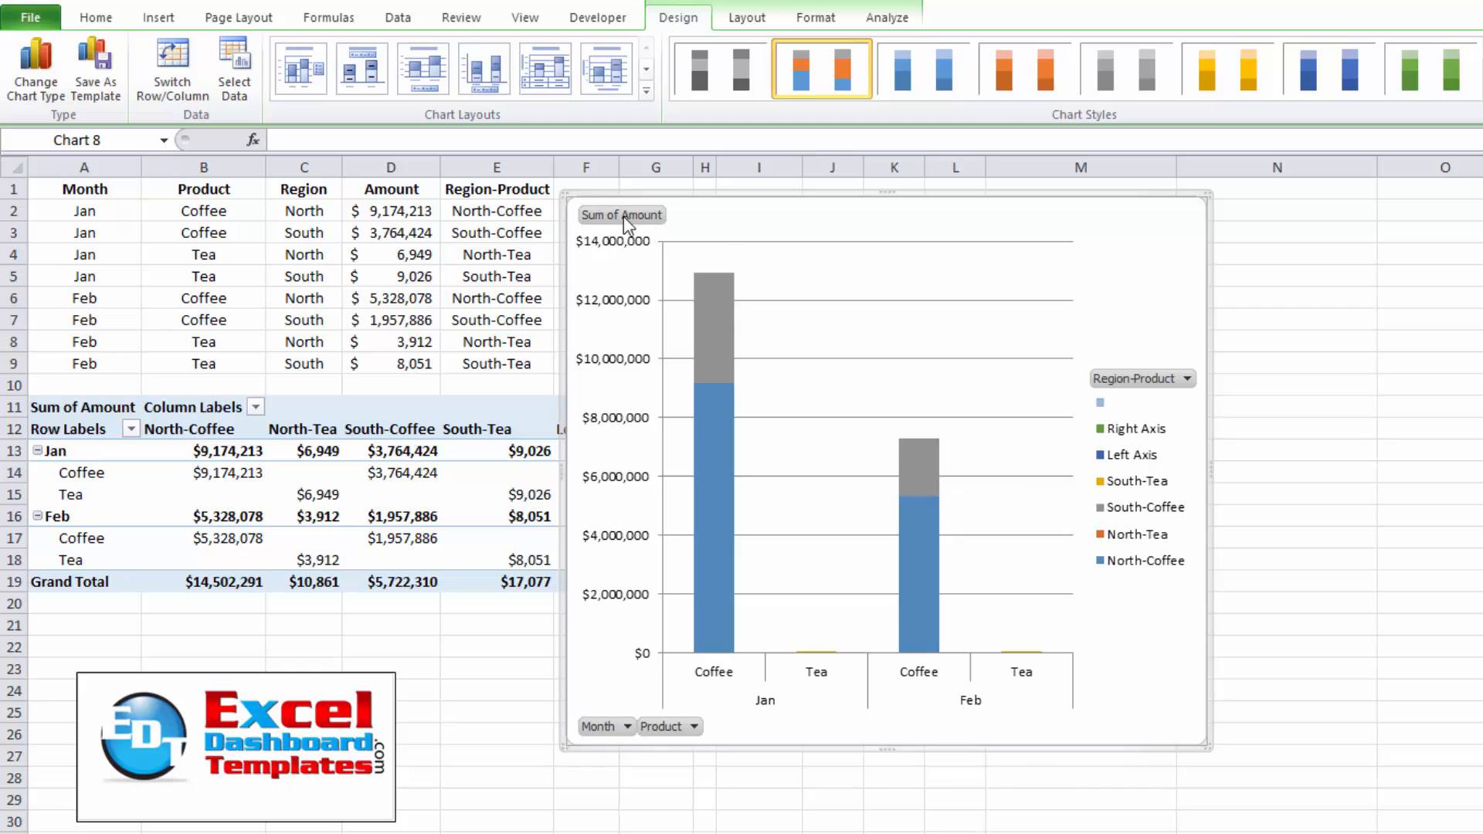
{"action": "right_click", "coordinate": [621, 215]}
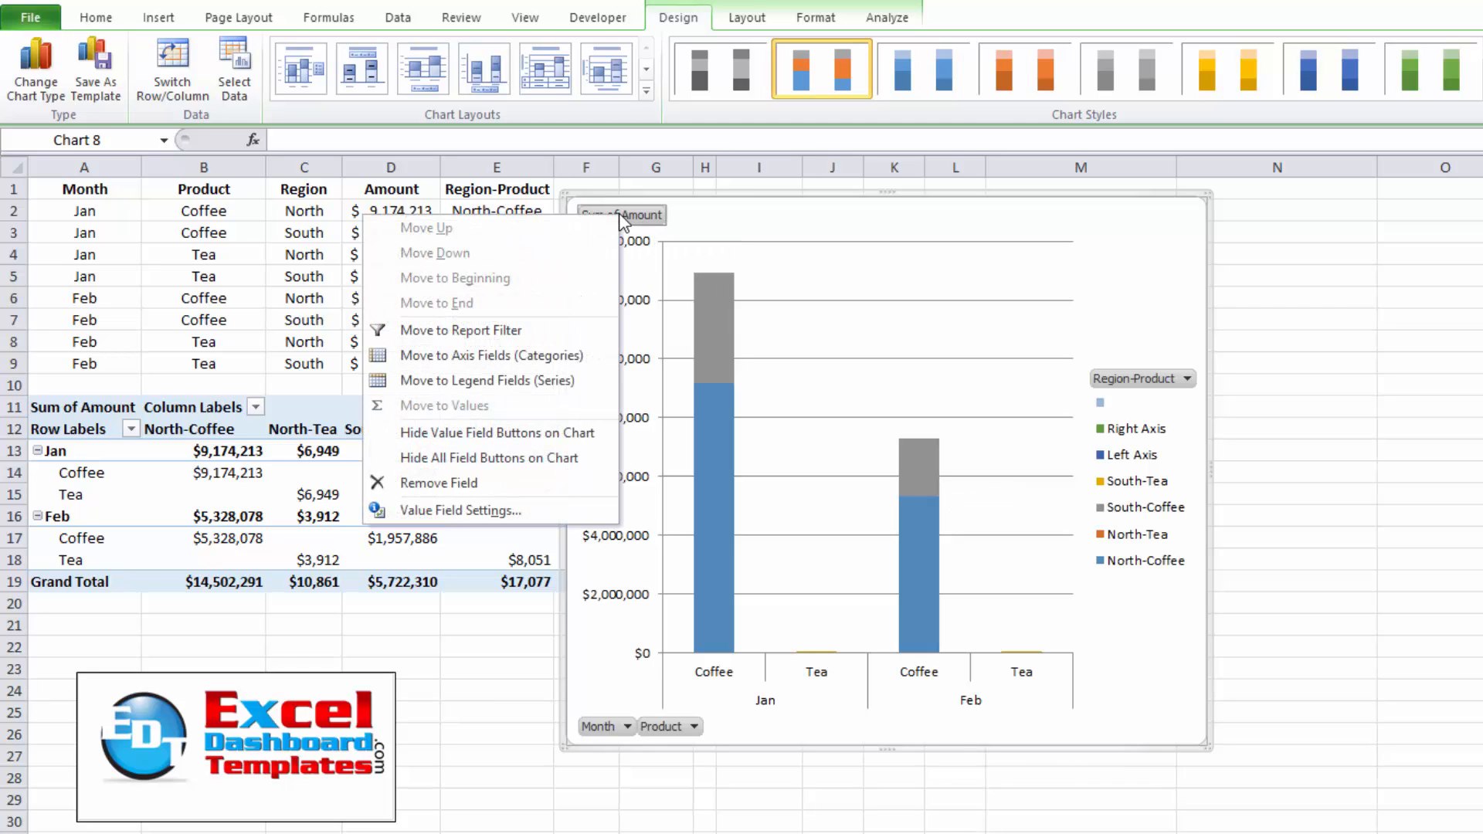
{"action": "mouse_move", "coordinate": [754, 283]}
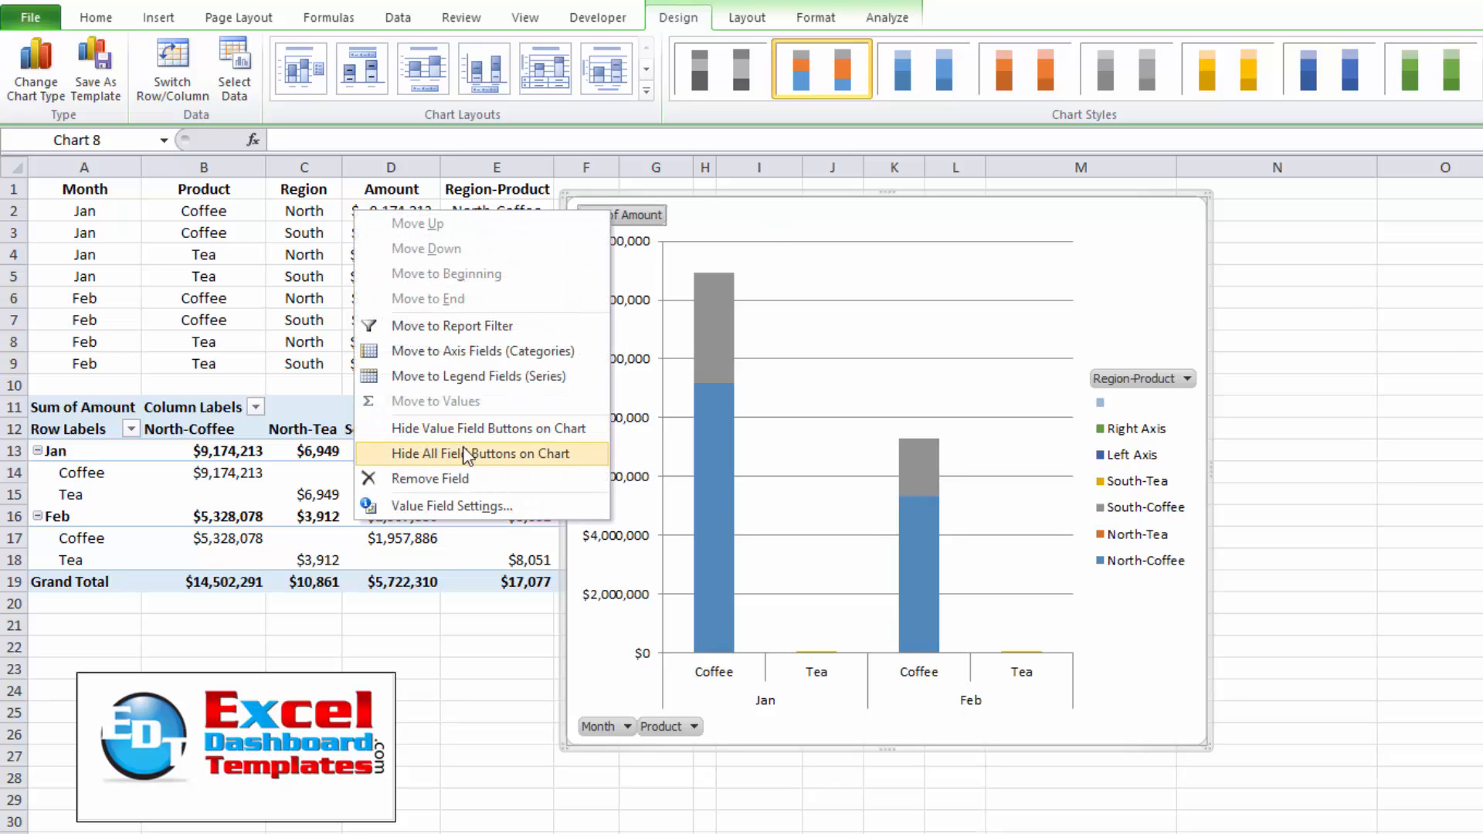
Hide all field buttons on the PivotChart via the right-click menu.
{"action": "left_click", "coordinate": [482, 454]}
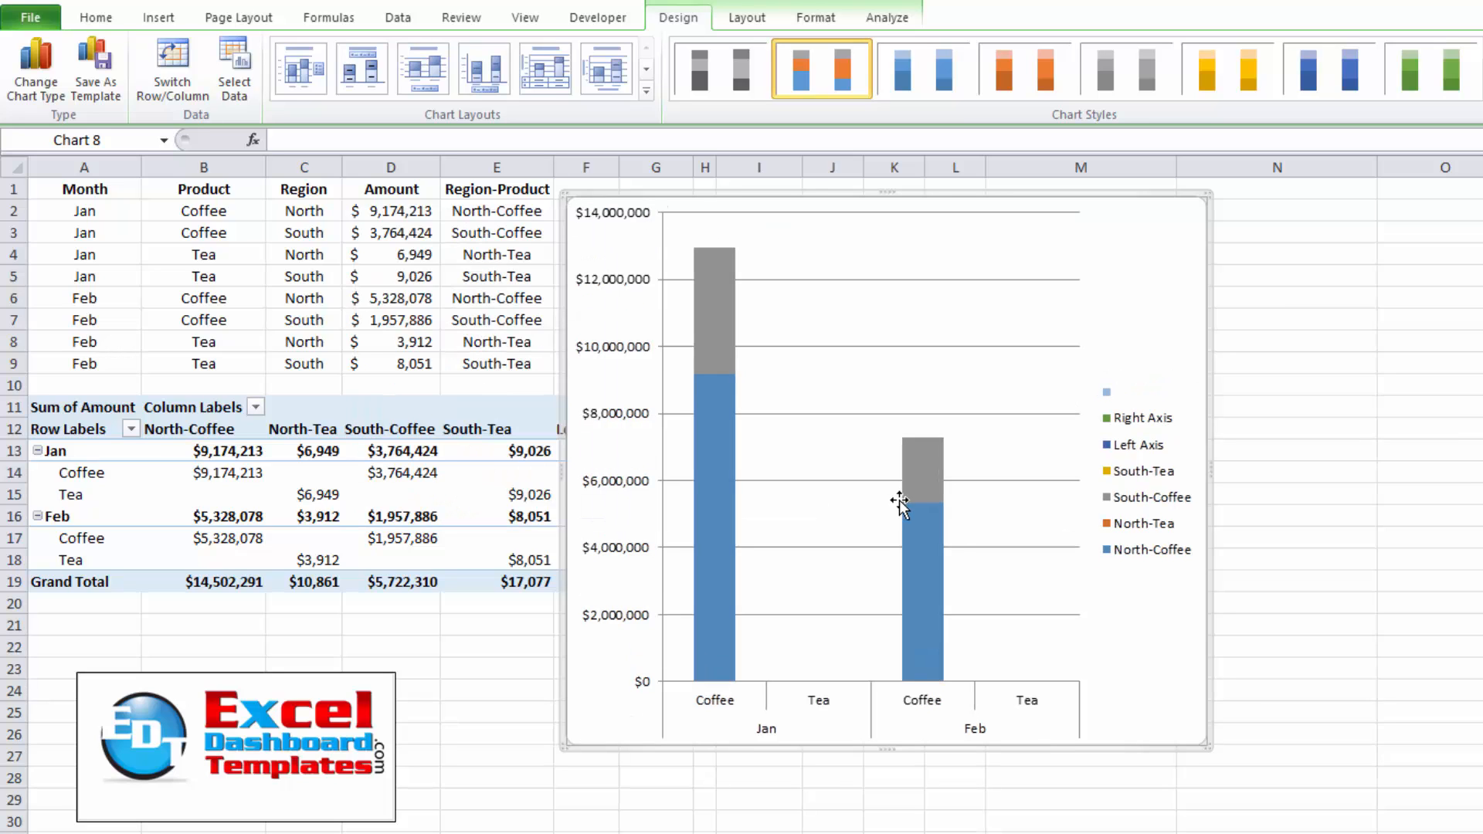
{"action": "mouse_move", "coordinate": [753, 521]}
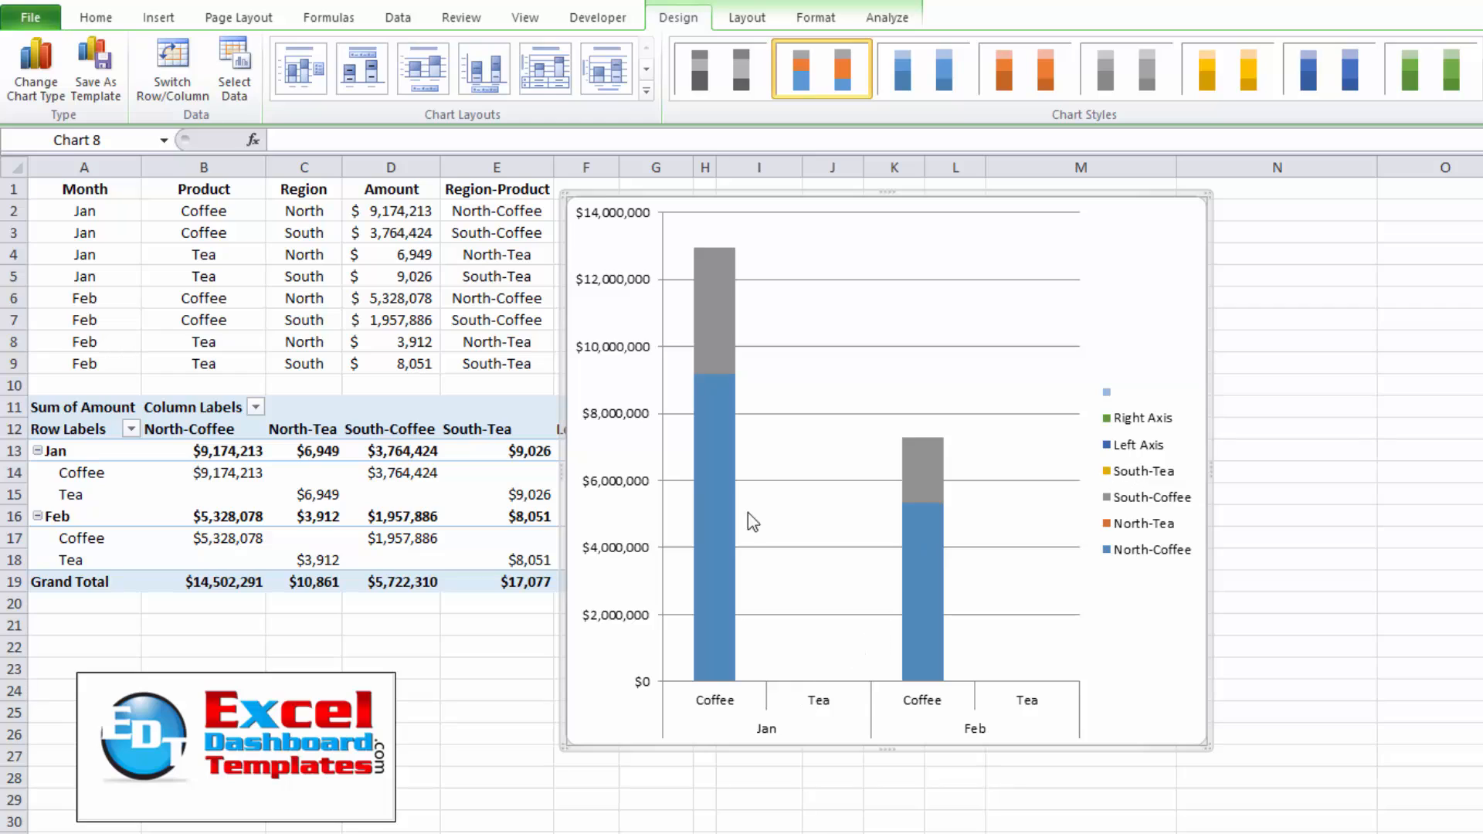
{"action": "mouse_move", "coordinate": [814, 686]}
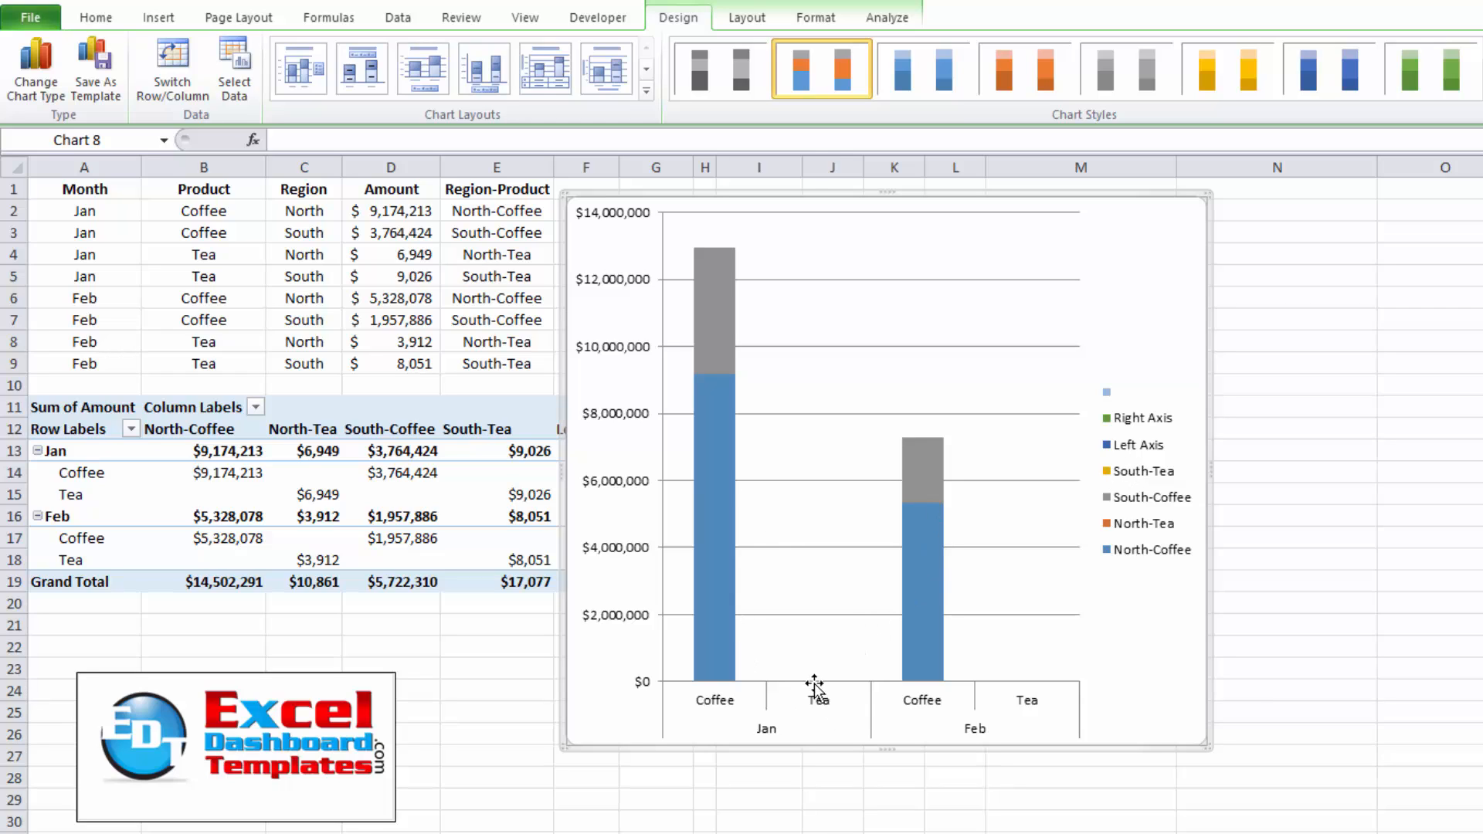
{"action": "mouse_move", "coordinate": [667, 629]}
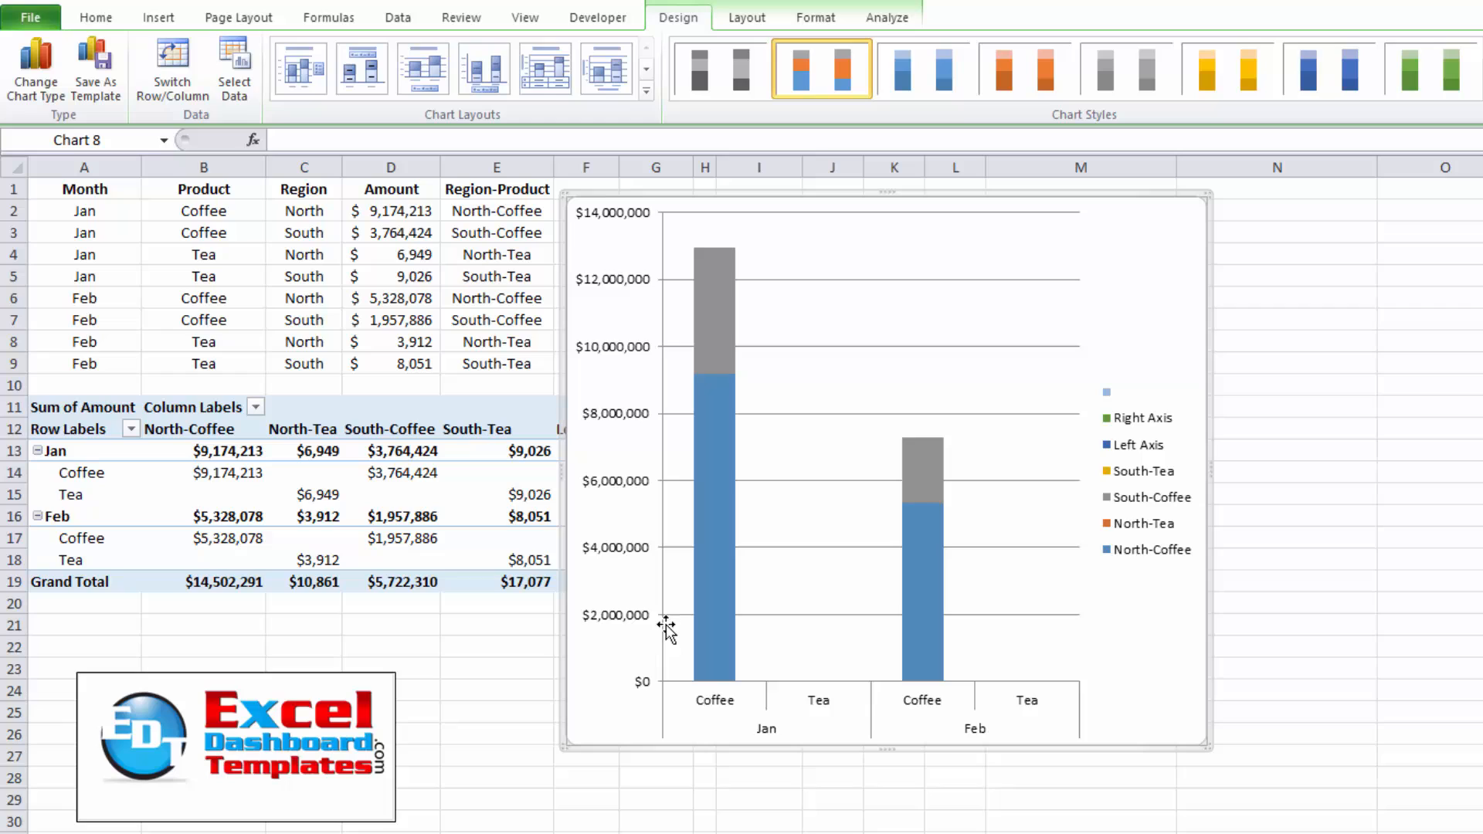
{"action": "mouse_move", "coordinate": [840, 689]}
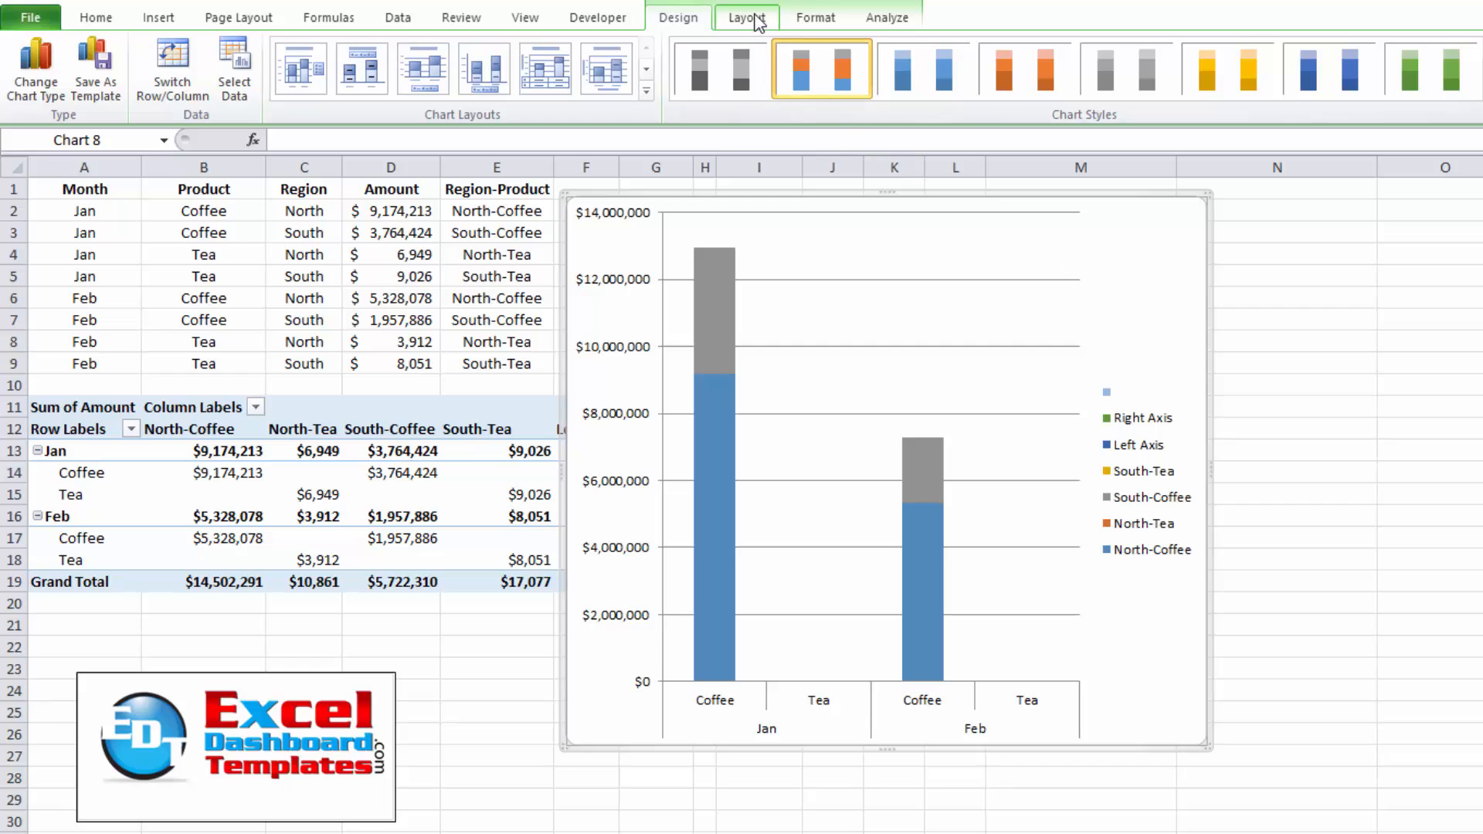
Plot the North-Tea series on the secondary axis from its Format Data Series options.
{"action": "left_click", "coordinate": [746, 17]}
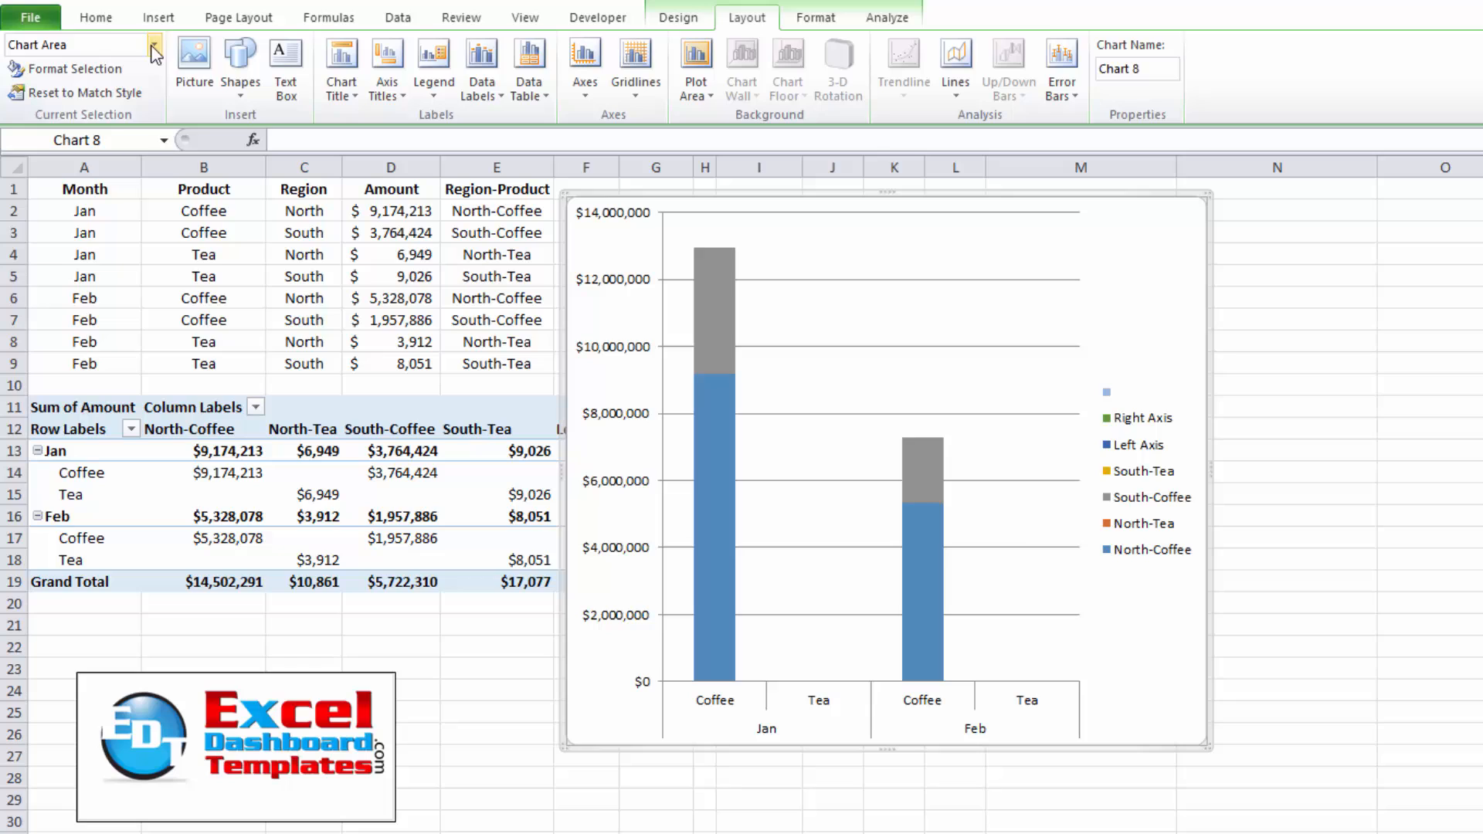
{"action": "left_click", "coordinate": [155, 45]}
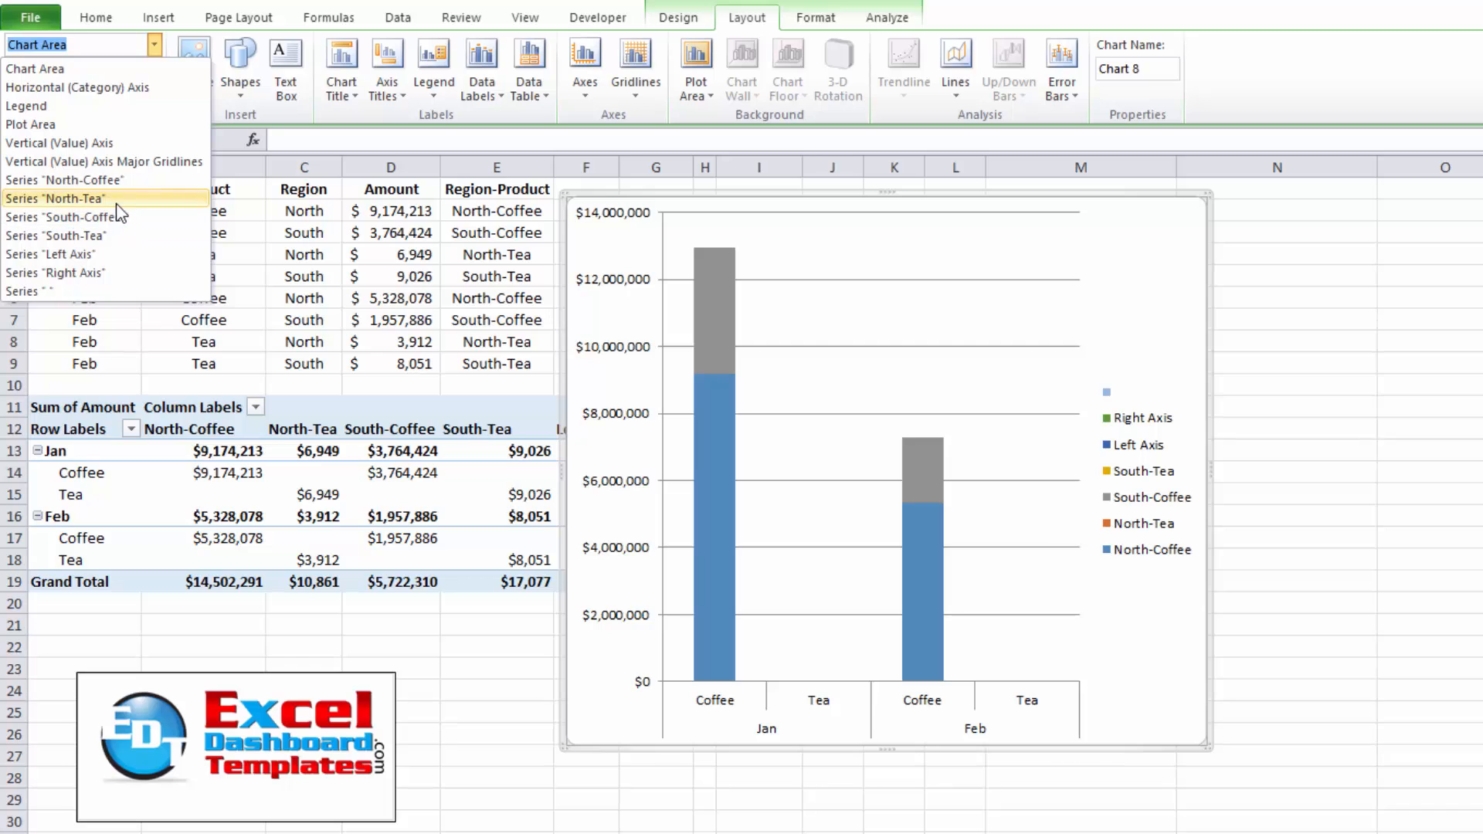
{"action": "left_click", "coordinate": [55, 197]}
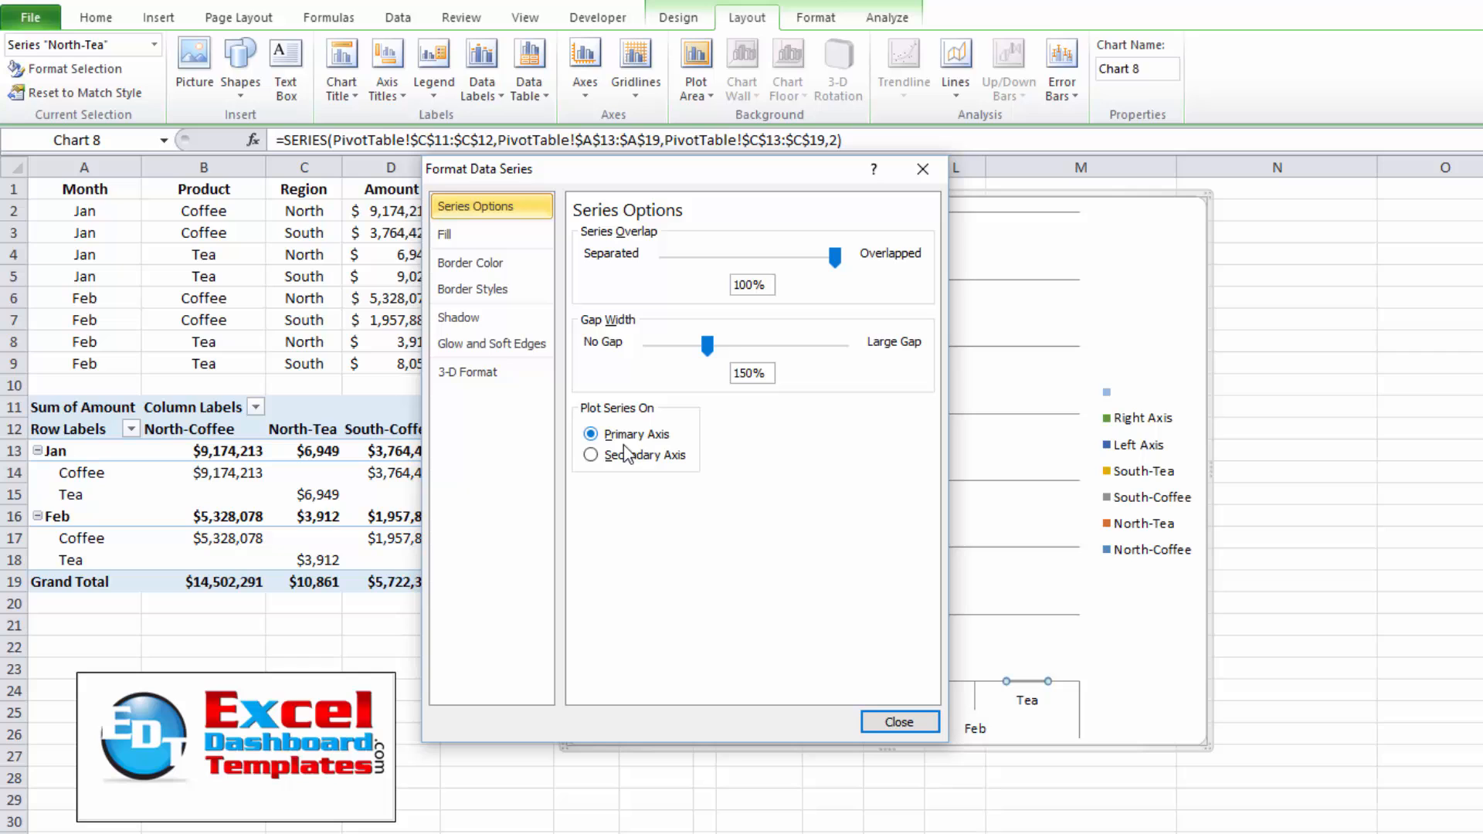
{"action": "left_click", "coordinate": [591, 454]}
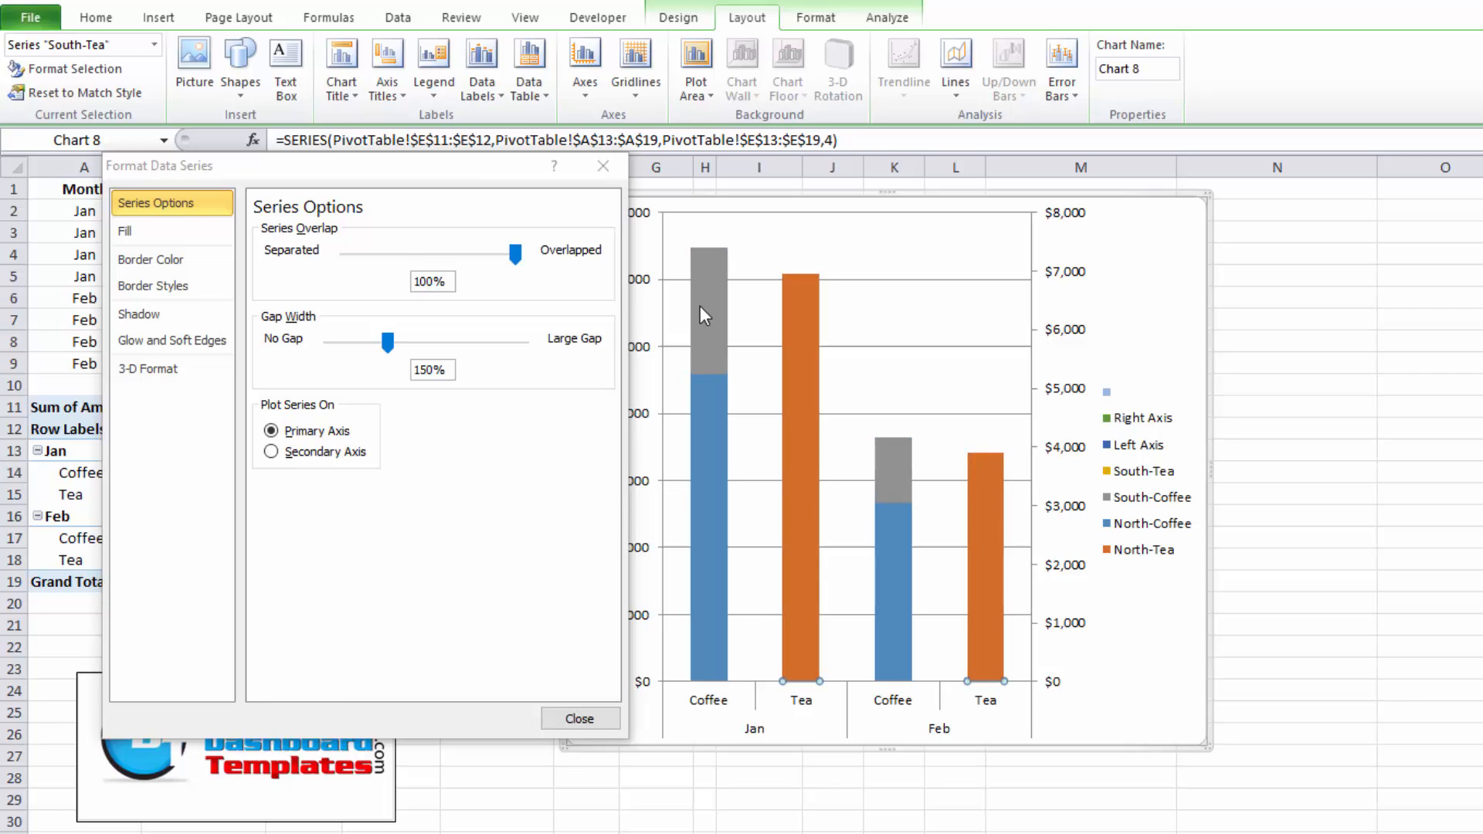
{"action": "mouse_move", "coordinate": [805, 686]}
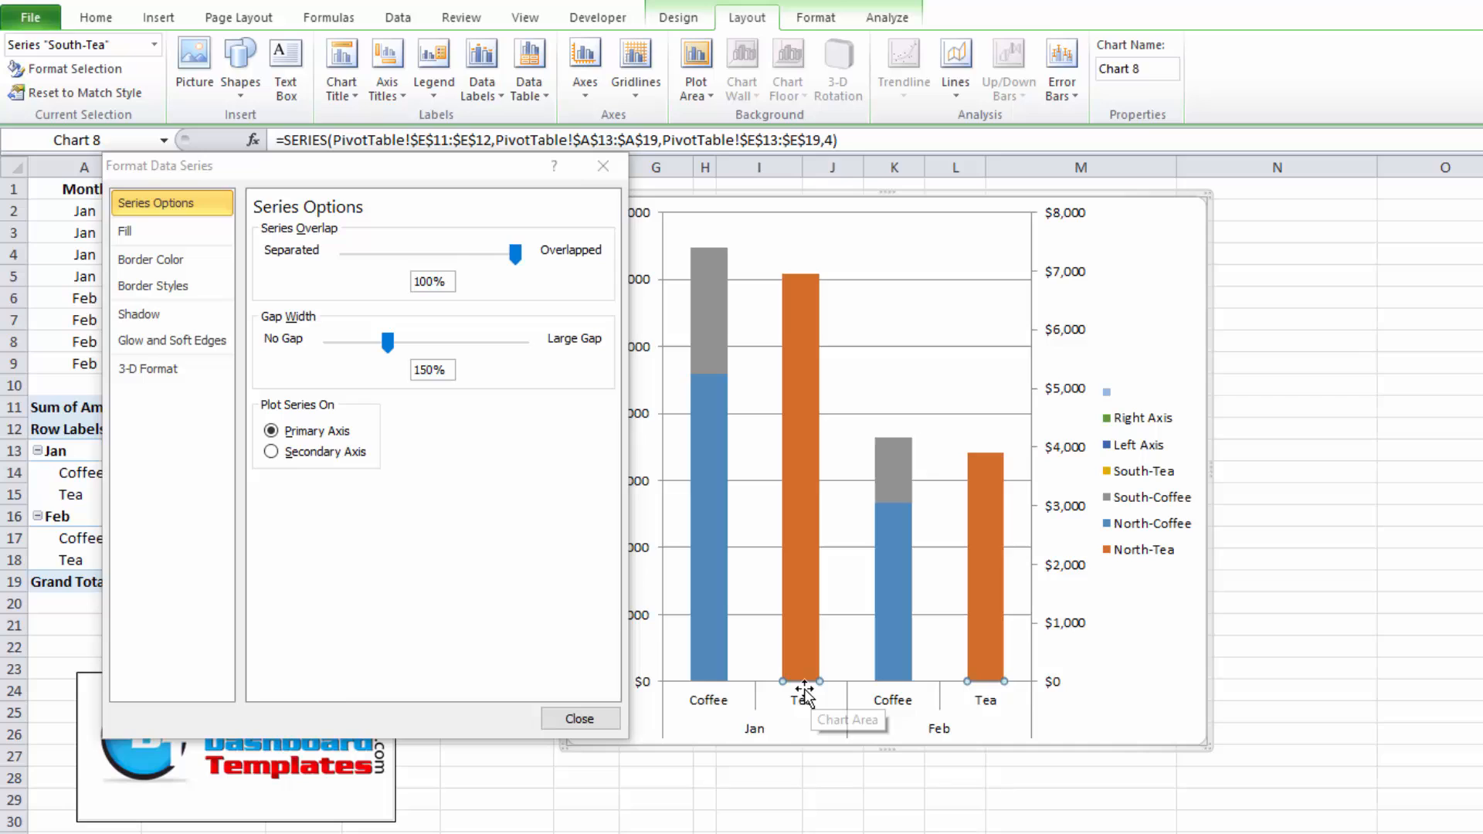
Plot the South-Tea series on the secondary axis alongside North-Tea.
{"action": "left_click", "coordinate": [151, 45]}
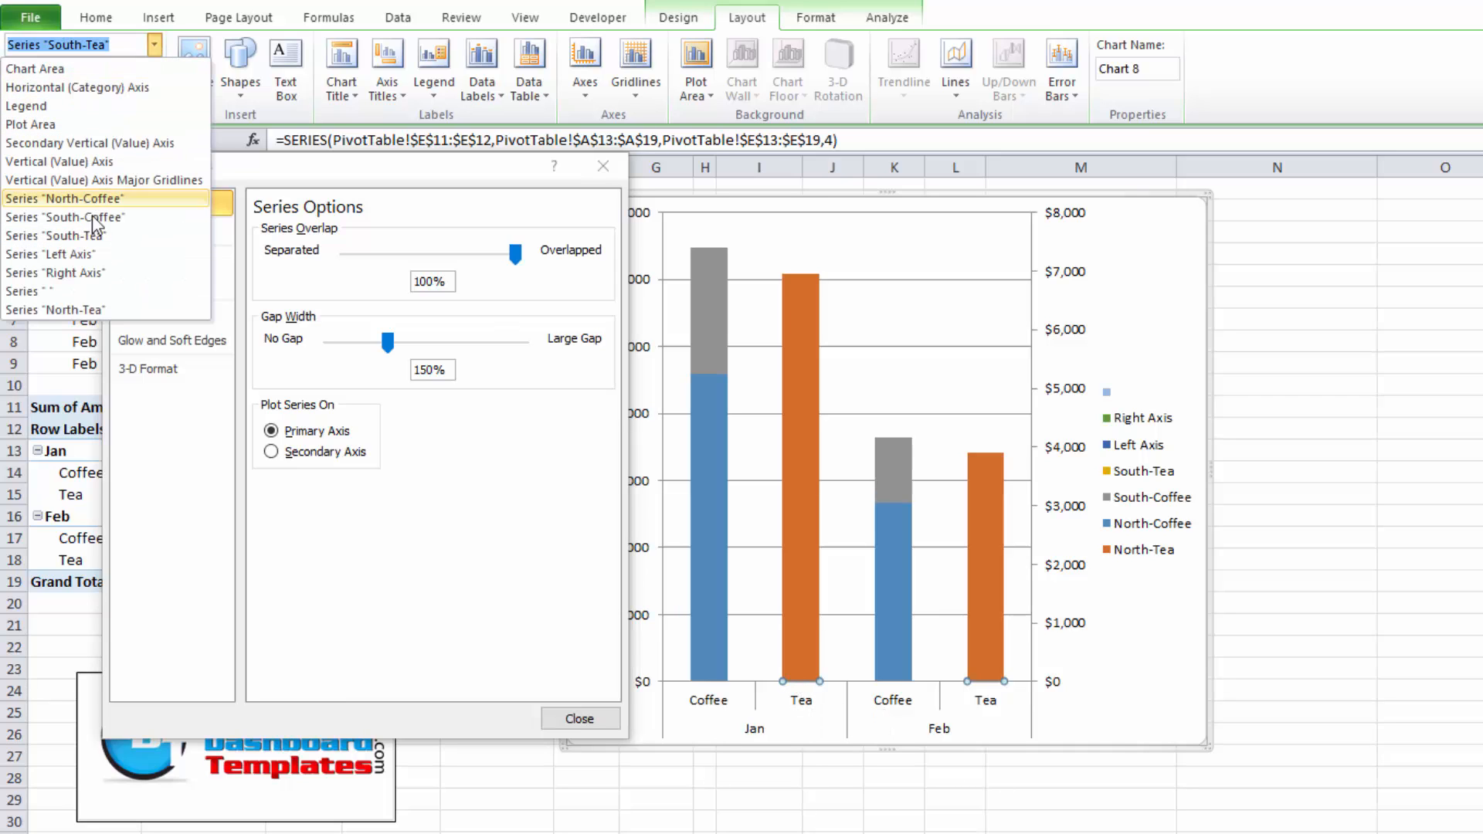
{"action": "left_click", "coordinate": [275, 379]}
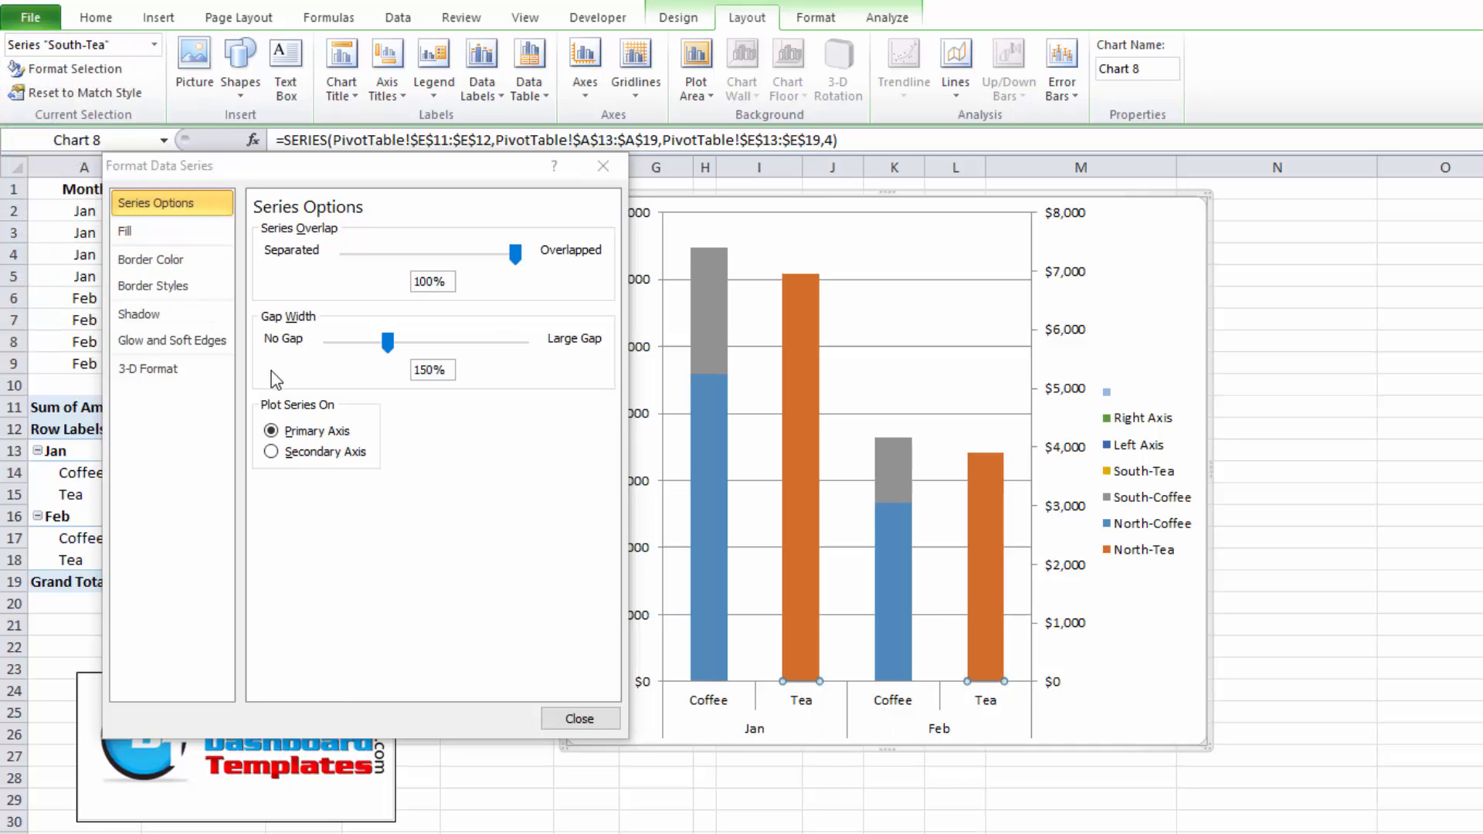
{"action": "left_click", "coordinate": [272, 451]}
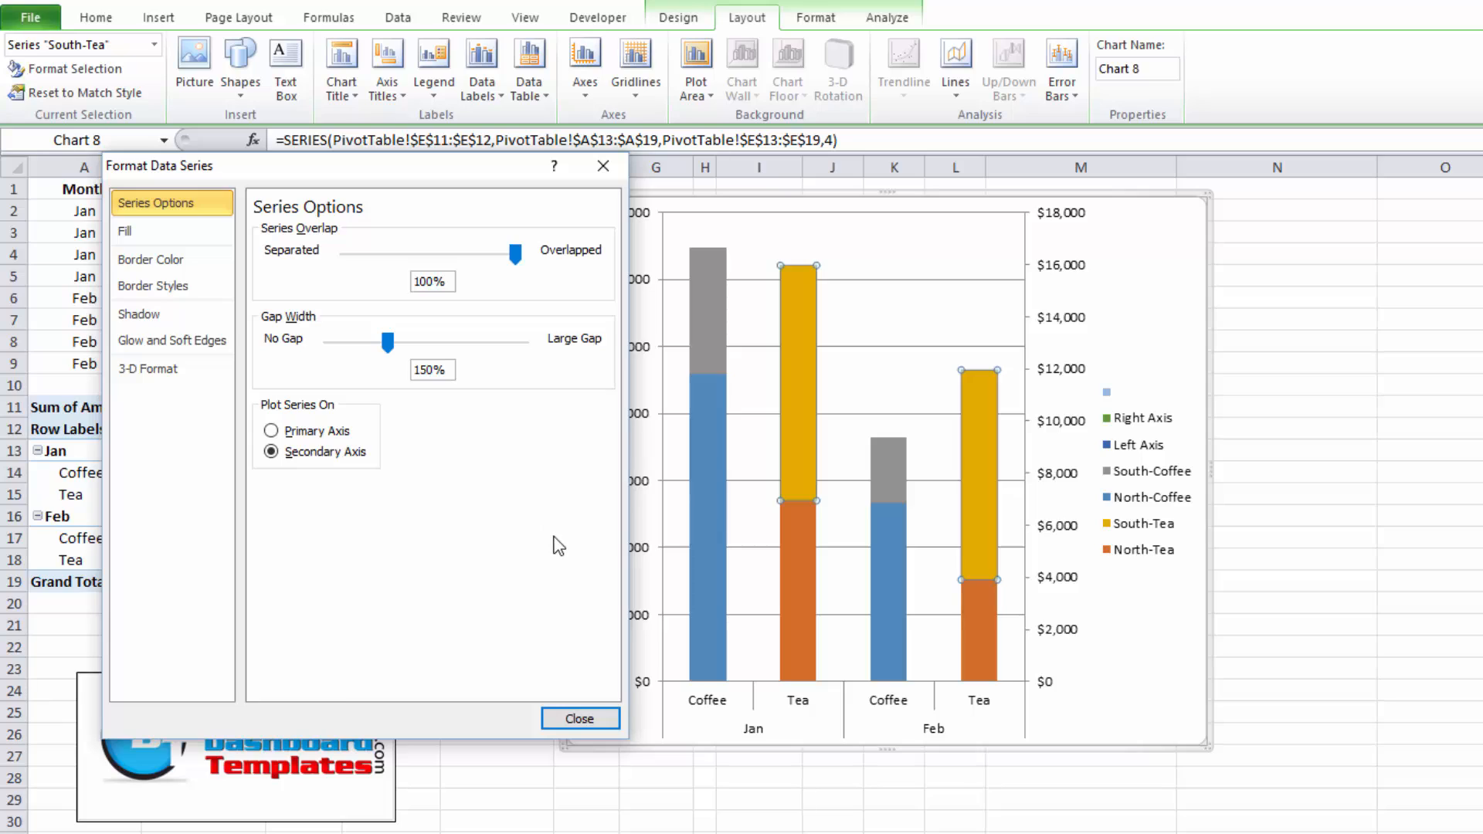
{"action": "mouse_move", "coordinate": [788, 587]}
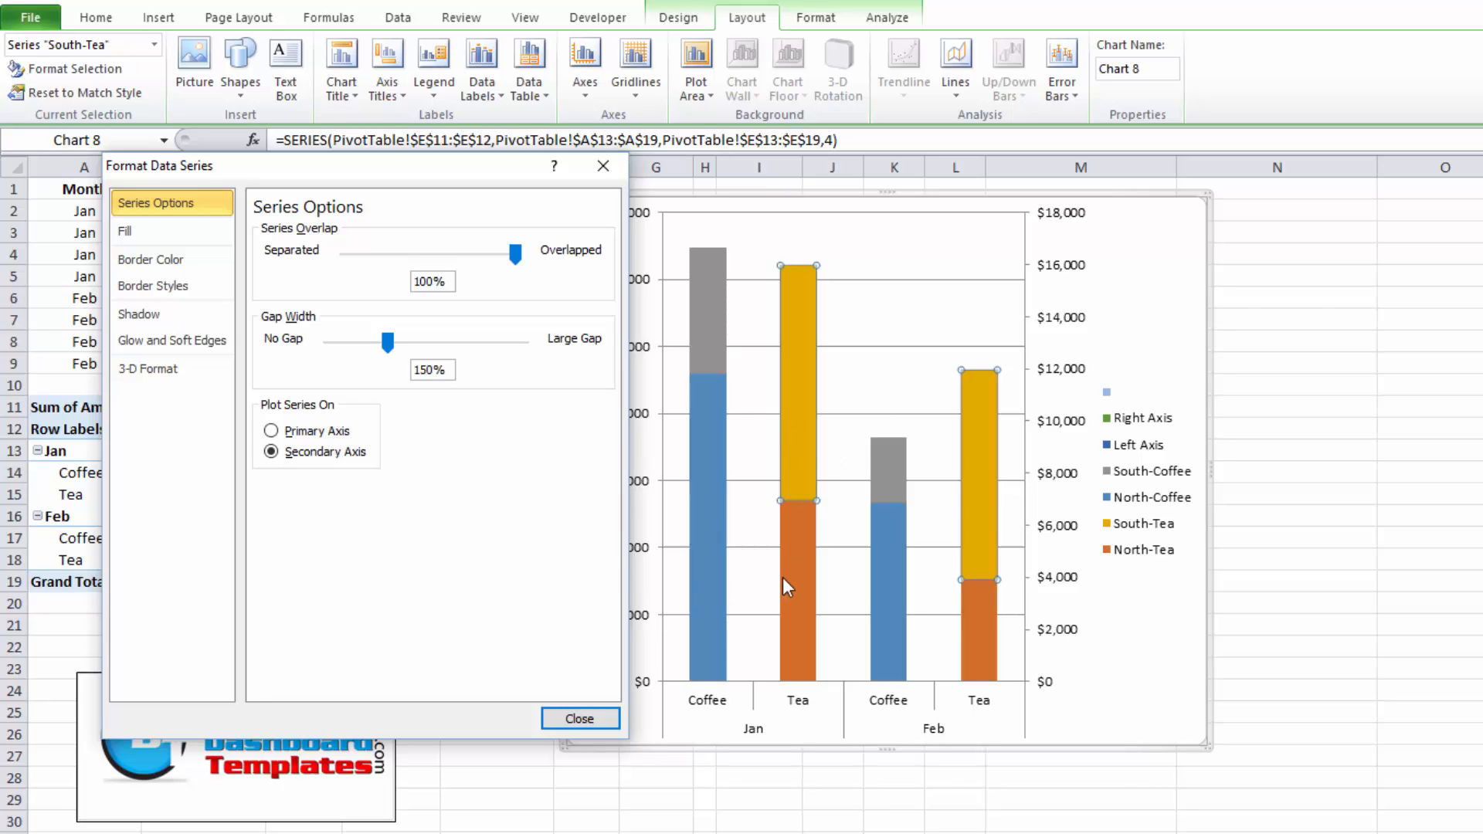
{"action": "mouse_move", "coordinate": [932, 558]}
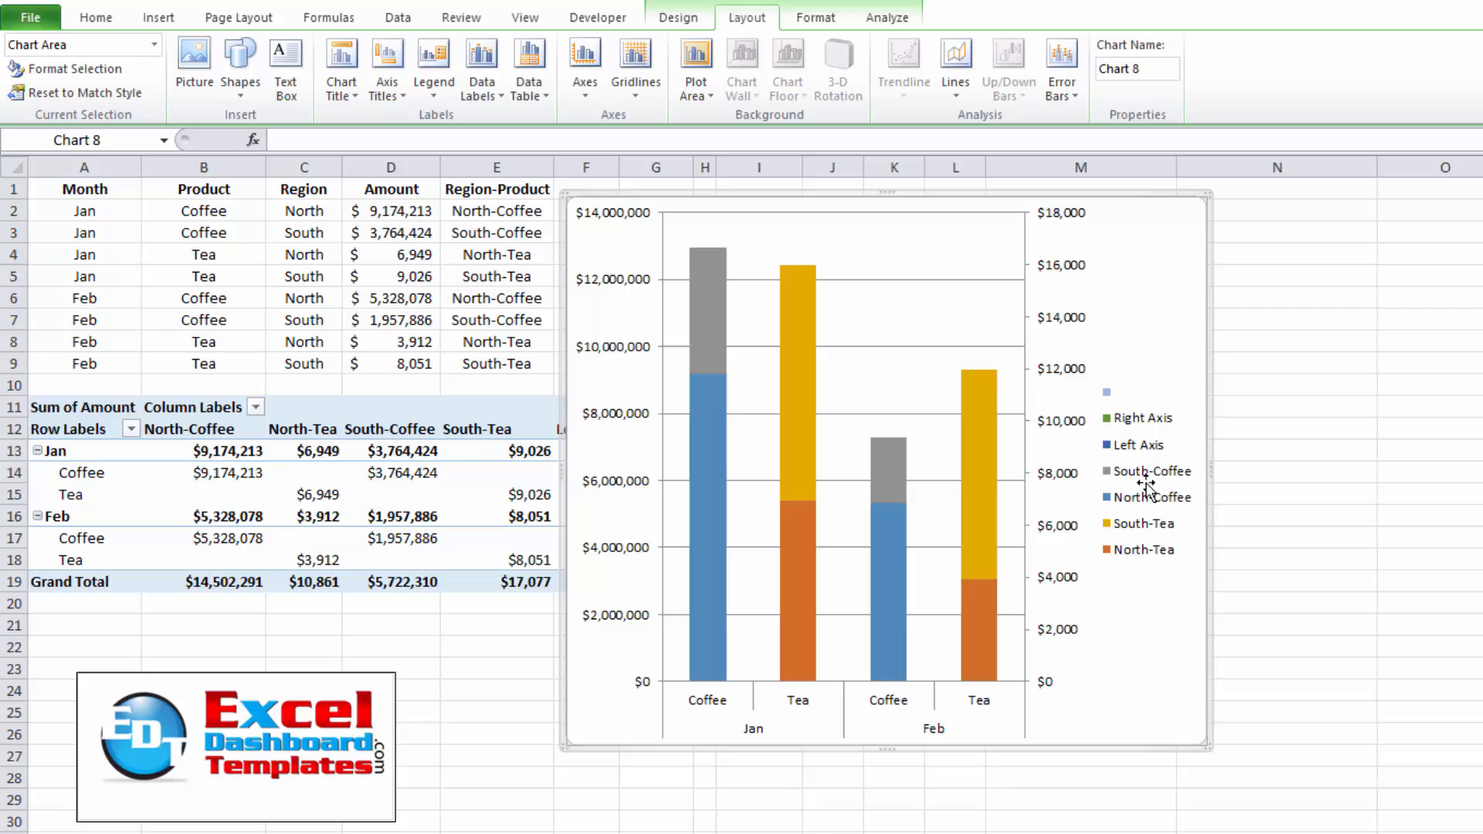
{"action": "mouse_move", "coordinate": [1136, 396]}
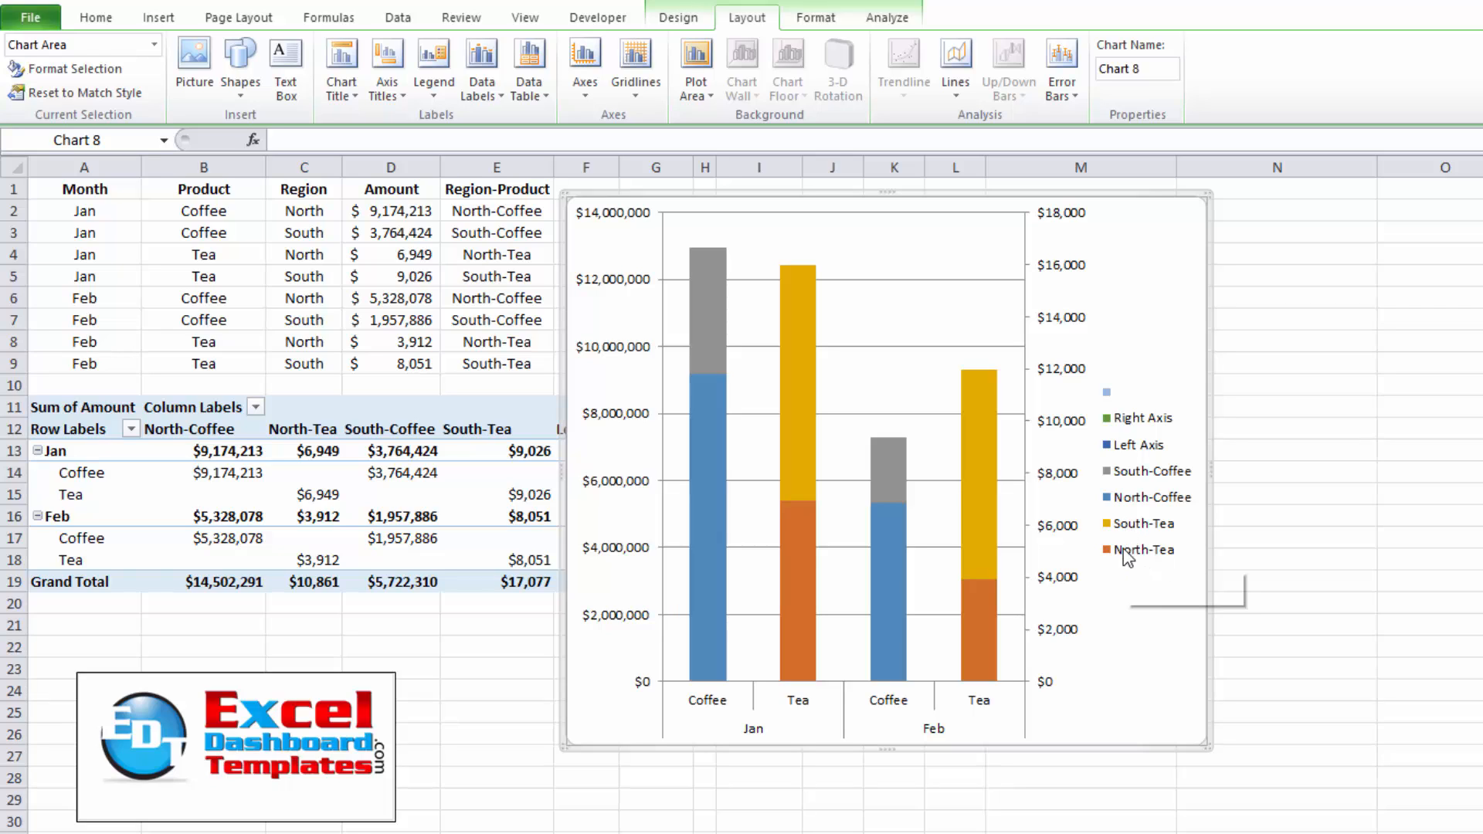
{"action": "mouse_move", "coordinate": [1110, 391]}
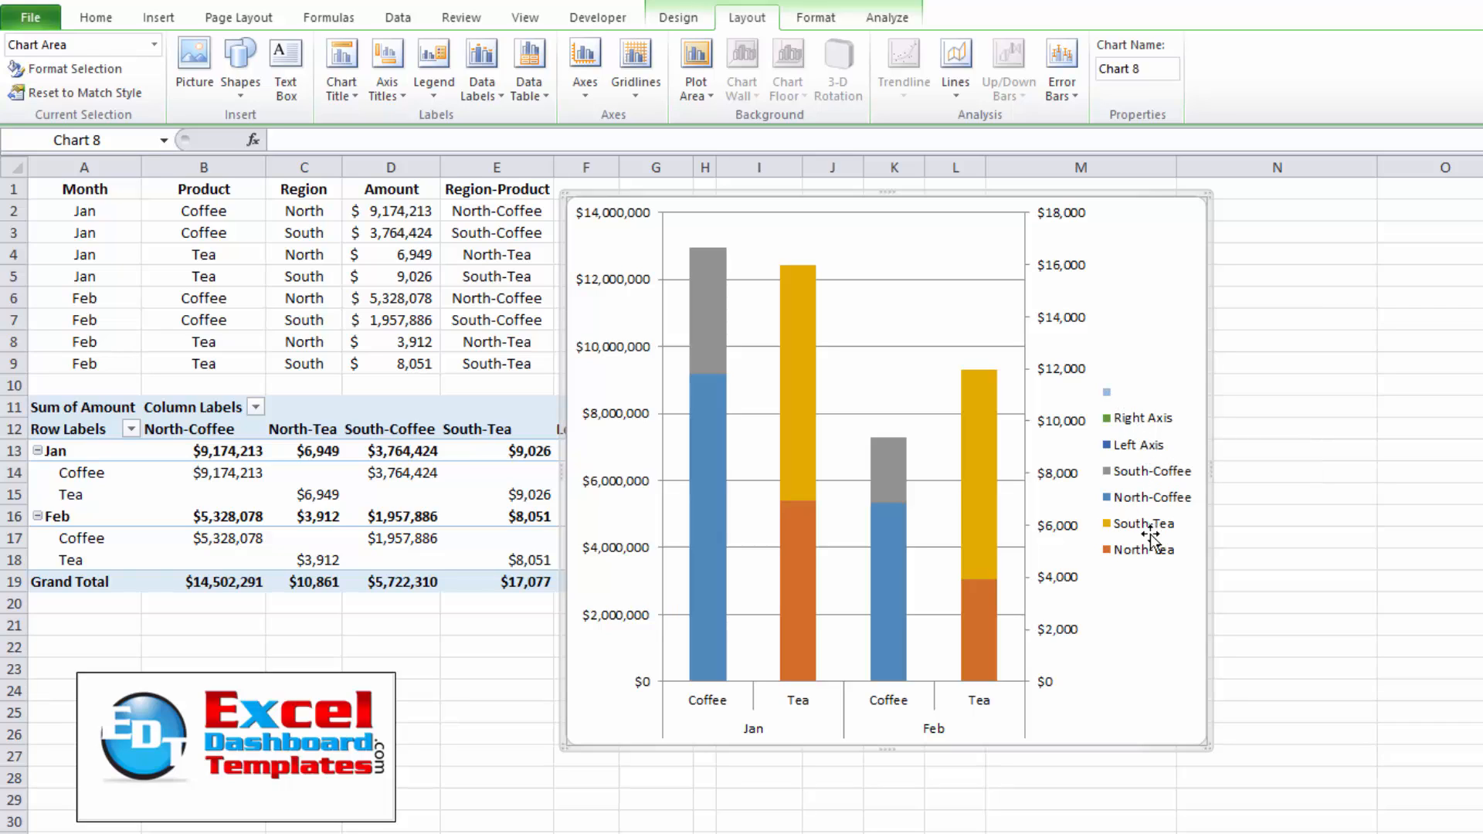
{"action": "mouse_move", "coordinate": [1121, 523]}
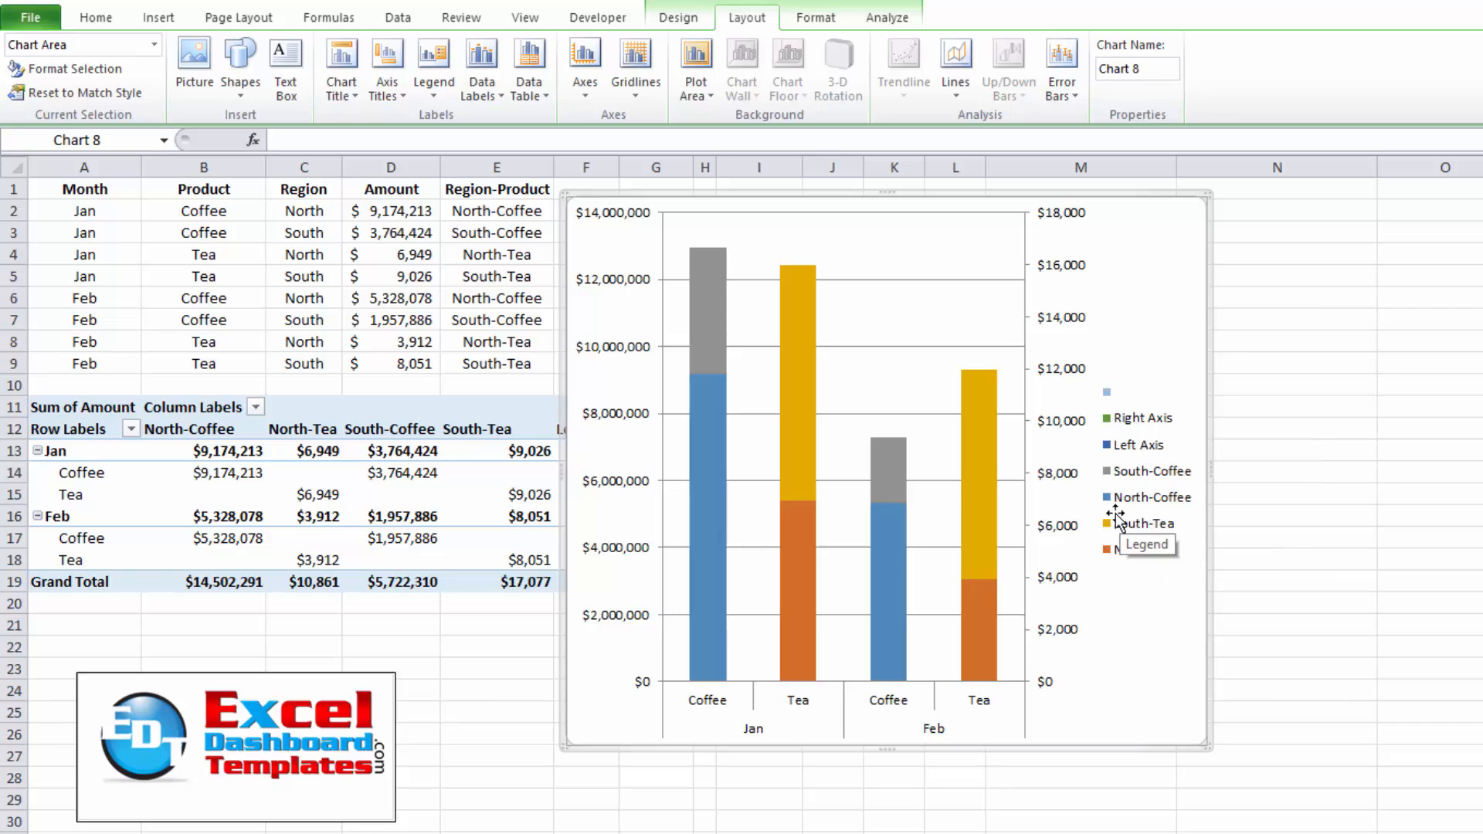
{"action": "mouse_move", "coordinate": [1139, 533]}
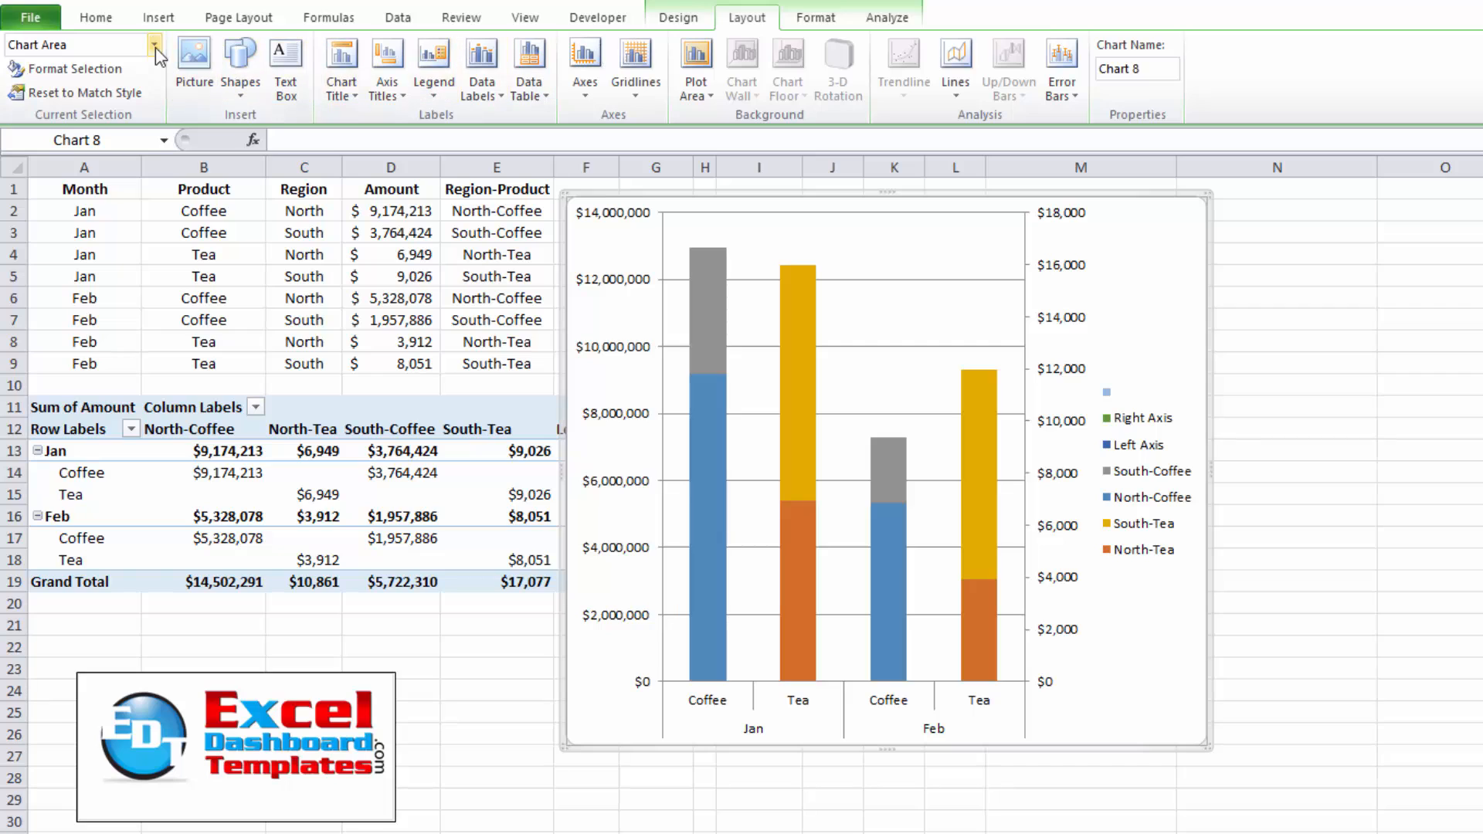
Plot the Right Axis placeholder series on the secondary axis with No fill.
{"action": "left_click", "coordinate": [154, 45]}
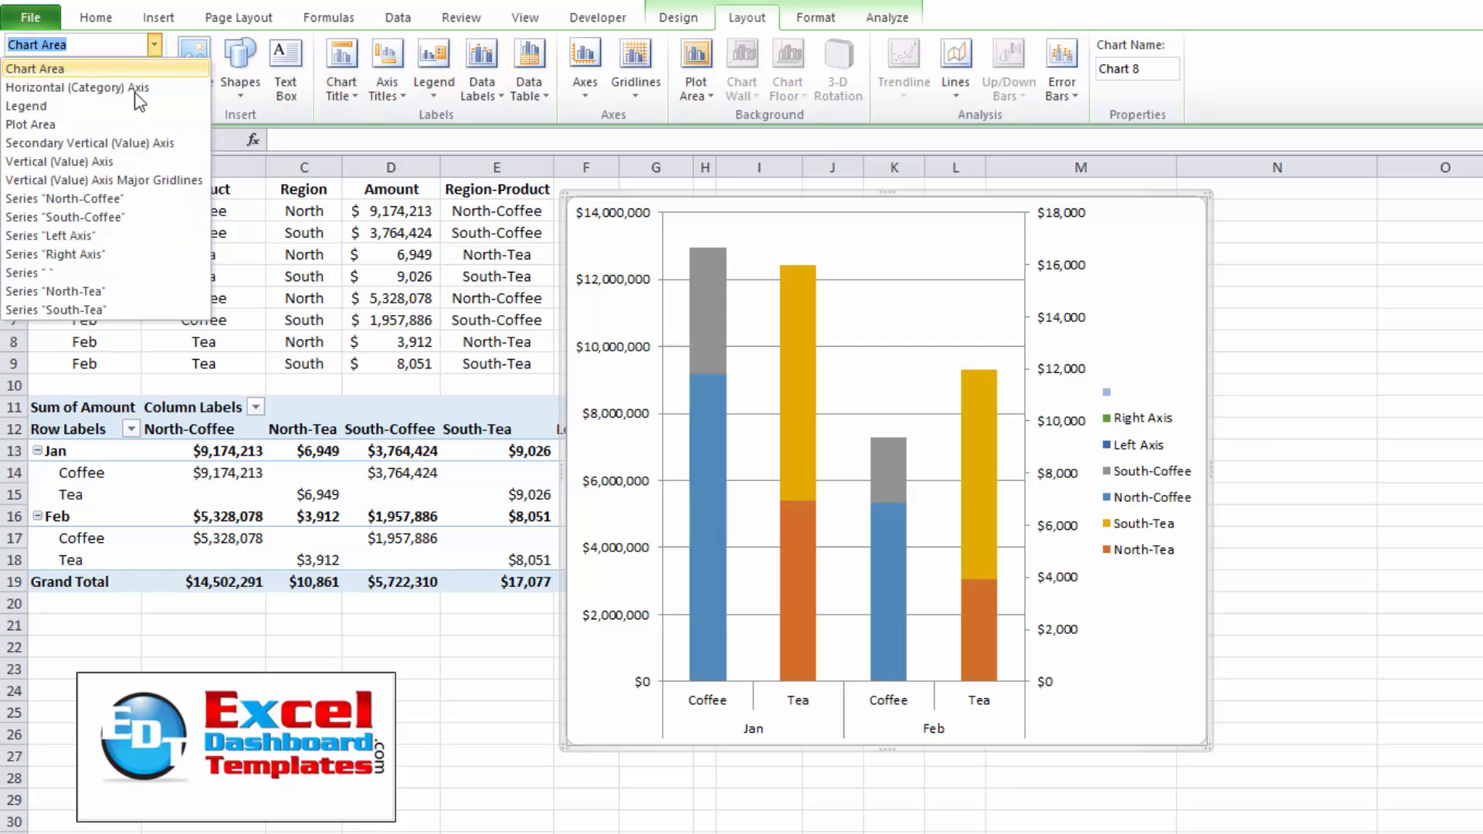
{"action": "mouse_move", "coordinate": [94, 272]}
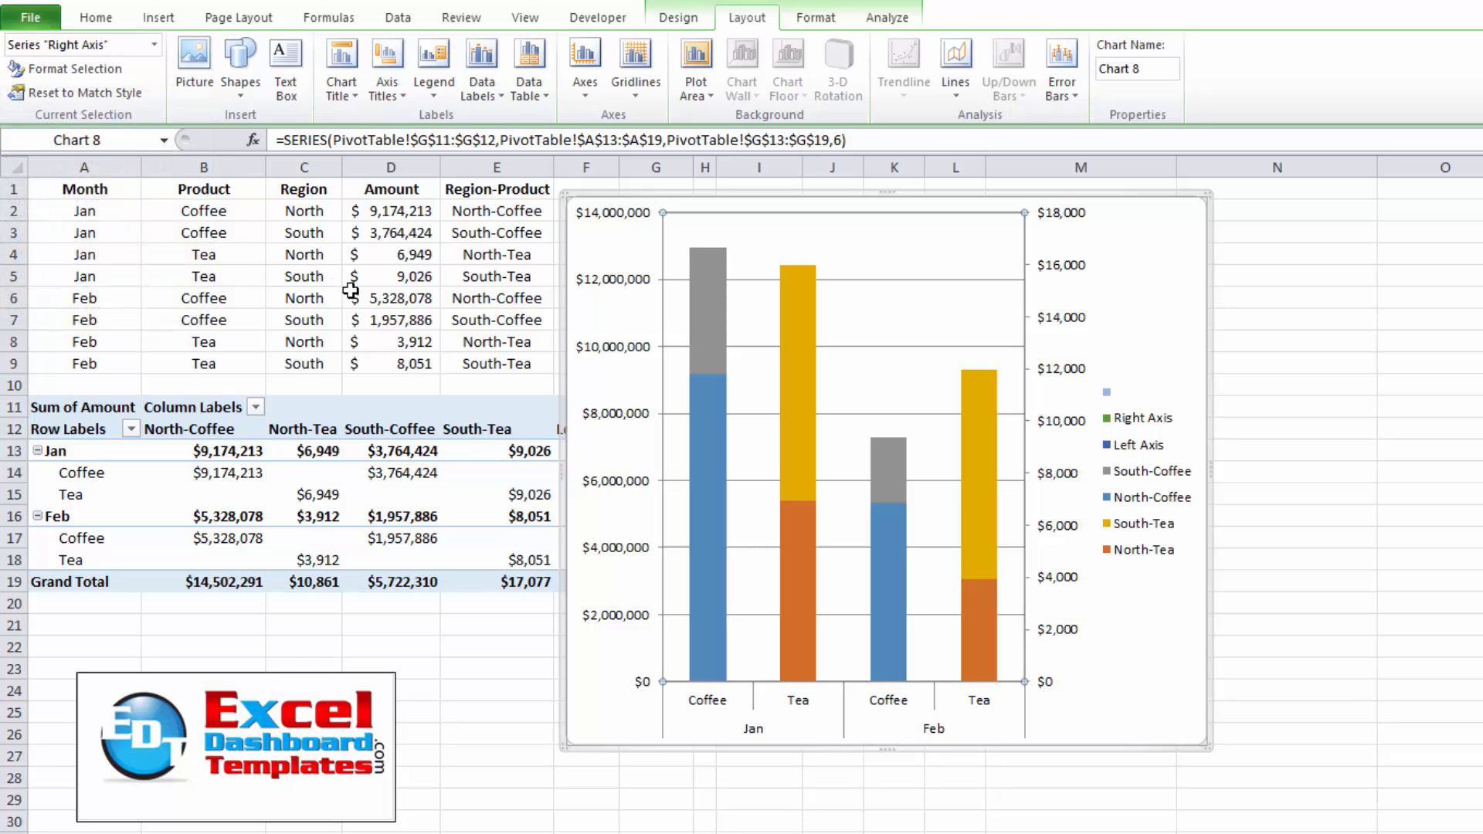
{"action": "left_click", "coordinate": [74, 68]}
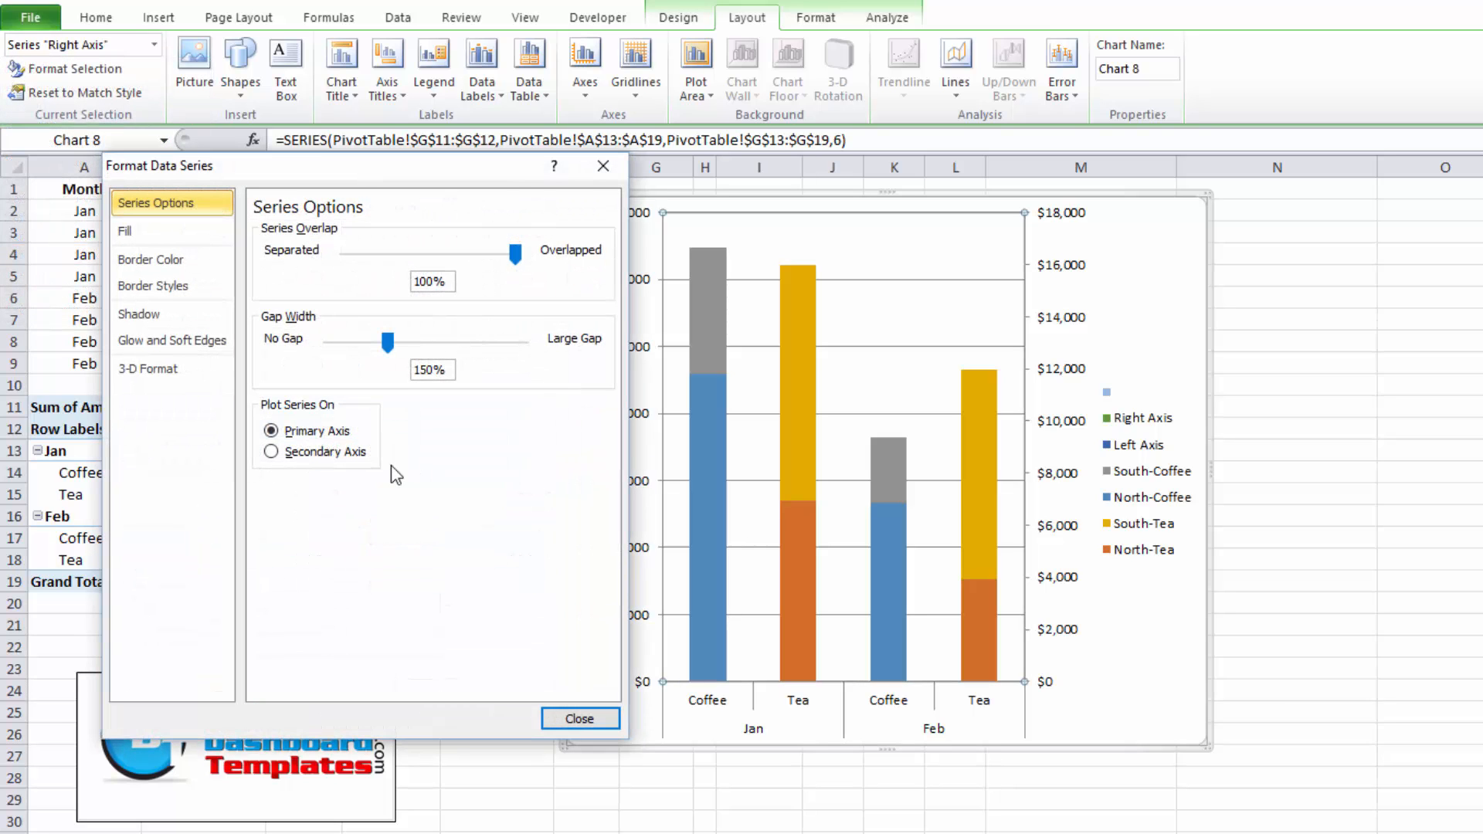
{"action": "left_click", "coordinate": [272, 451]}
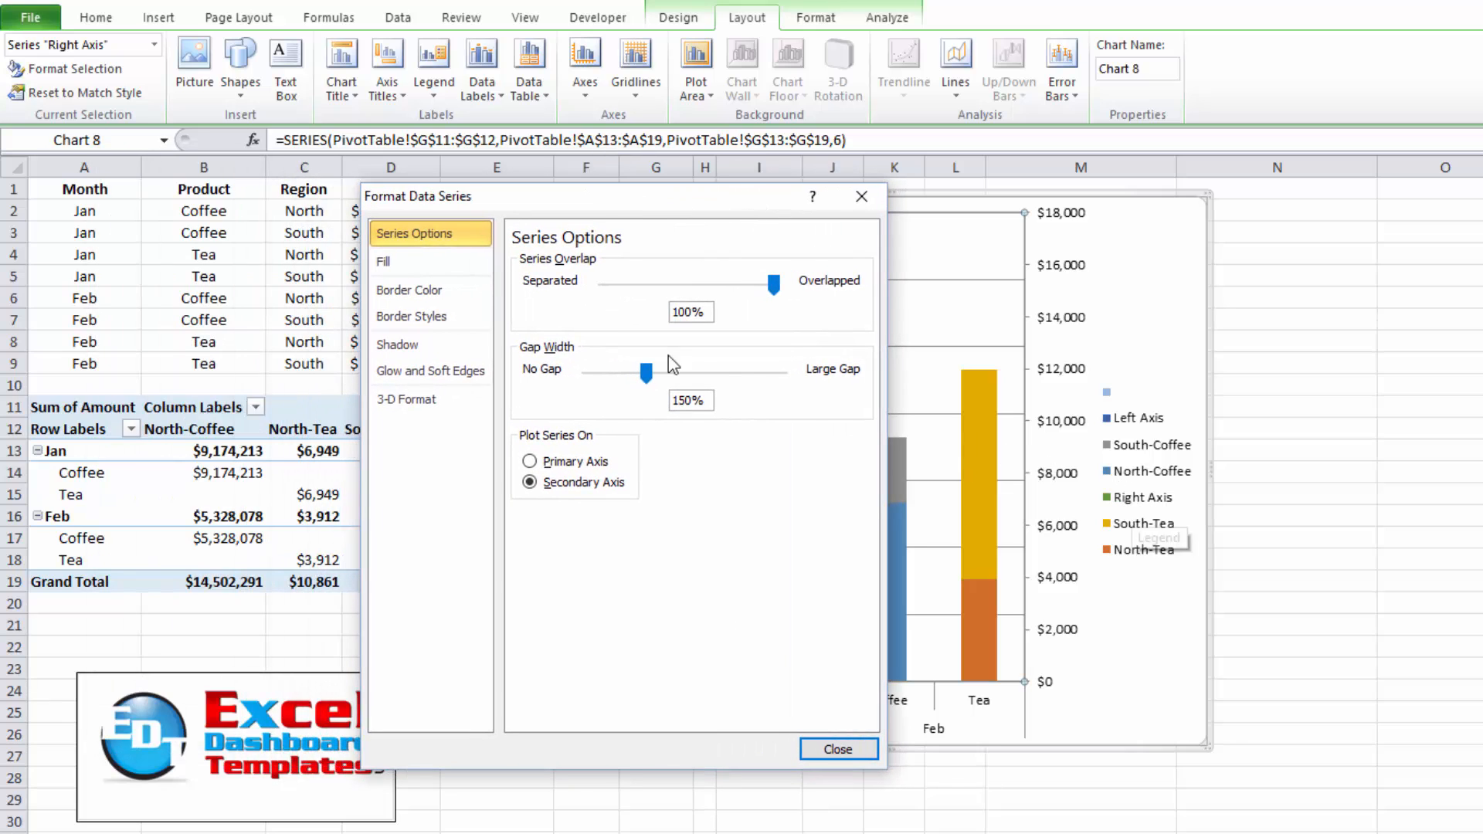
{"action": "left_click", "coordinate": [383, 263]}
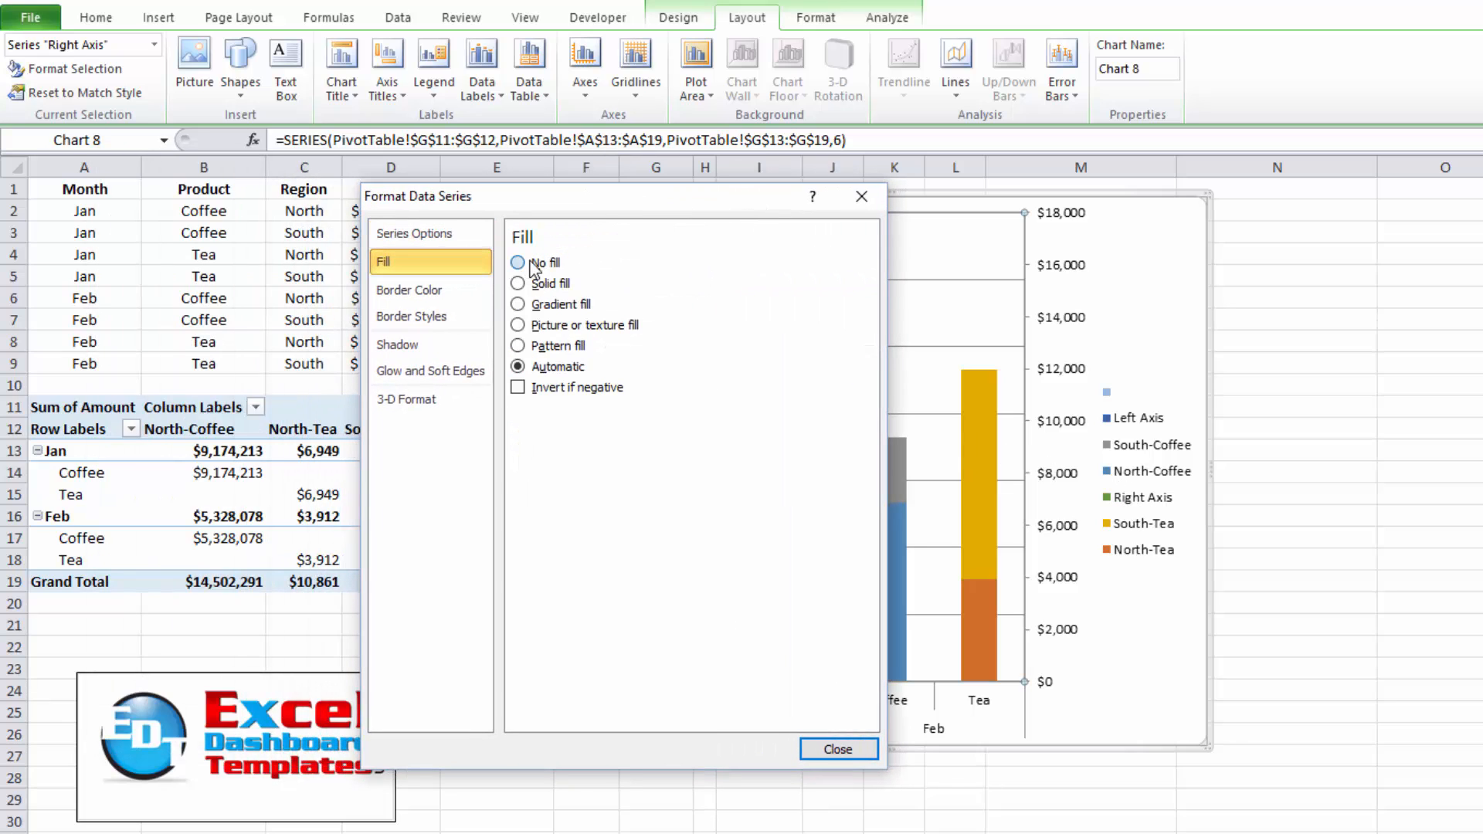
{"action": "left_click", "coordinate": [519, 263]}
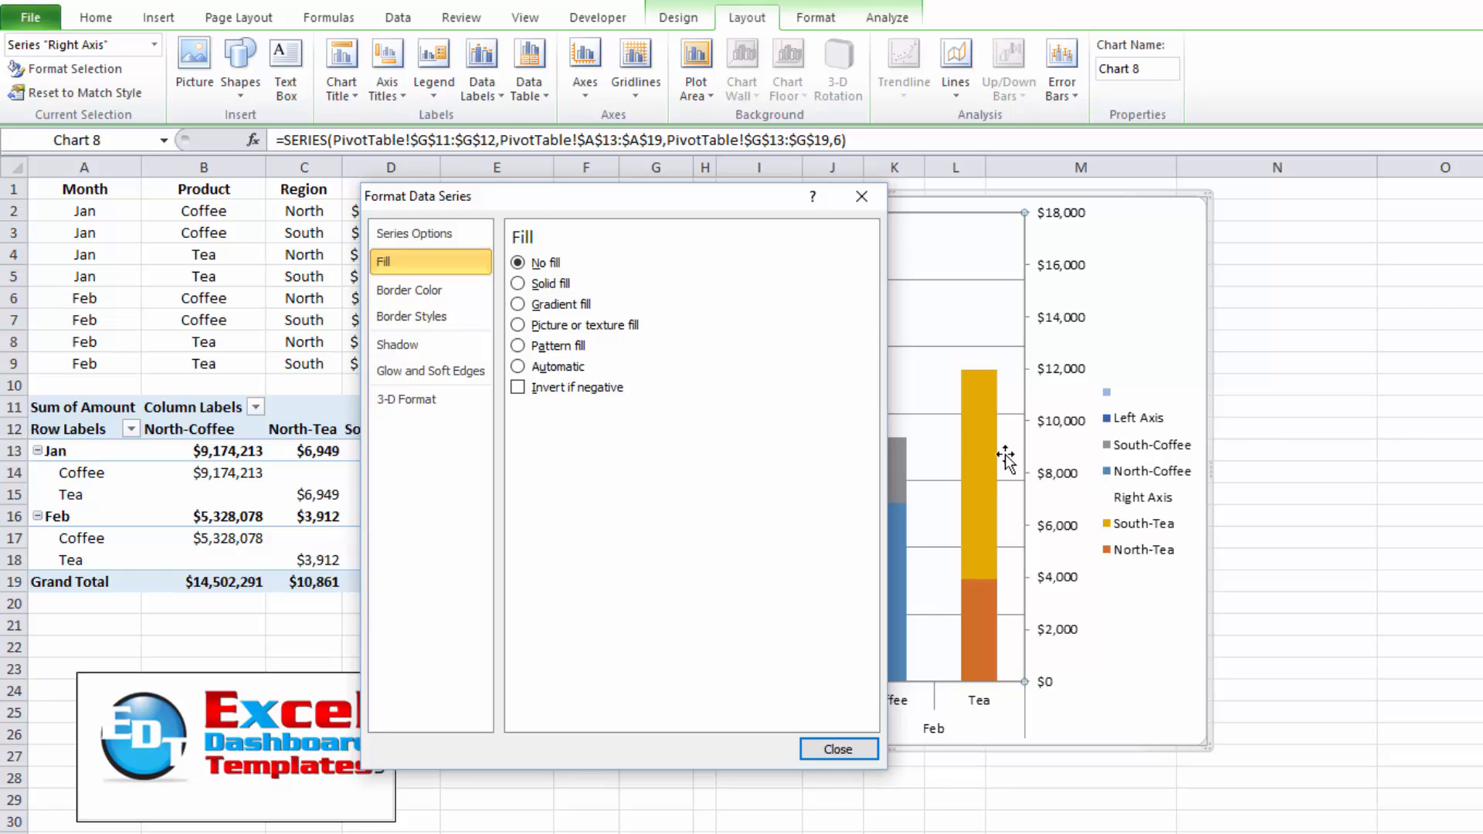
{"action": "mouse_move", "coordinate": [241, 66]}
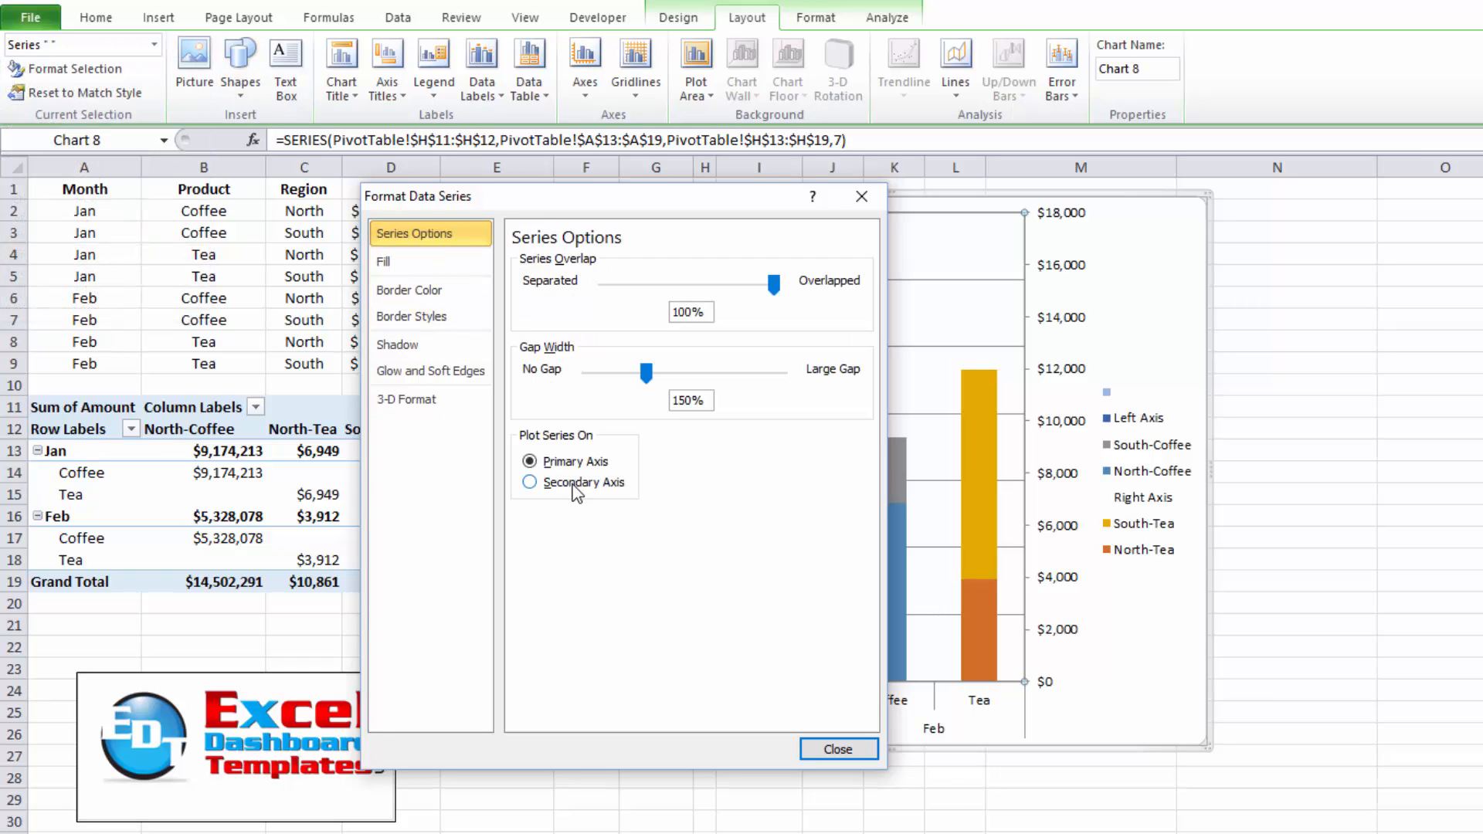
Plot the blank spacer series on the secondary axis with No fill.
{"action": "left_click", "coordinate": [530, 482]}
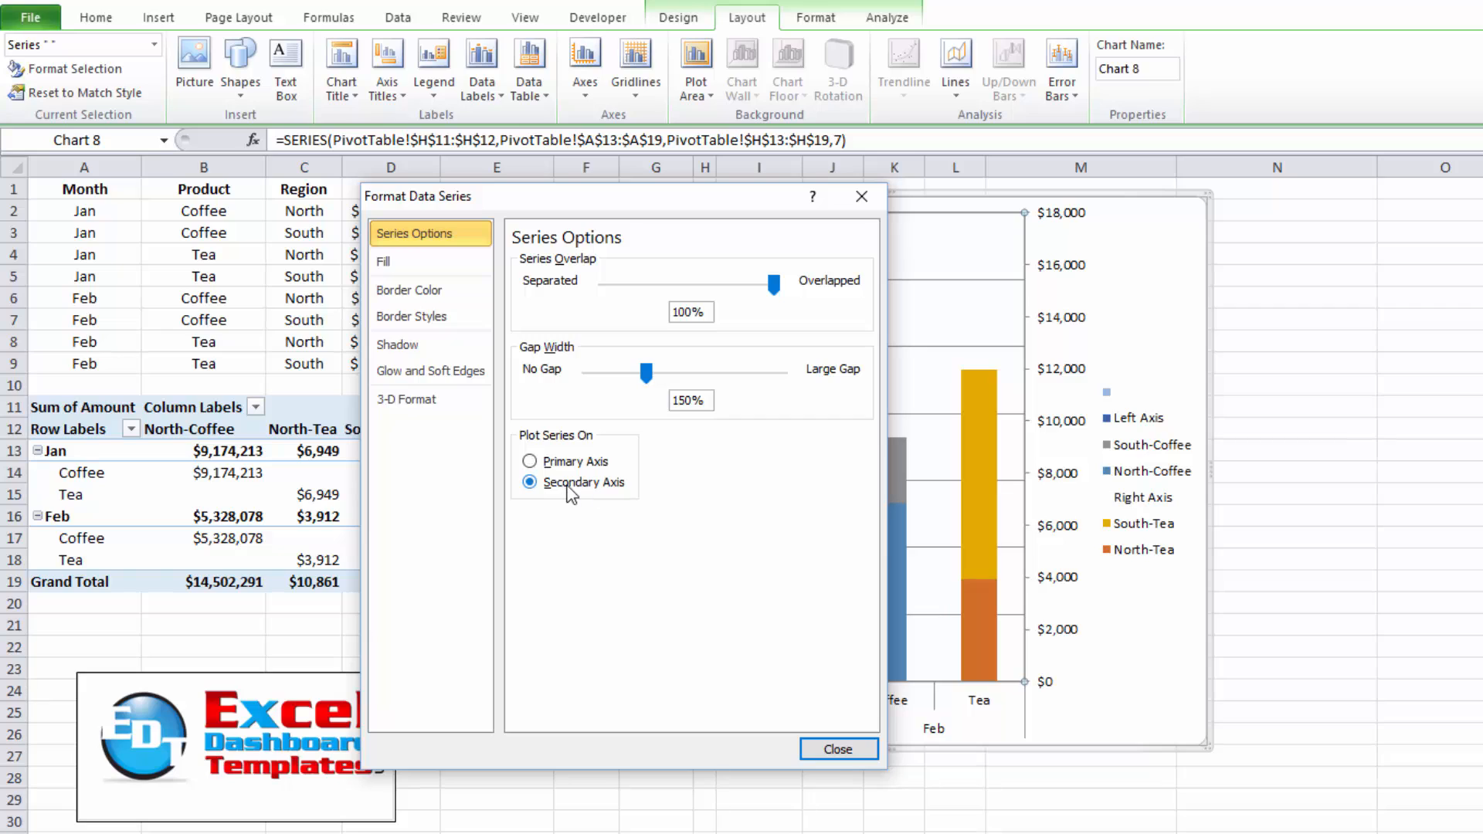
{"action": "left_click", "coordinate": [383, 263]}
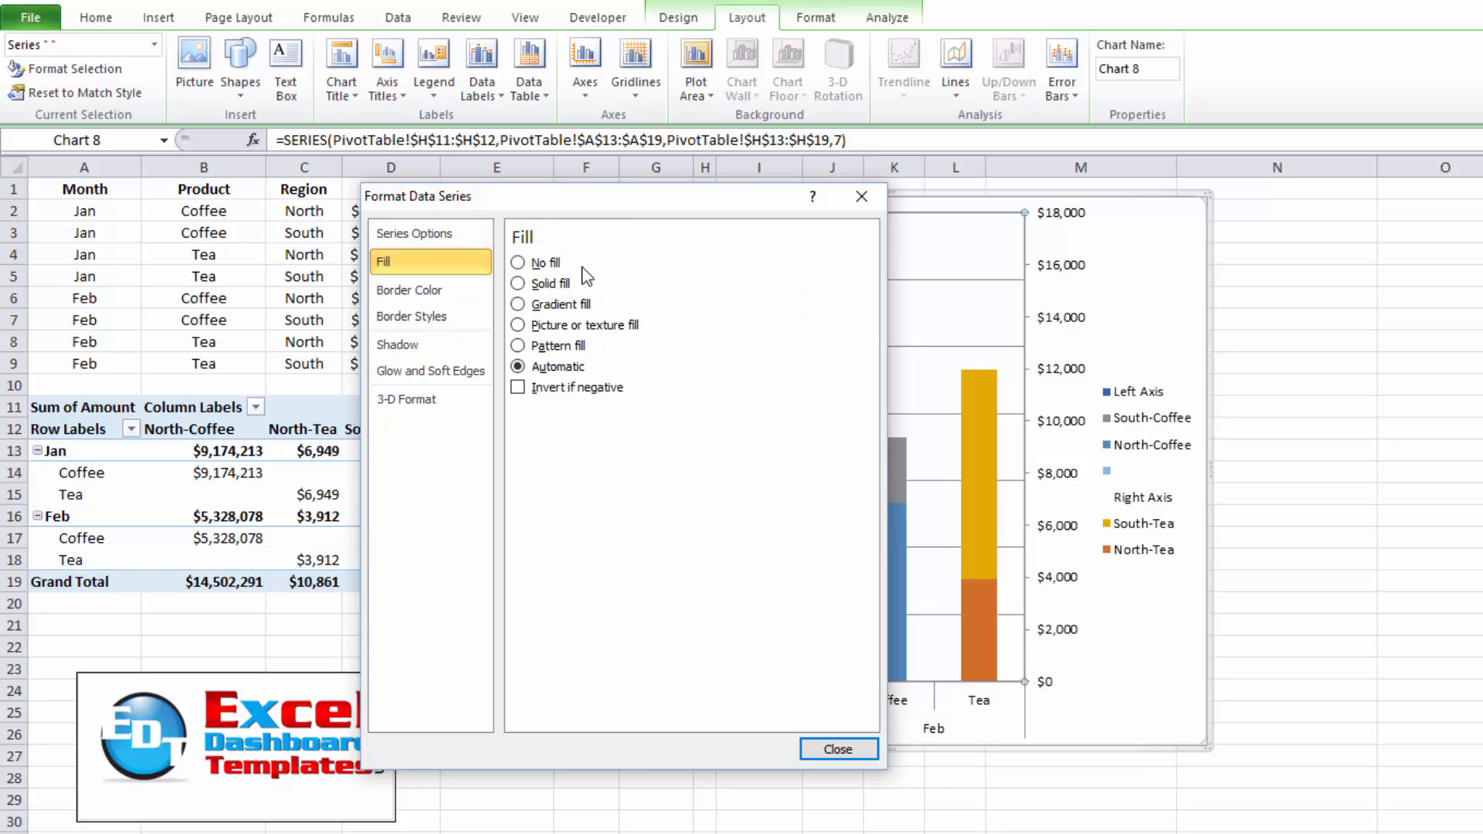
{"action": "left_click", "coordinate": [519, 262]}
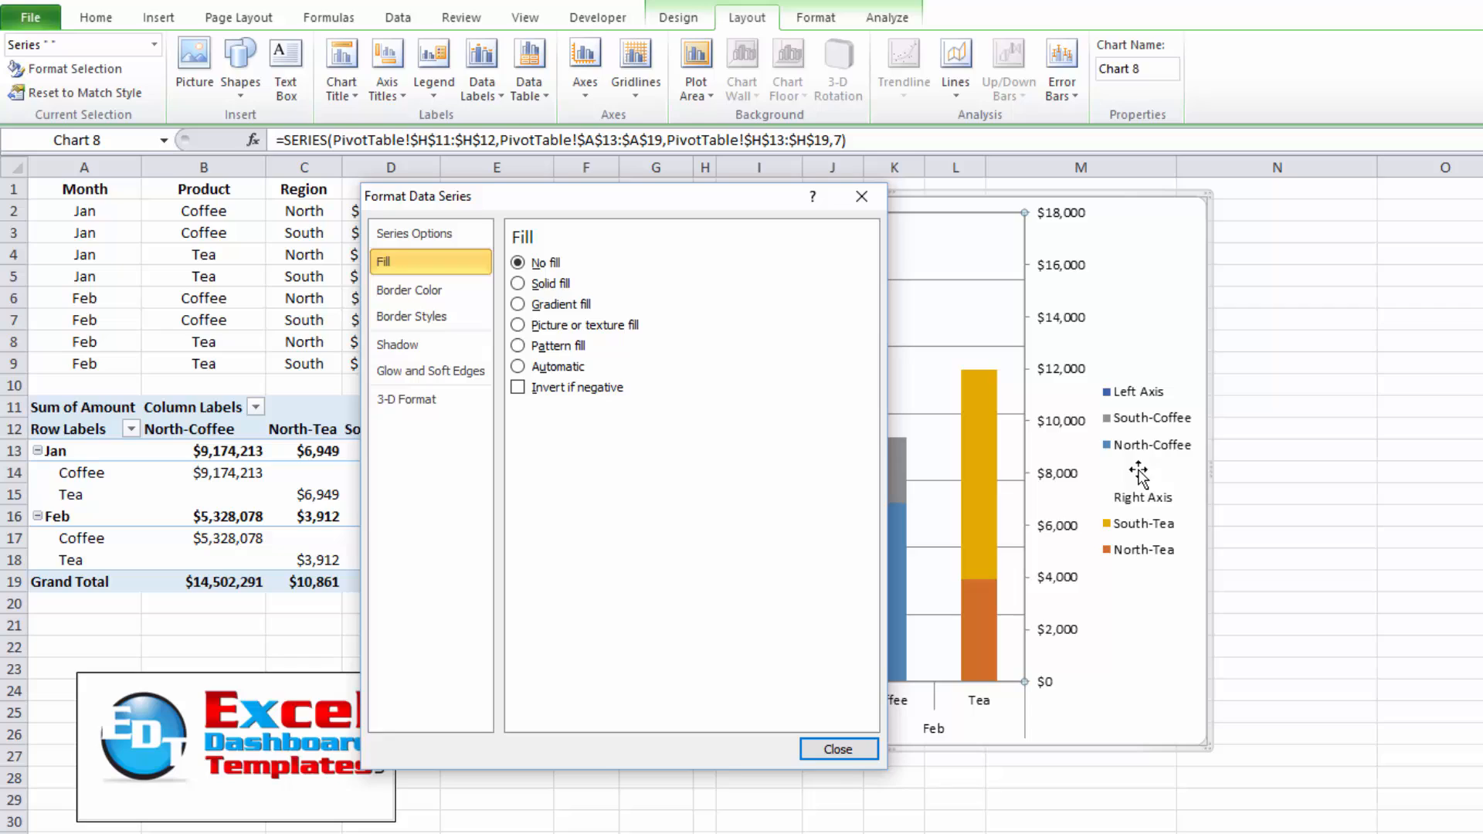
{"action": "mouse_move", "coordinate": [1117, 469]}
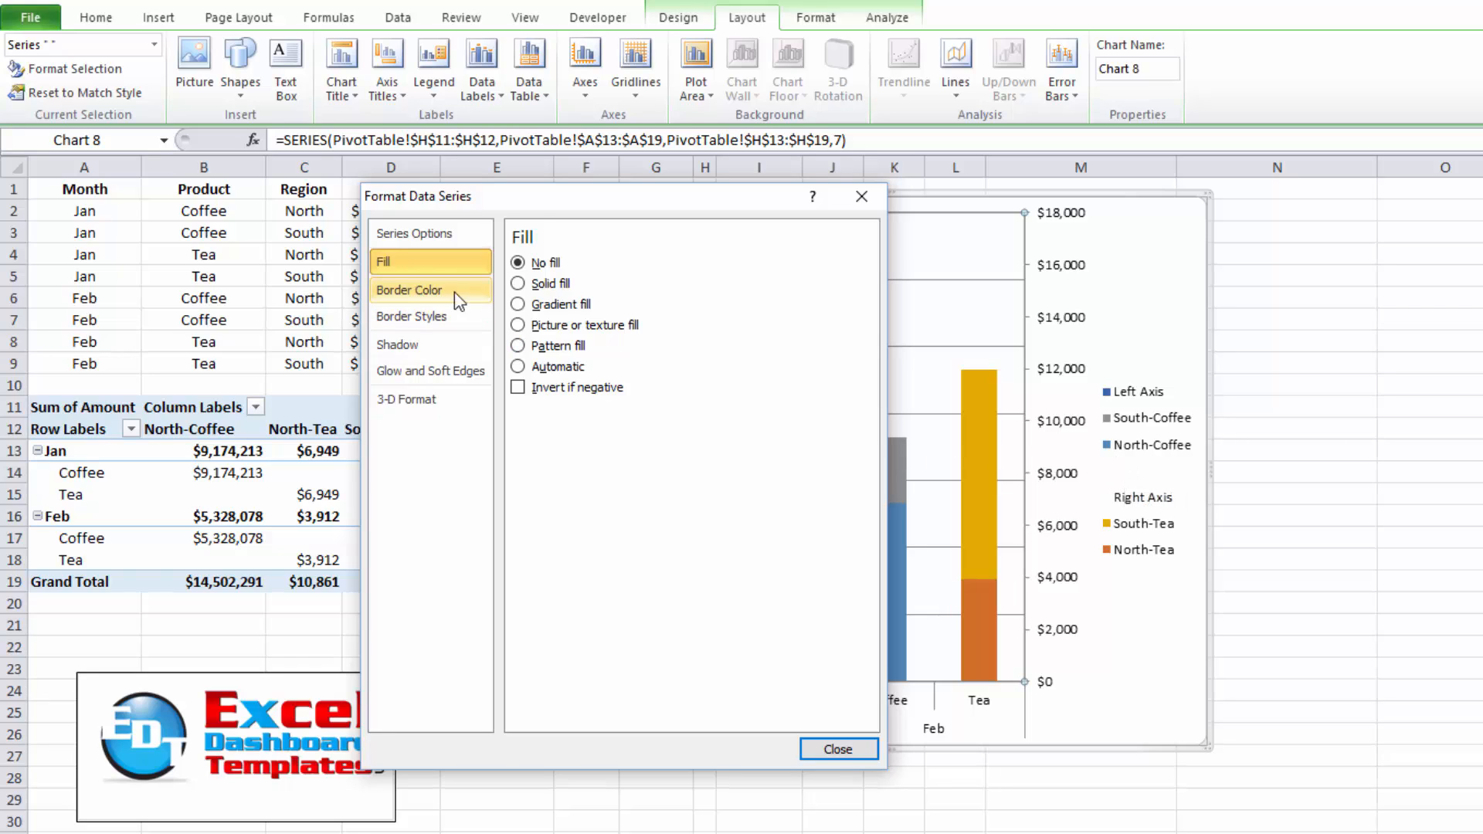
Give the Left Axis placeholder series No fill and close Format Data Series.
{"action": "left_click", "coordinate": [153, 45]}
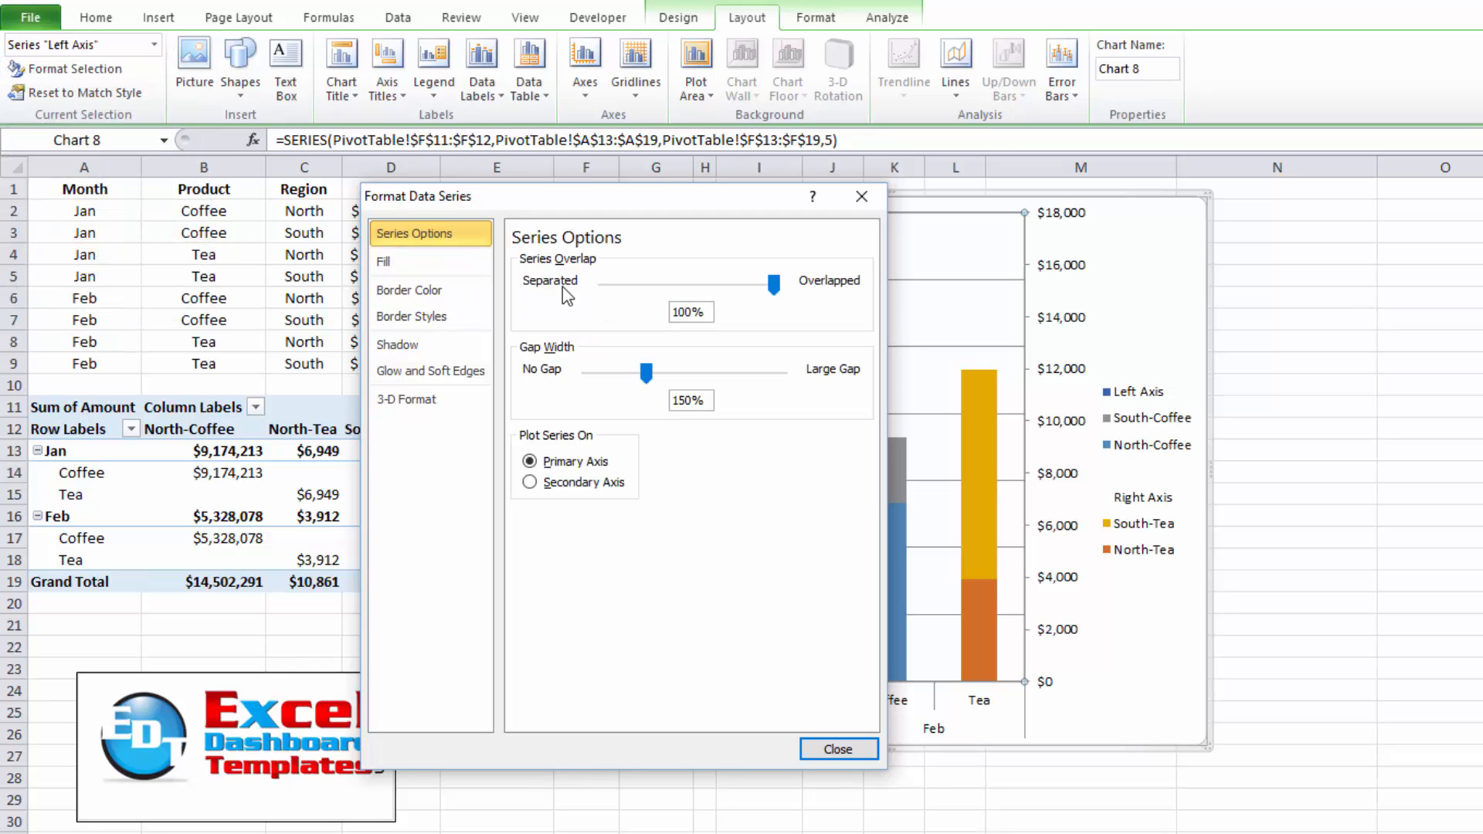
{"action": "left_click", "coordinate": [383, 263]}
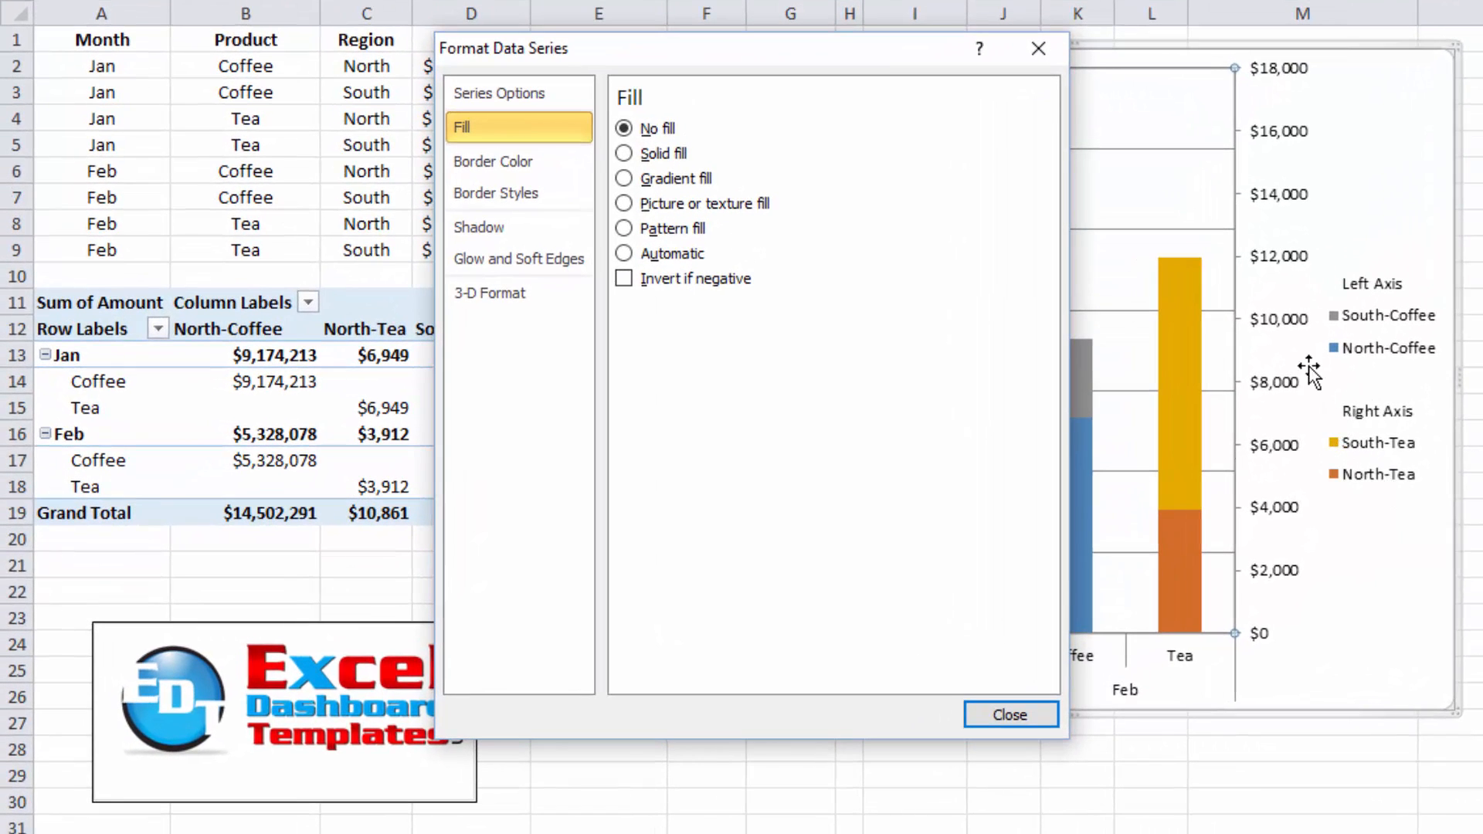
{"action": "left_click", "coordinate": [1009, 714]}
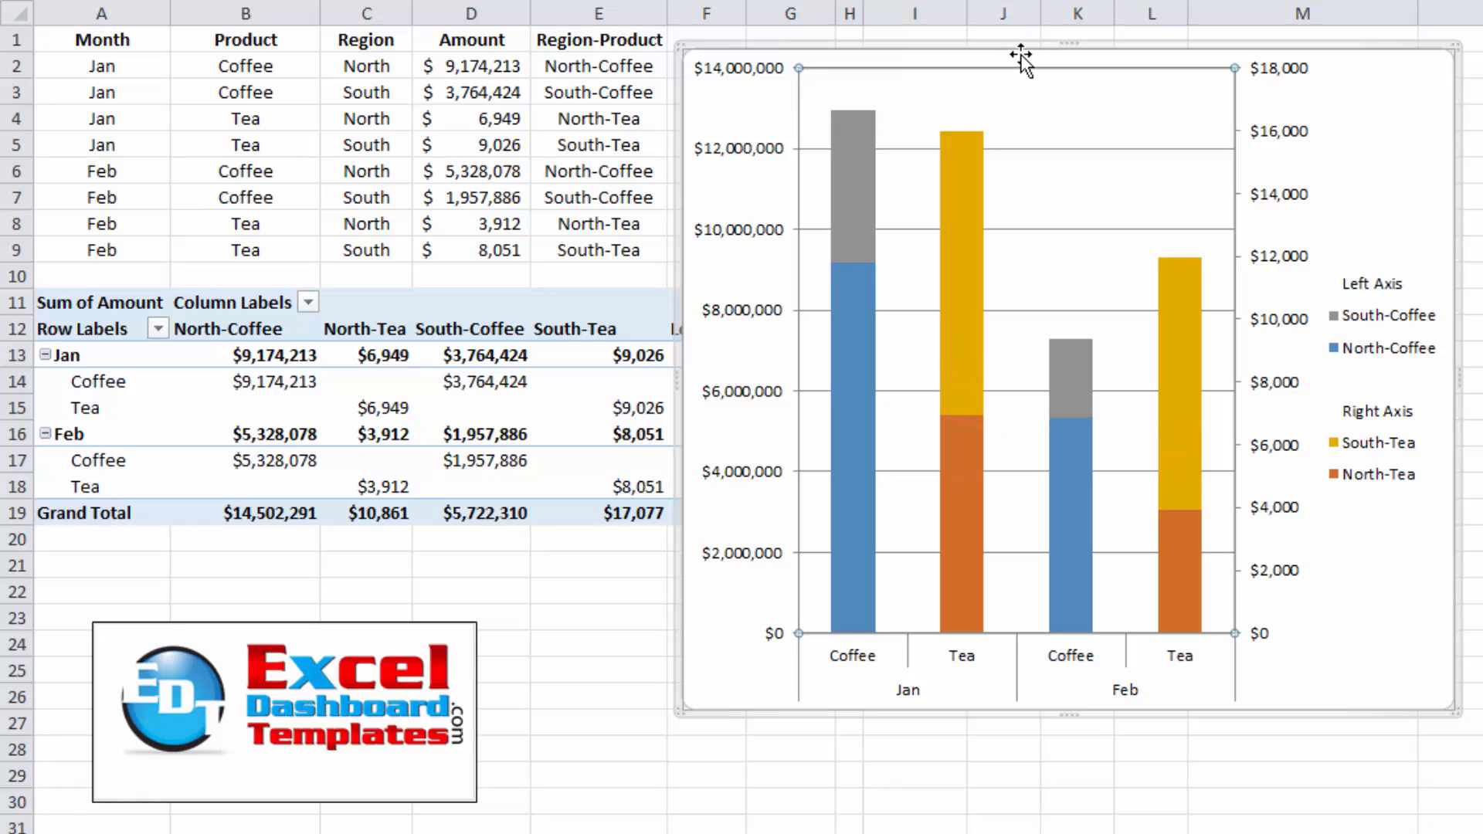
{"action": "mouse_move", "coordinate": [1299, 264]}
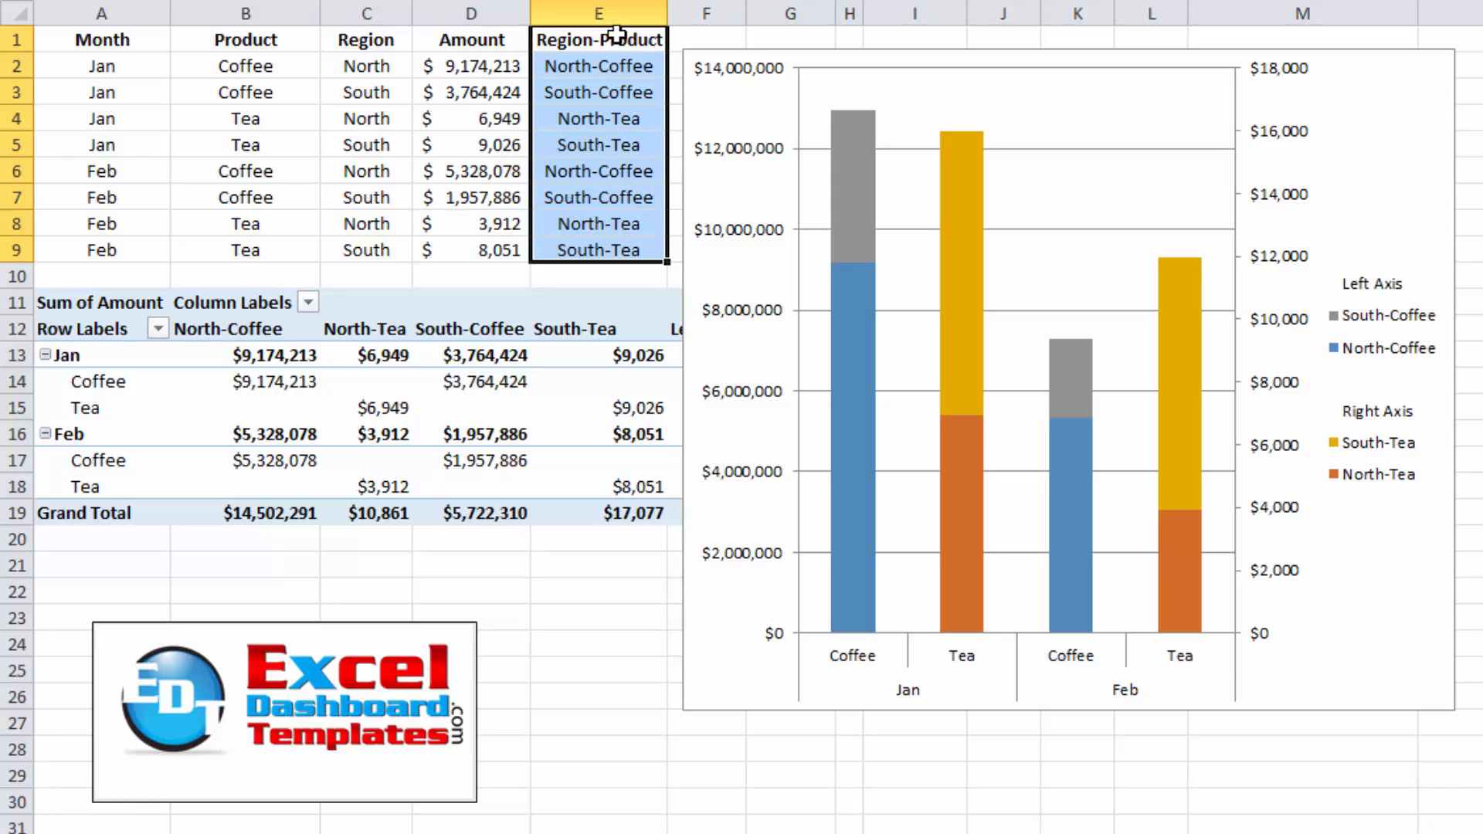
{"action": "mouse_move", "coordinate": [958, 233]}
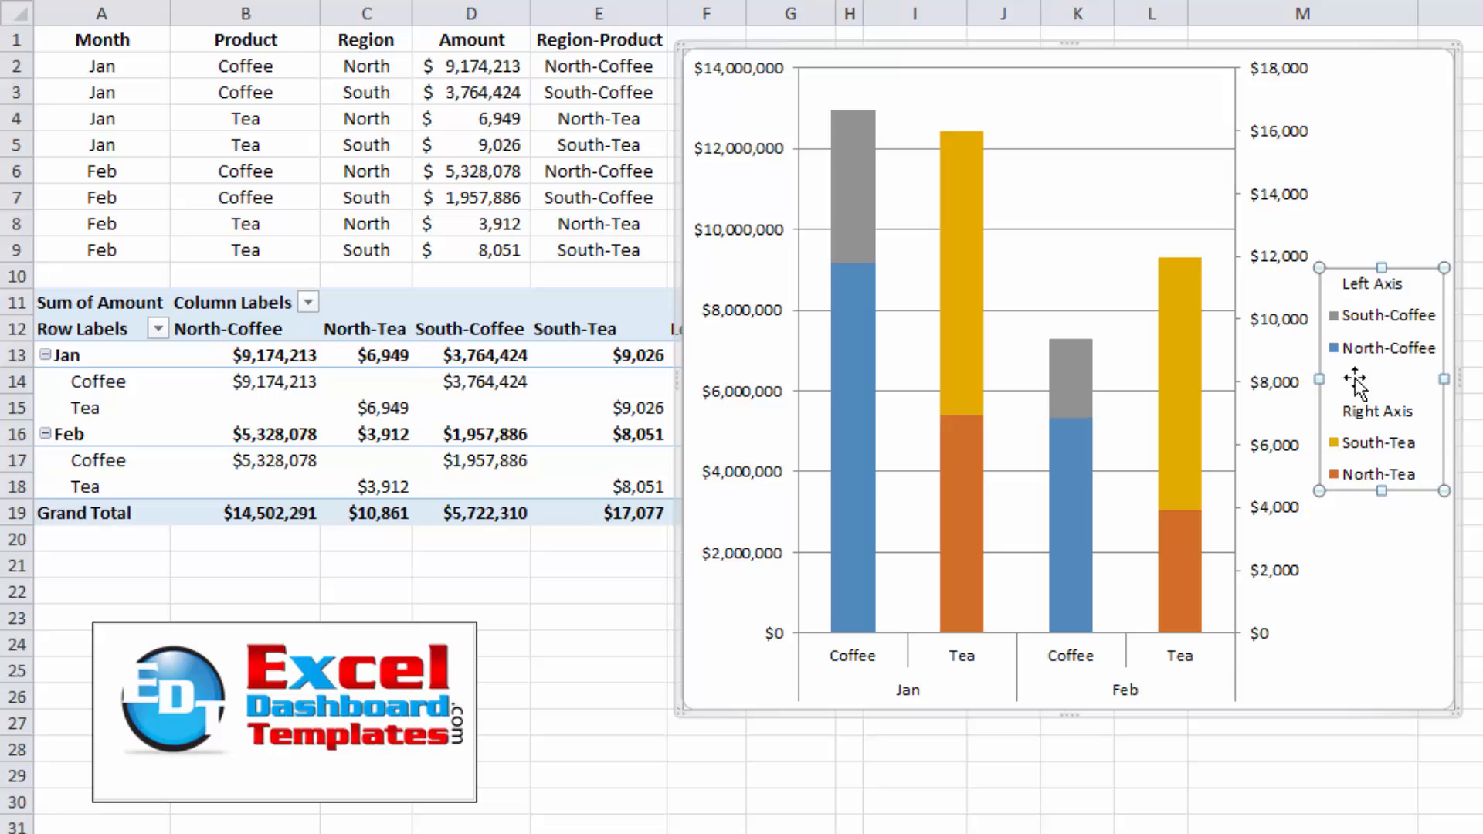
{"action": "mouse_move", "coordinate": [1376, 575]}
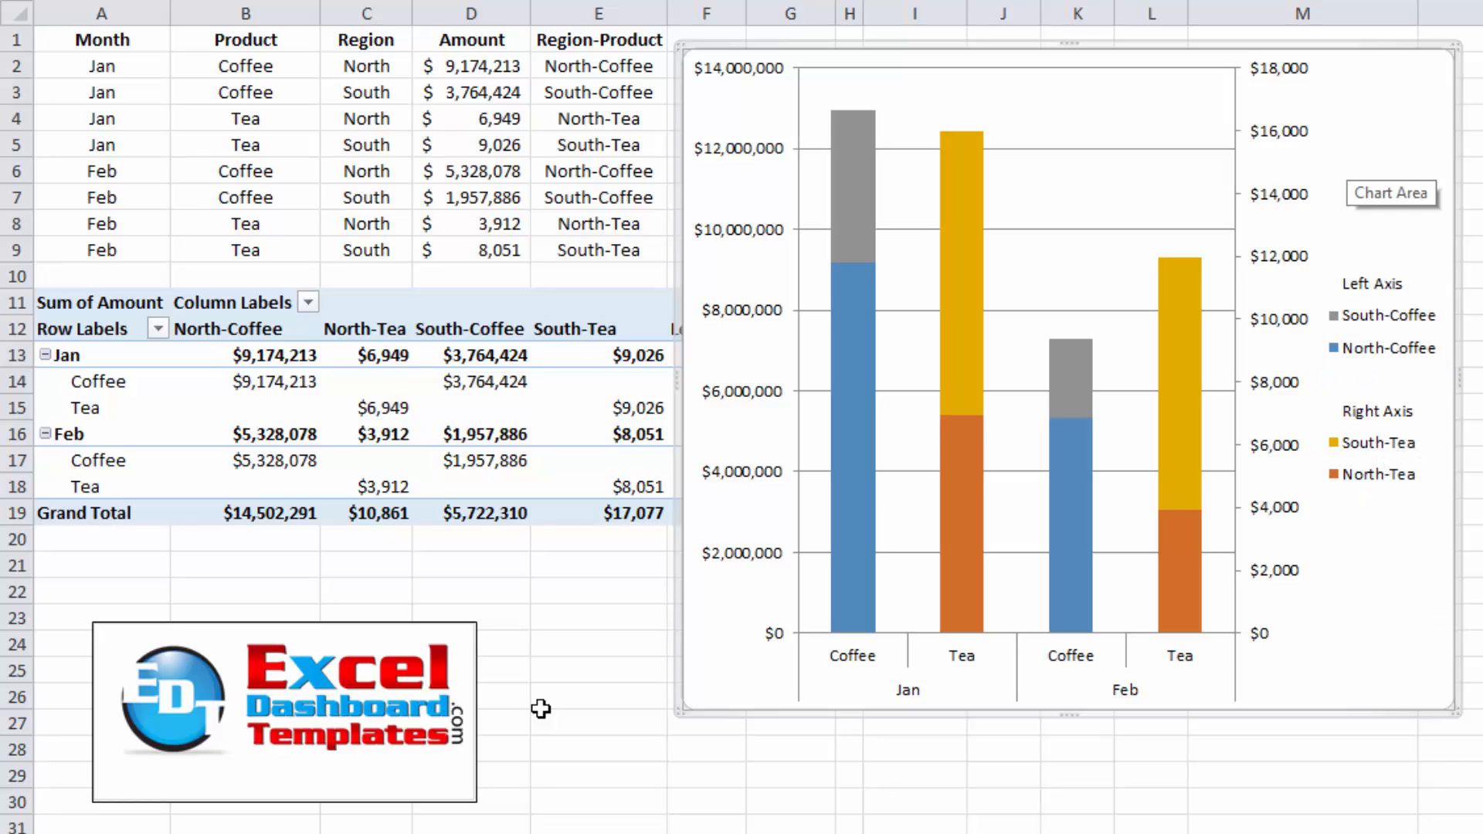
{"action": "mouse_move", "coordinate": [290, 677]}
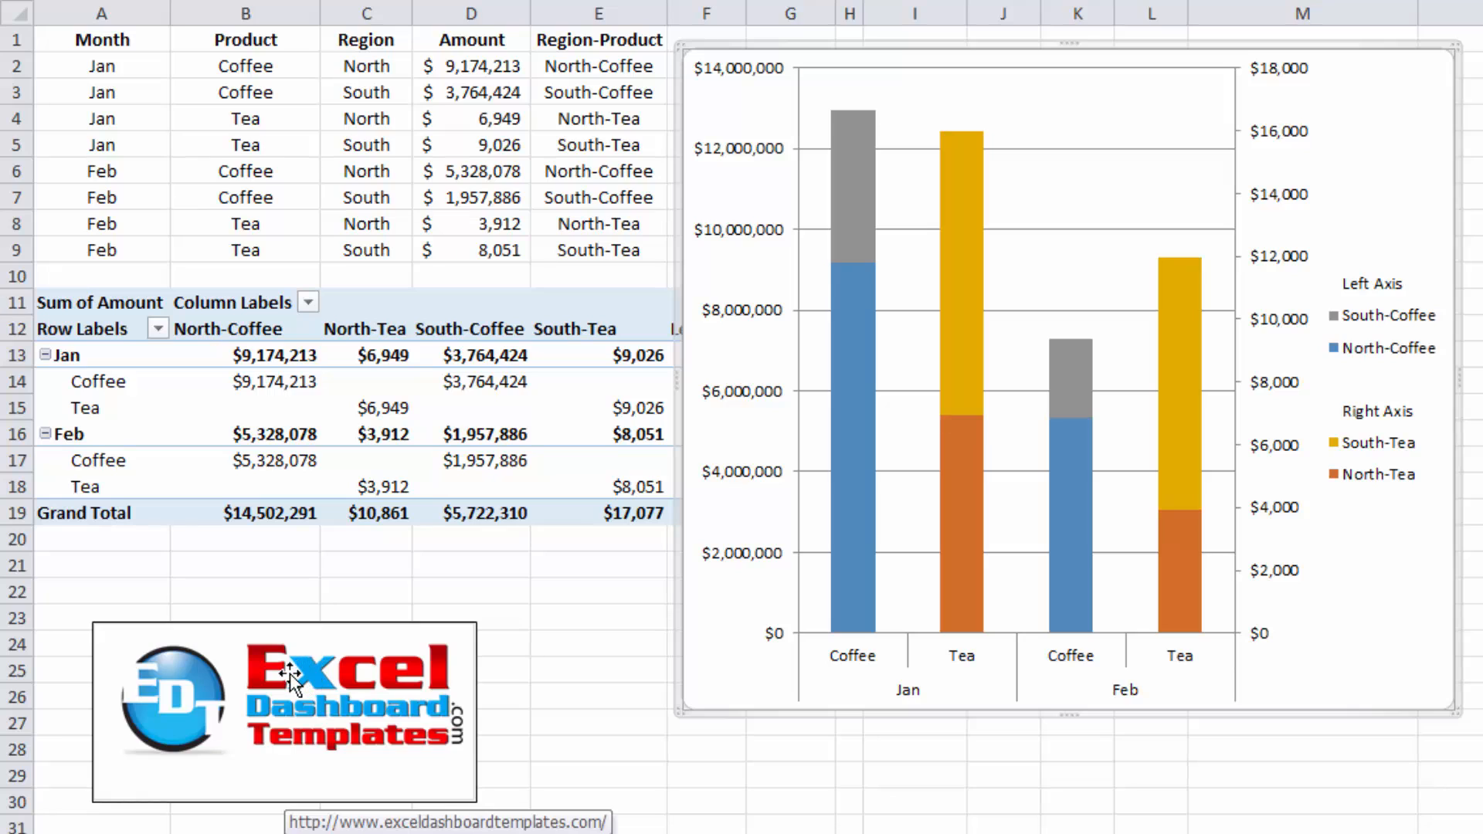
{"action": "mouse_move", "coordinate": [246, 743]}
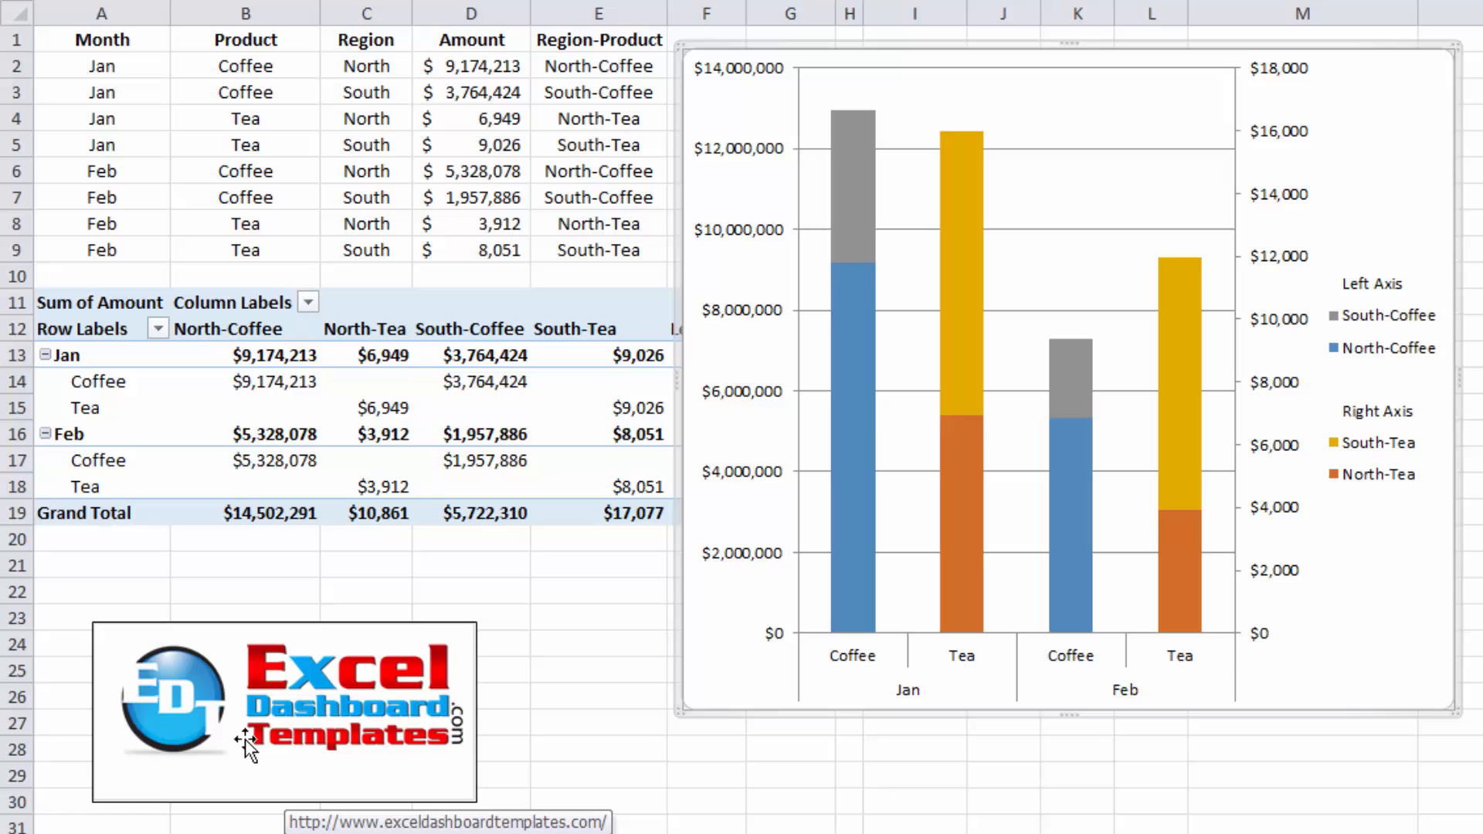
{"action": "mouse_move", "coordinate": [404, 738]}
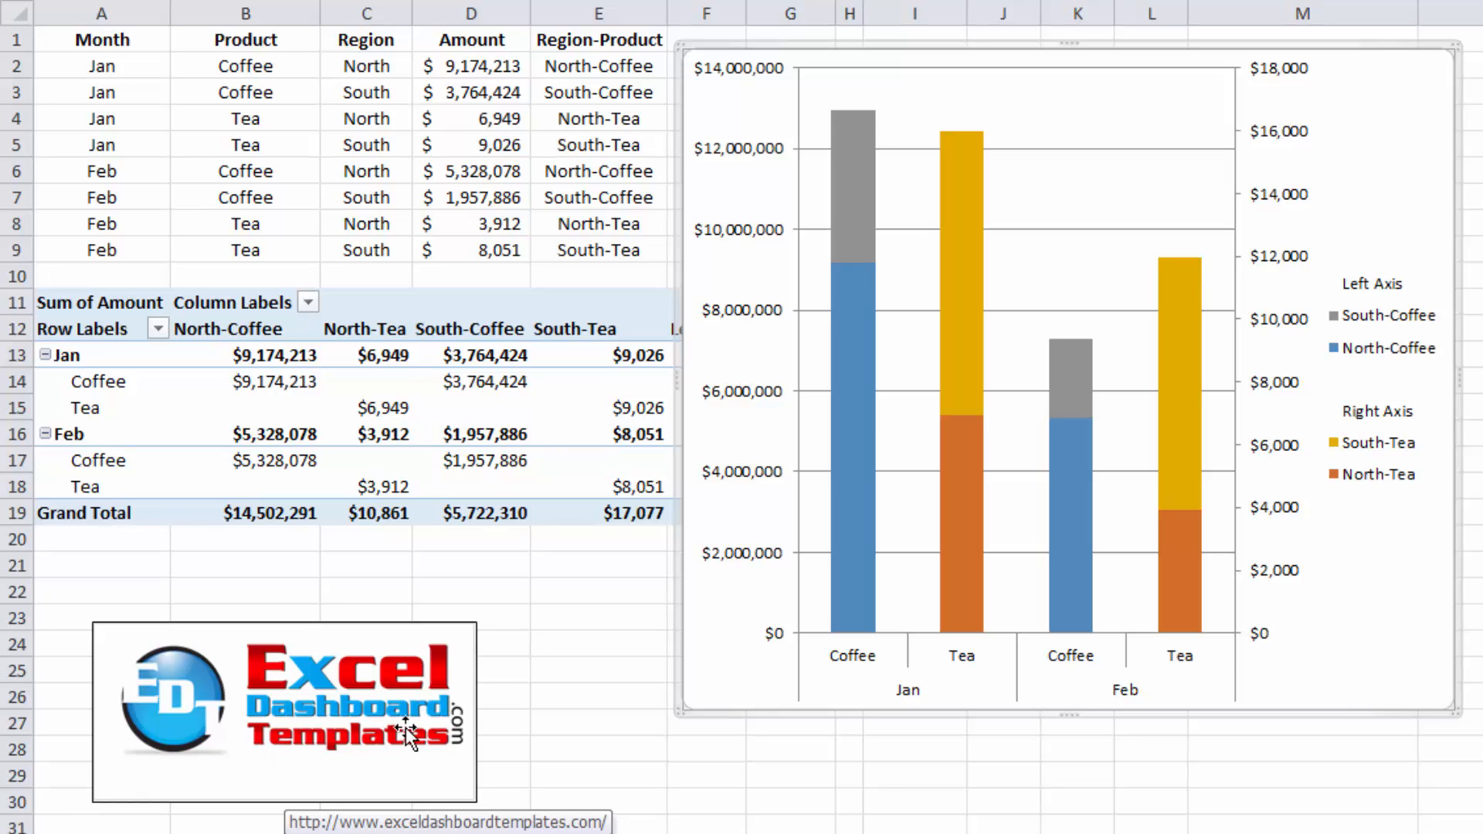
{"action": "mouse_move", "coordinate": [419, 767]}
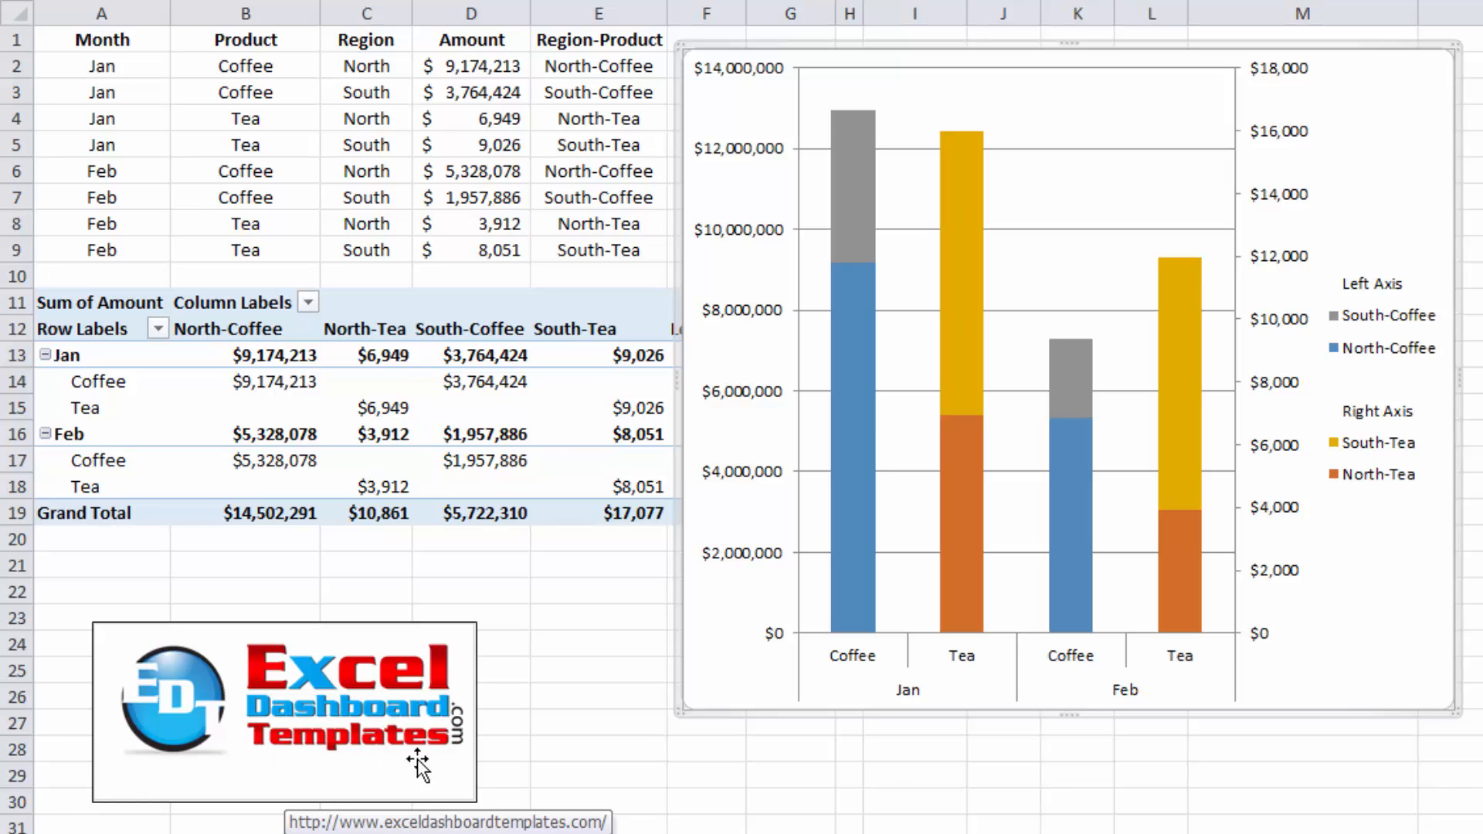